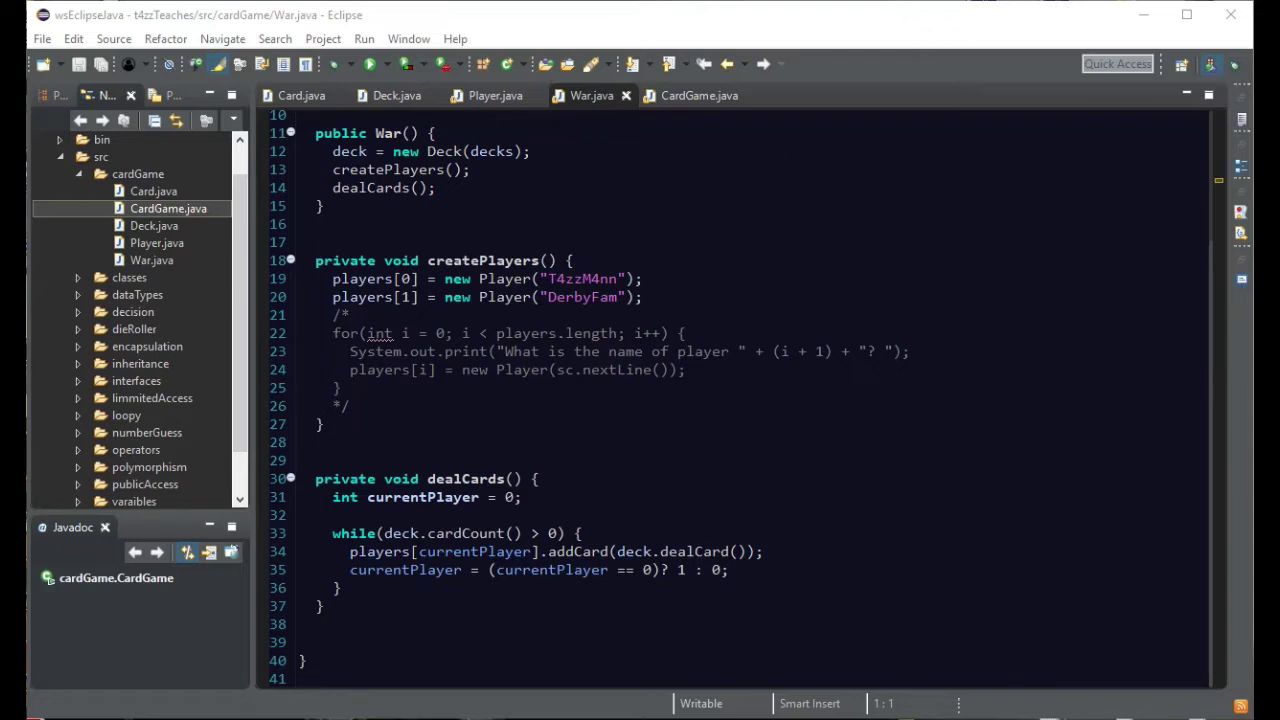
{"action": "mouse_move", "coordinate": [820, 176]}
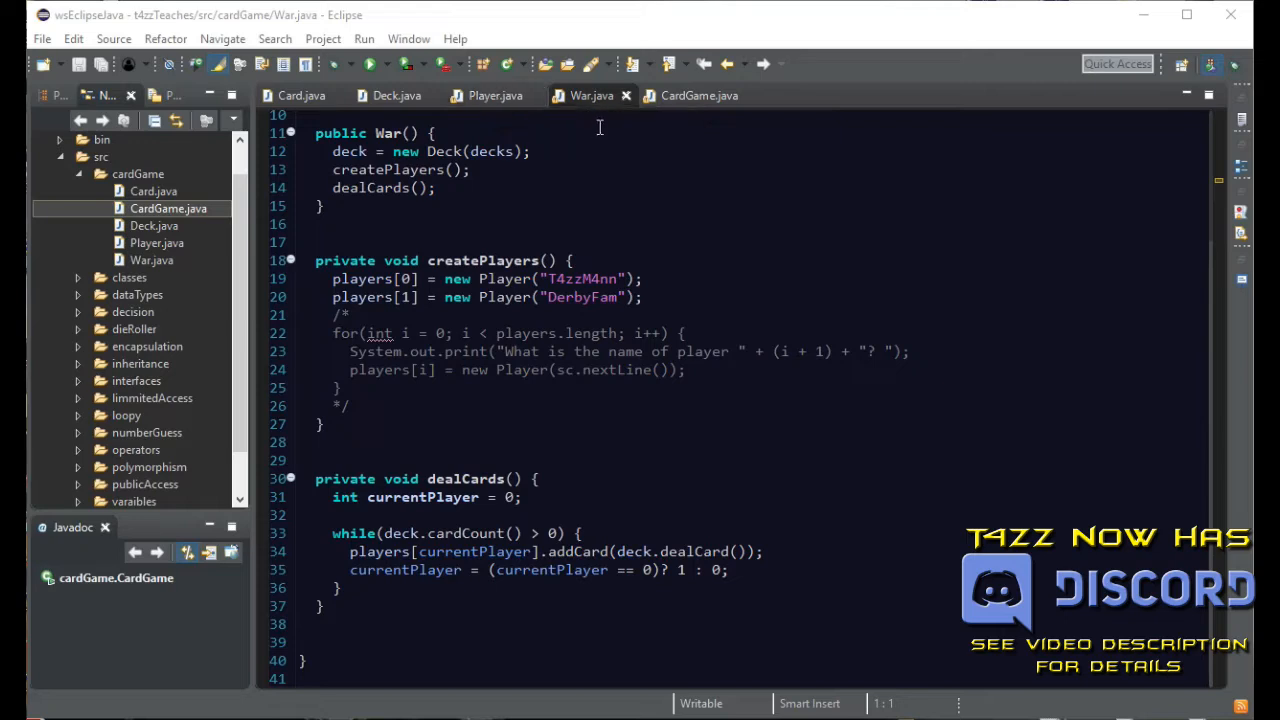
{"action": "mouse_move", "coordinate": [628, 272]}
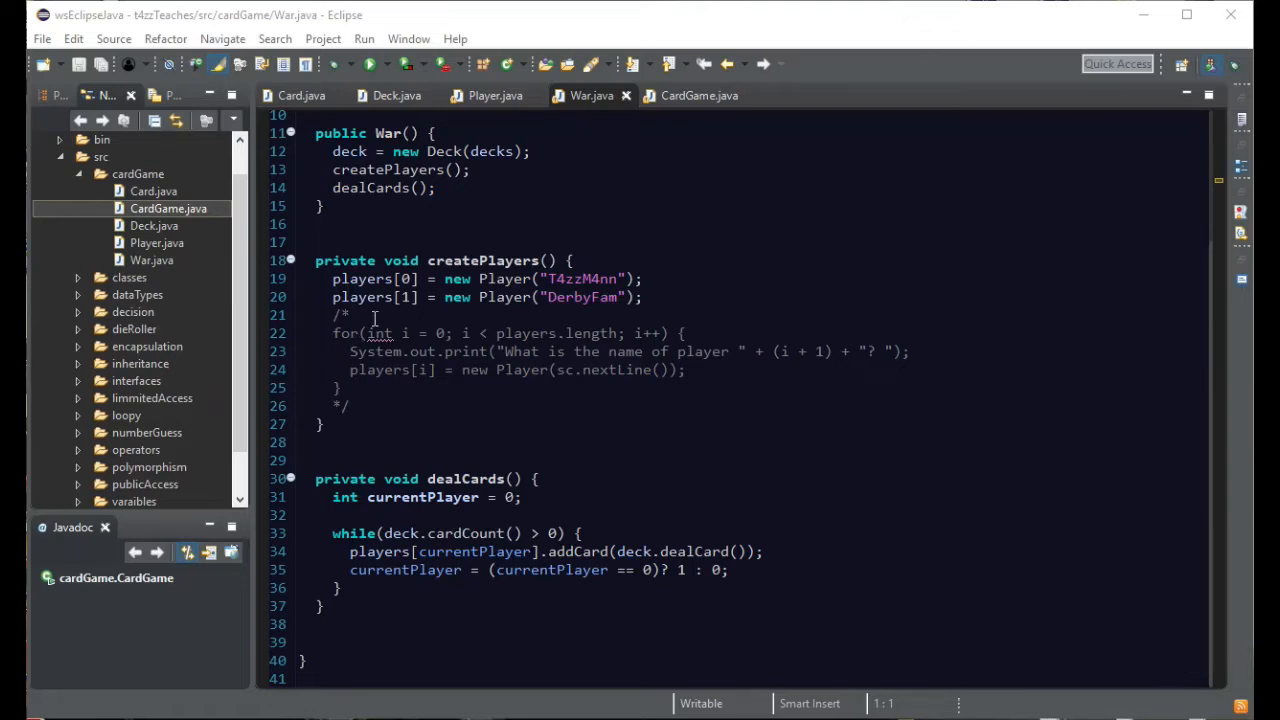
- Write an empty 'public void checkCards() {' method below dealCards in War.java
{"action": "scroll", "scroll_direction": "up", "scroll_amount": 3}
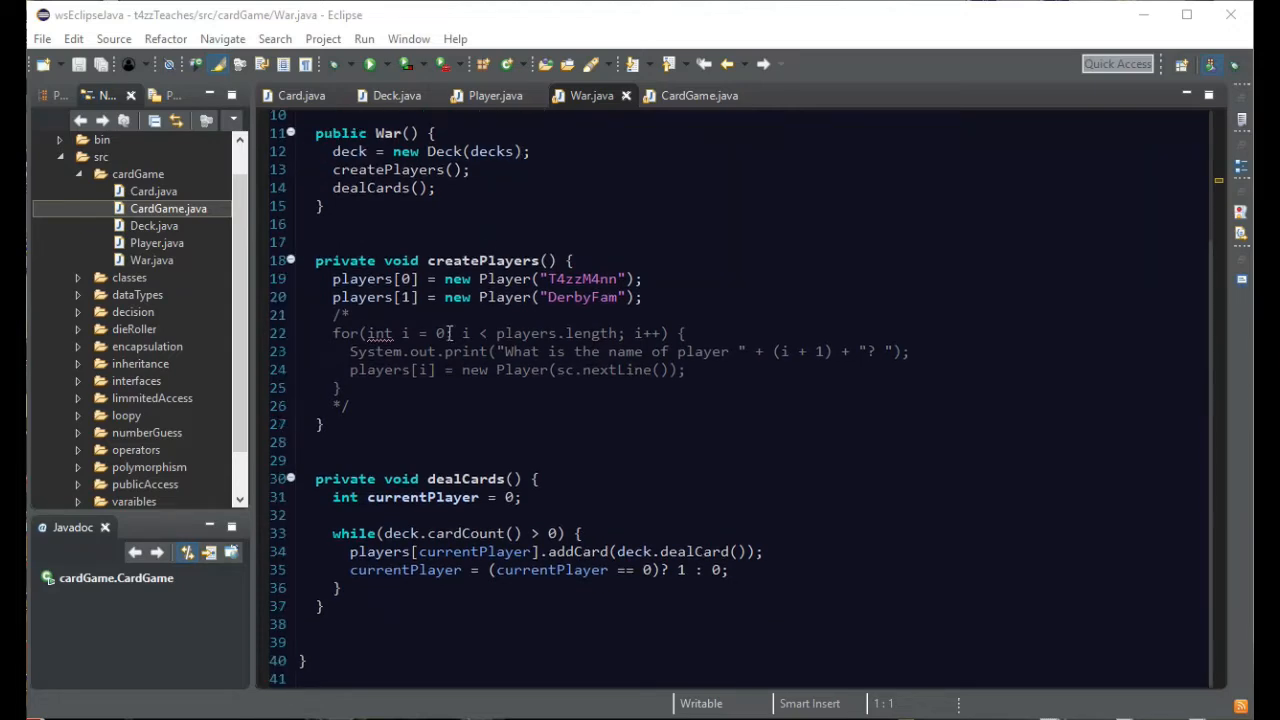
{"action": "mouse_move", "coordinate": [804, 464]}
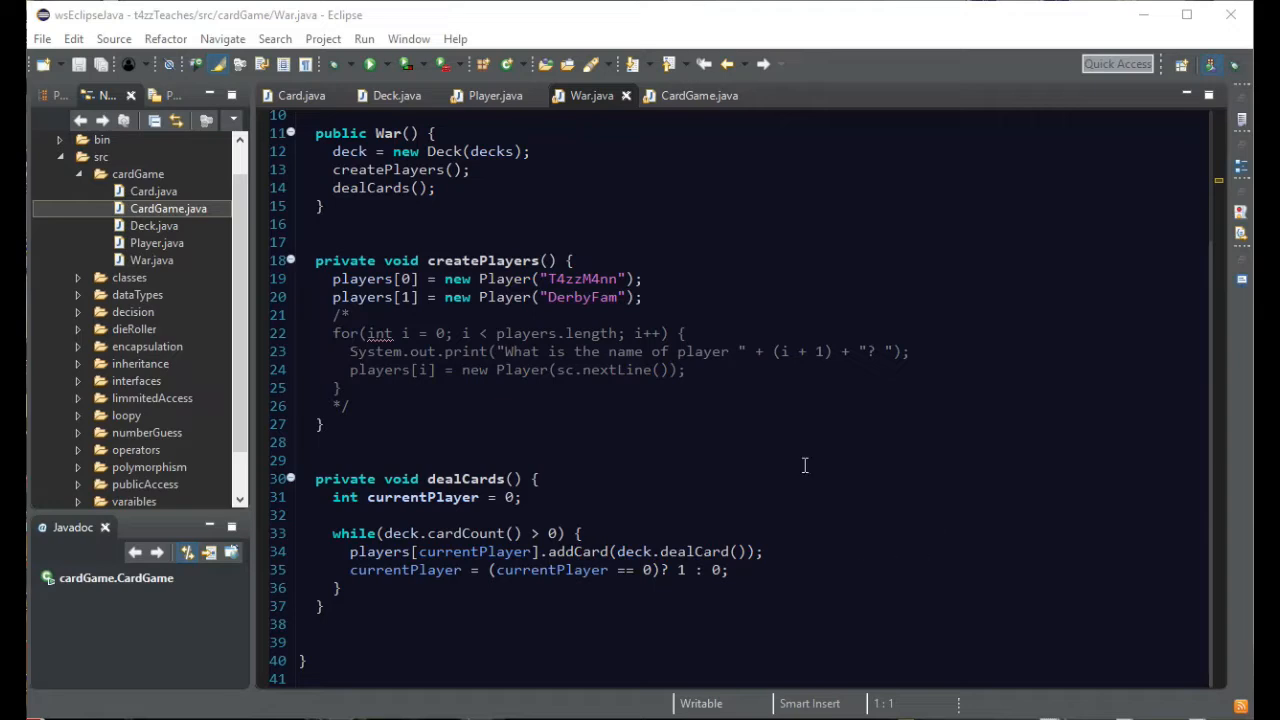
{"action": "mouse_move", "coordinate": [848, 462]}
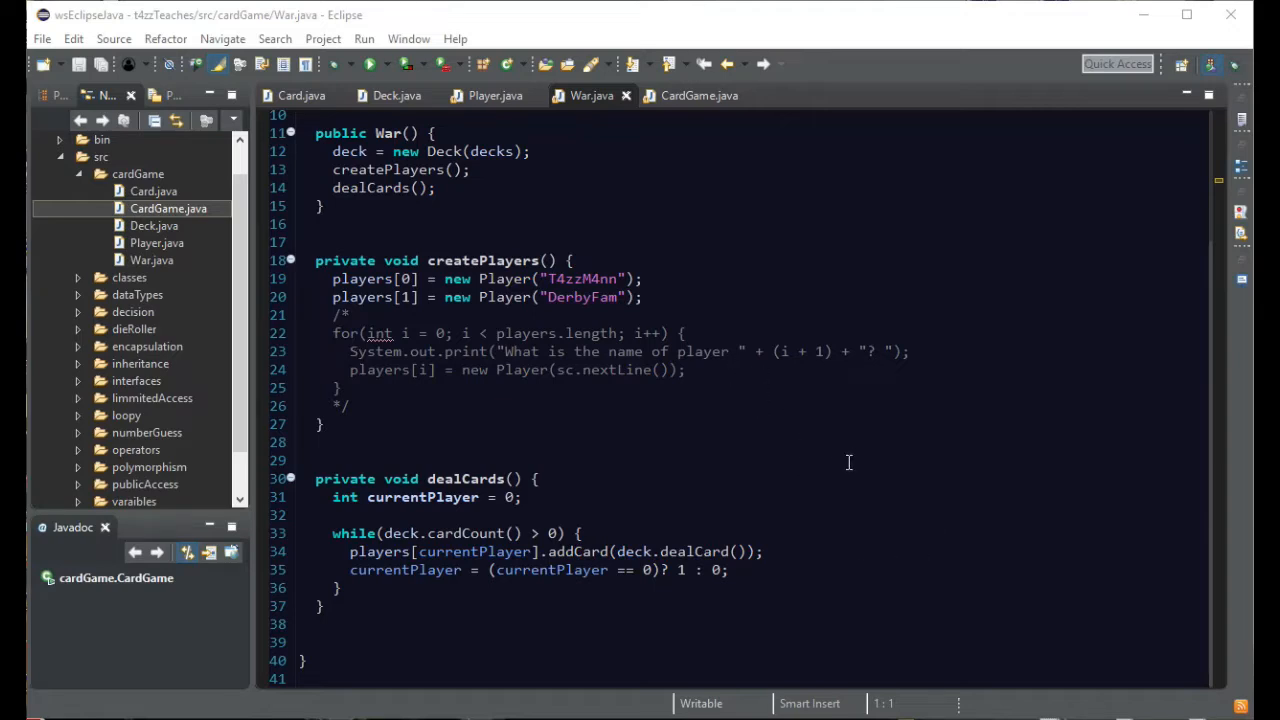
{"action": "mouse_move", "coordinate": [1140, 408]}
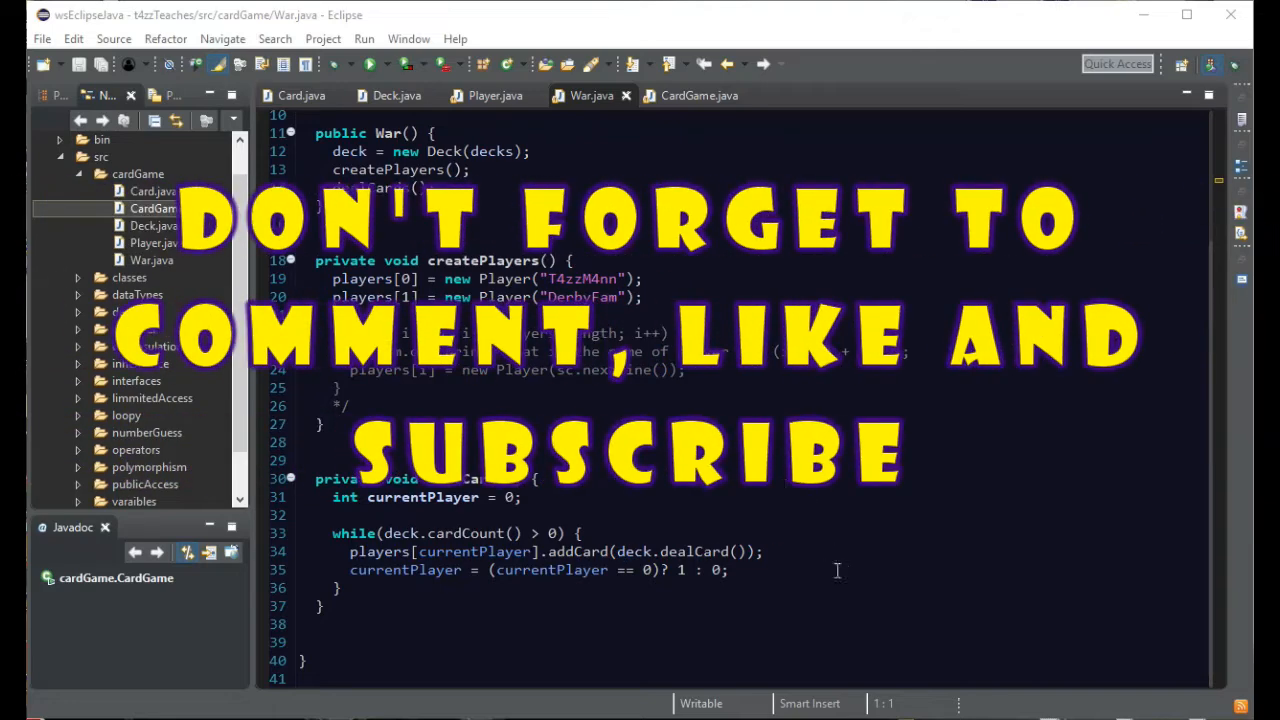
{"action": "mouse_move", "coordinate": [732, 596]}
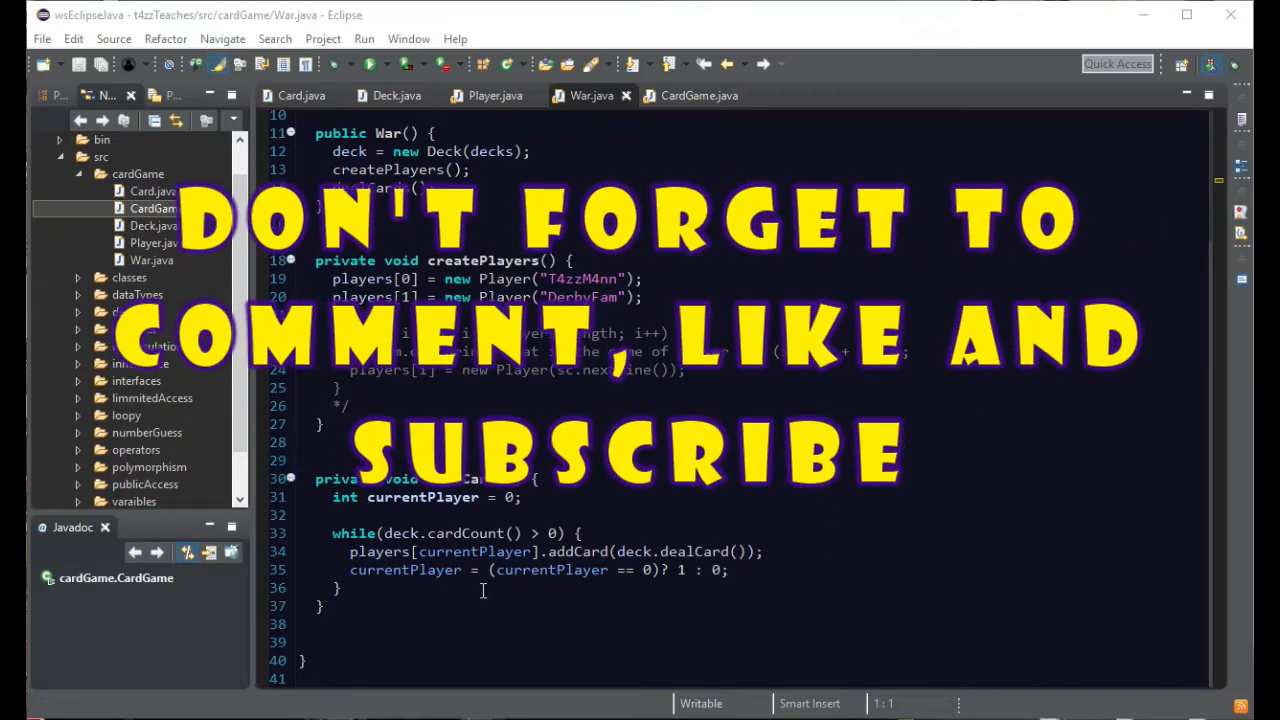
{"action": "left_click", "coordinate": [504, 640]}
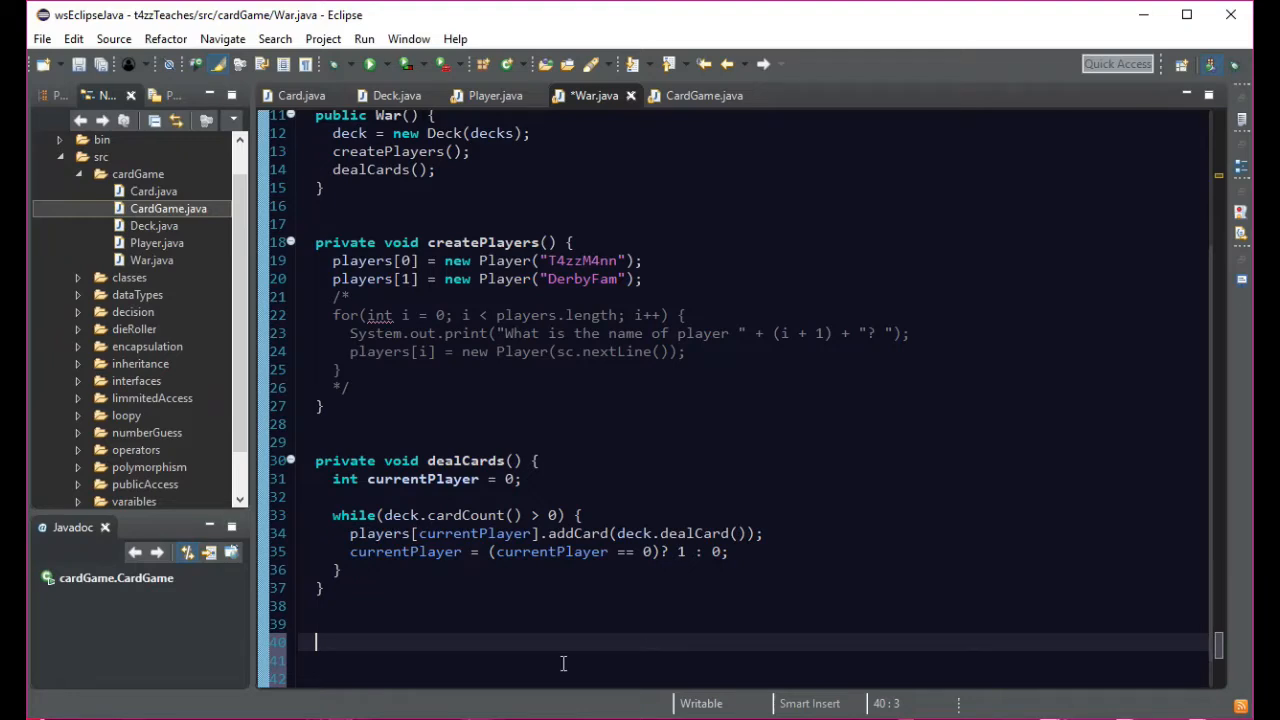
{"action": "mouse_move", "coordinate": [624, 640]}
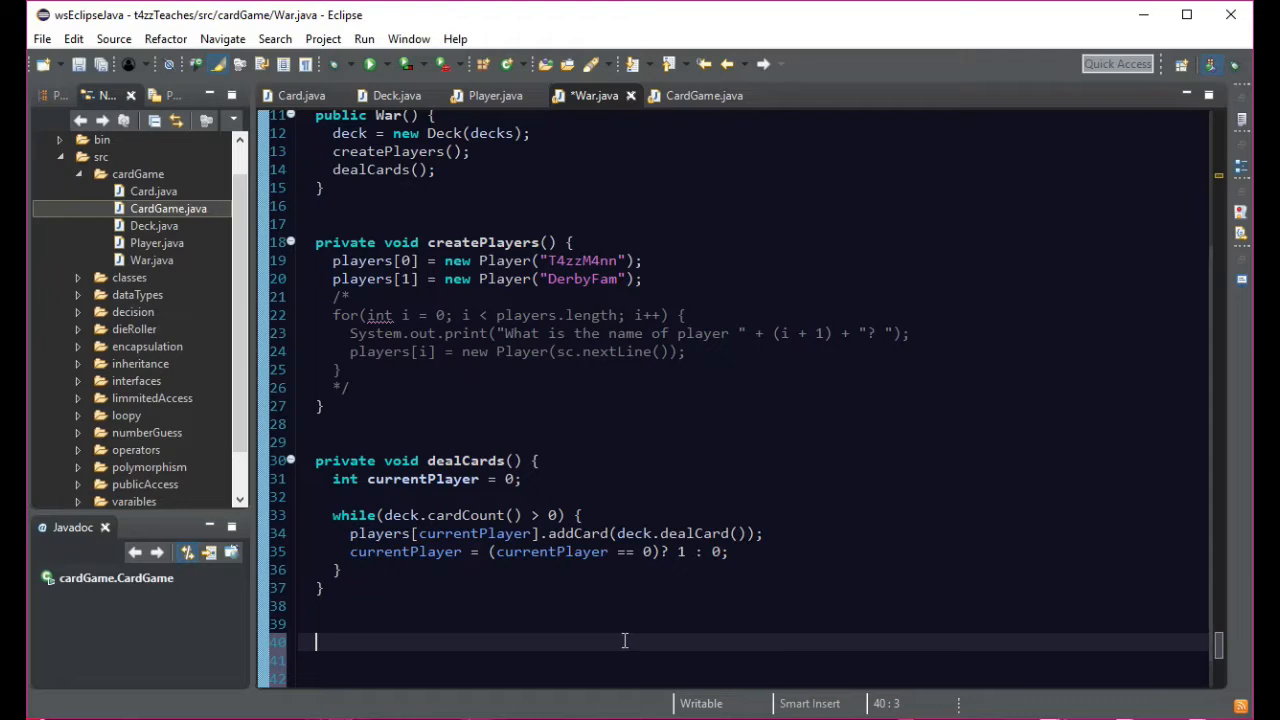
{"action": "type", "text": "public"}
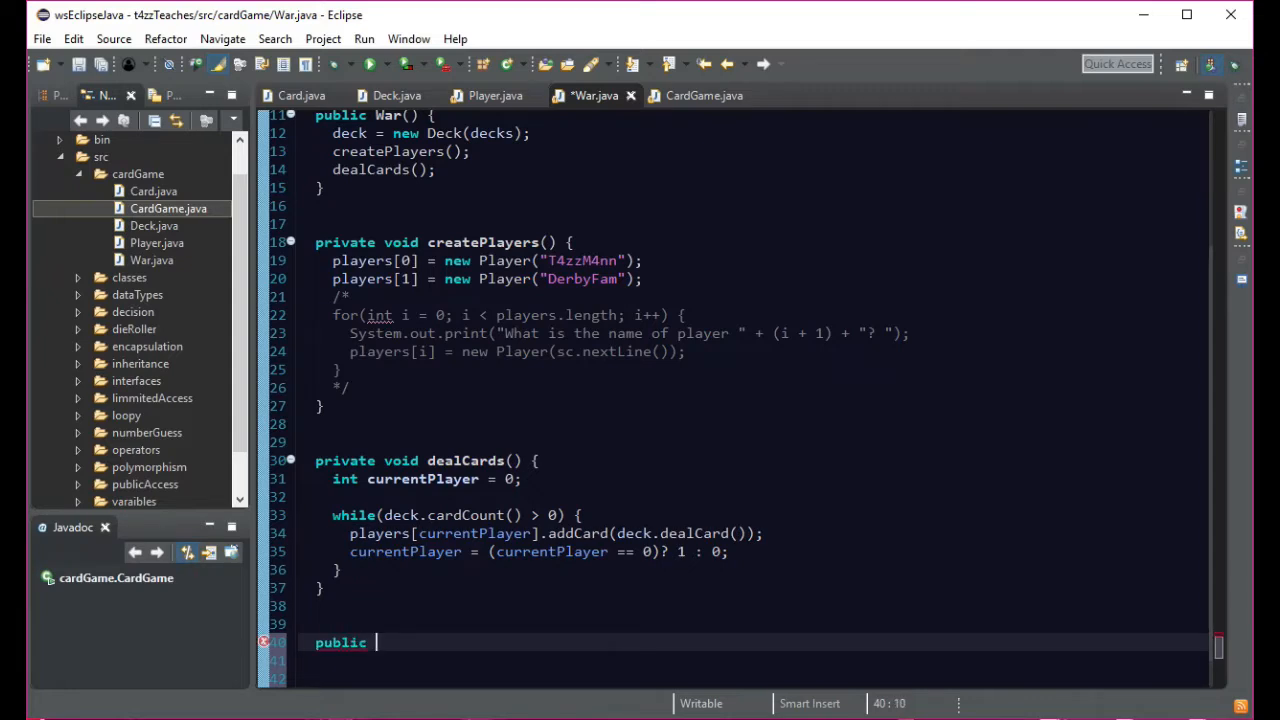
{"action": "type", "text": "vioi"}
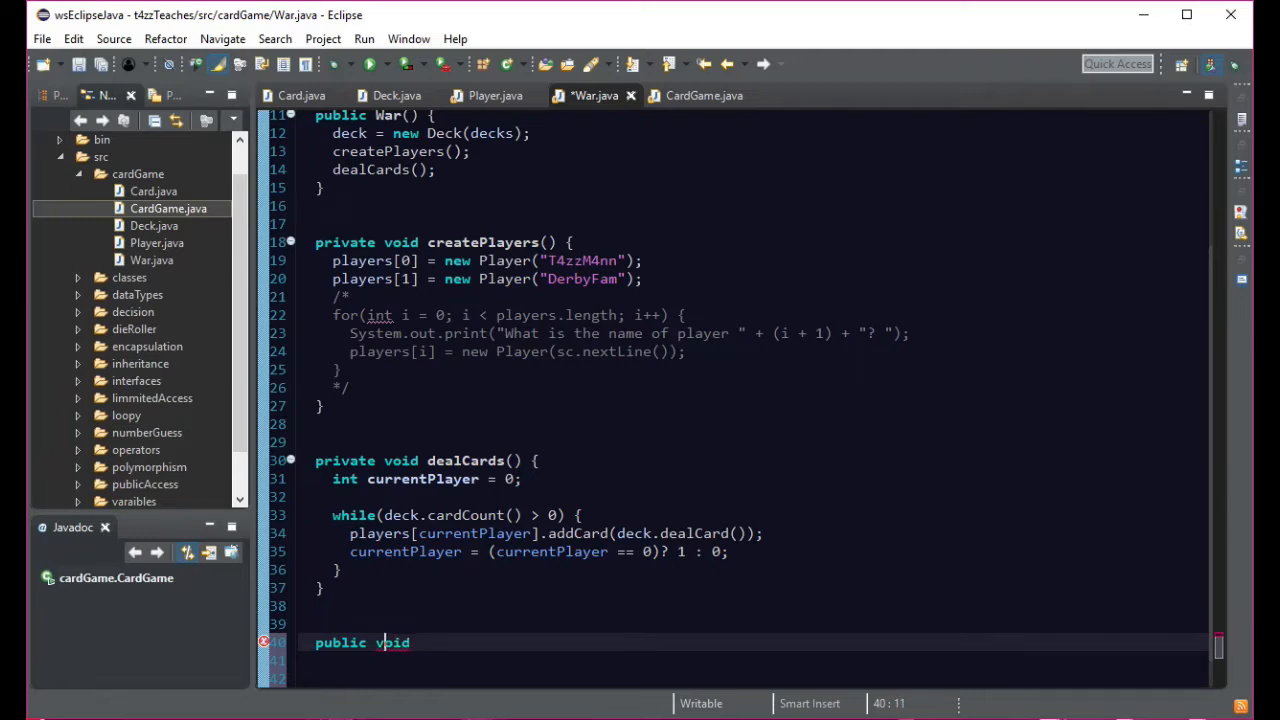
{"action": "type", "text": "oid"}
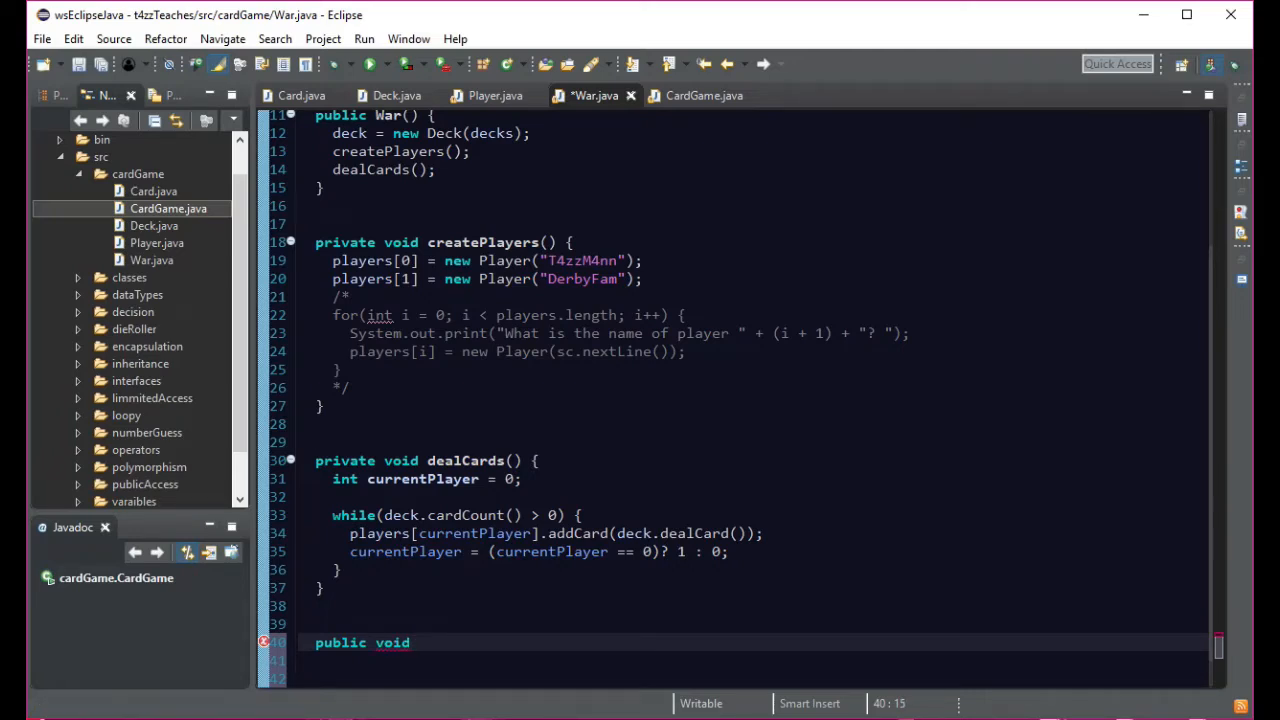
{"action": "type", "text": "check"}
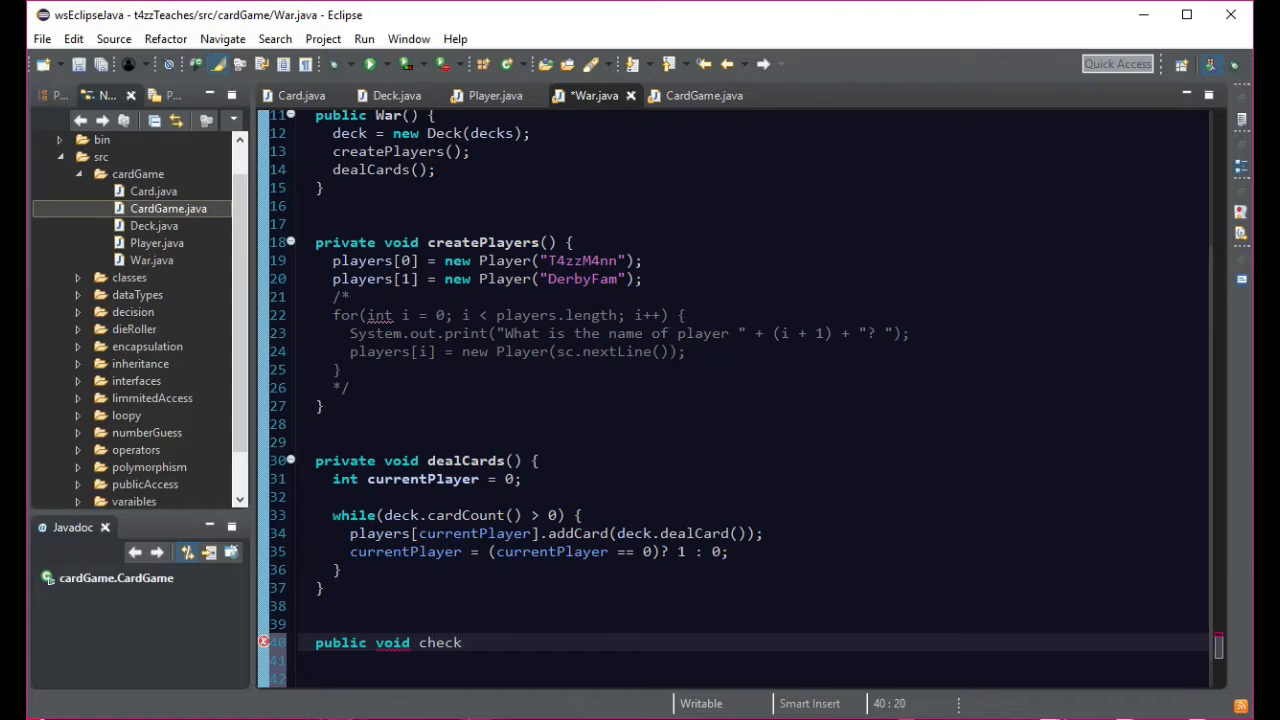
{"action": "type", "text": "Cards("}
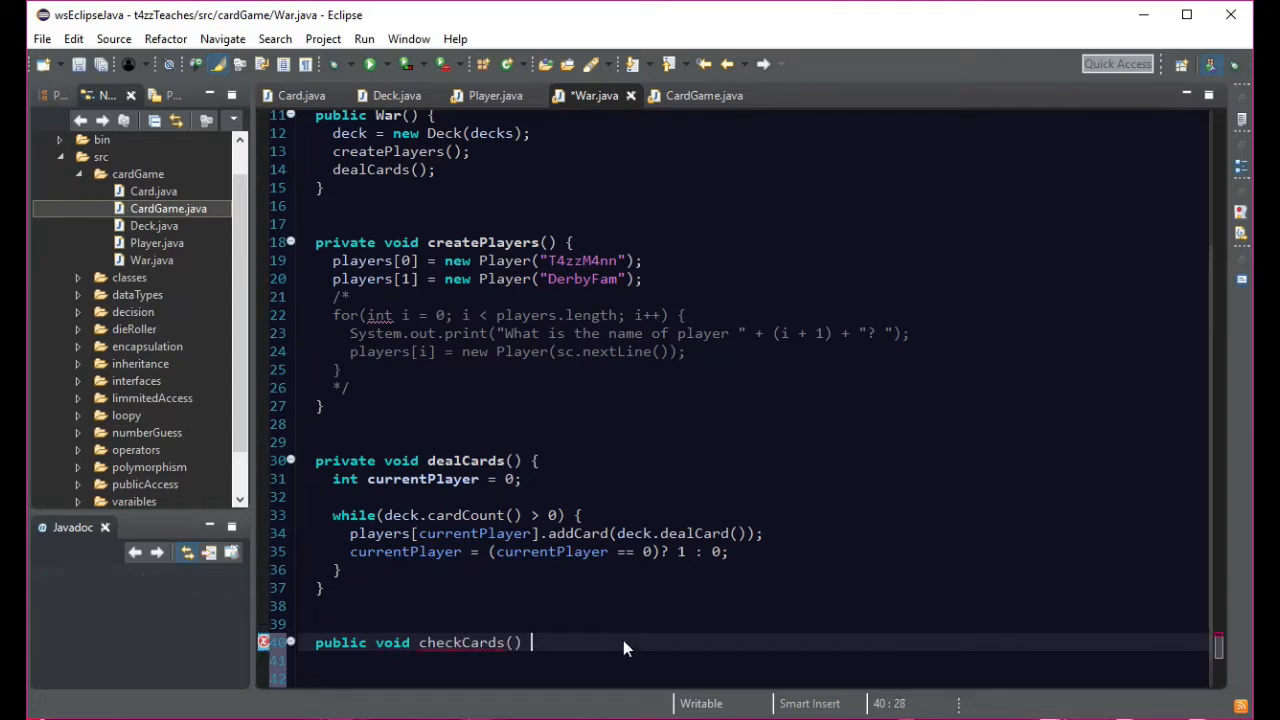
{"action": "type", "text": "{"}
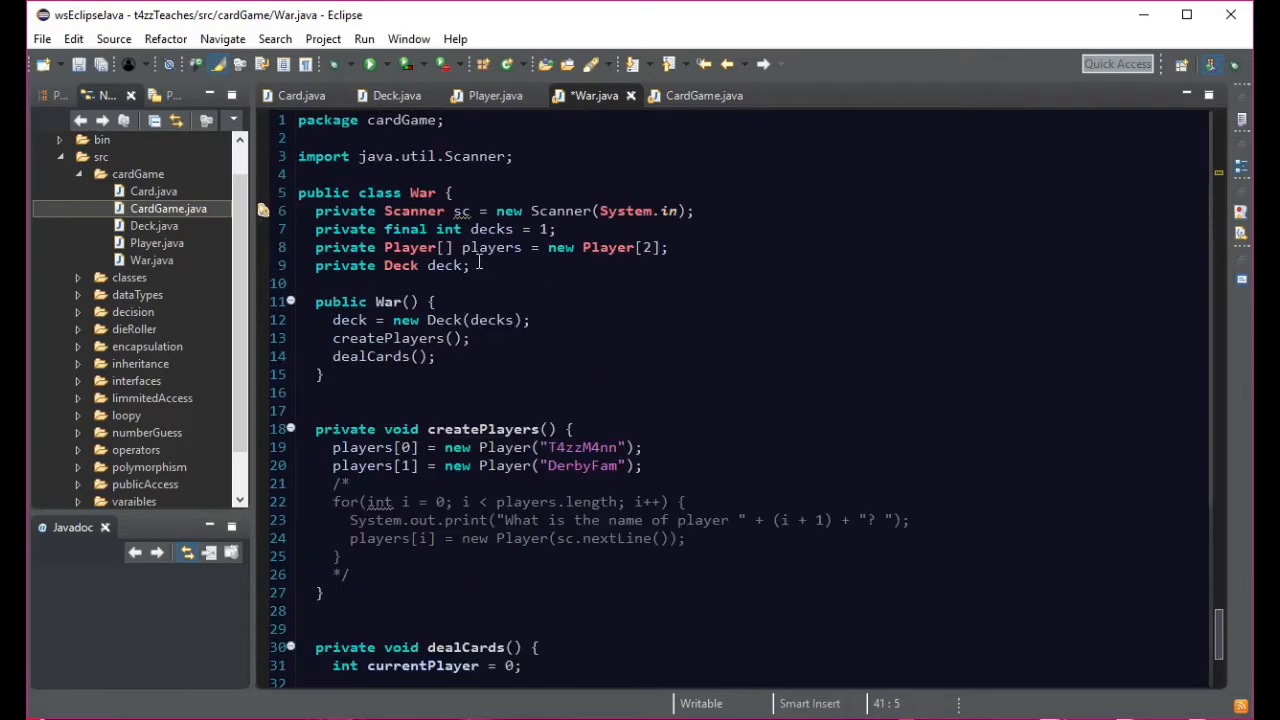
{"action": "scroll", "scroll_direction": "down", "scroll_amount": 3}
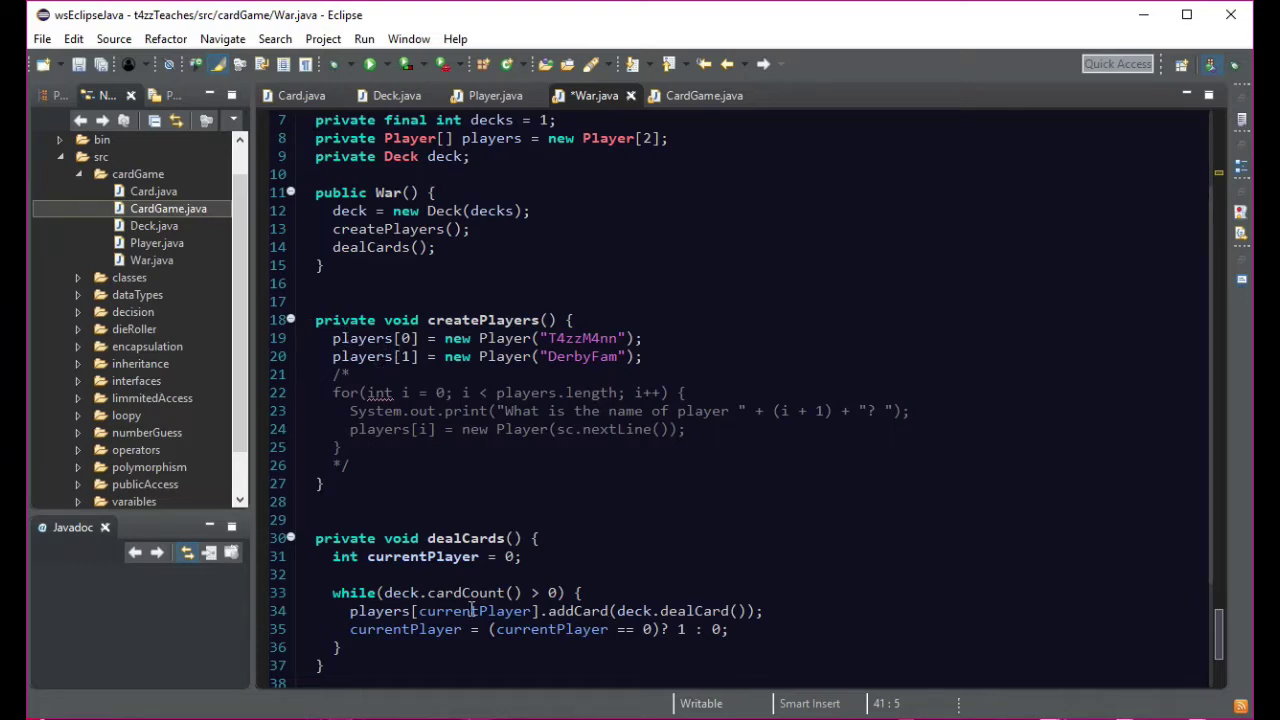
{"action": "mouse_move", "coordinate": [456, 556]}
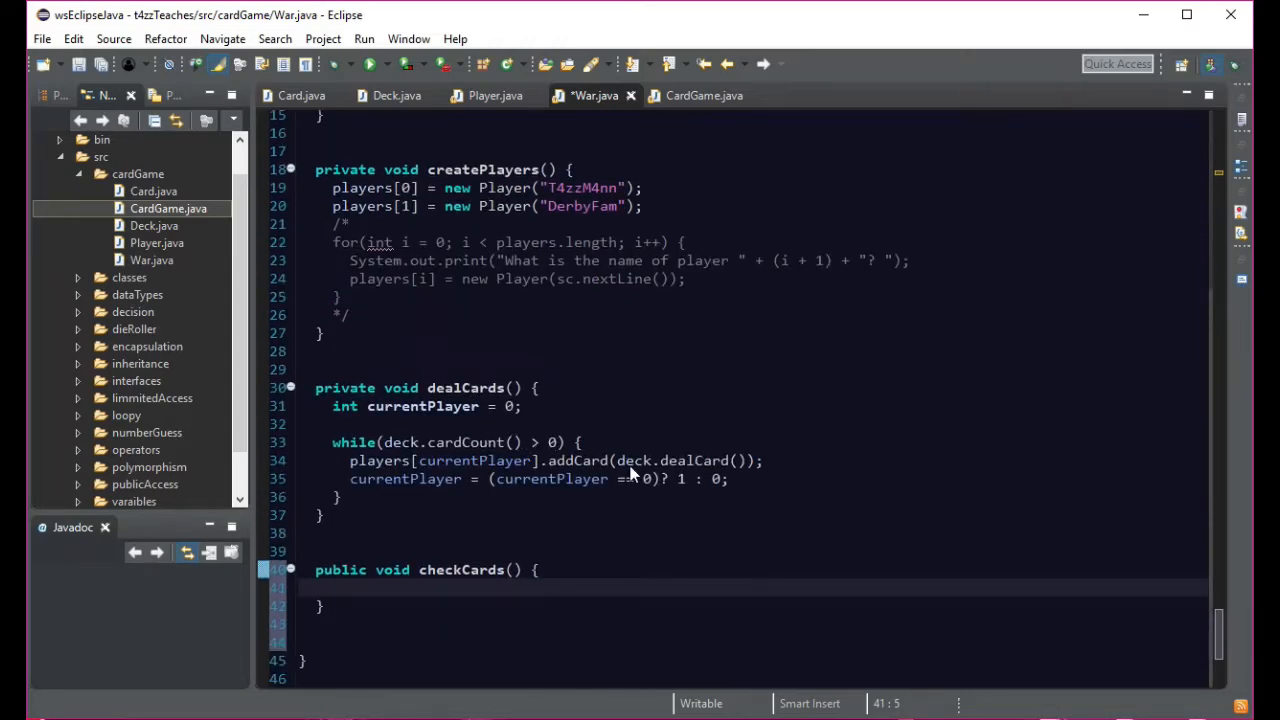
{"action": "scroll", "scroll_direction": "up", "scroll_amount": 3}
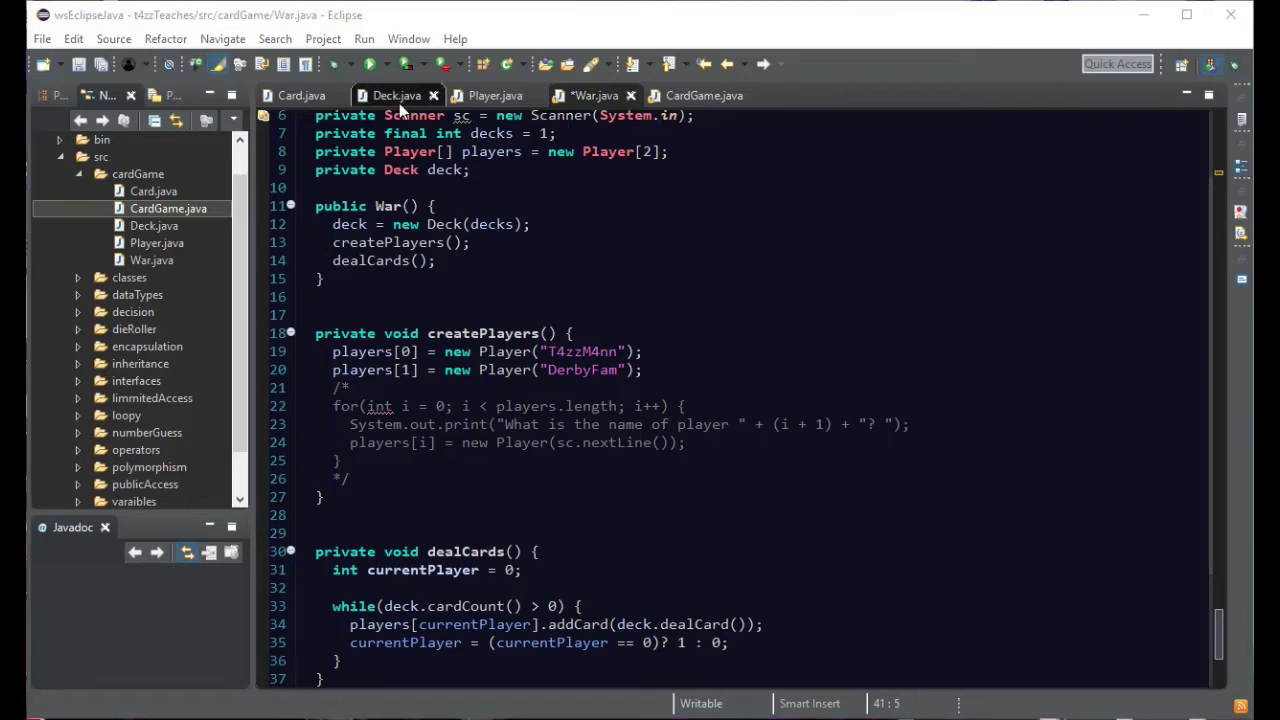
- In Player.java, start a new field line after cardsLeft and discard a 'private' false start
{"action": "left_click", "coordinate": [494, 96]}
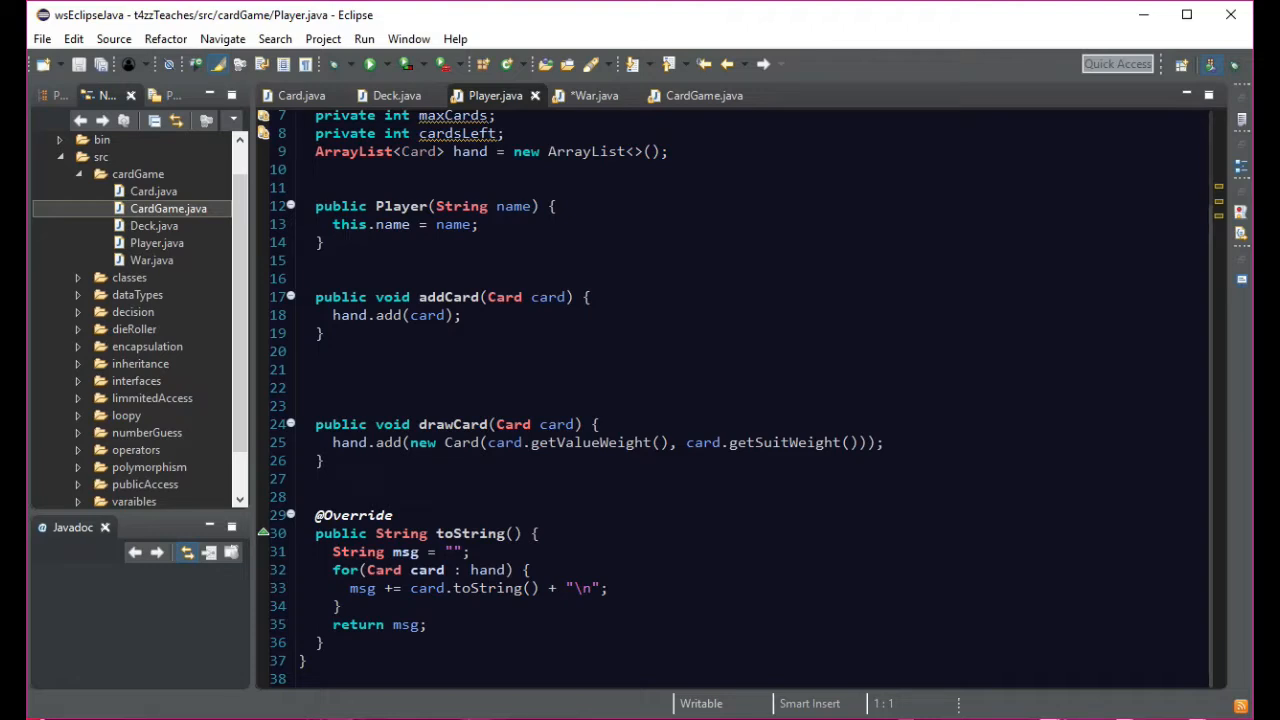
{"action": "mouse_move", "coordinate": [428, 188]}
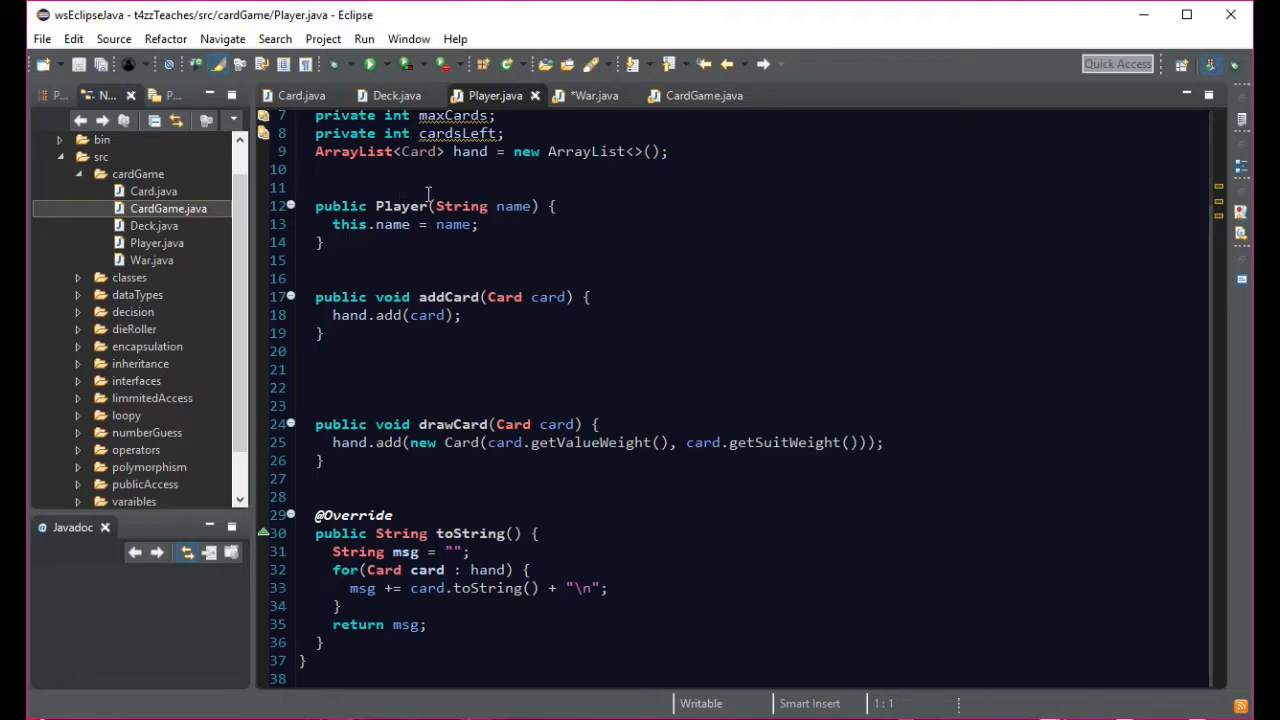
{"action": "scroll", "scroll_direction": "up", "scroll_amount": 3}
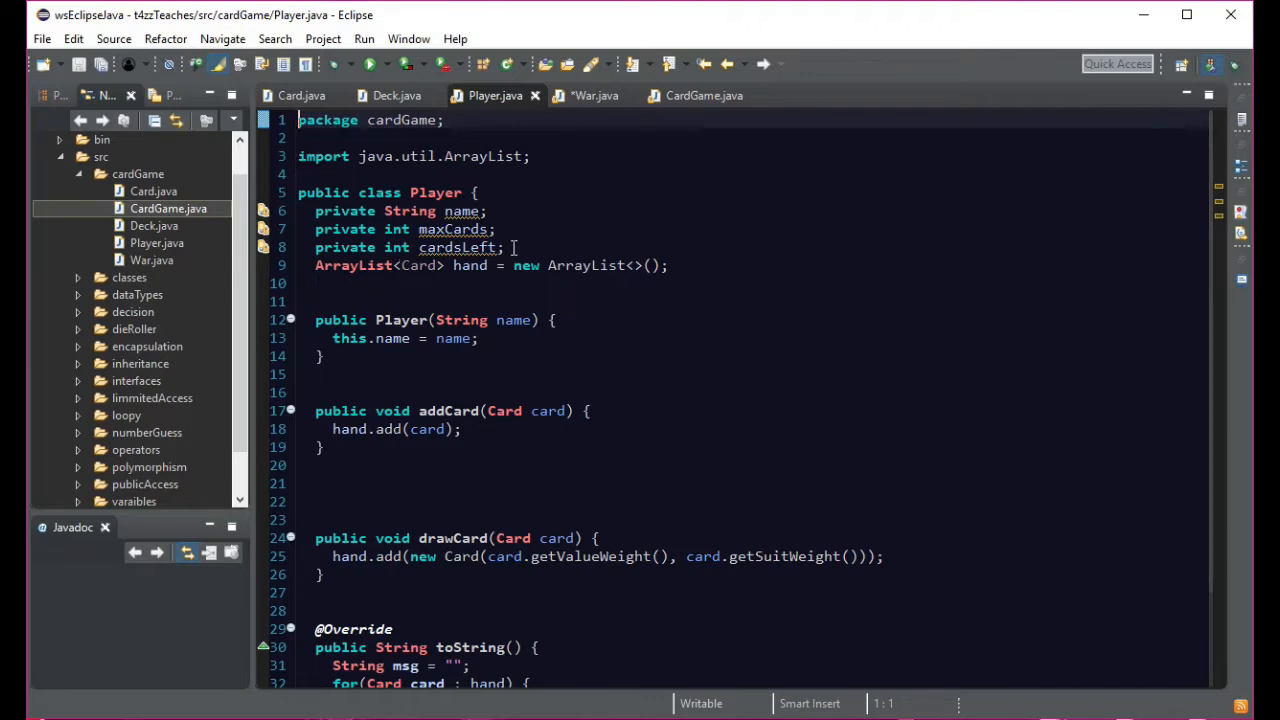
{"action": "mouse_move", "coordinate": [508, 238]}
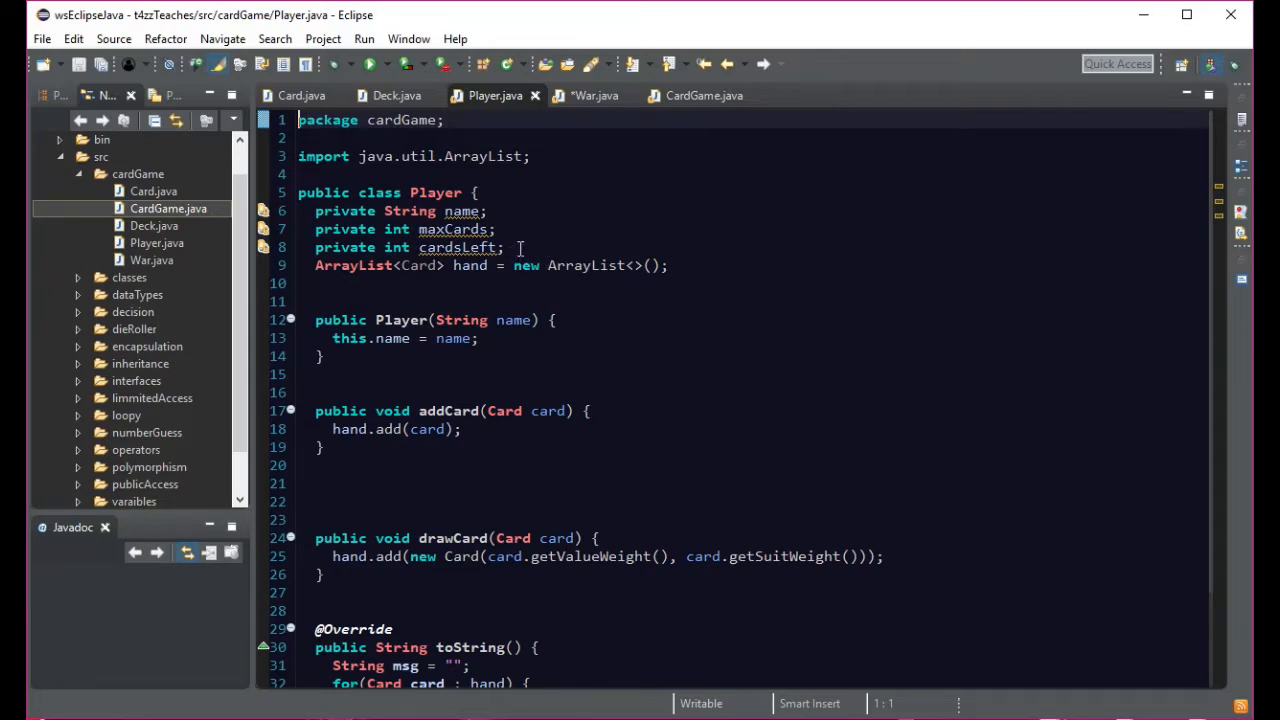
{"action": "key", "text": "Return"}
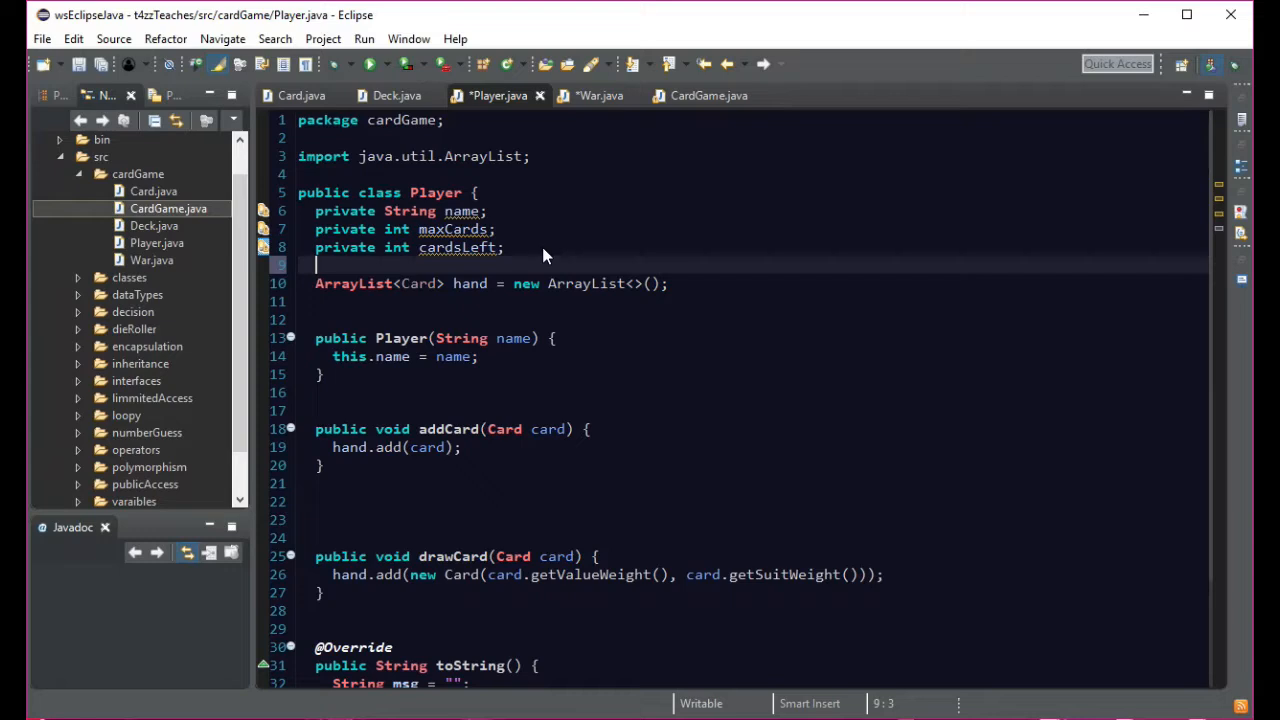
{"action": "type", "text": "private"}
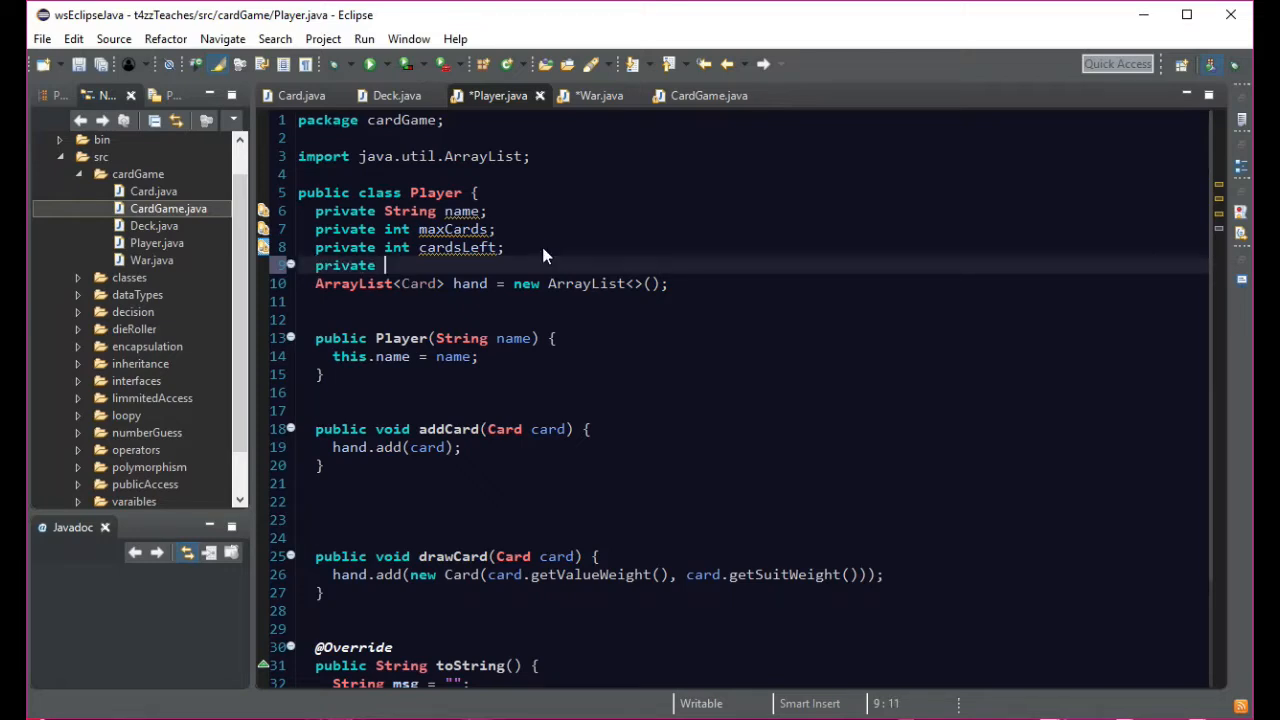
{"action": "key", "text": "BackSpace"}
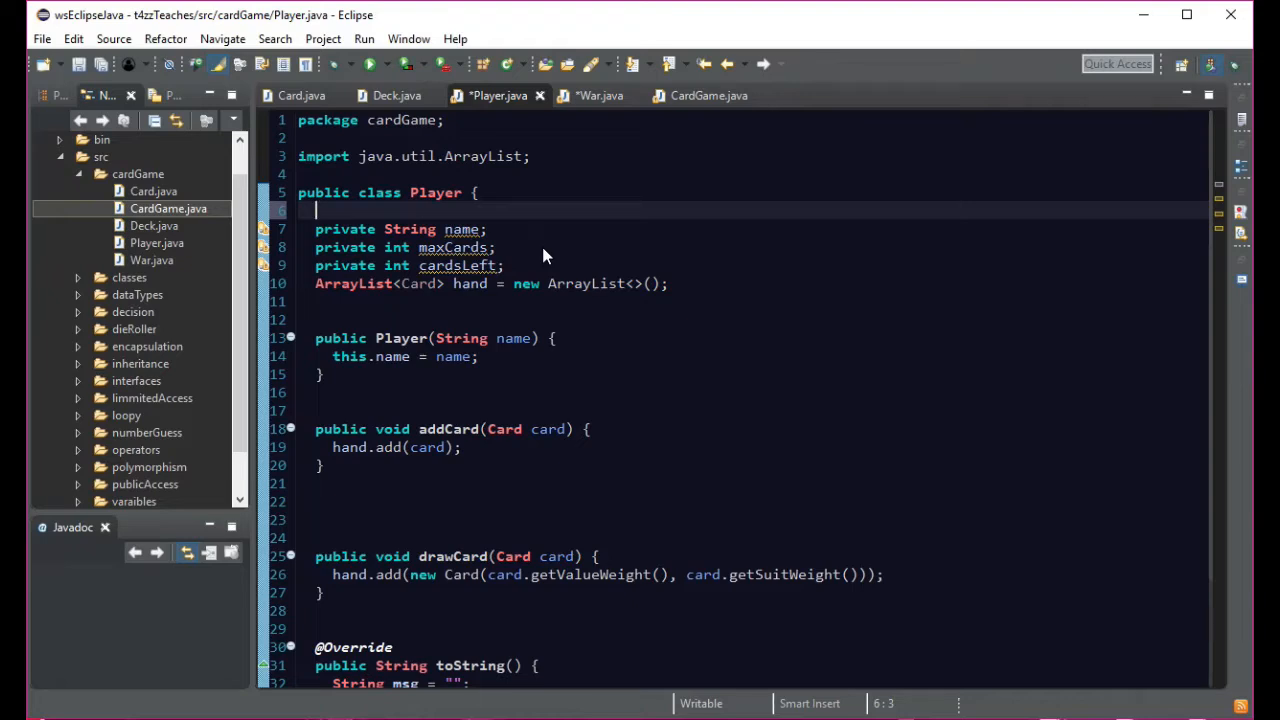
- Declare 'public static int cardPointer = 0;' at the top of the Player class
{"action": "type", "text": "publ"}
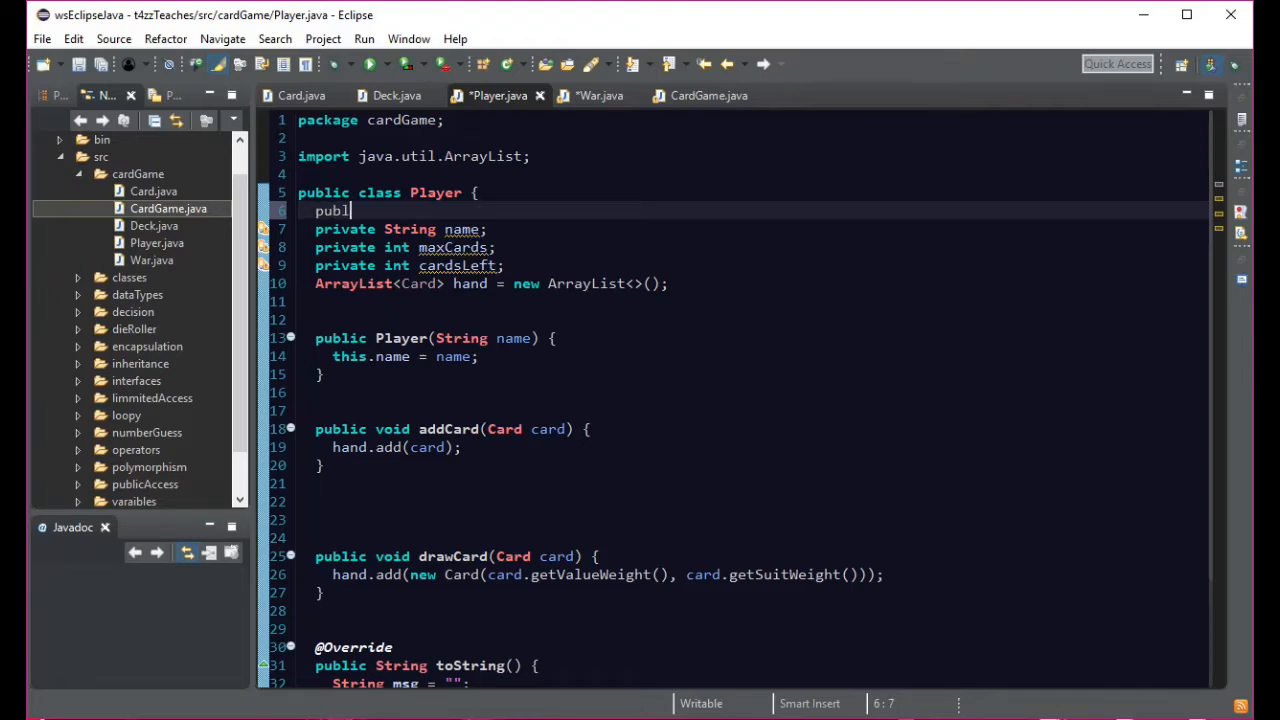
{"action": "type", "text": "ic stat"}
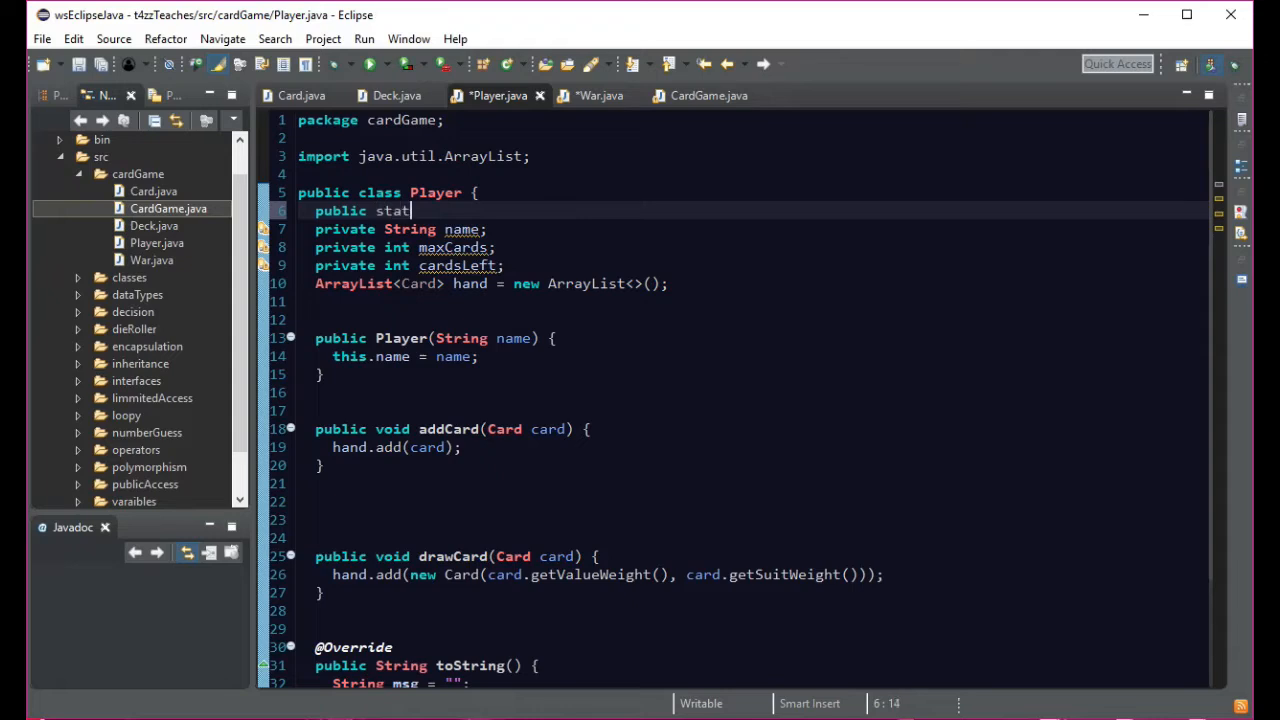
{"action": "type", "text": "ic"}
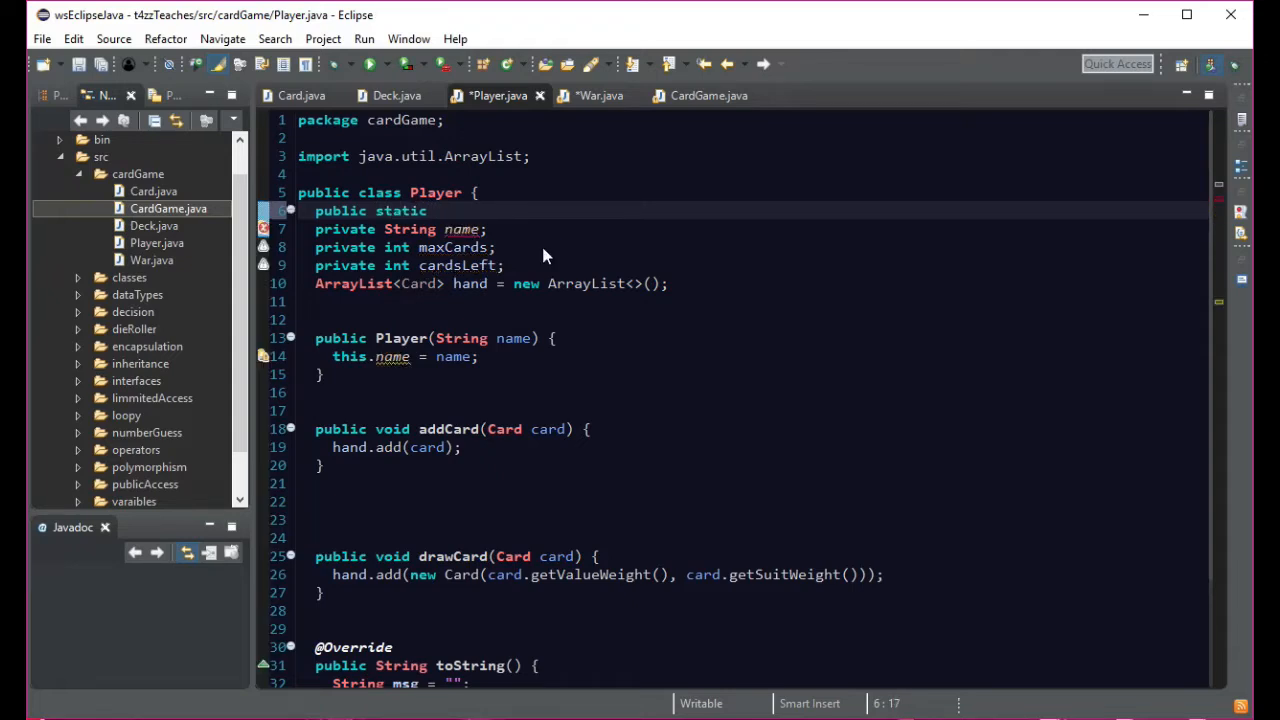
{"action": "type", "text": "int"}
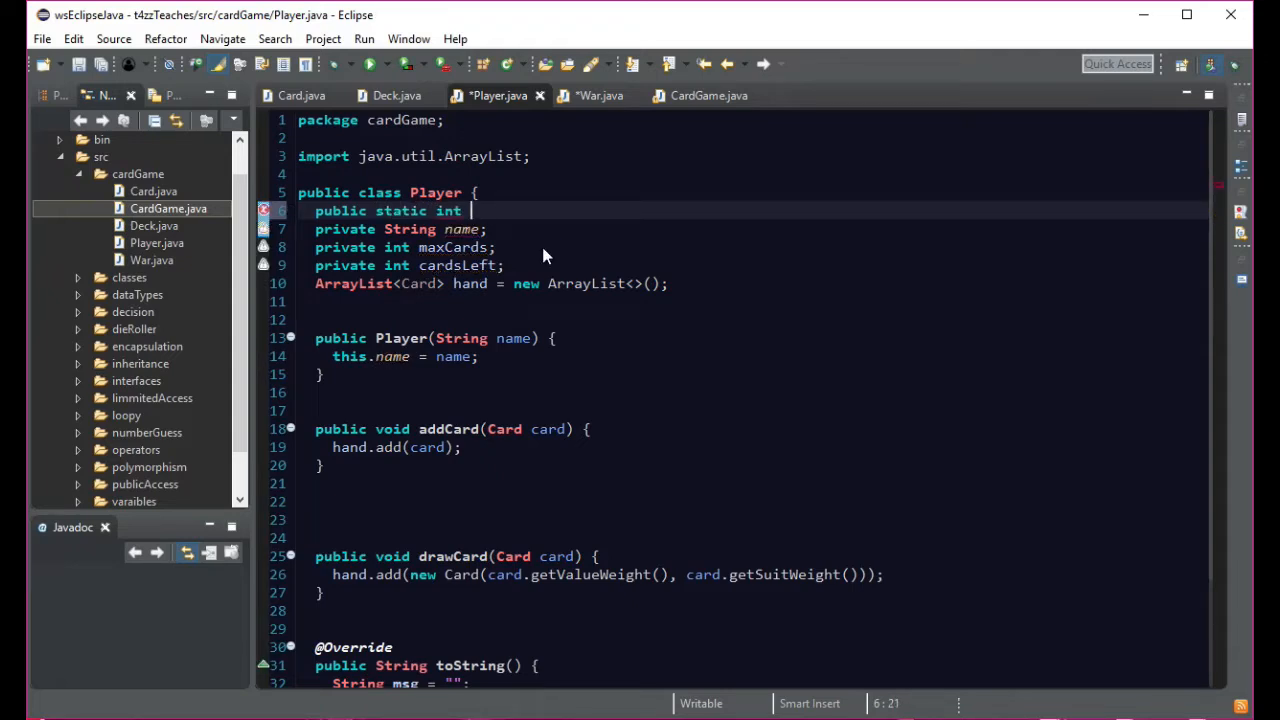
{"action": "type", "text": "cardP"}
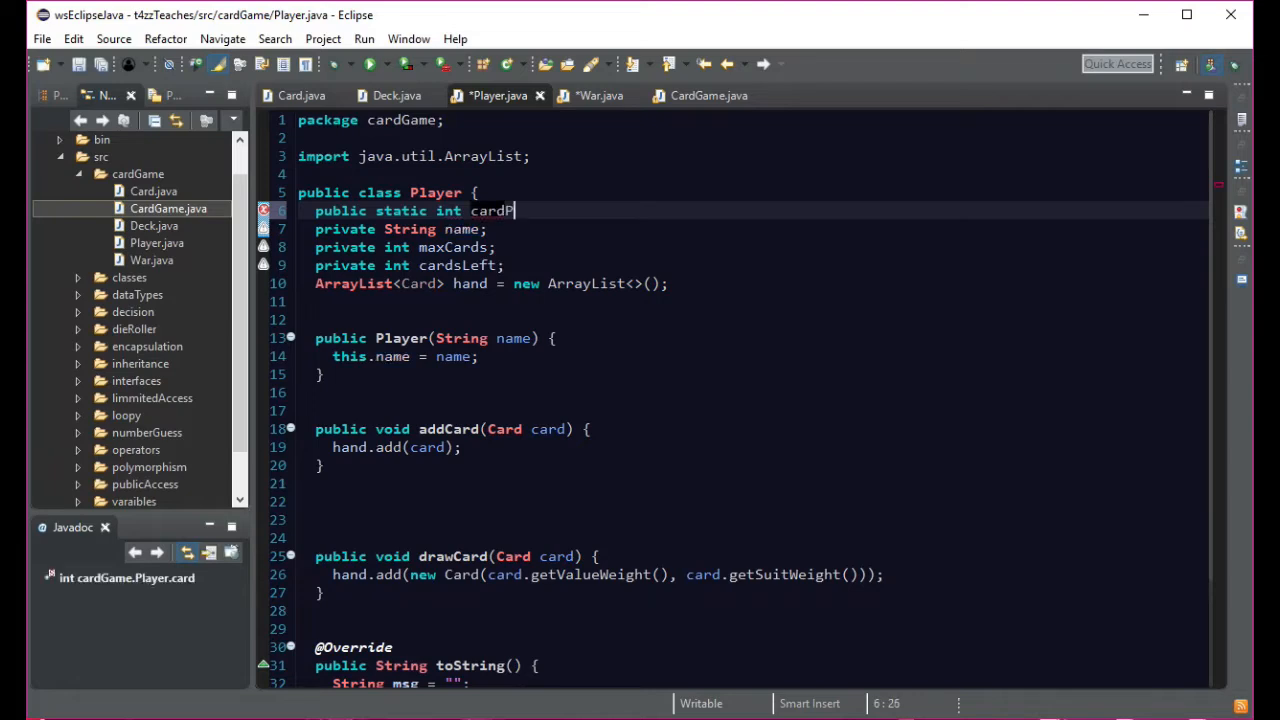
{"action": "type", "text": "ointer"}
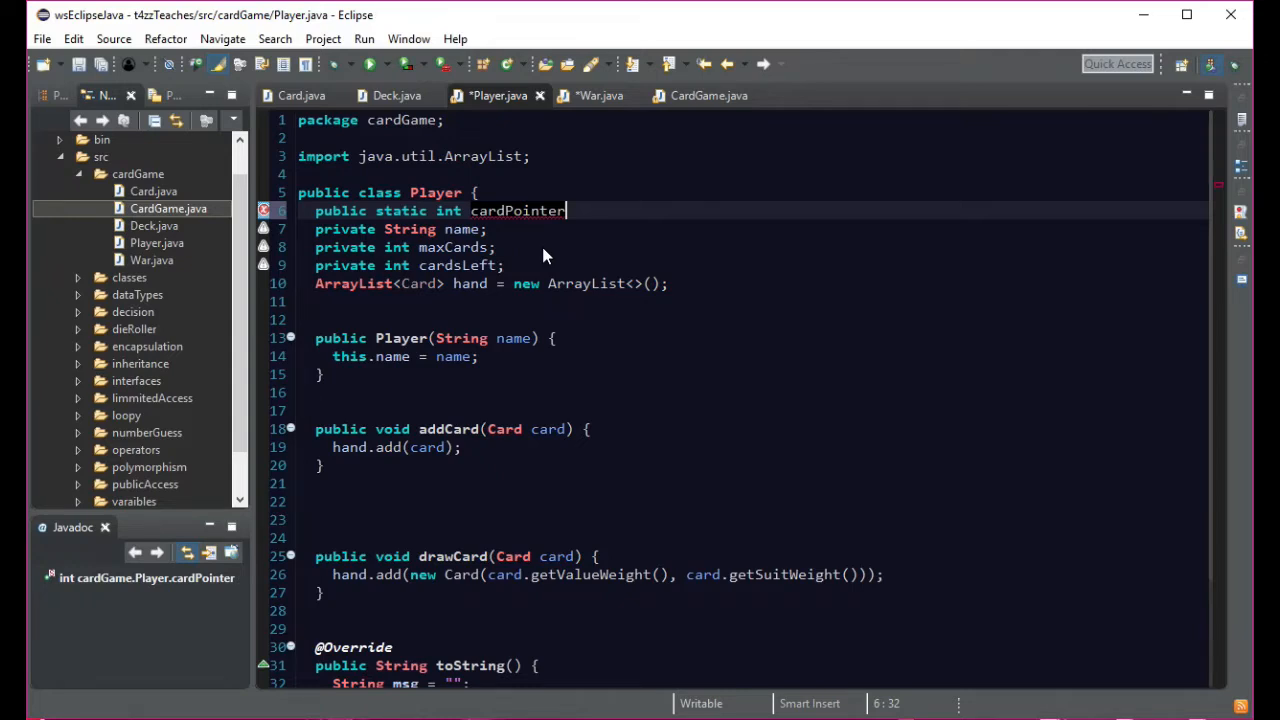
{"action": "type", "text": "="}
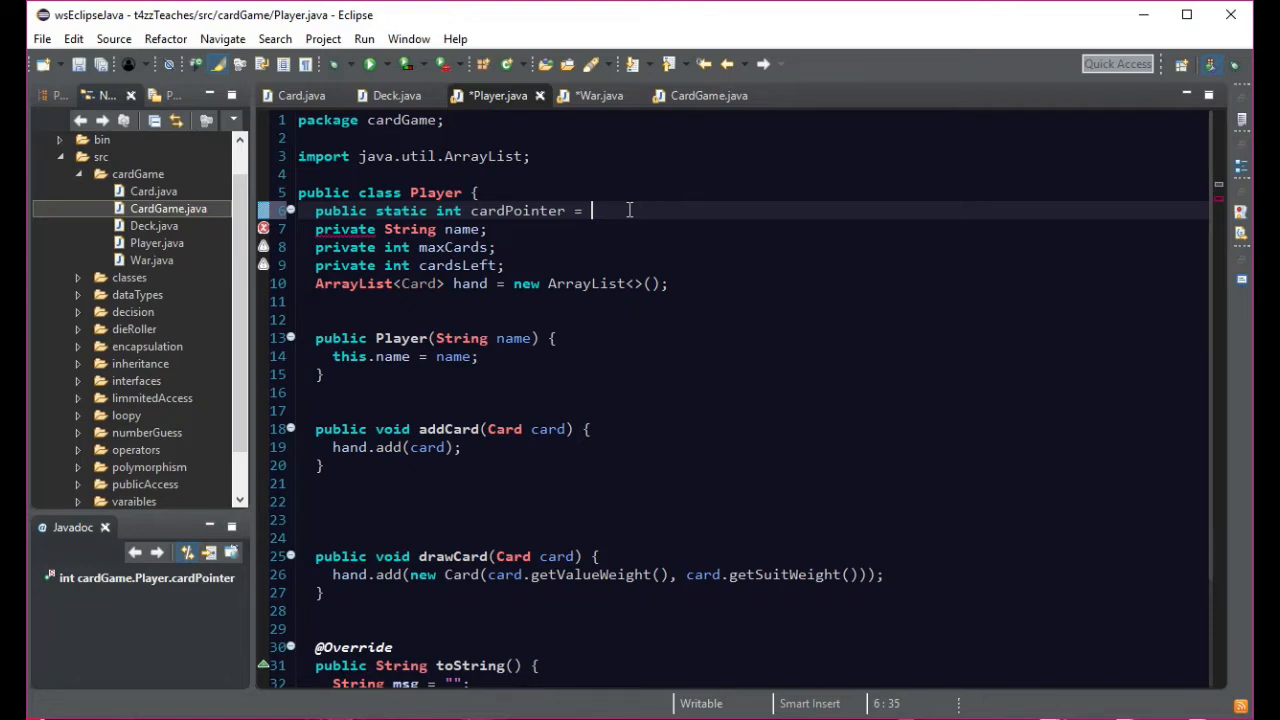
{"action": "type", "text": "0"}
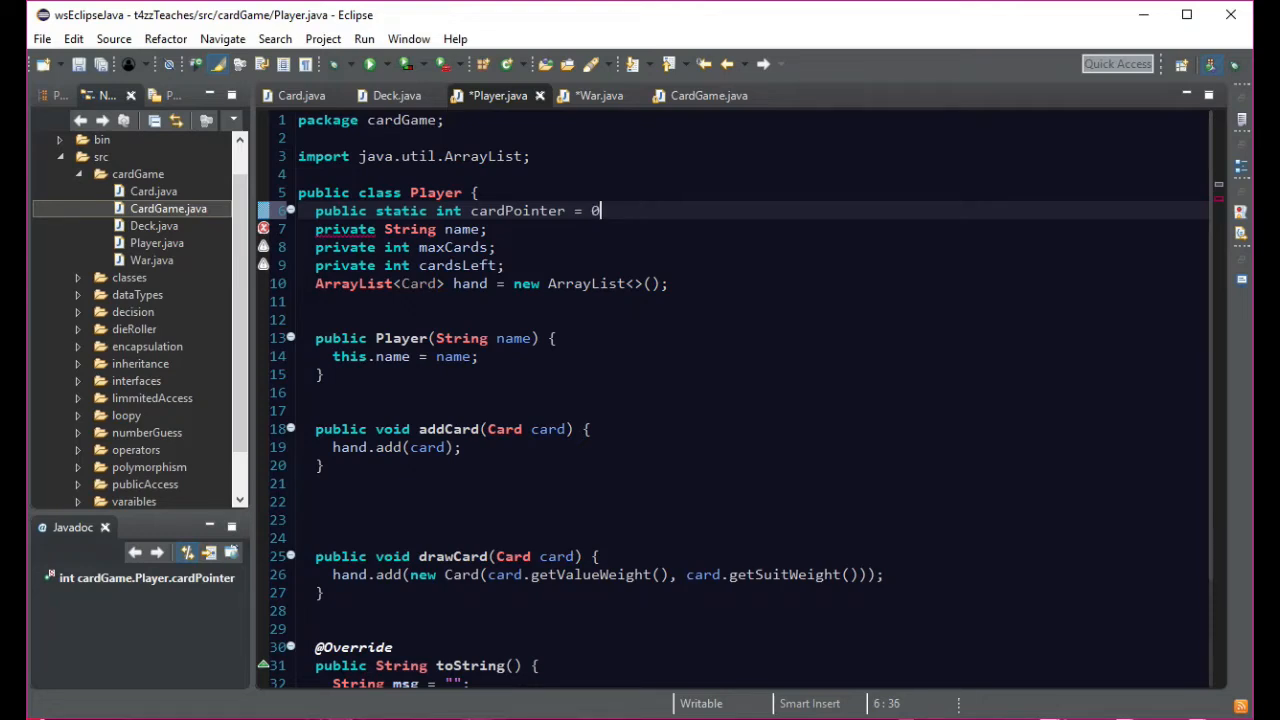
{"action": "type", "text": ";"}
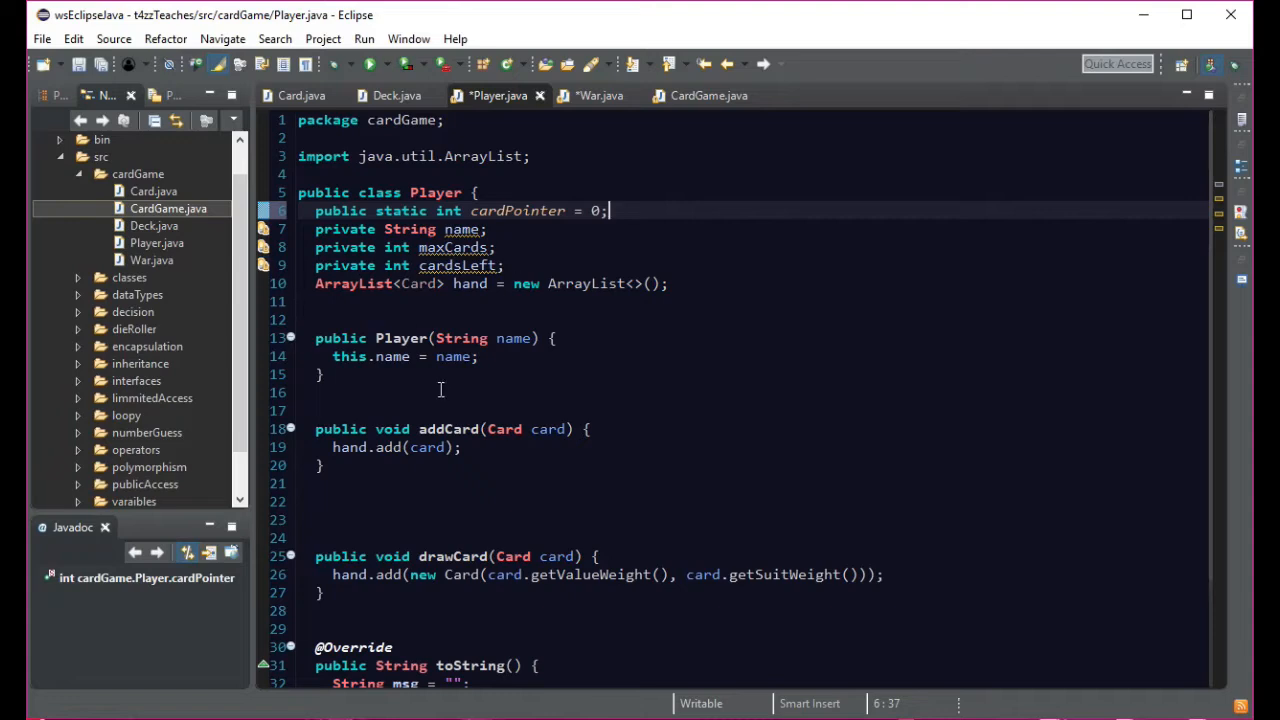
{"action": "mouse_move", "coordinate": [346, 324]}
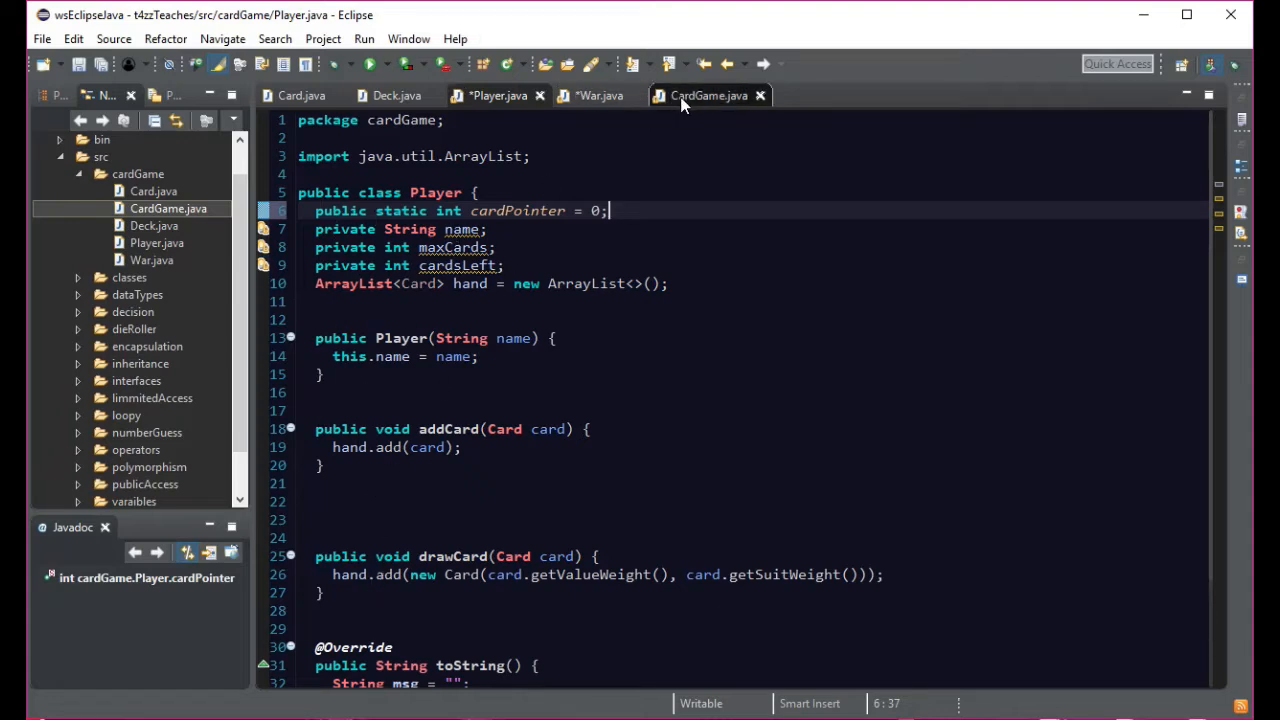
- In War.java's checkCards body, declare 'int p1, p2;'
{"action": "left_click", "coordinate": [600, 96]}
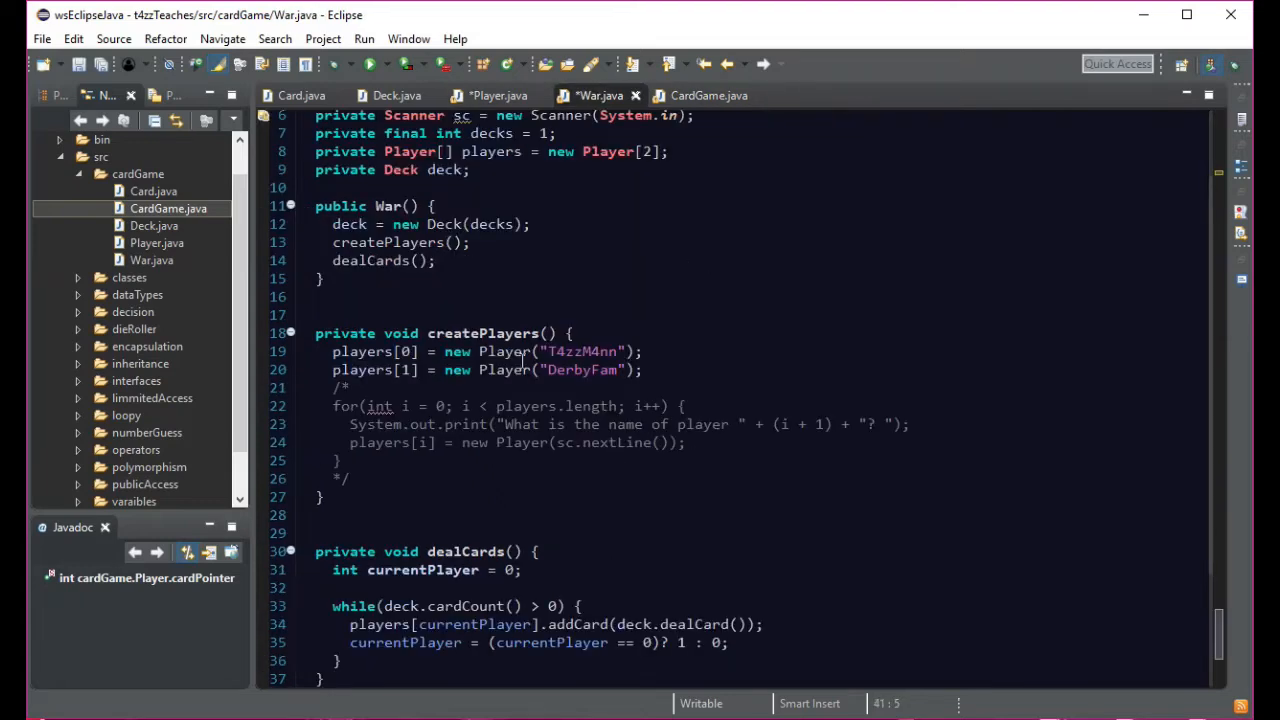
{"action": "mouse_move", "coordinate": [510, 368]}
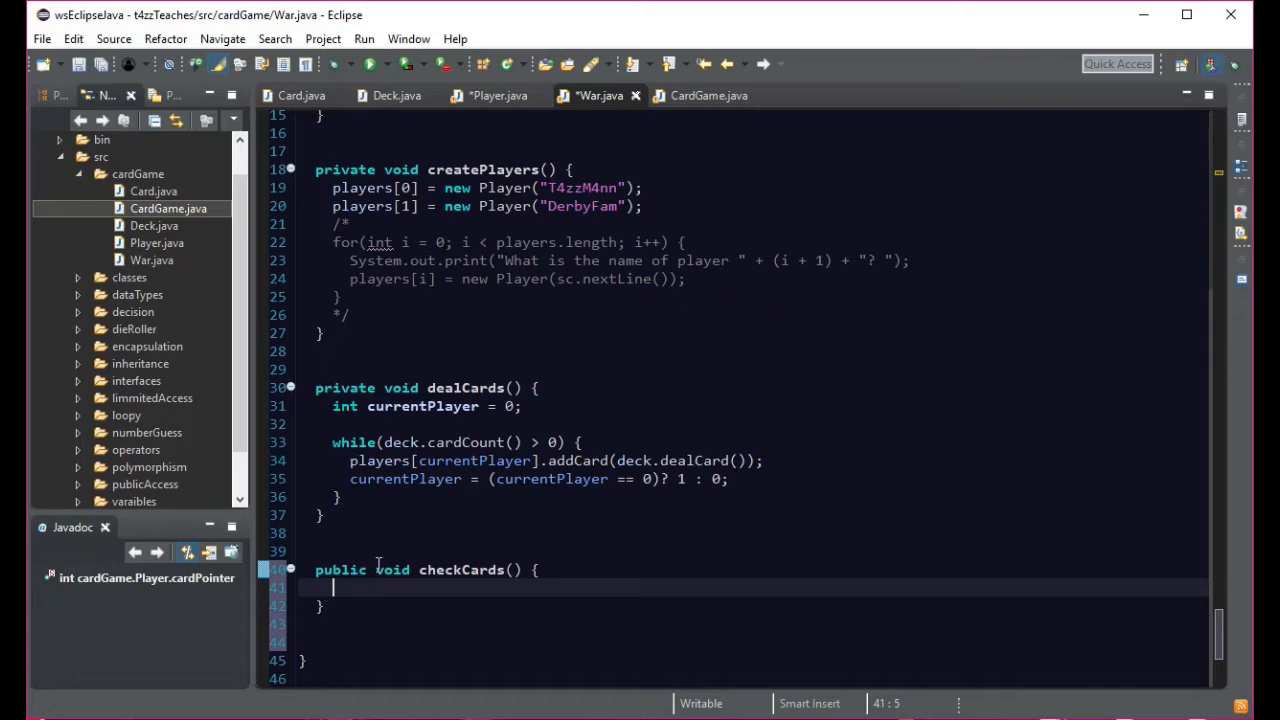
{"action": "scroll", "scroll_direction": "up", "scroll_amount": 3}
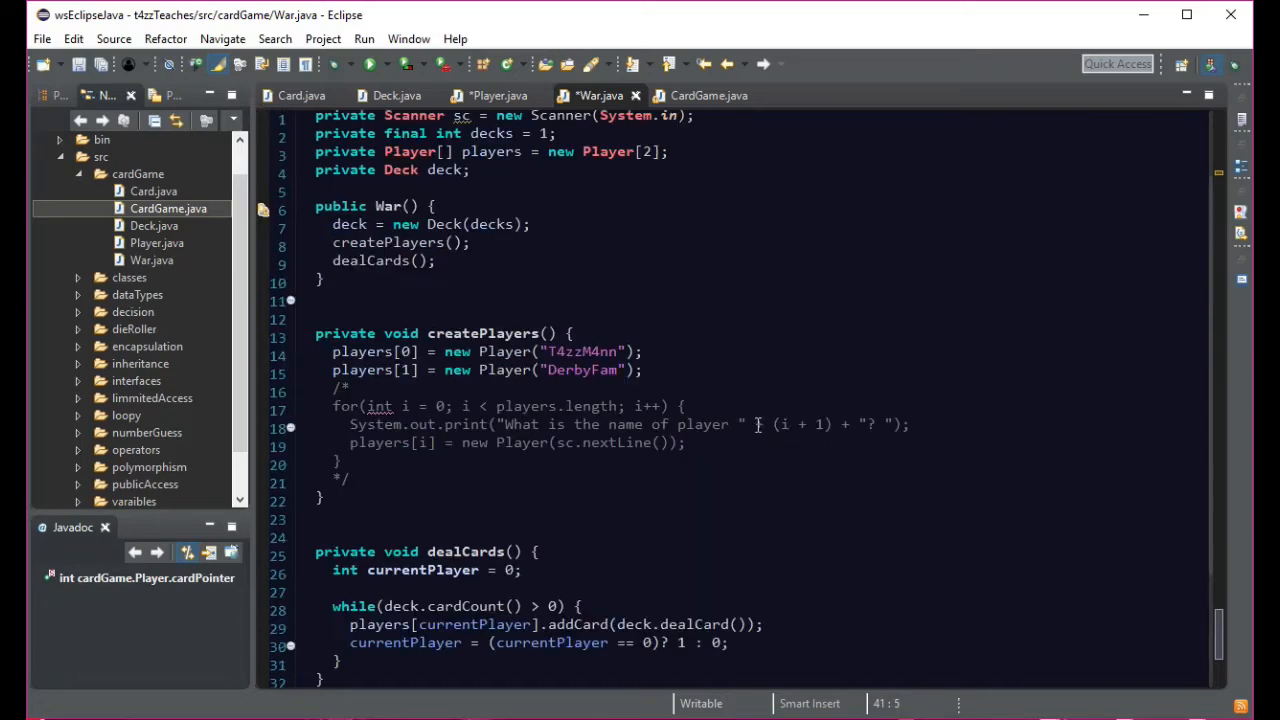
{"action": "scroll", "scroll_direction": "up", "scroll_amount": 3}
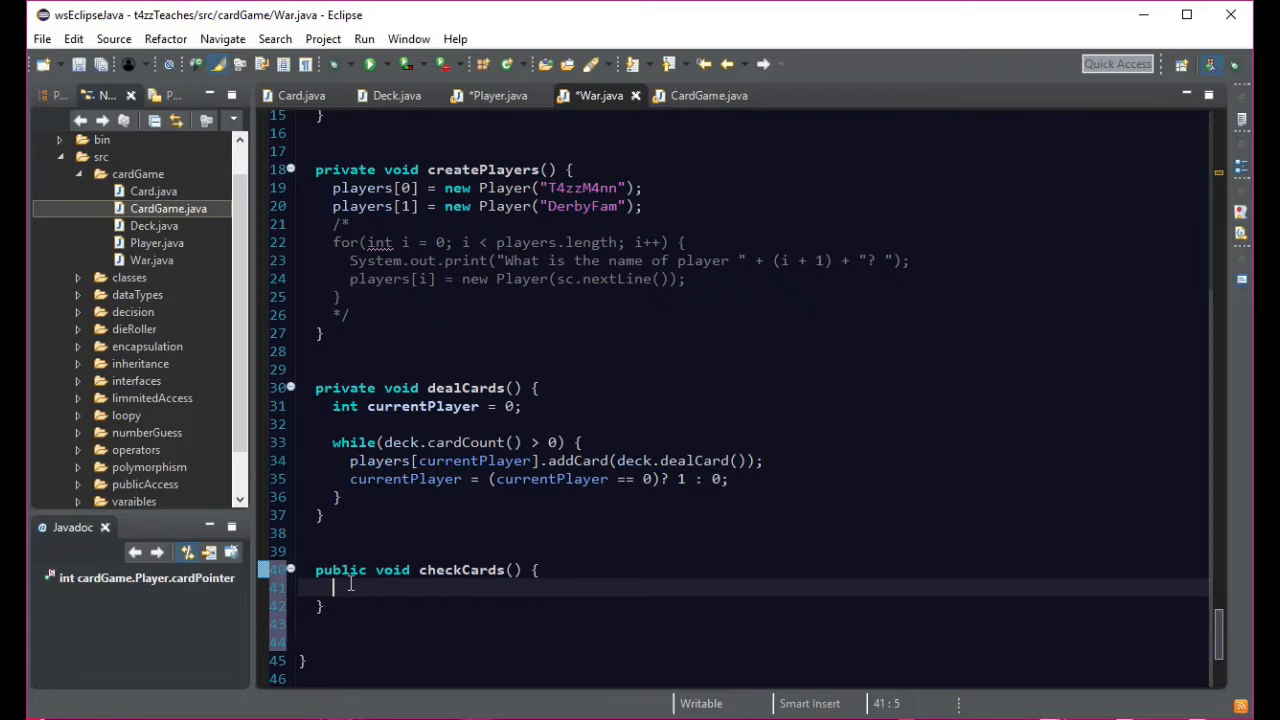
{"action": "type", "text": "int"}
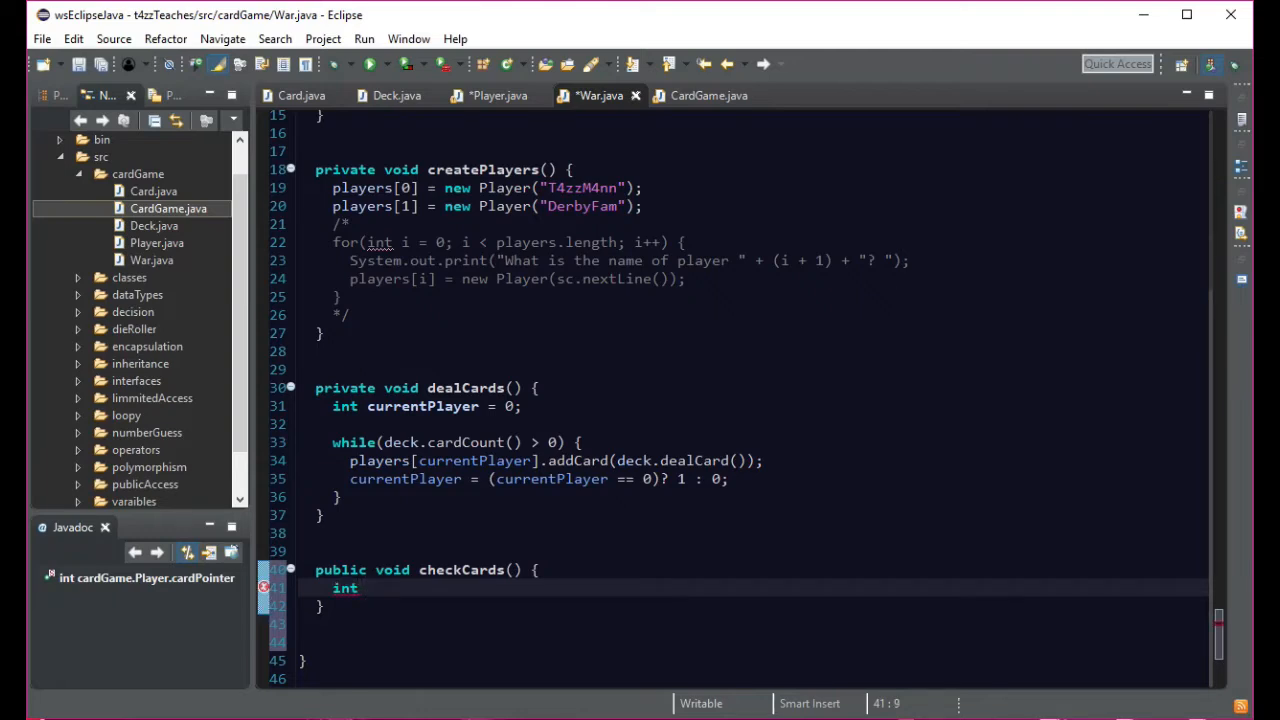
{"action": "type", "text": "p1, p"}
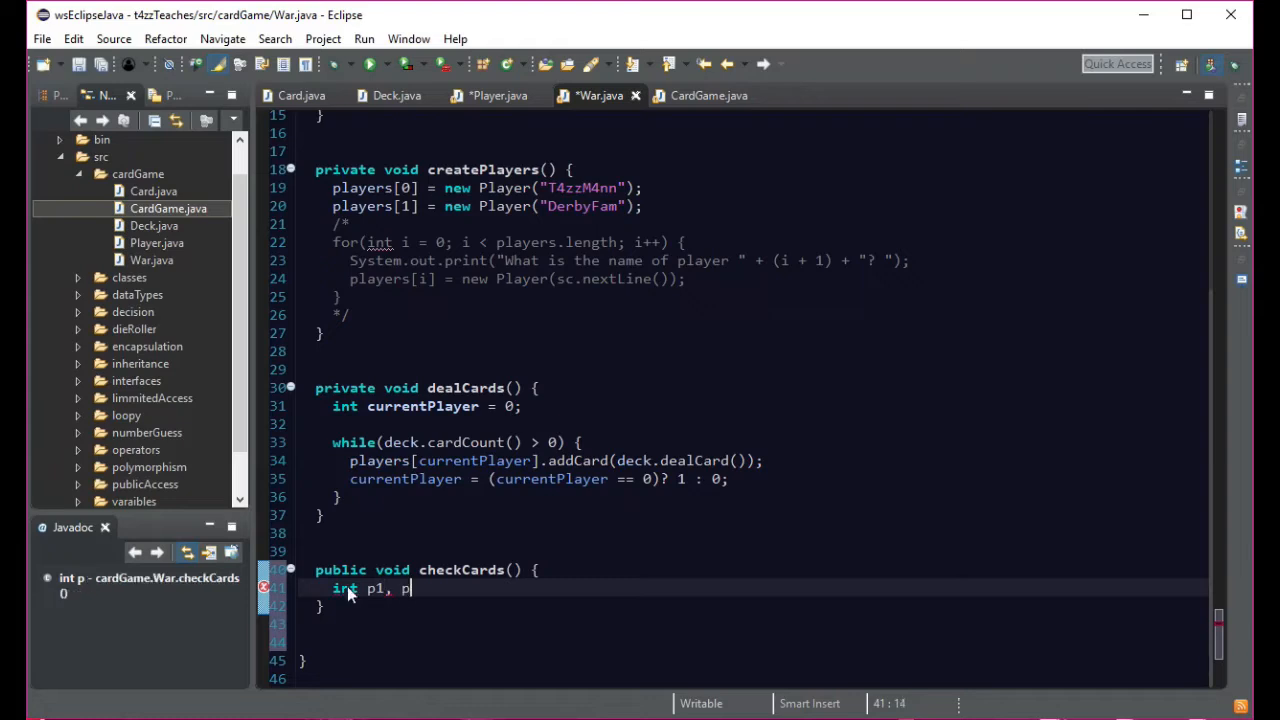
{"action": "type", "text": "2;"}
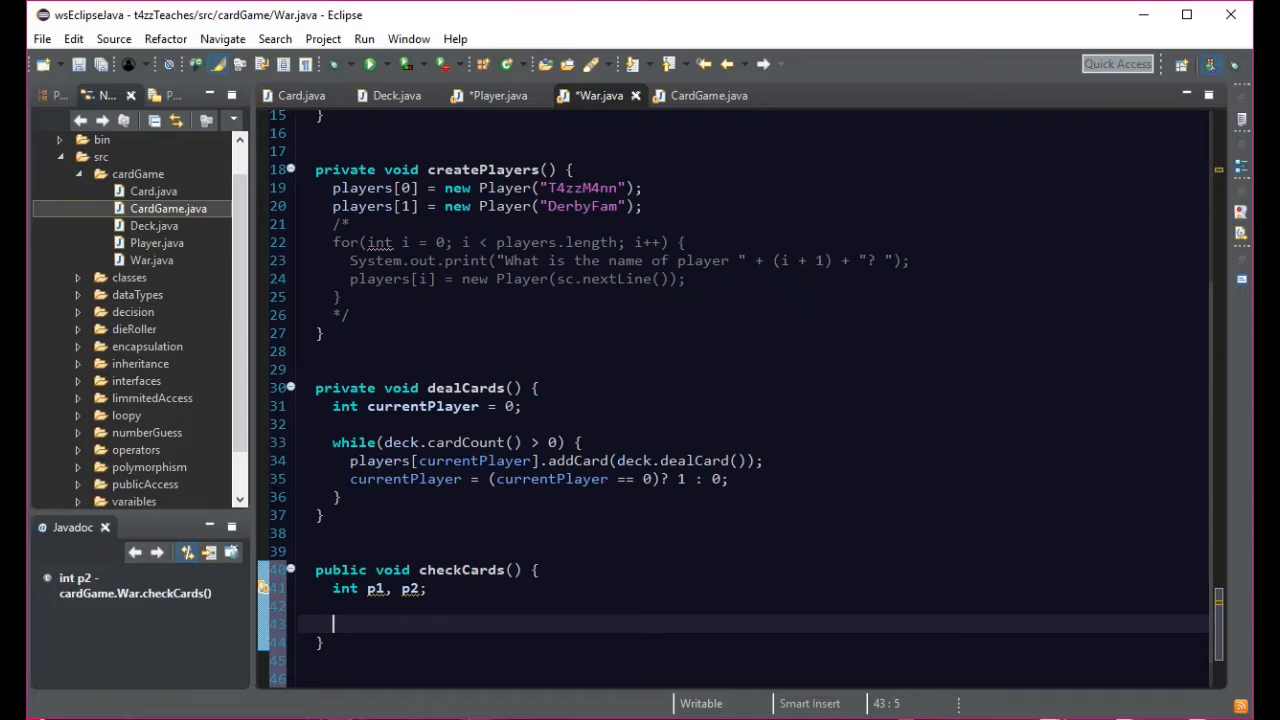
{"action": "mouse_move", "coordinate": [344, 628]}
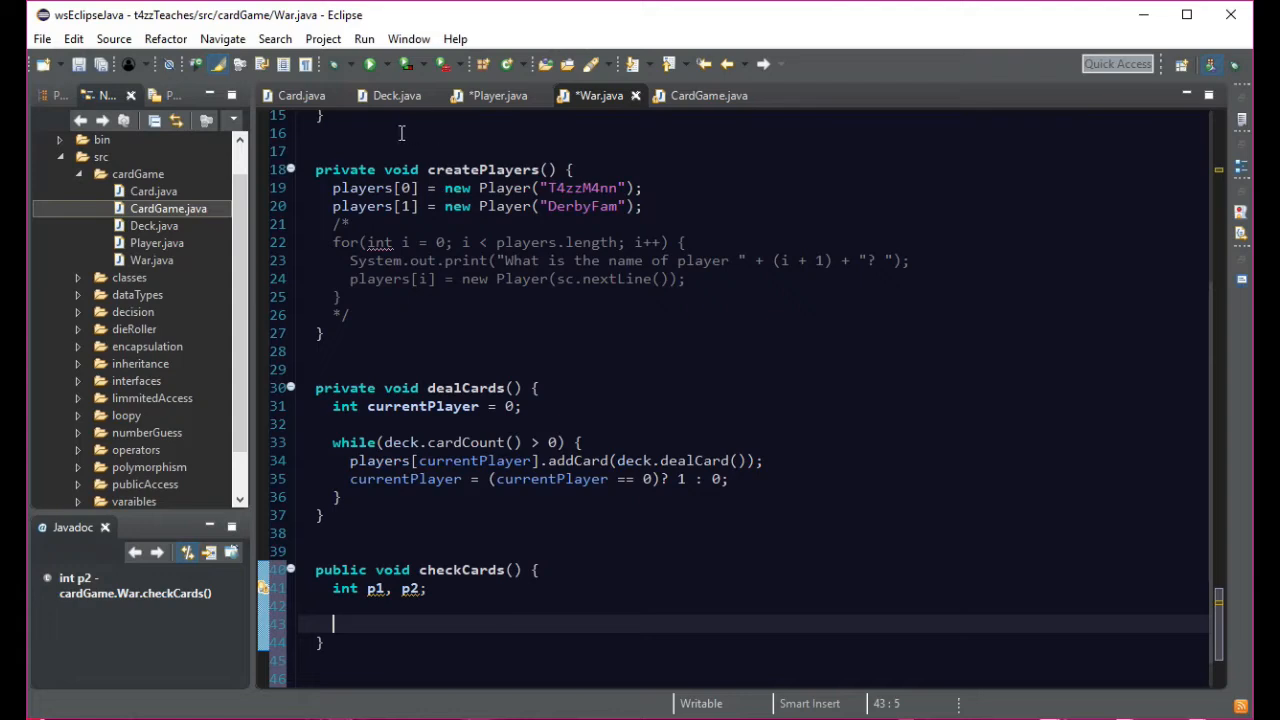
{"action": "mouse_move", "coordinate": [396, 96]}
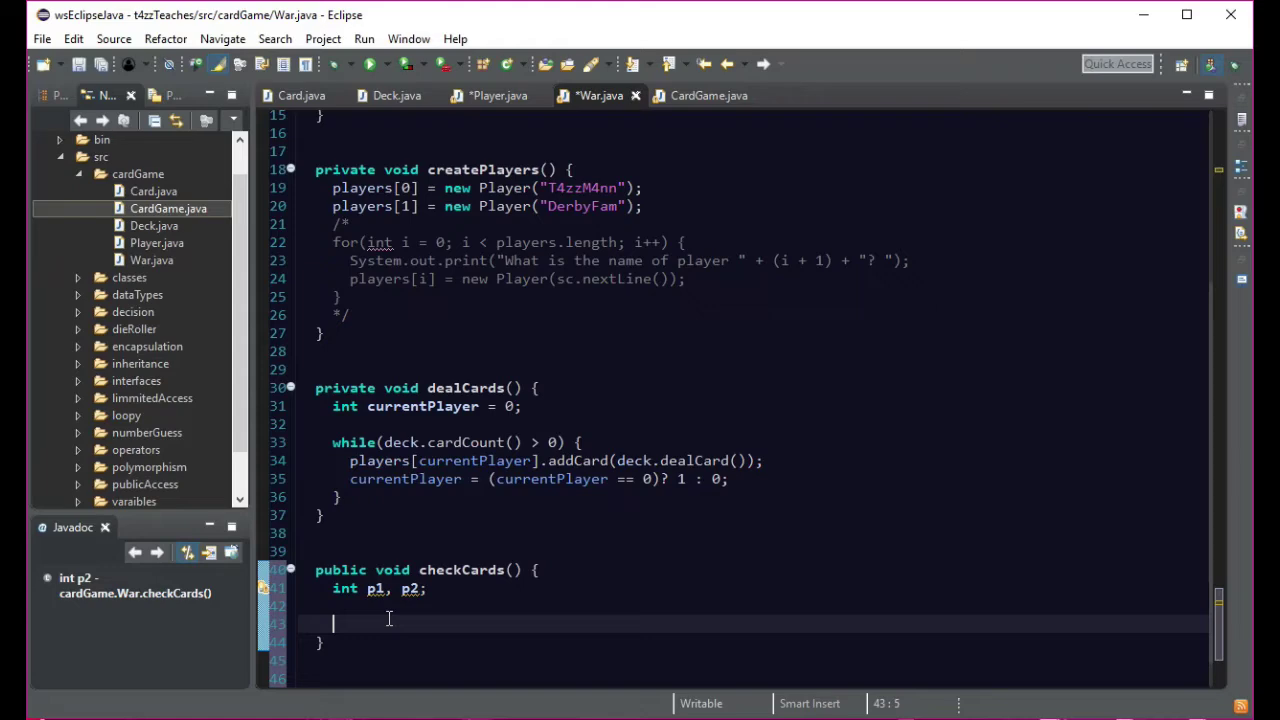
{"action": "left_click", "coordinate": [496, 96]}
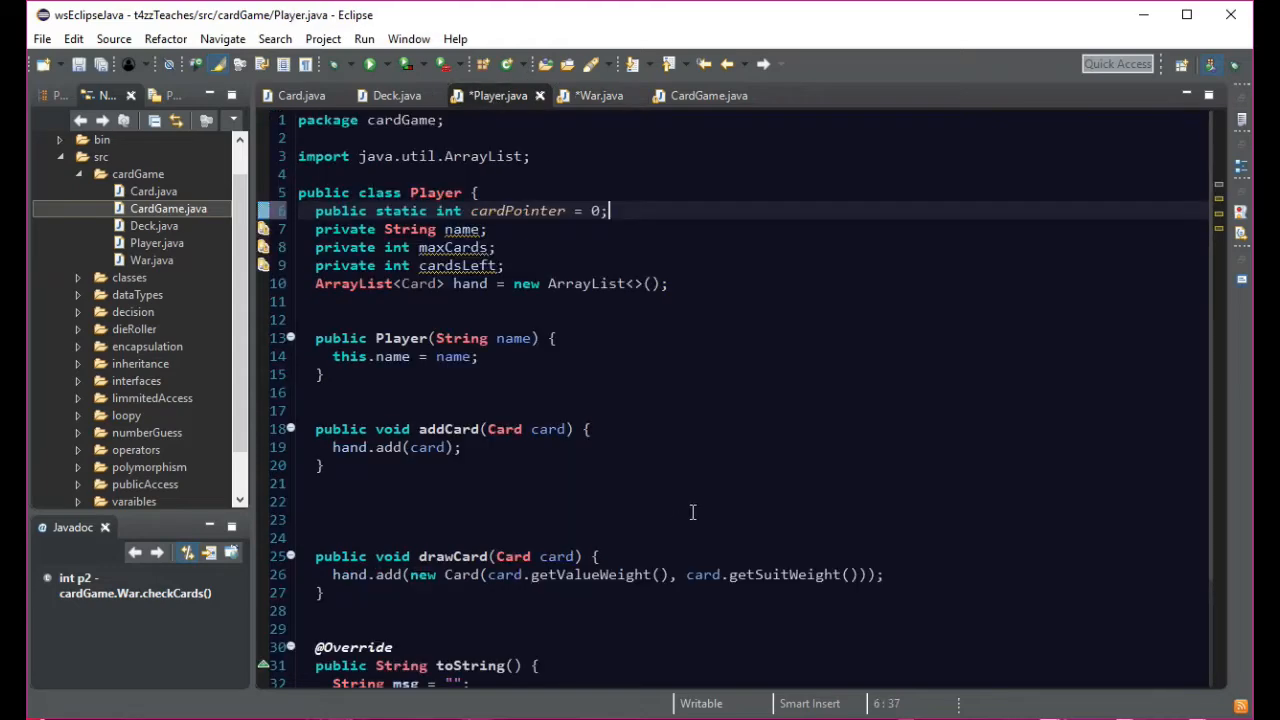
{"action": "mouse_move", "coordinate": [890, 378]}
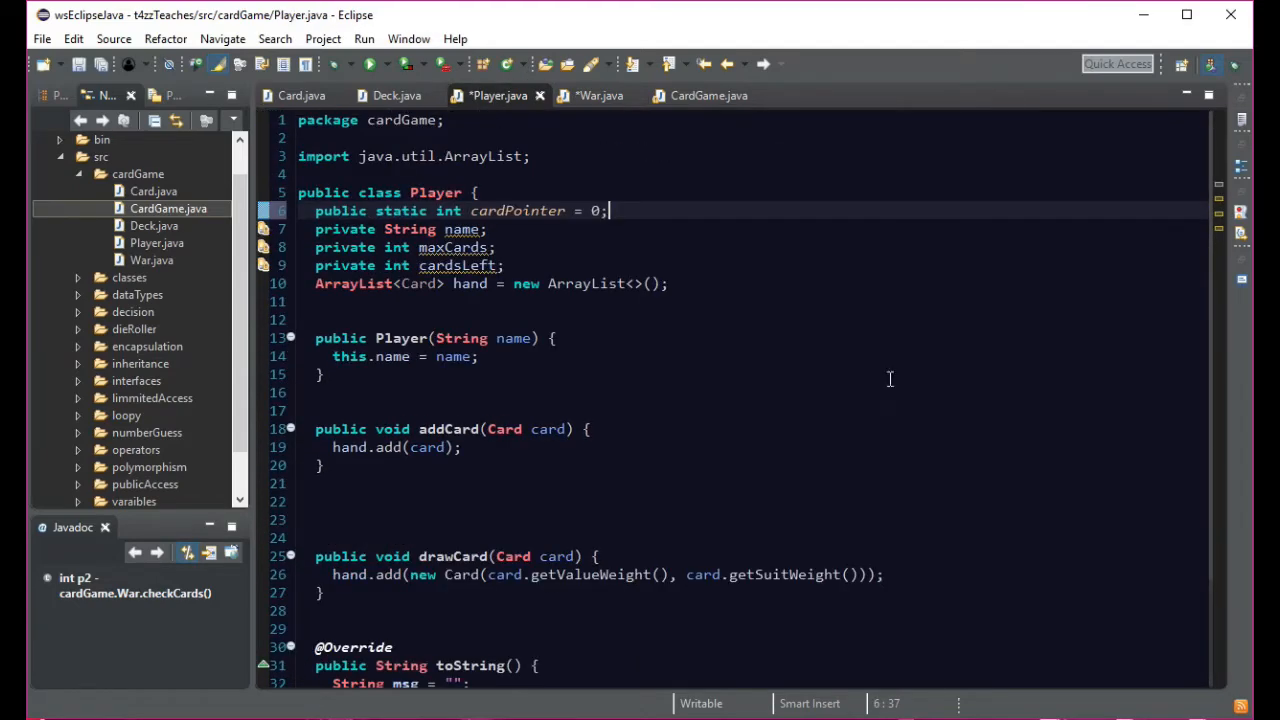
{"action": "mouse_move", "coordinate": [600, 96]}
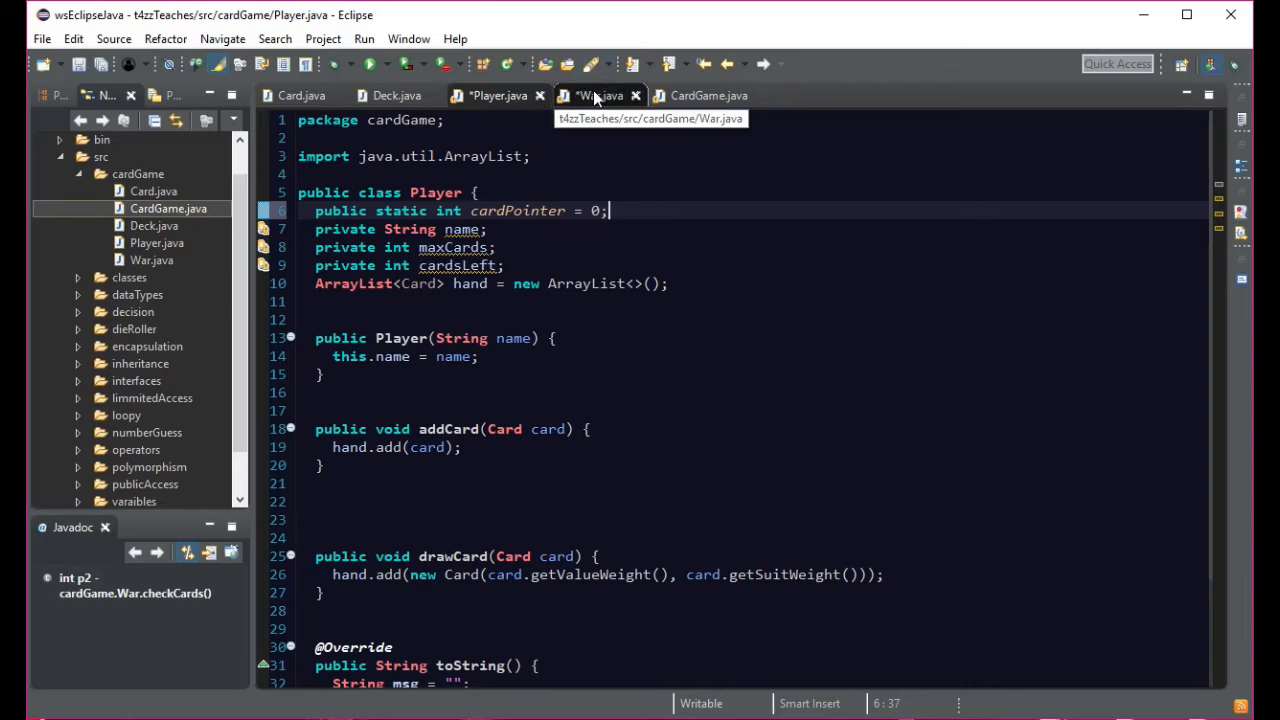
{"action": "left_click", "coordinate": [600, 96]}
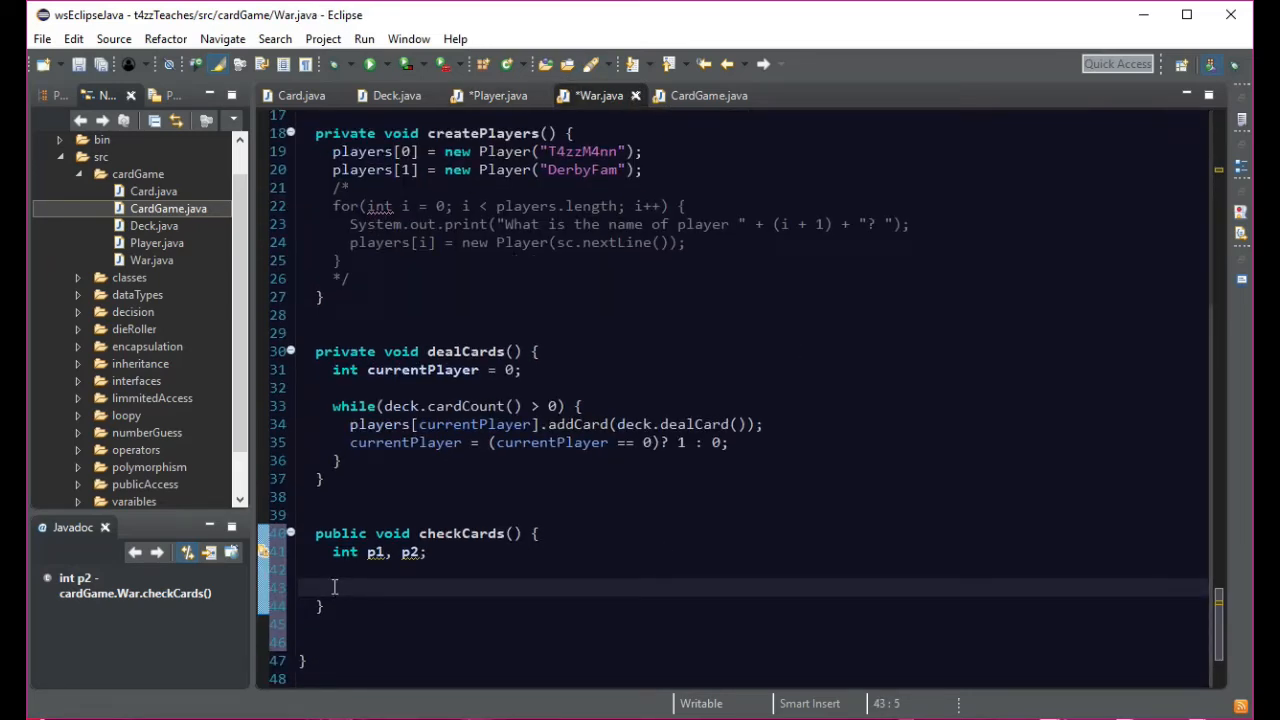
- Add an 'if(Player.cardPointer == 0) {' block inside checkCards
{"action": "type", "text": "if("}
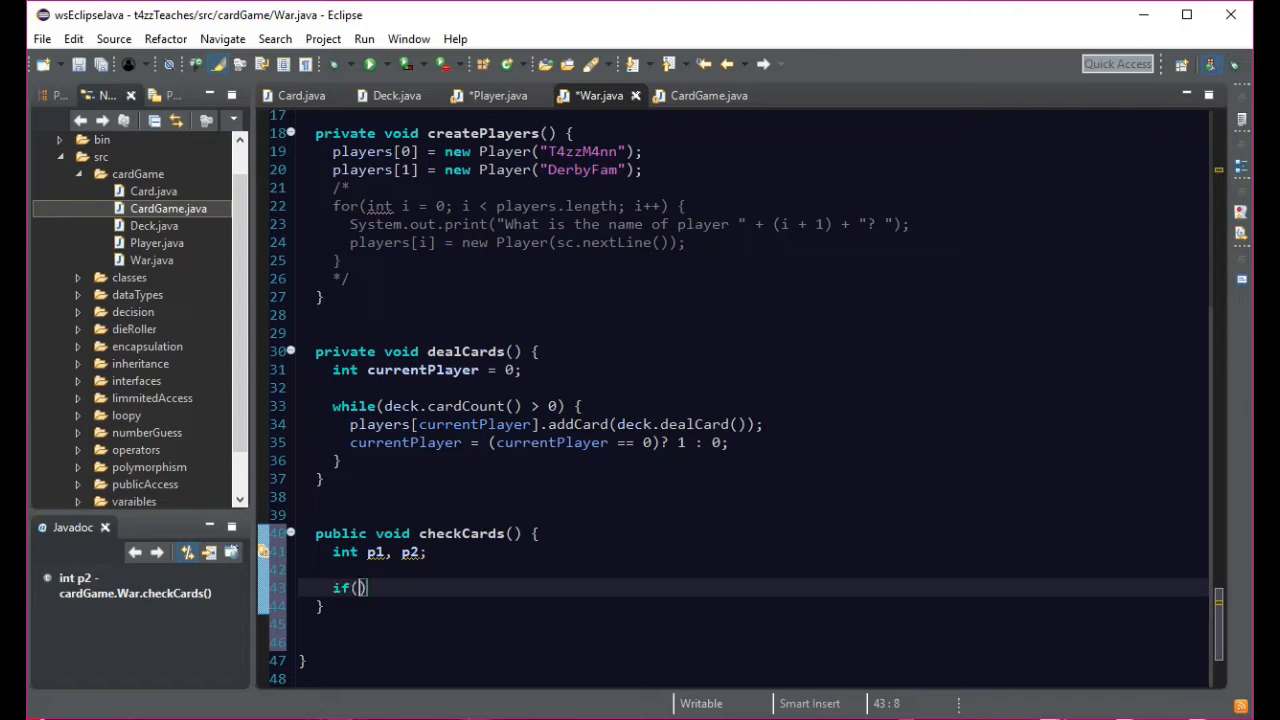
{"action": "type", "text": "p"}
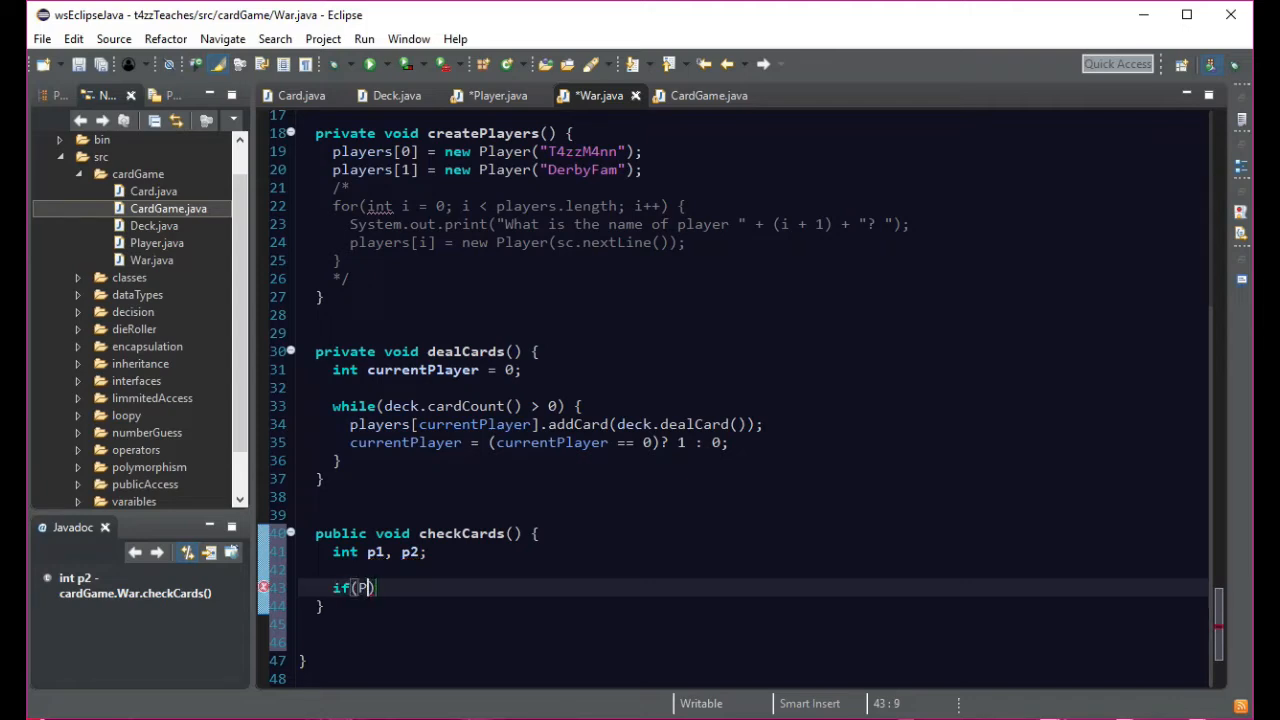
{"action": "type", "text": "layer"}
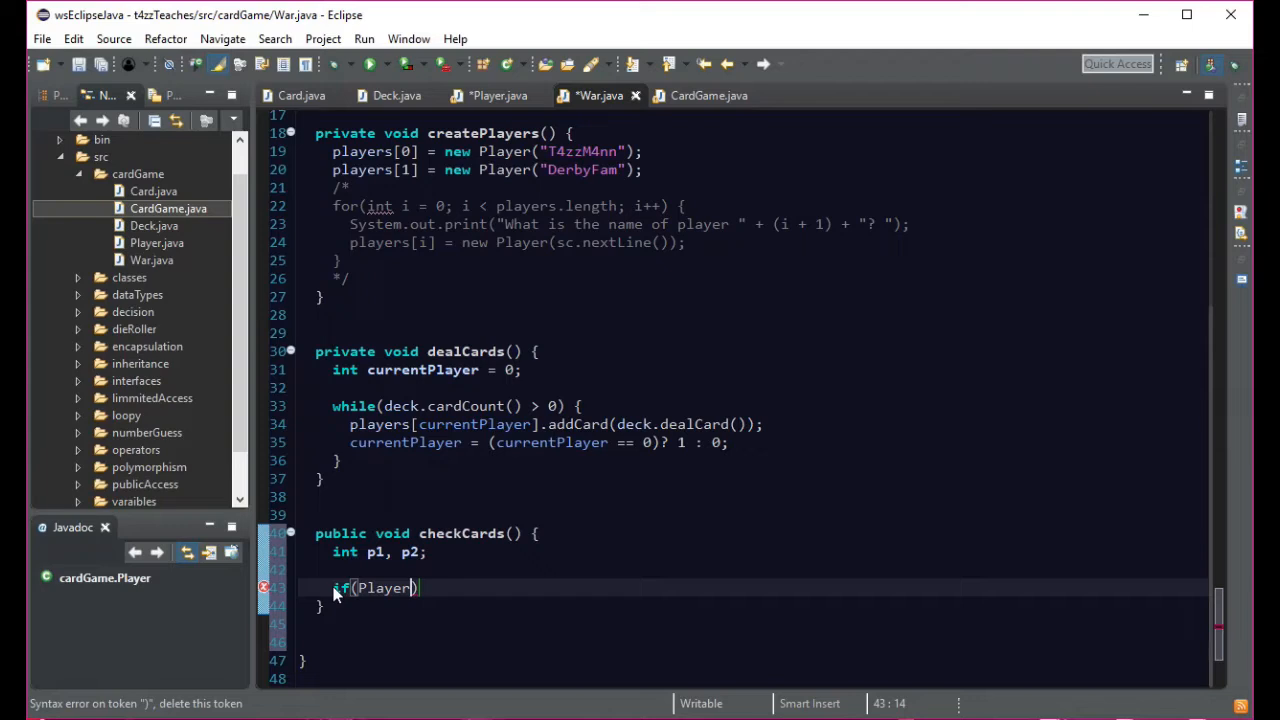
{"action": "type", "text": "."}
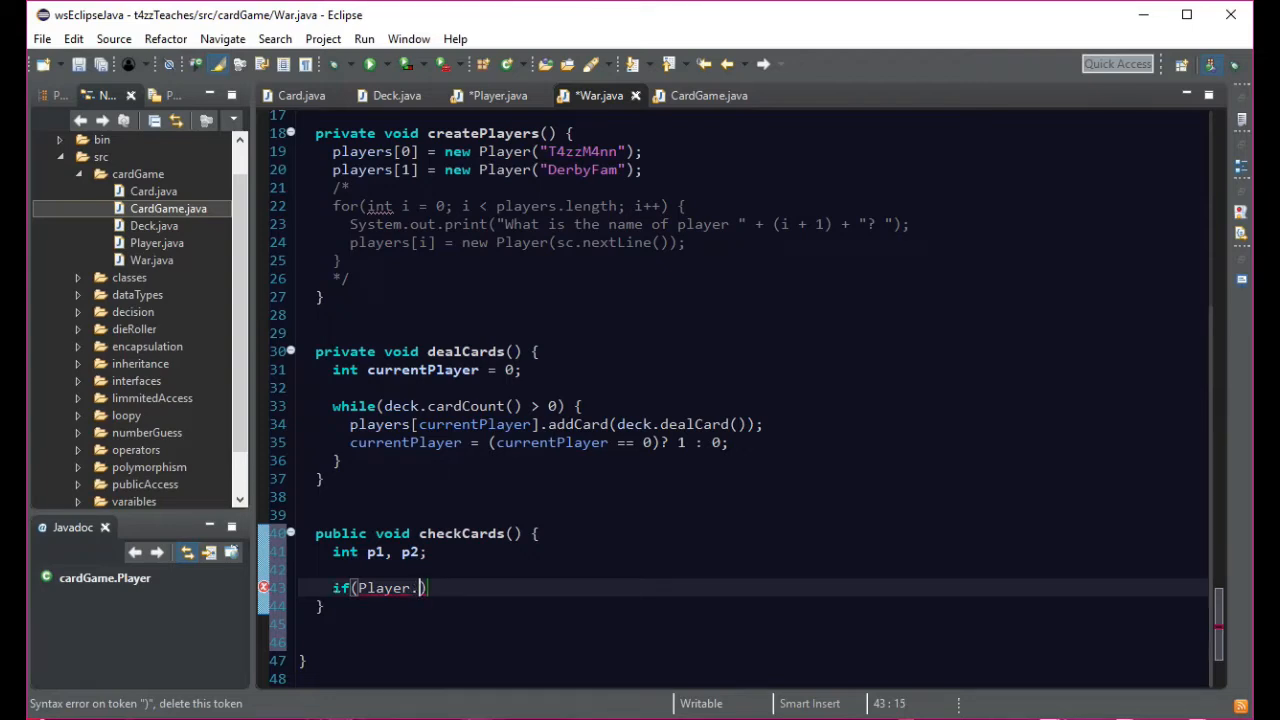
{"action": "type", "text": "cardPointer"}
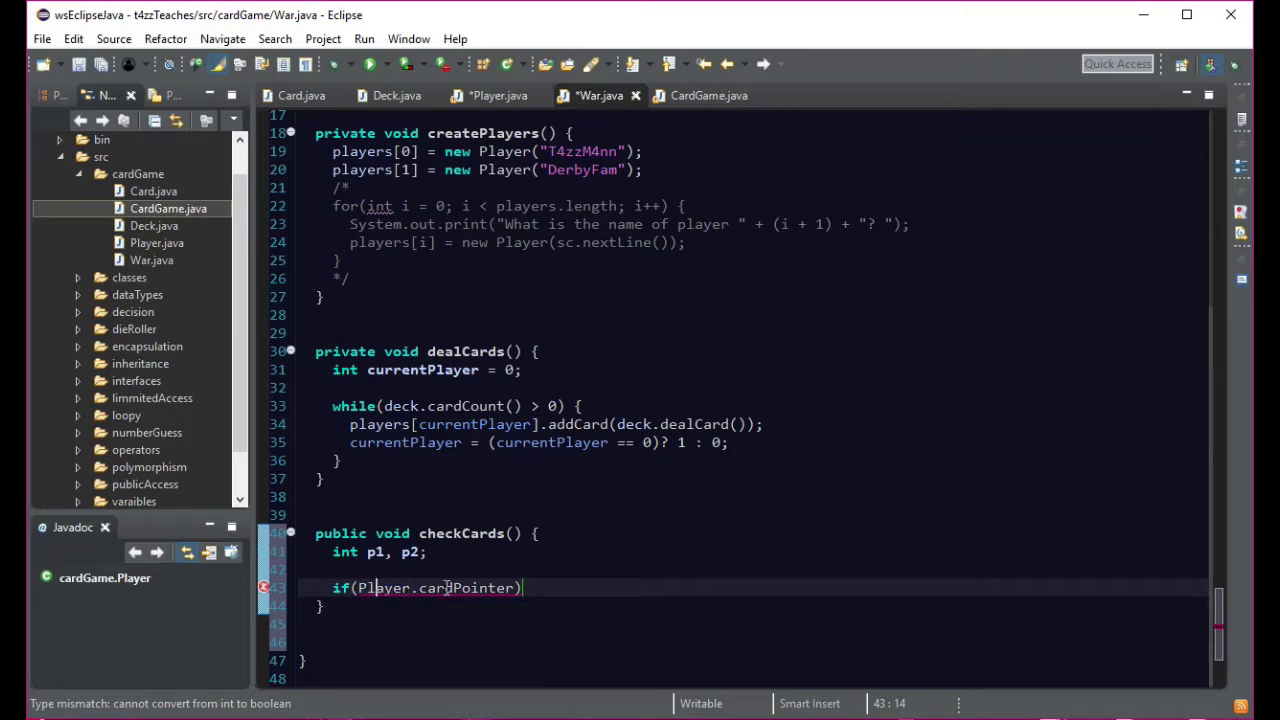
{"action": "type", "text": "== 0"}
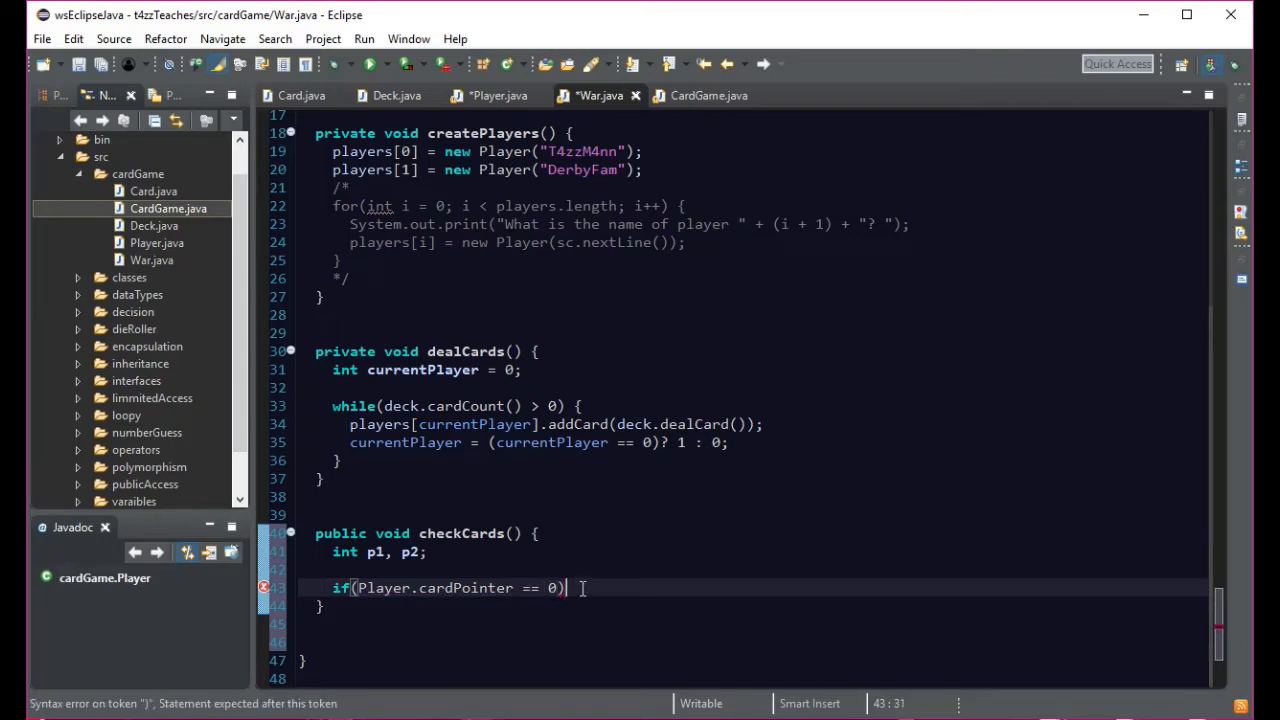
{"action": "type", "text": "{"}
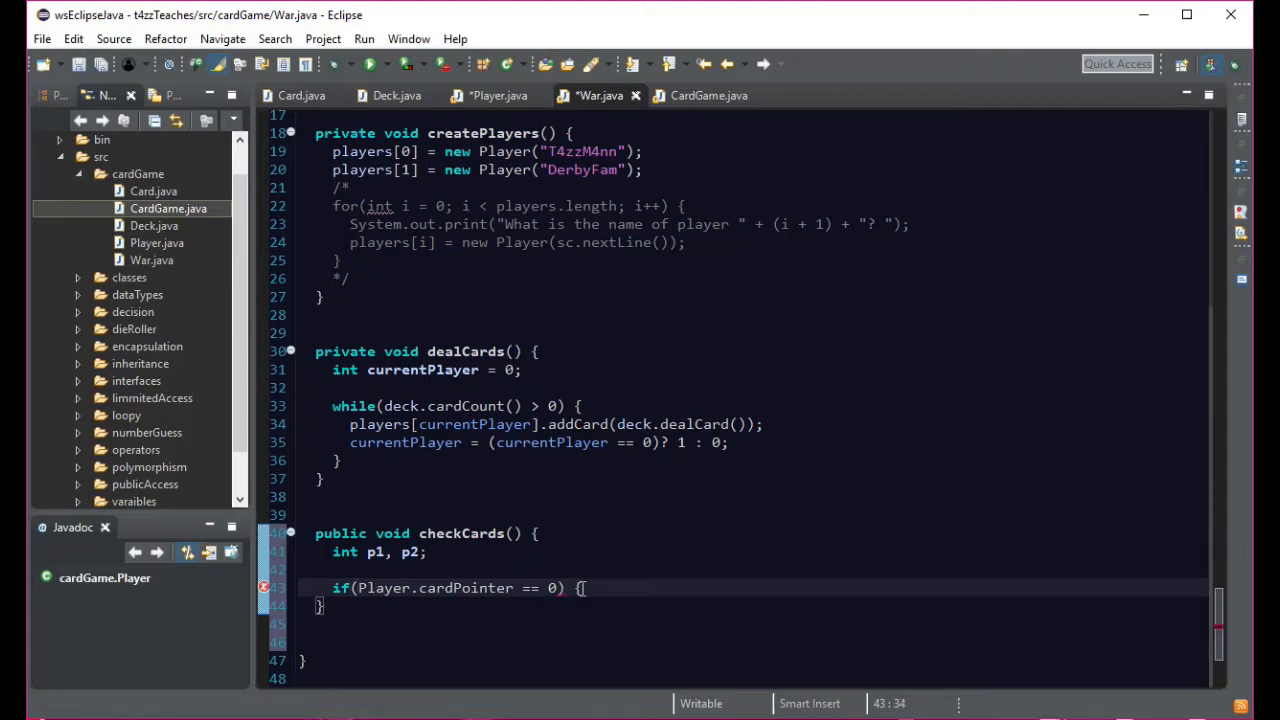
{"action": "key", "text": "enter"}
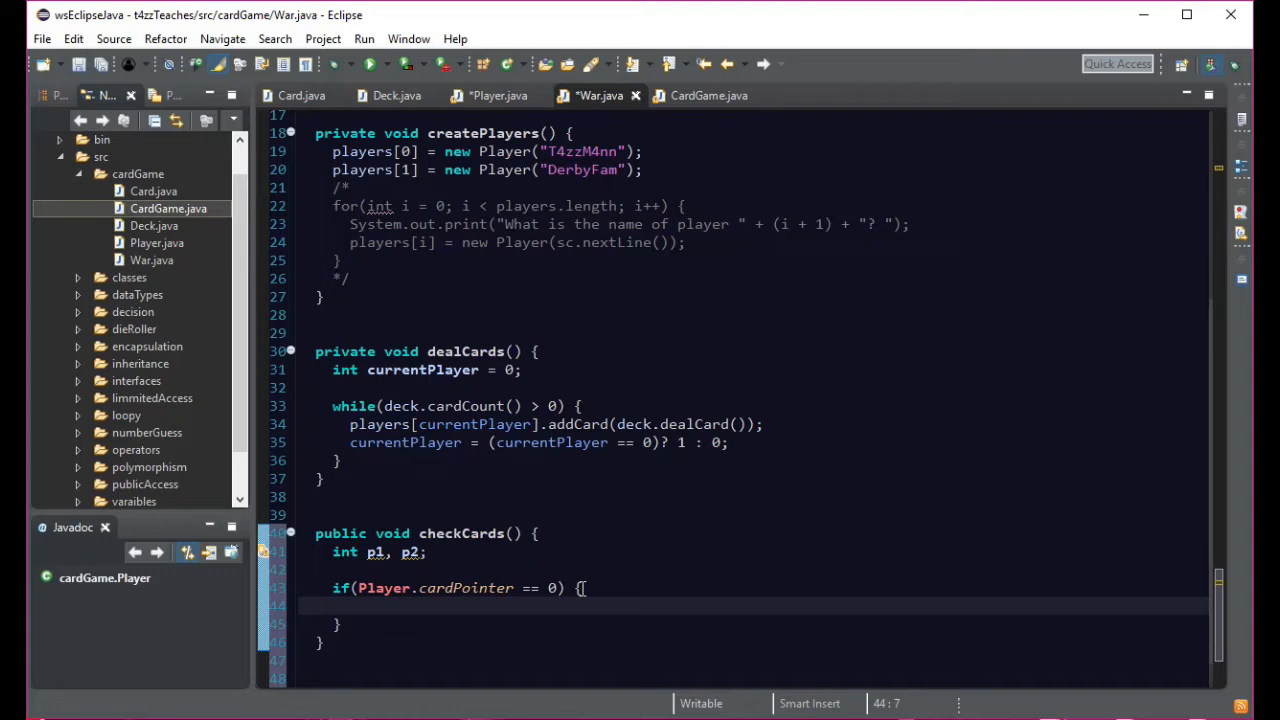
- Start the assignment 'p1 = players[0].' inside the if block, then go to Player.java
{"action": "type", "text": "p1."}
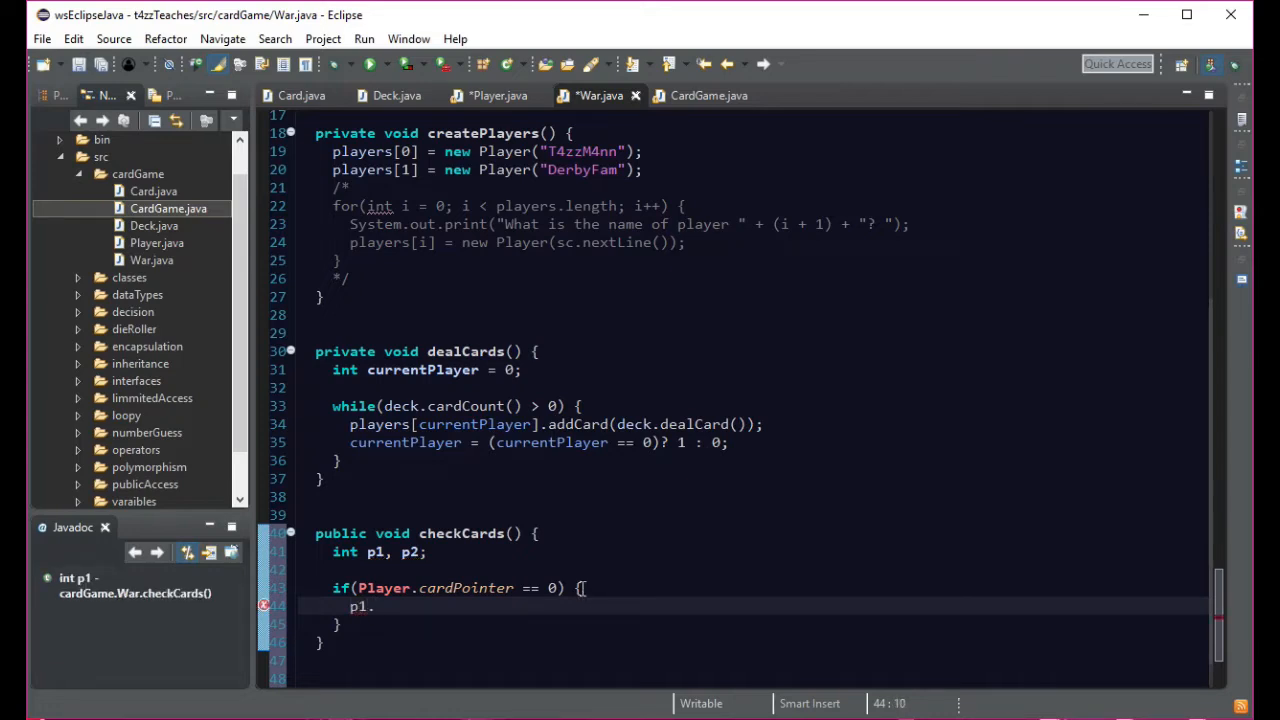
{"action": "key", "text": "BackSpace"}
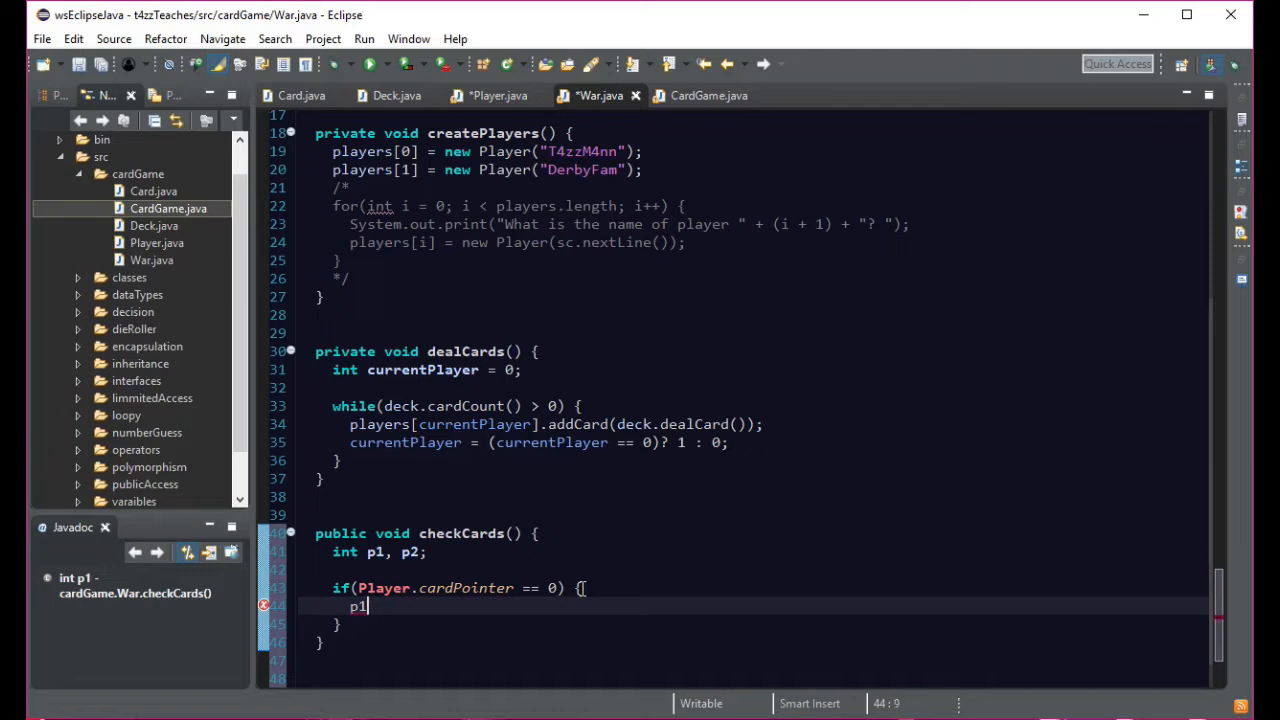
{"action": "type", "text": "="}
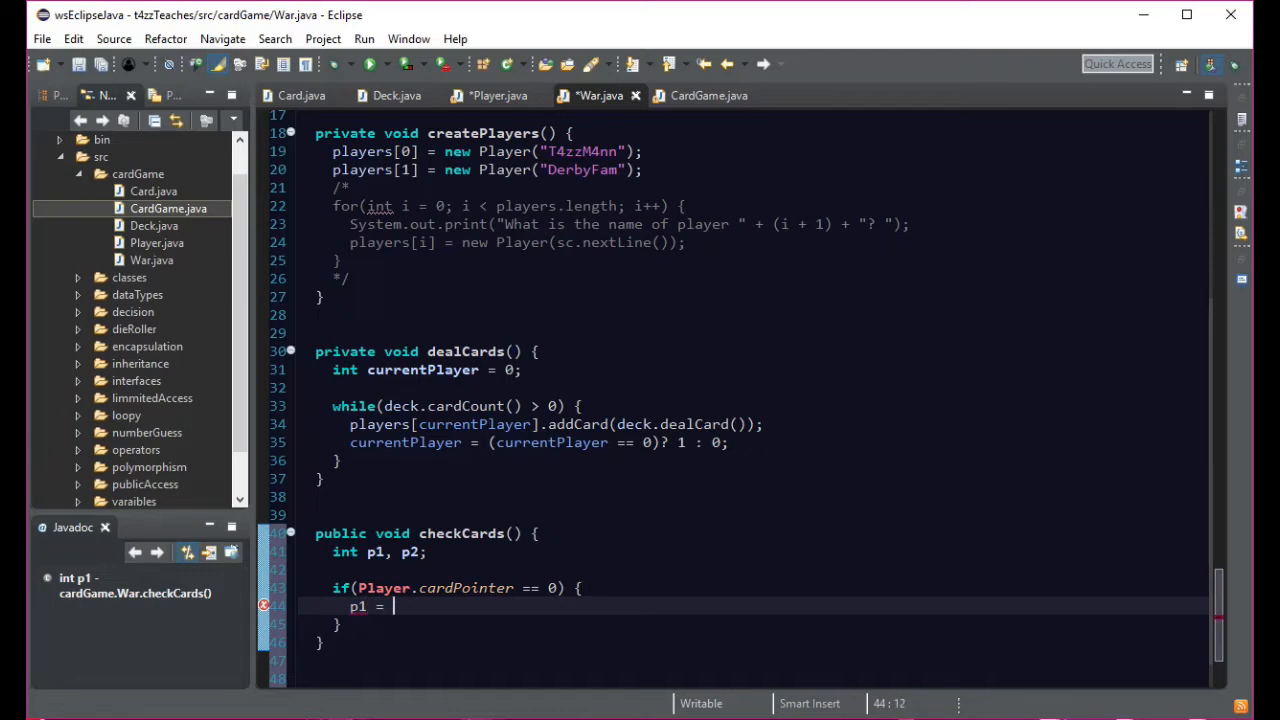
{"action": "type", "text": "palyers"}
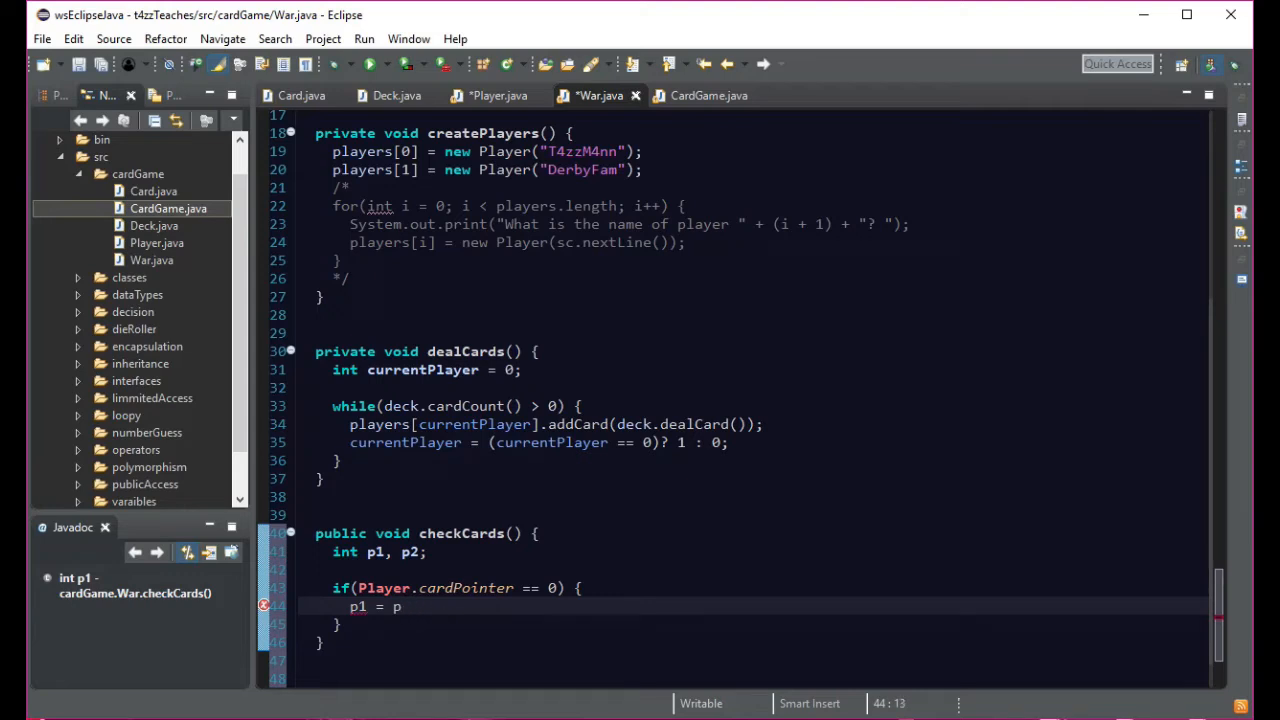
{"action": "type", "text": "layer"}
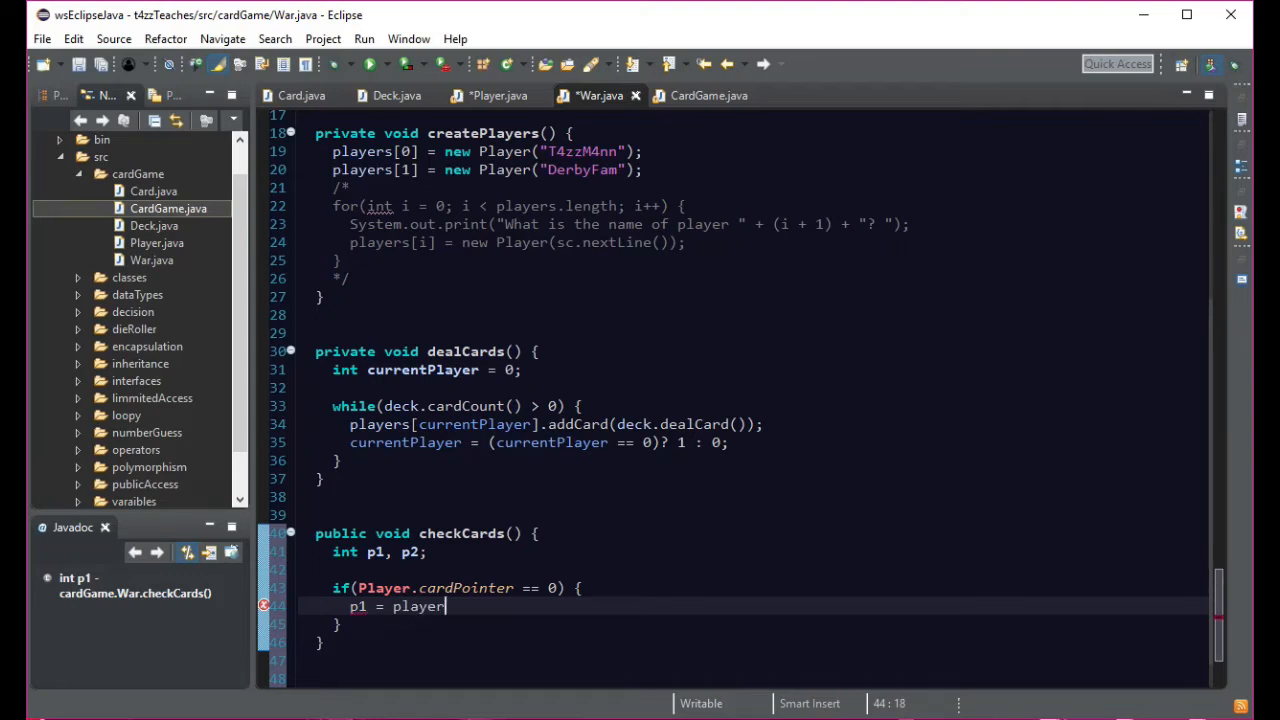
{"action": "type", "text": "s"}
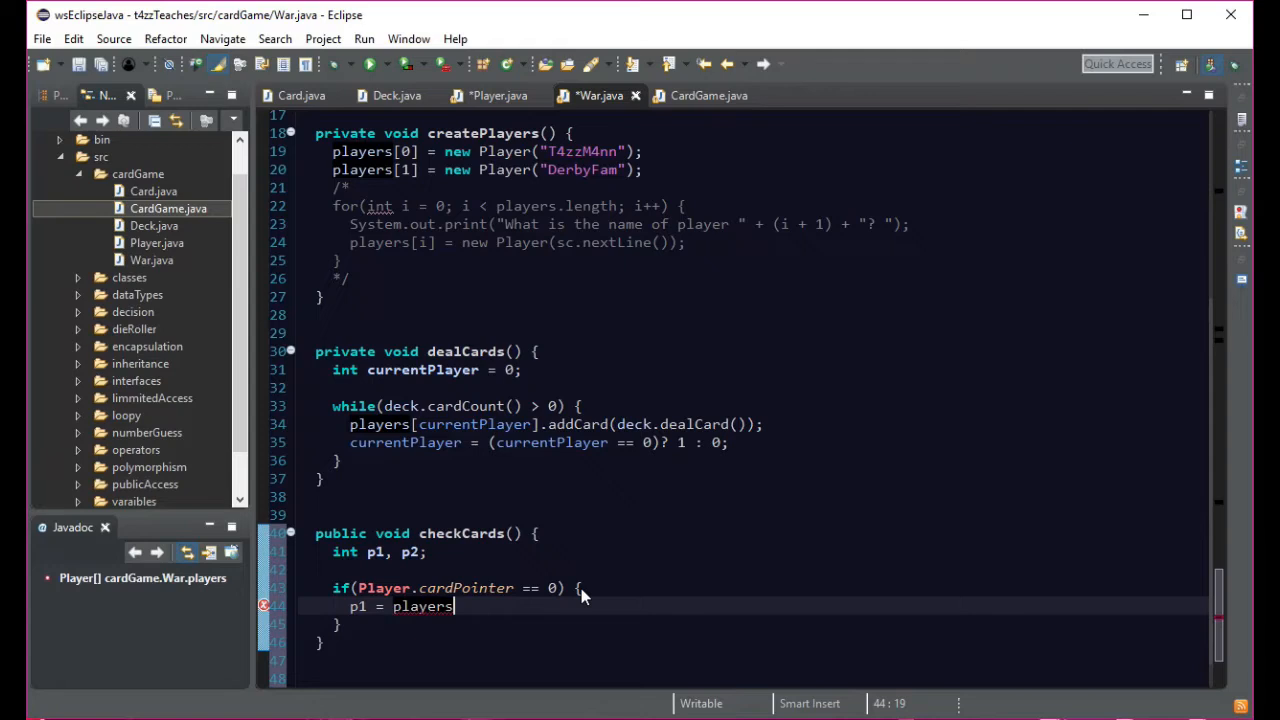
{"action": "type", "text": "[0]"}
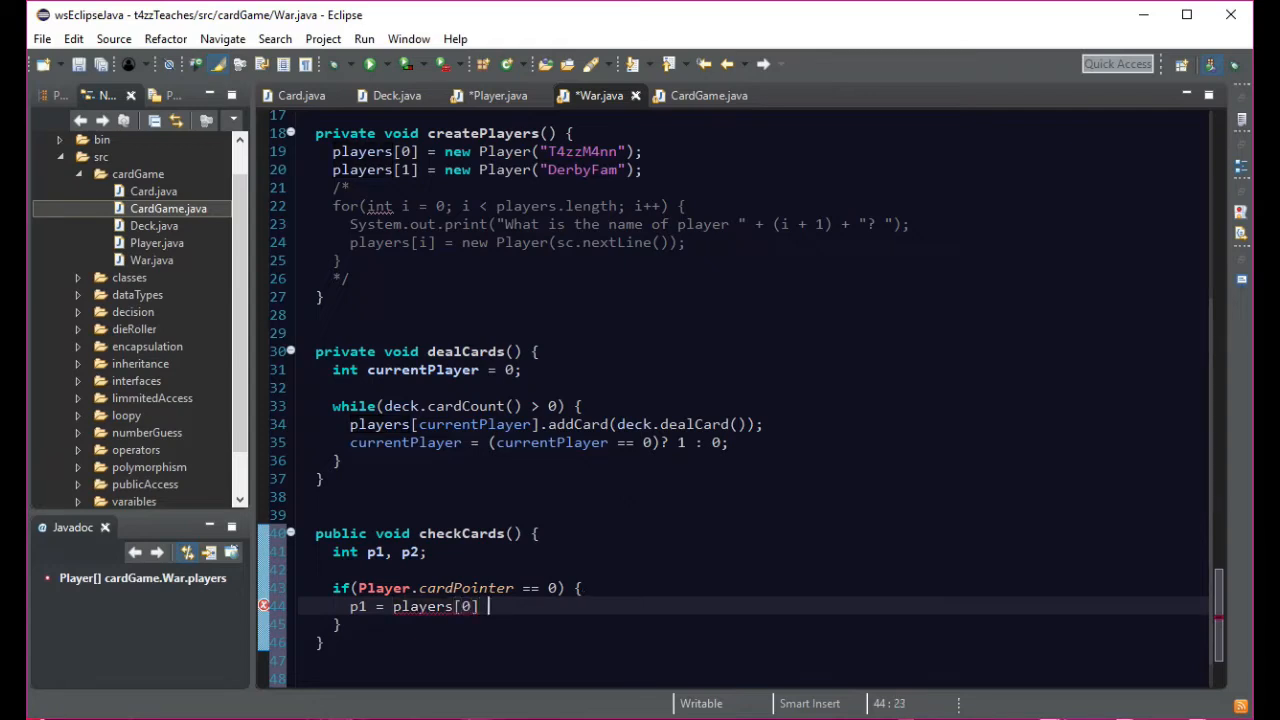
{"action": "type", "text": "."}
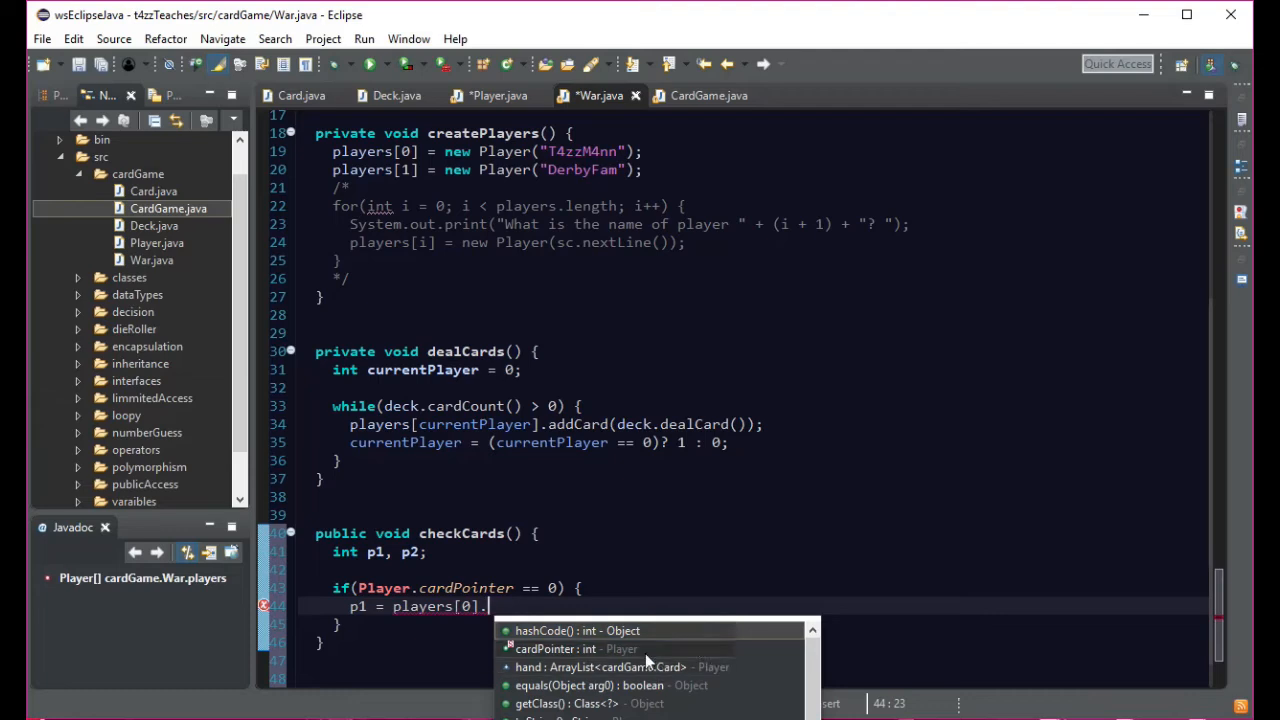
{"action": "scroll", "scroll_direction": "down", "scroll_amount": 3}
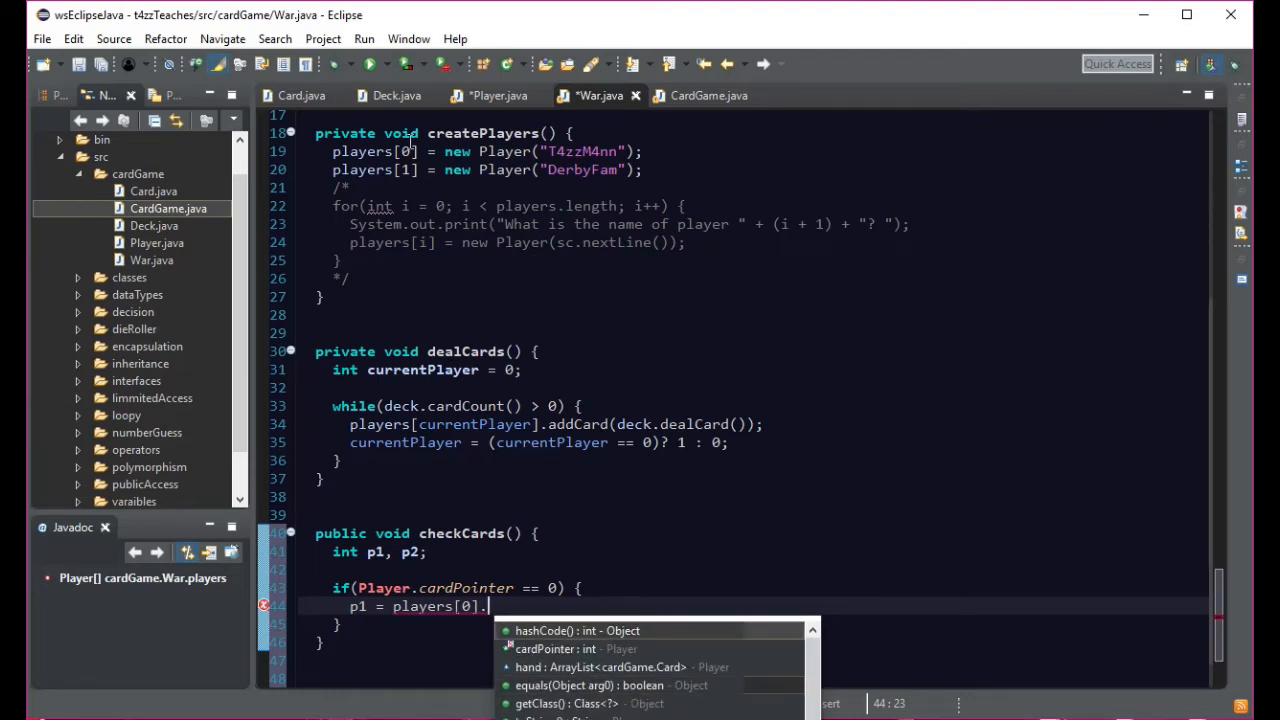
{"action": "left_click", "coordinate": [496, 96]}
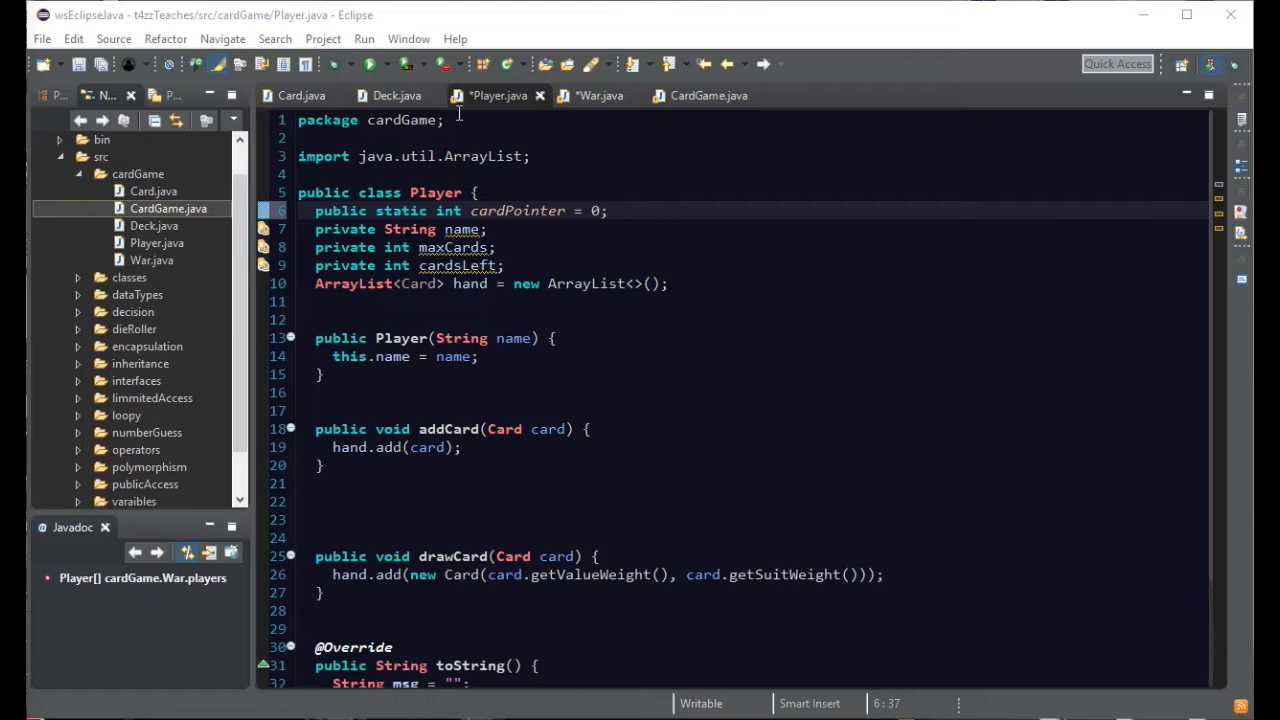
{"action": "mouse_move", "coordinate": [392, 448]}
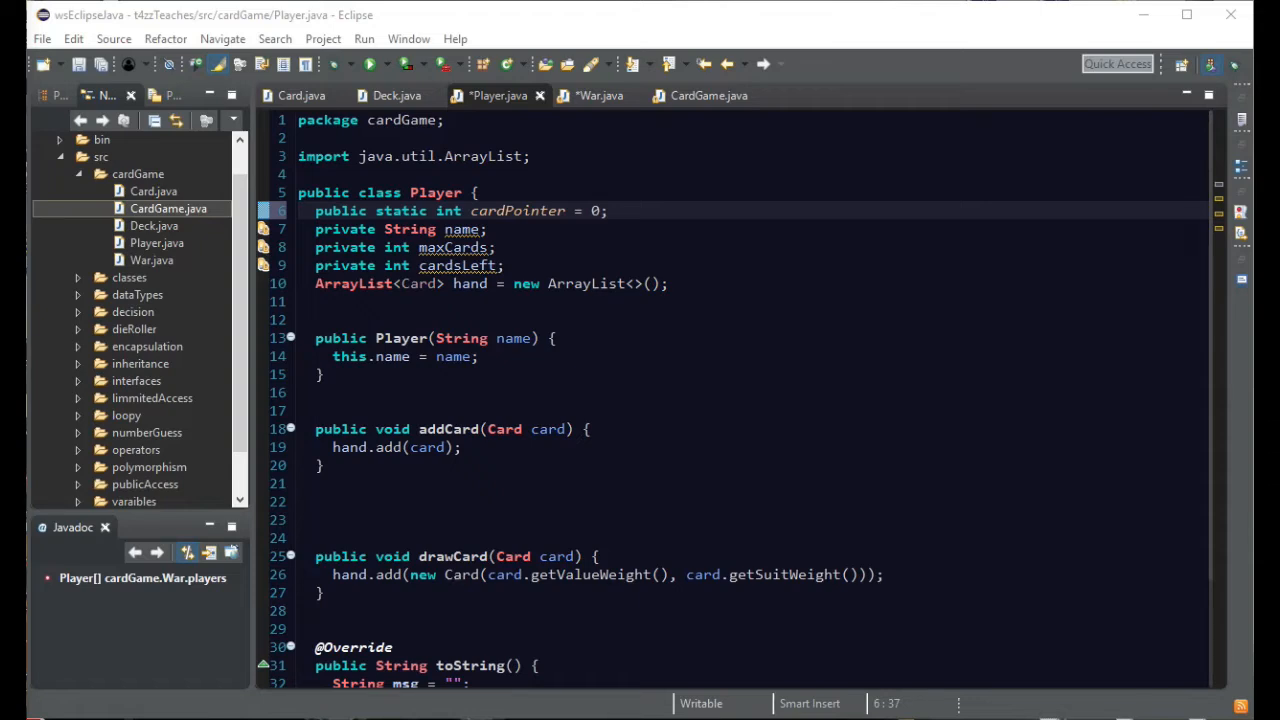
{"action": "mouse_move", "coordinate": [150, 468]}
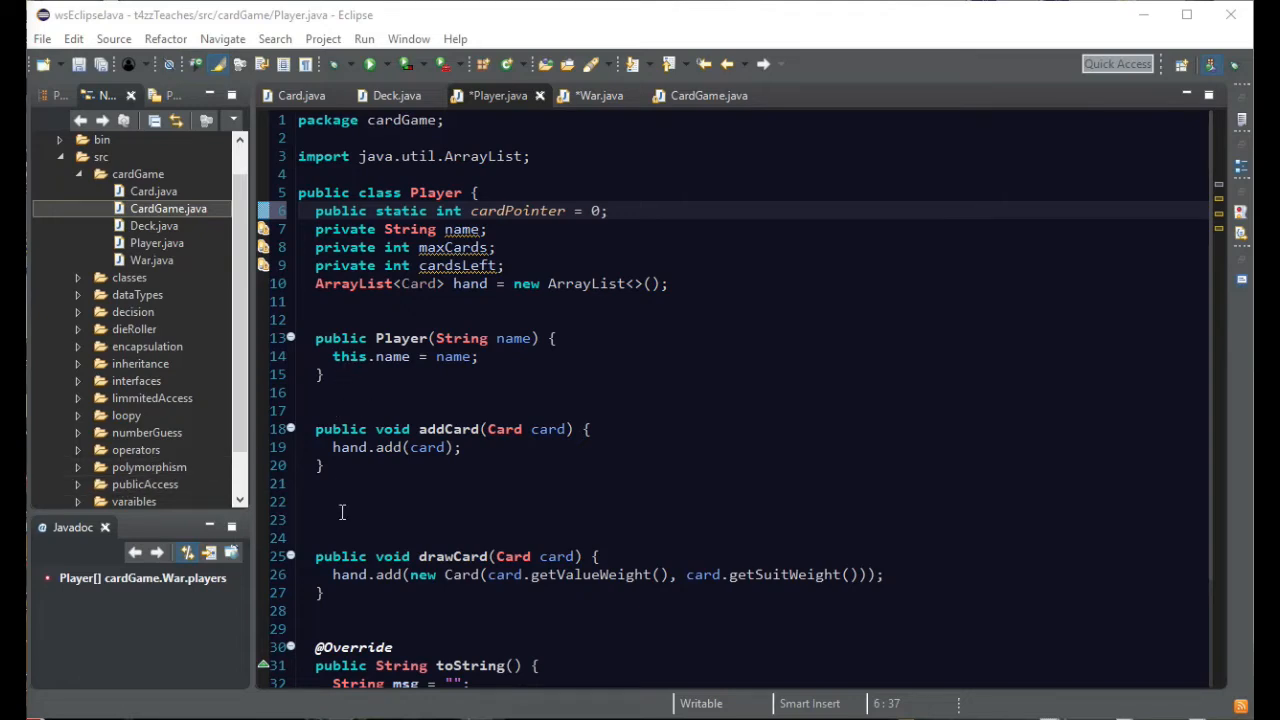
{"action": "mouse_move", "coordinate": [320, 496]}
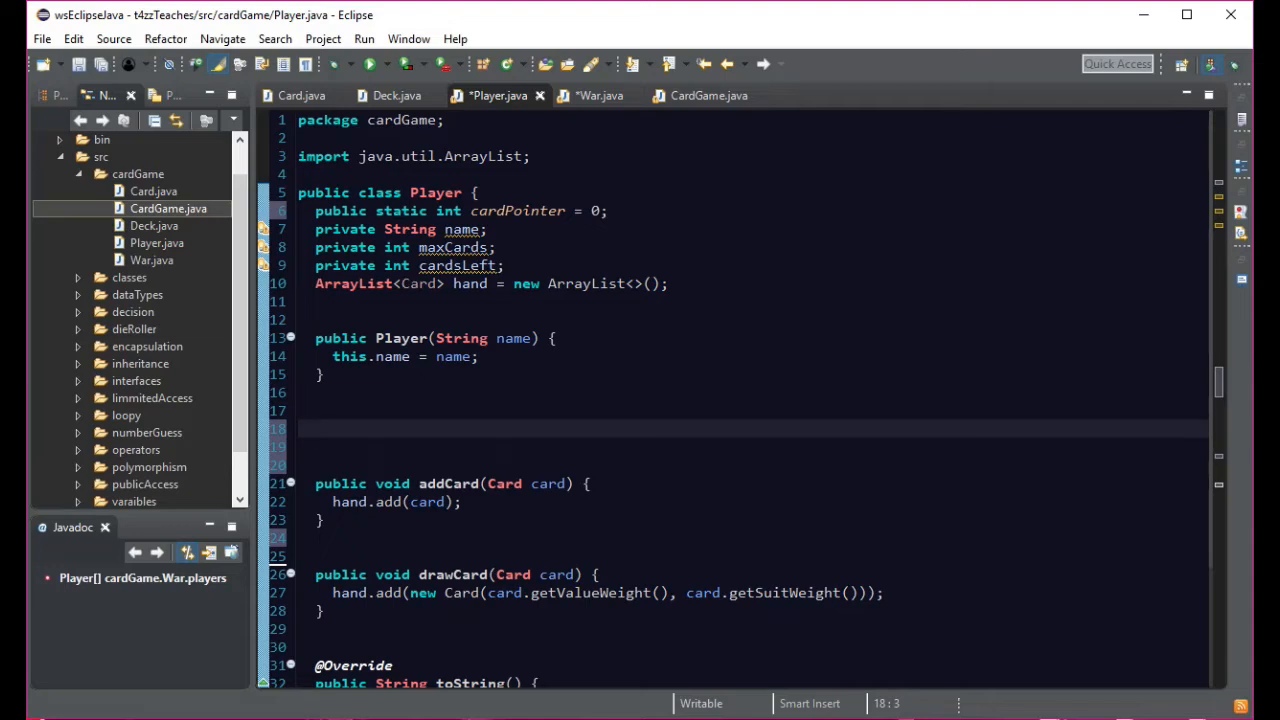
- Place the caret below the Player constructor to open space before addCard
{"action": "left_click", "coordinate": [316, 428]}
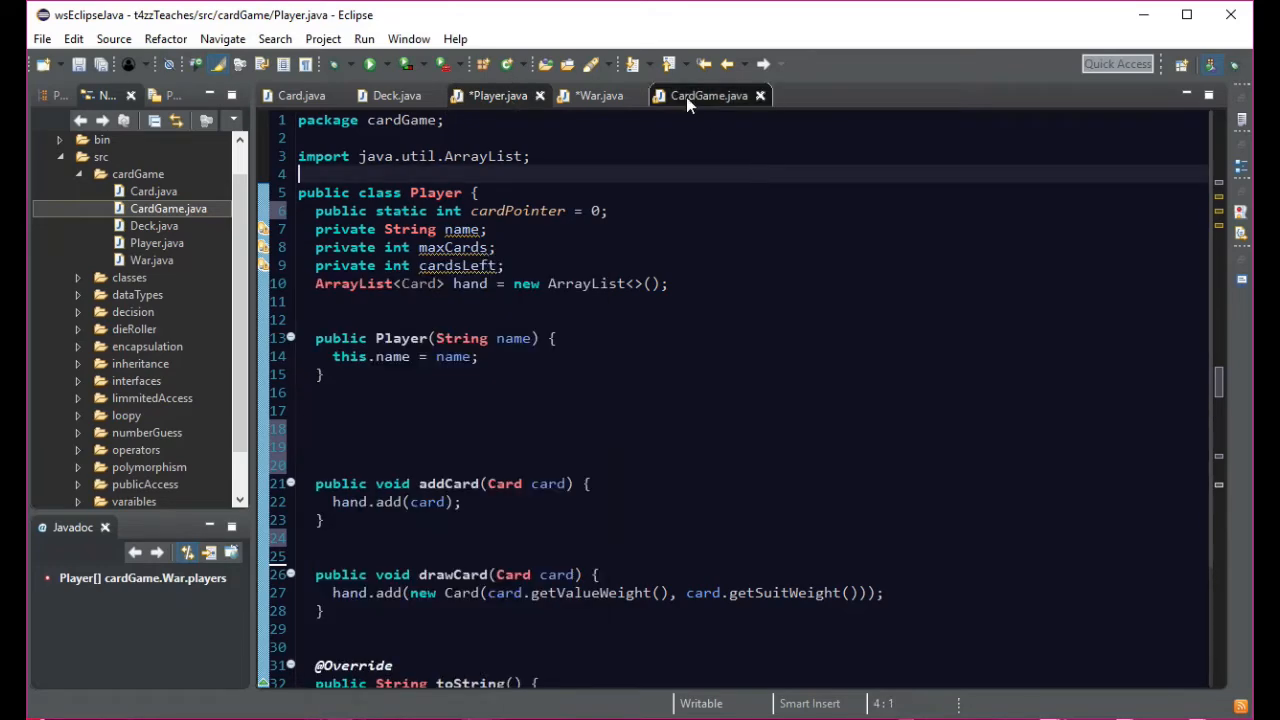
{"action": "left_click", "coordinate": [600, 96]}
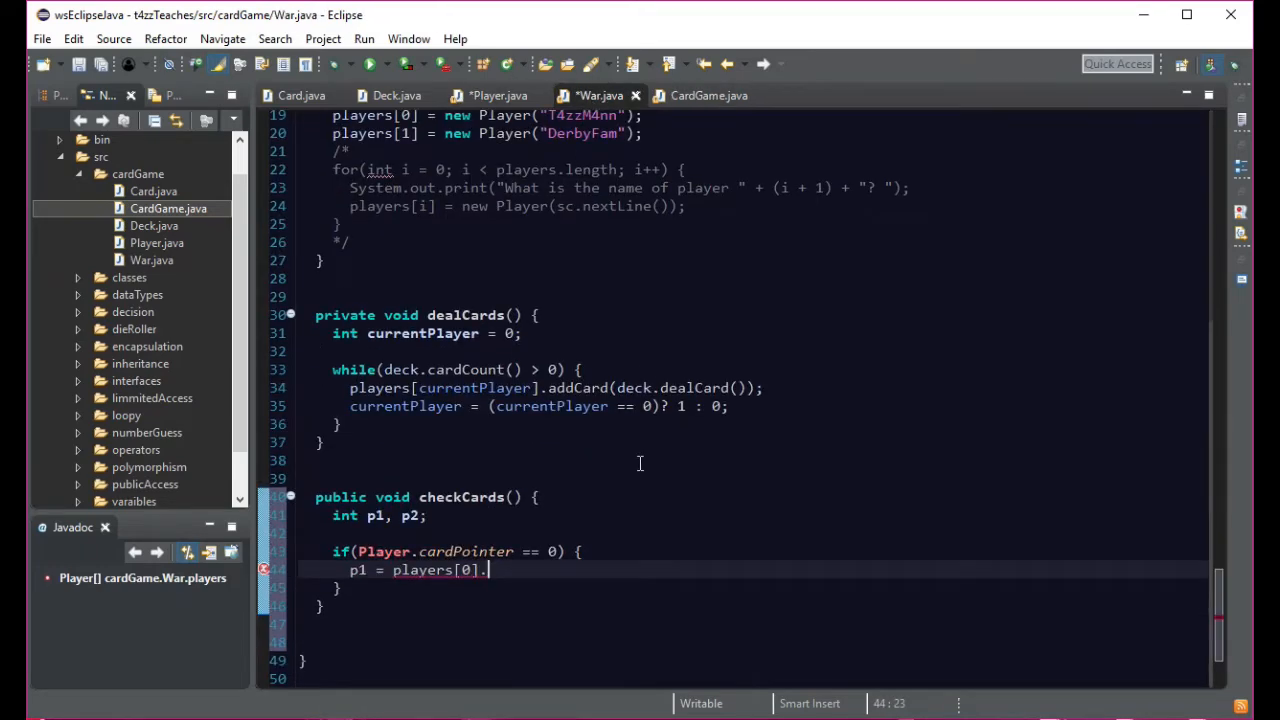
{"action": "left_click", "coordinate": [396, 96]}
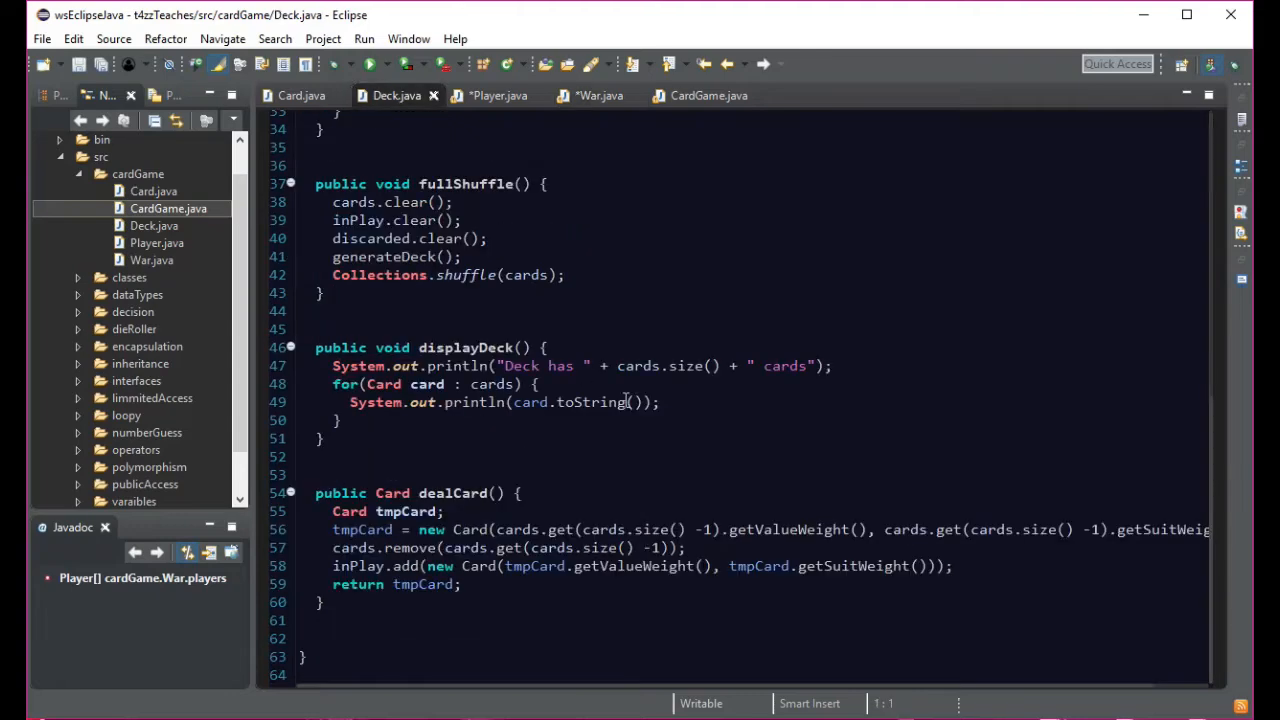
{"action": "left_click", "coordinate": [300, 96]}
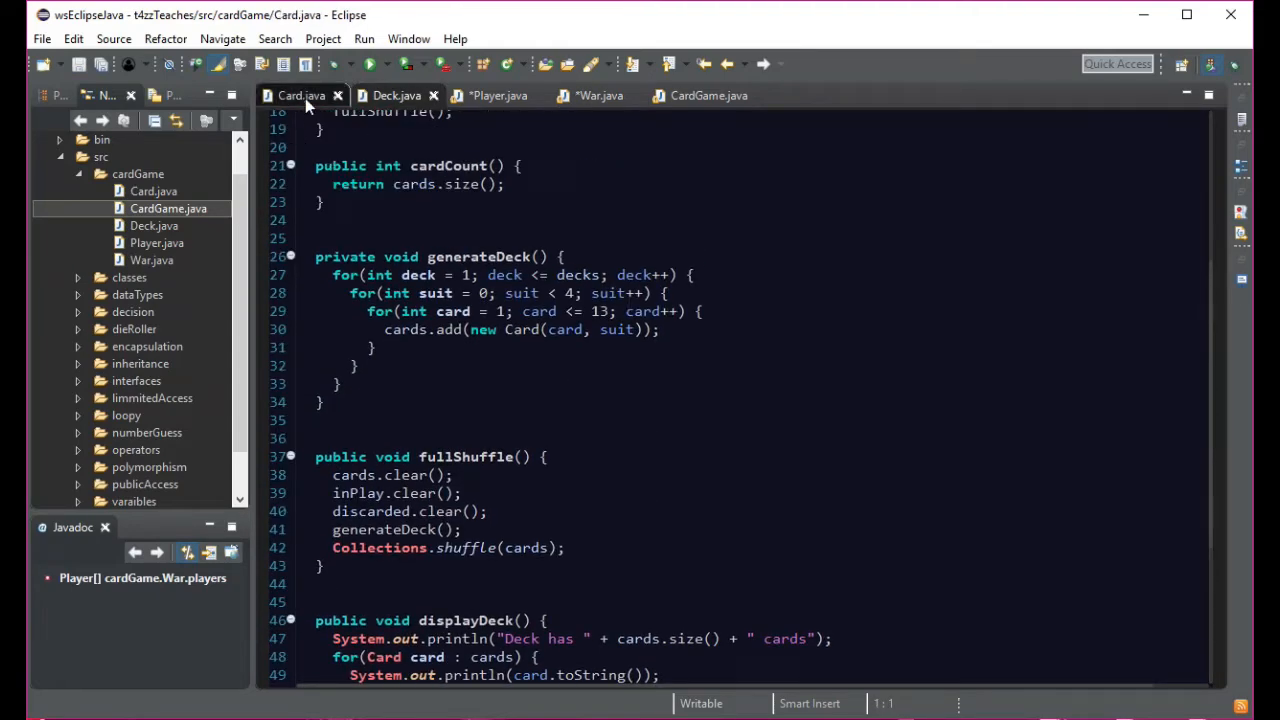
{"action": "left_click", "coordinate": [300, 96]}
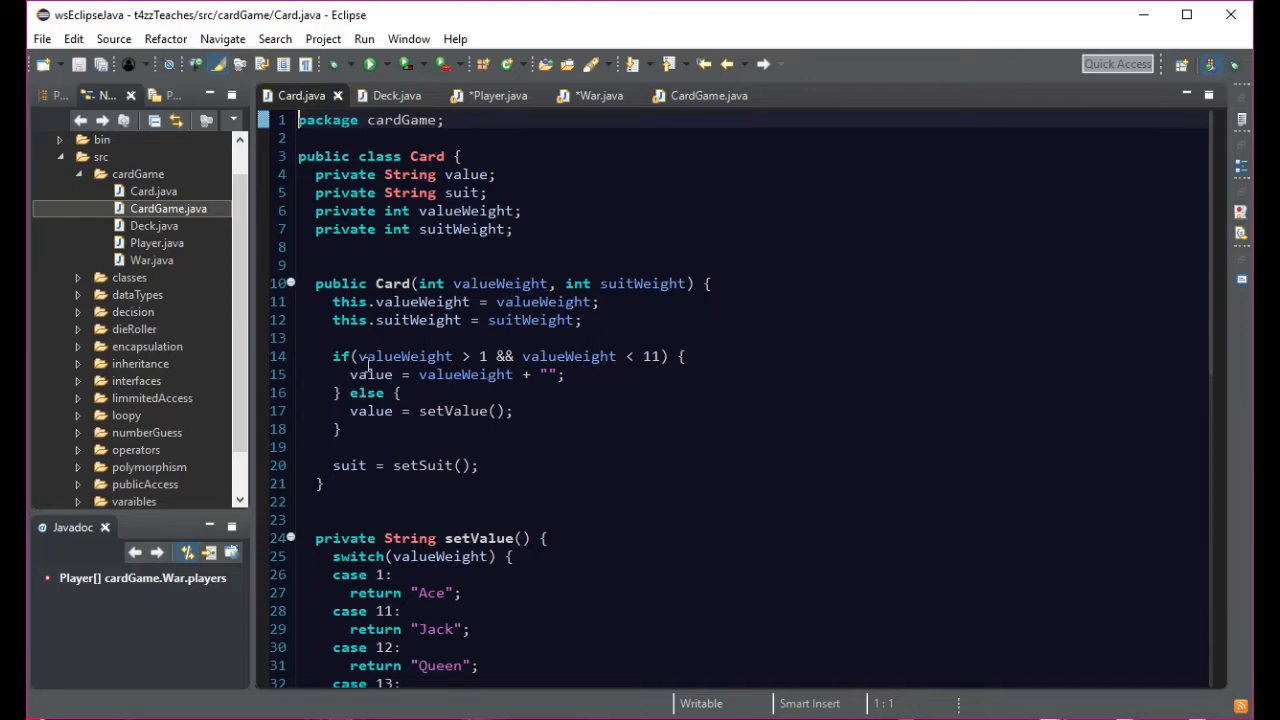
{"action": "left_click", "coordinate": [390, 96]}
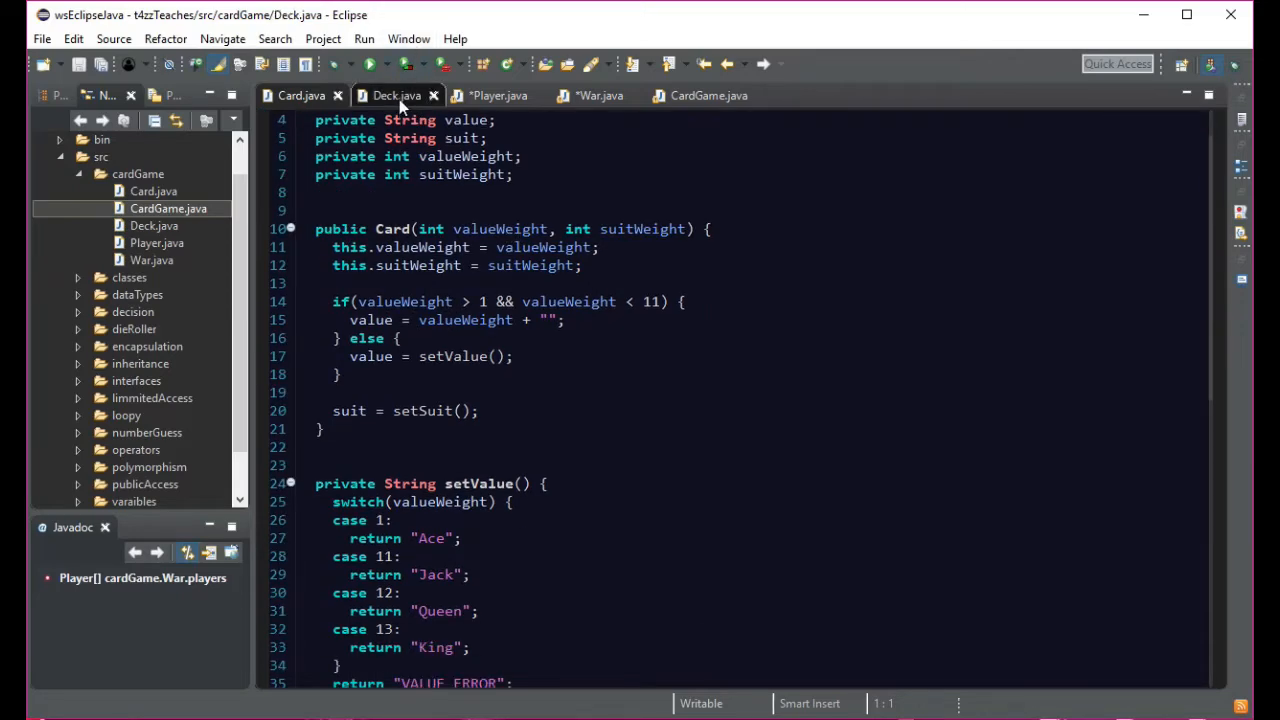
{"action": "scroll", "scroll_direction": "down", "scroll_amount": 3}
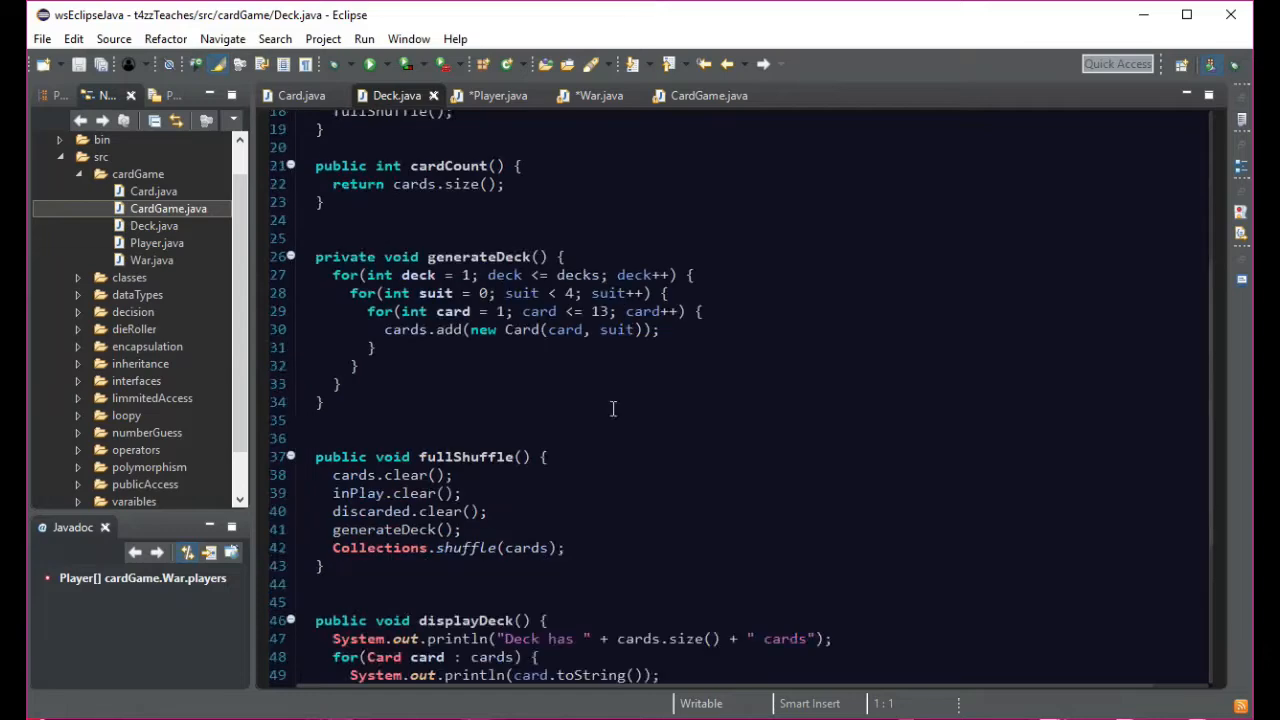
{"action": "scroll", "scroll_direction": "up", "scroll_amount": 3}
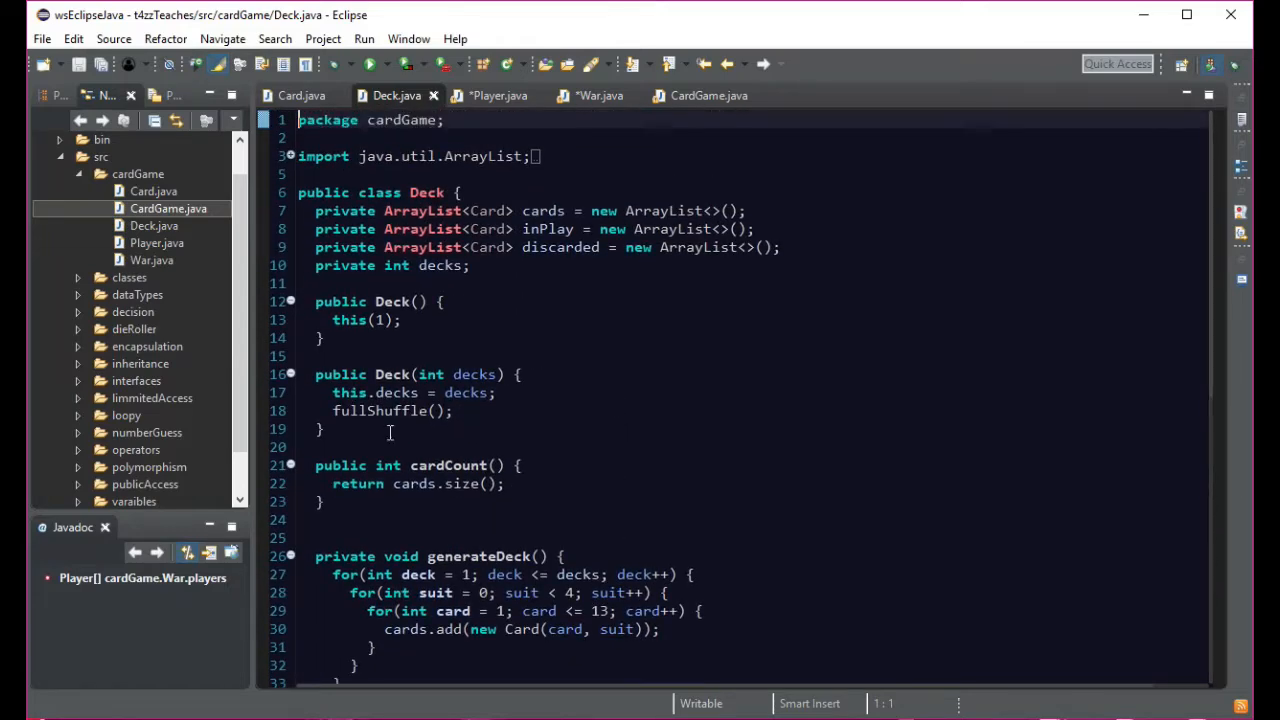
{"action": "left_click", "coordinate": [498, 96]}
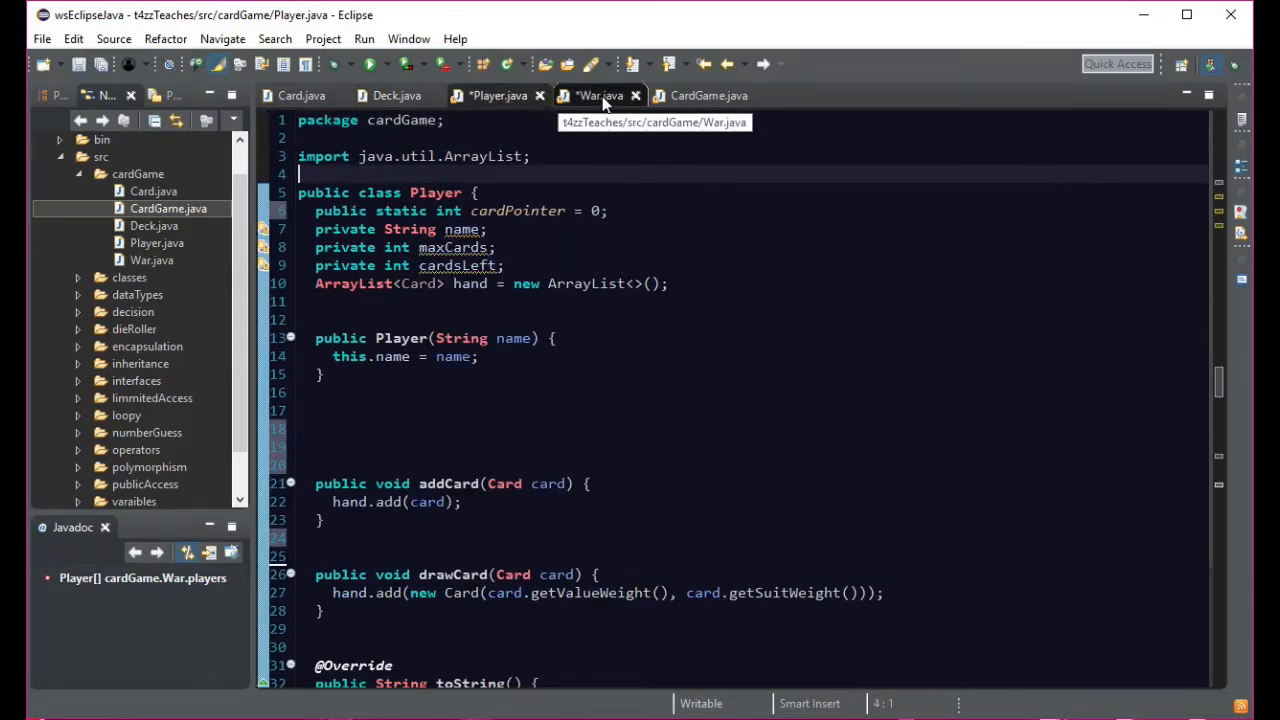
- Write the header 'public int getValueWeight() {' after the constructor
{"action": "left_click", "coordinate": [324, 428]}
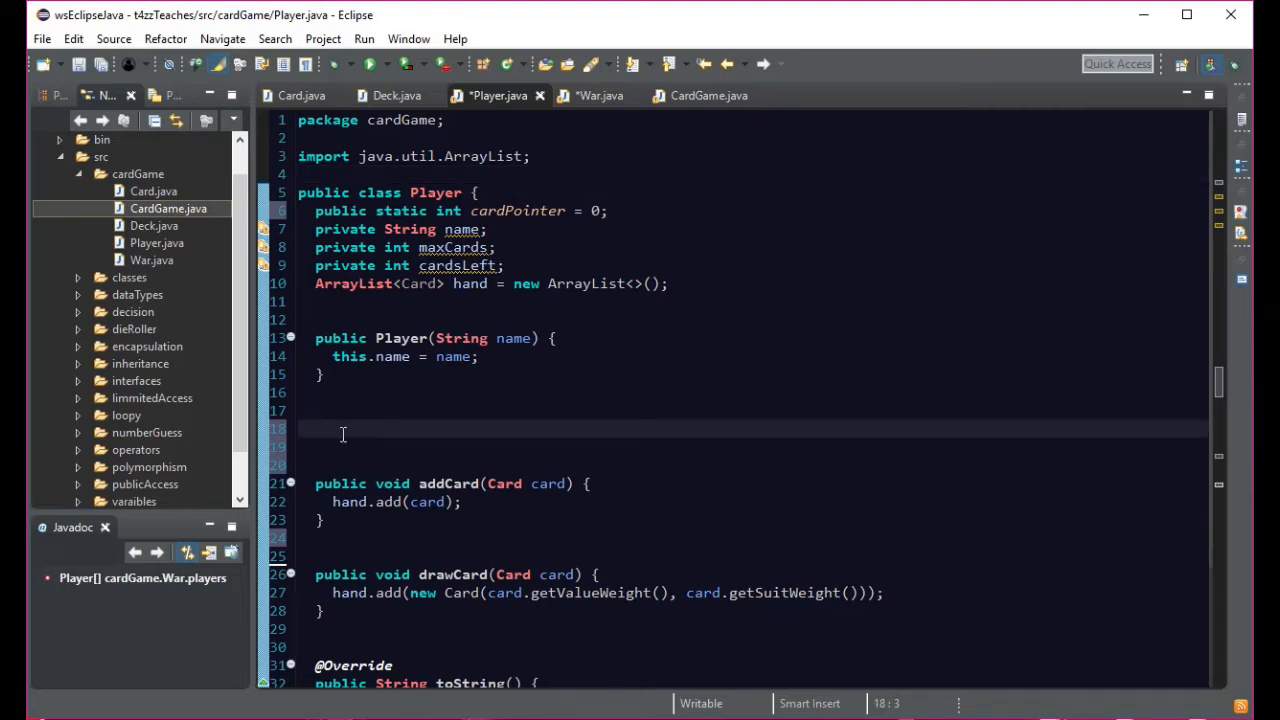
{"action": "type", "text": "publ"}
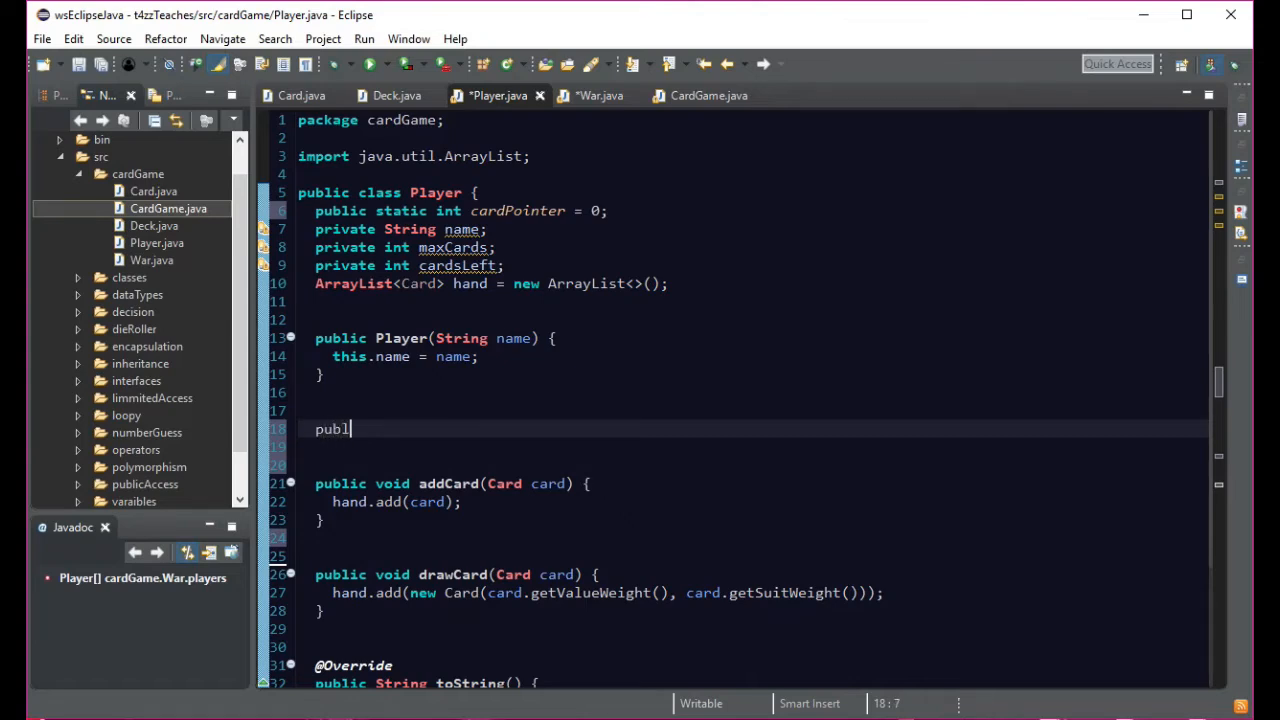
{"action": "type", "text": "ic"}
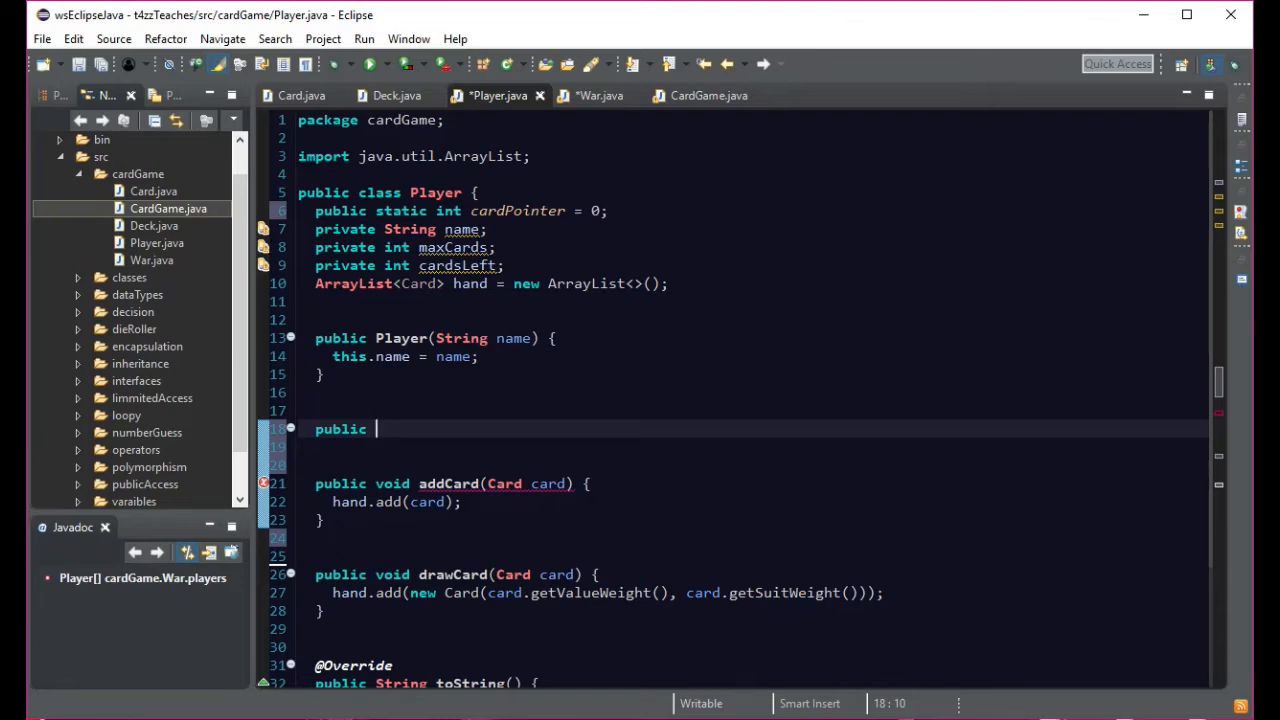
{"action": "type", "text": "int"}
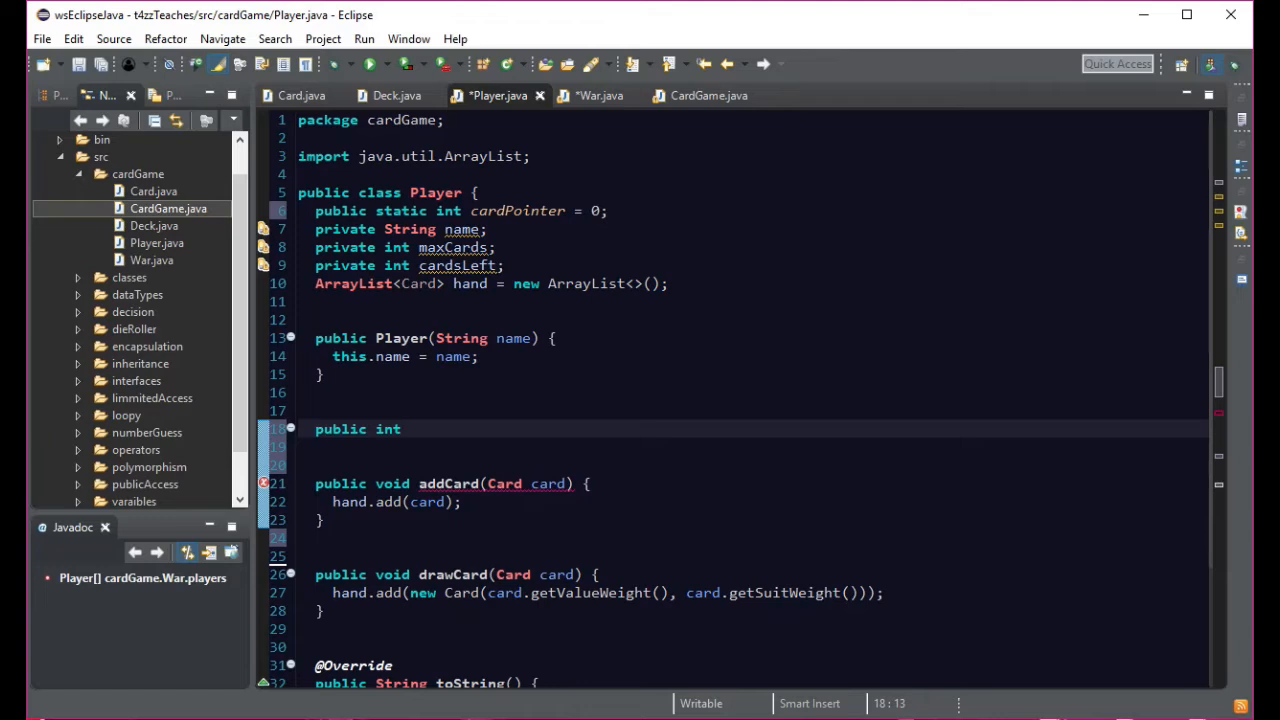
{"action": "type", "text": "g"}
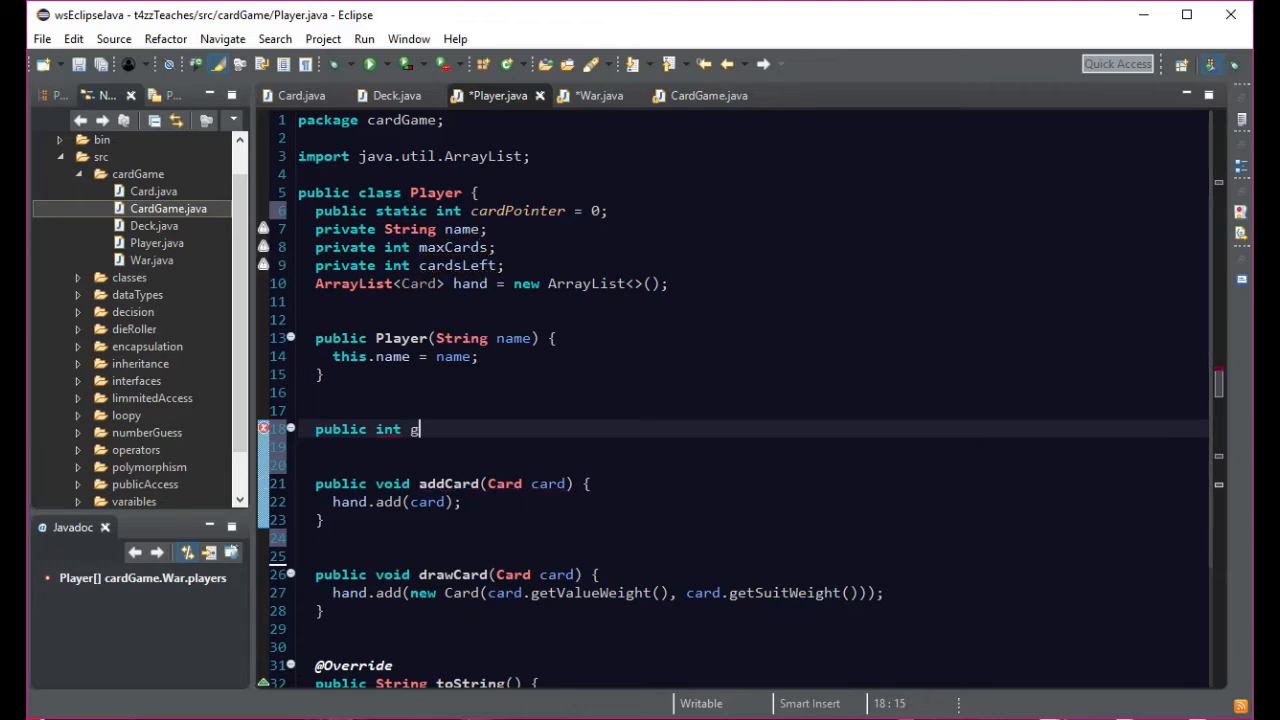
{"action": "type", "text": "etValue"}
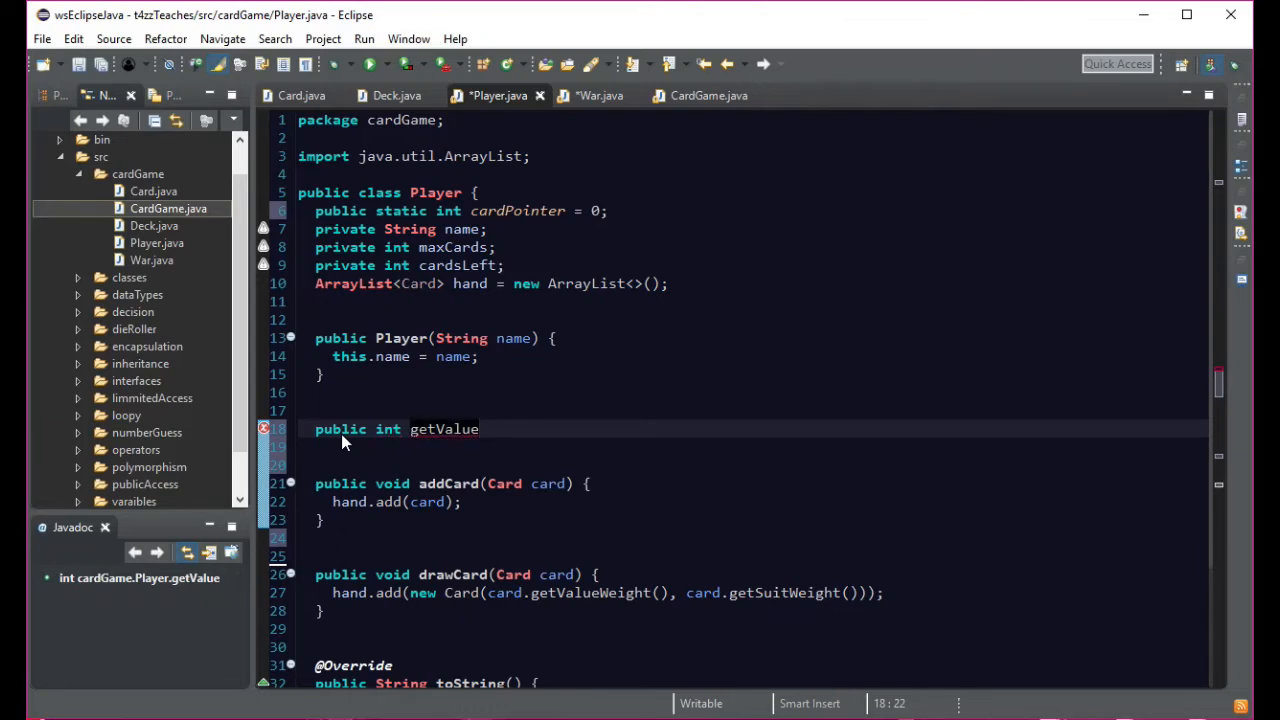
{"action": "type", "text": "Weight() {"}
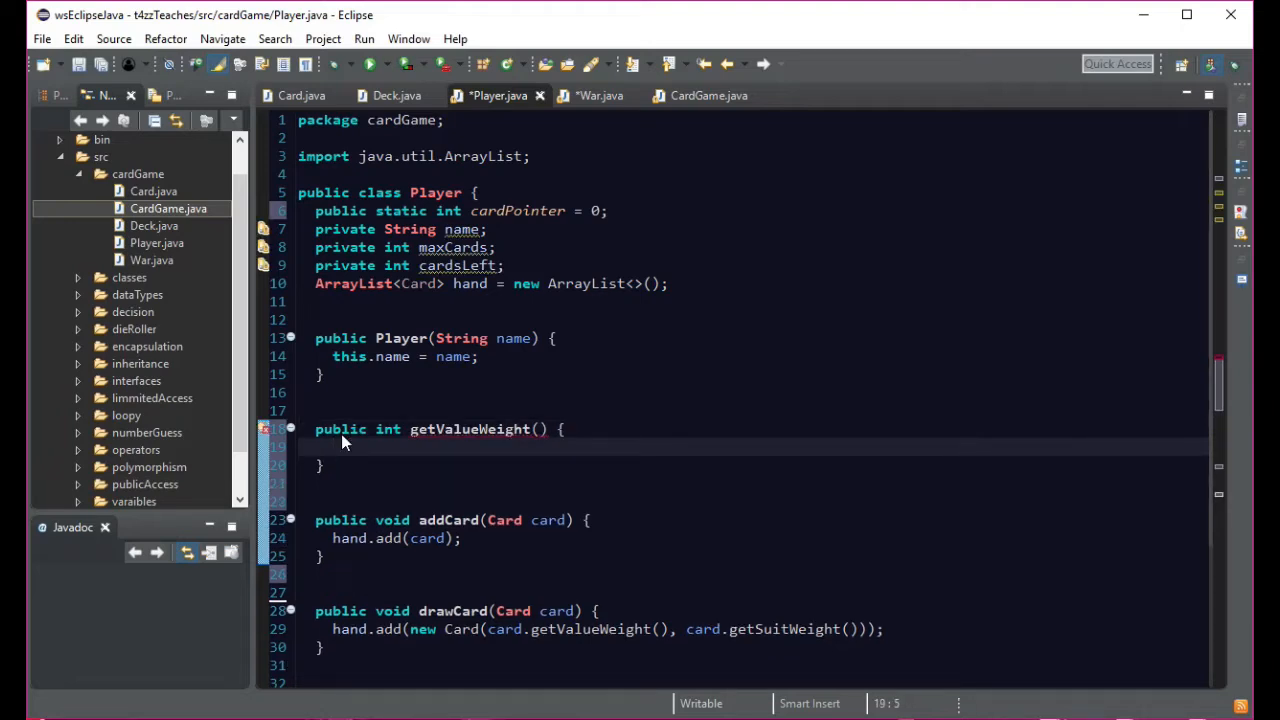
- Begin the method body with a 'return' statement, fixing a typo
{"action": "type", "text": "retru"}
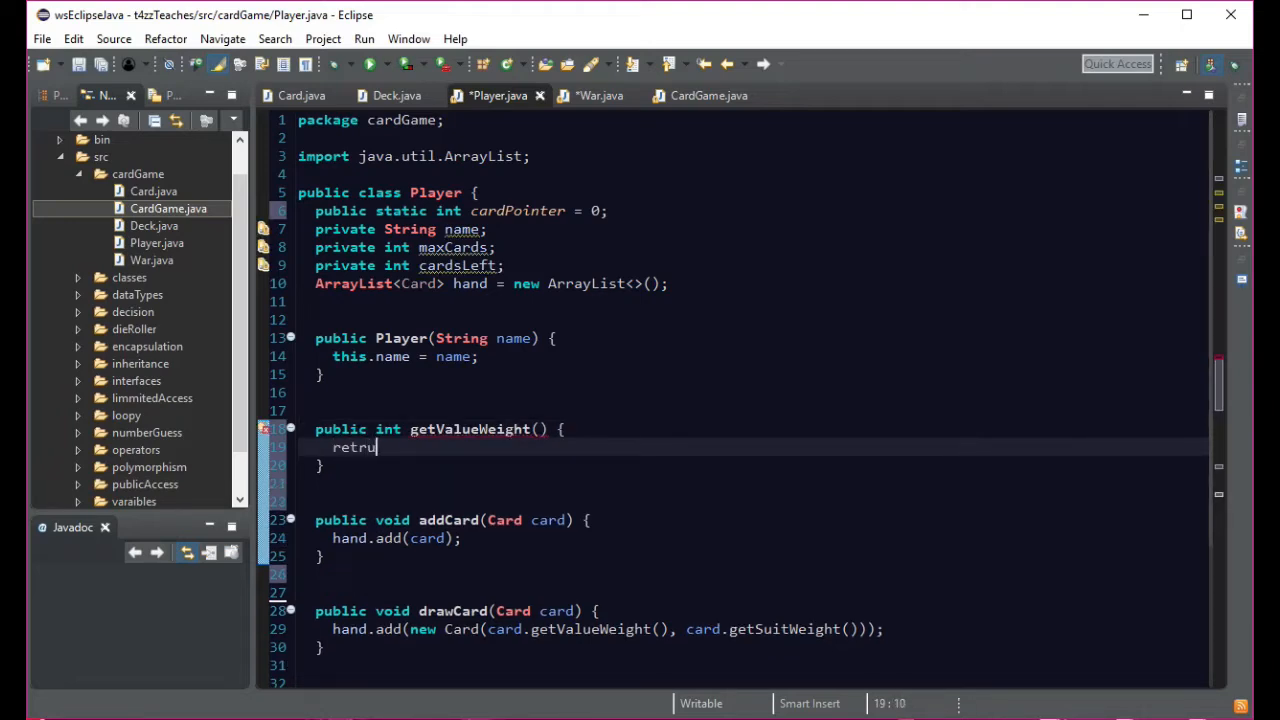
{"action": "key", "text": "BackSpace"}
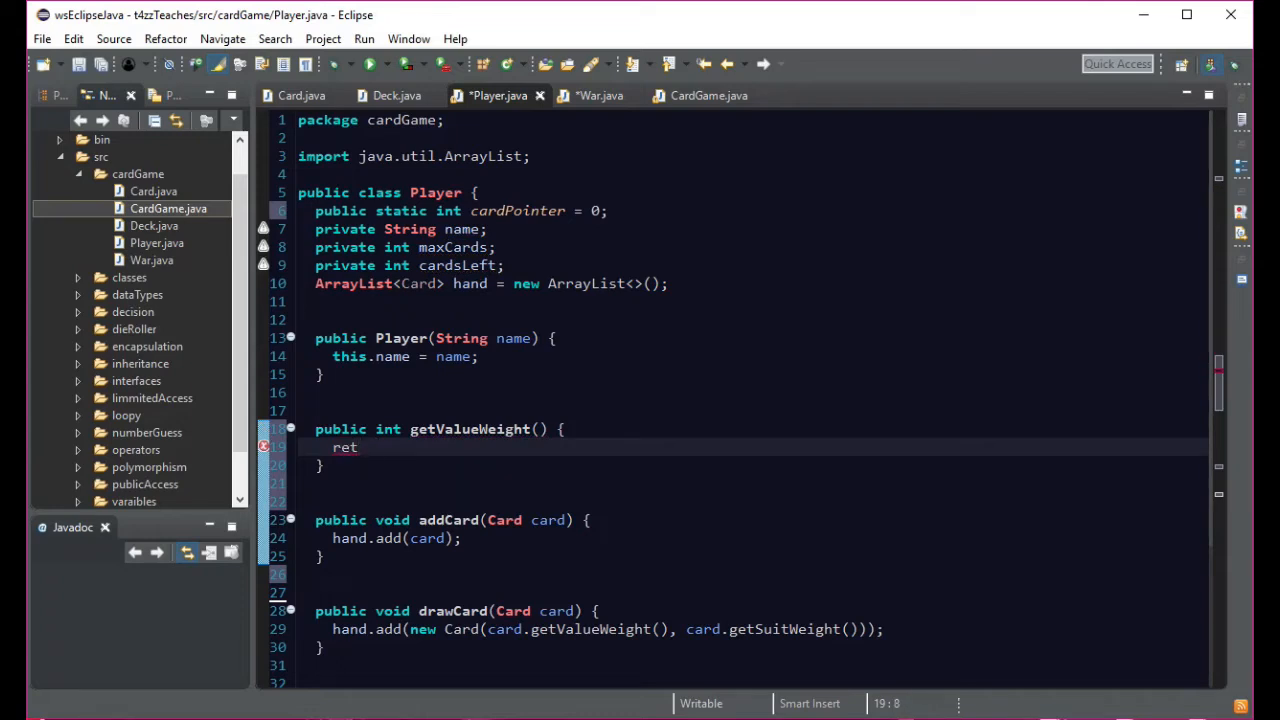
{"action": "type", "text": "urn"}
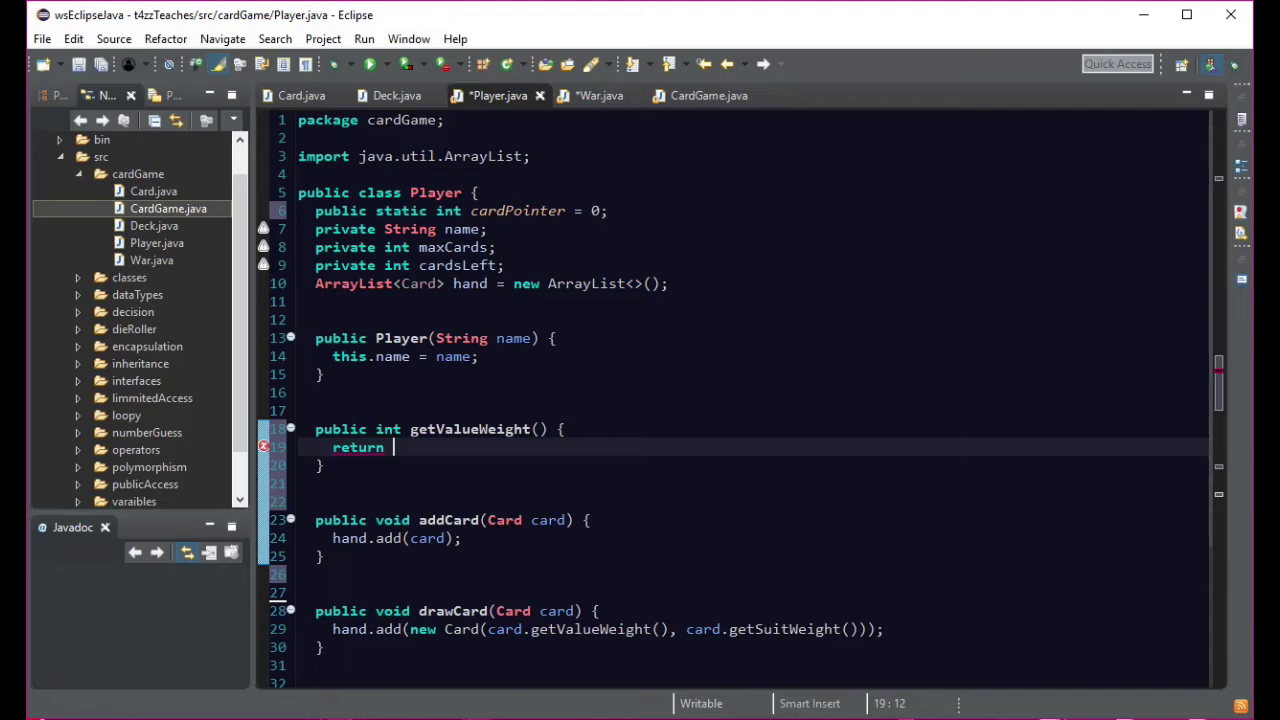
- Make the return expression 'hand.get(hand.size() - 1).' to fetch the last card
{"action": "type", "text": "hand"}
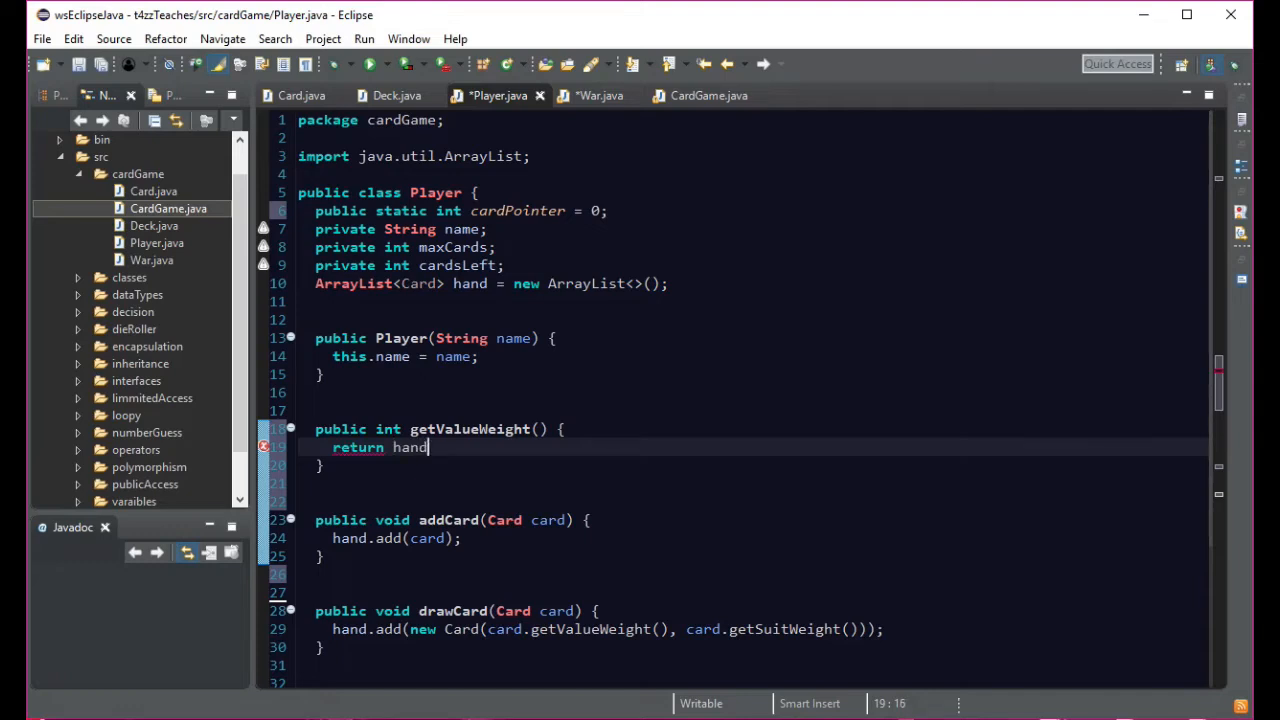
{"action": "type", "text": "."}
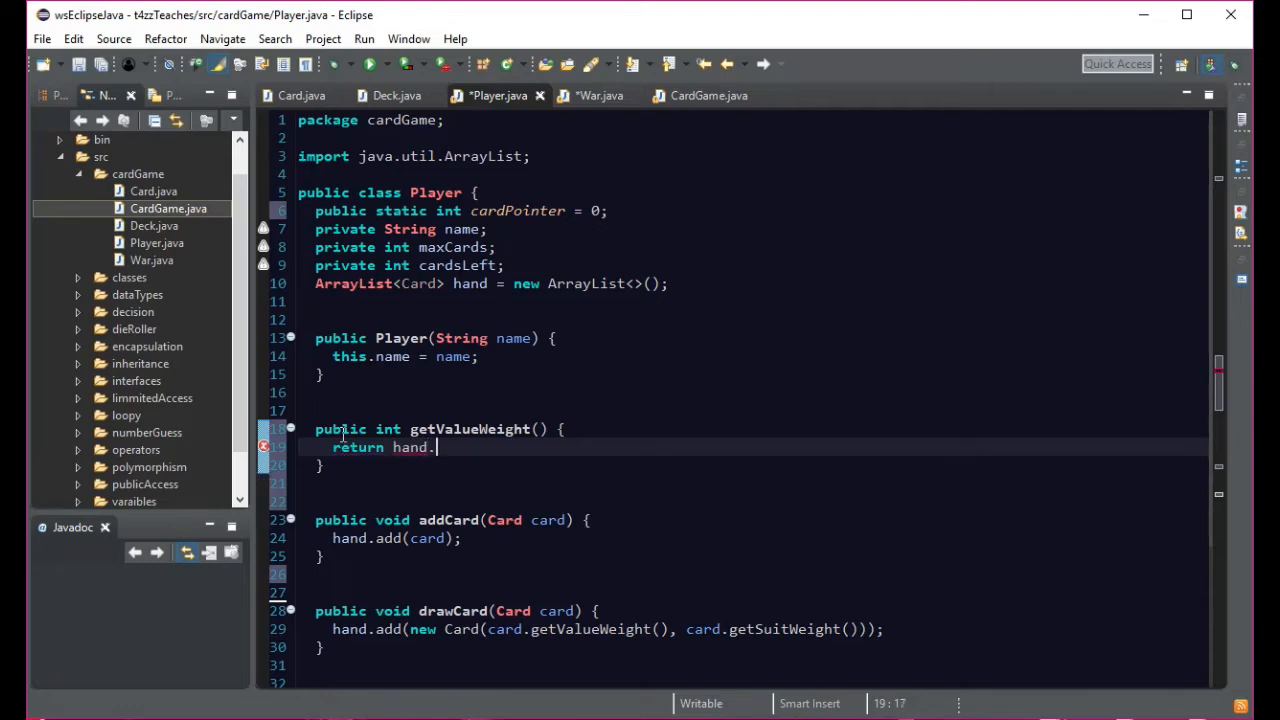
{"action": "type", "text": "."}
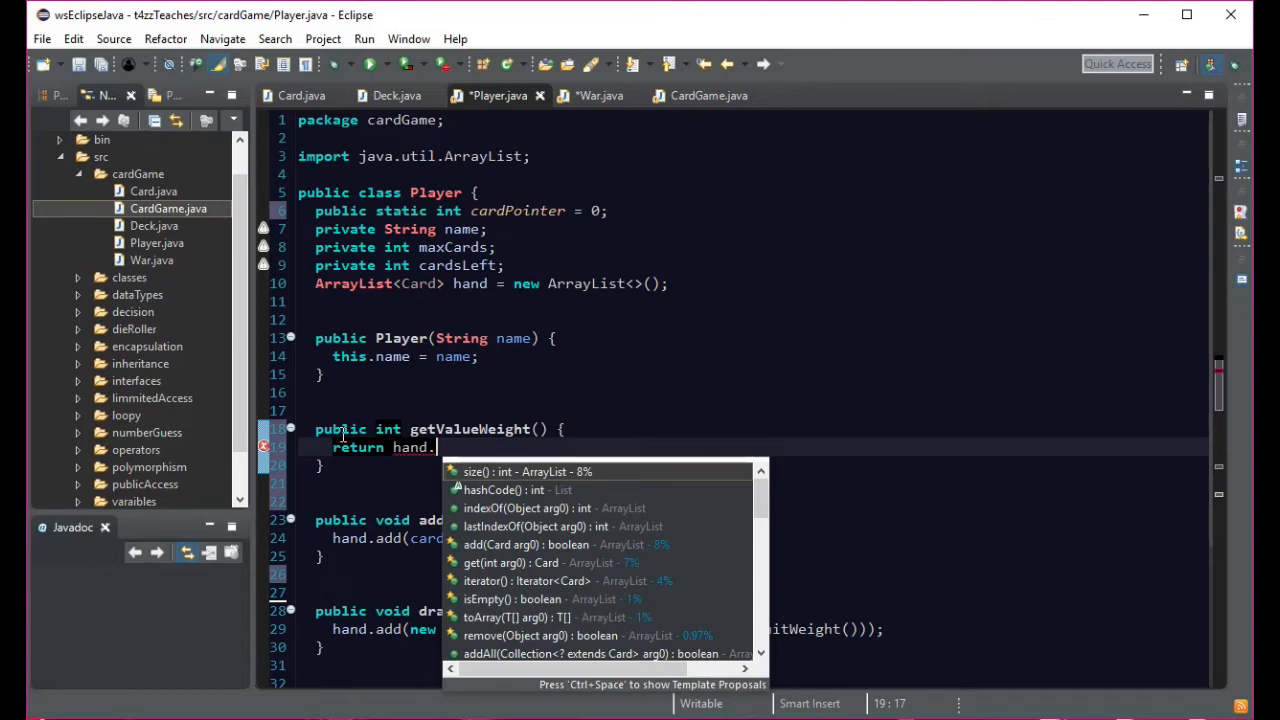
{"action": "mouse_move", "coordinate": [510, 562]}
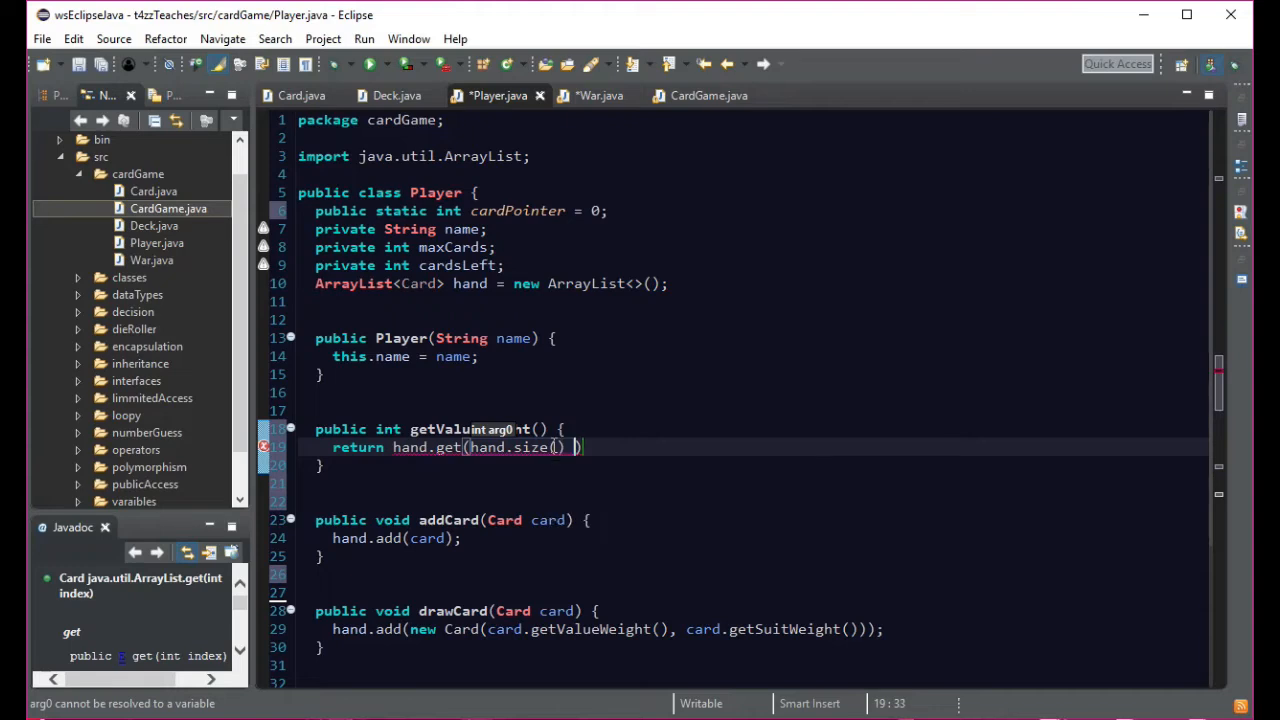
{"action": "type", "text": "-"}
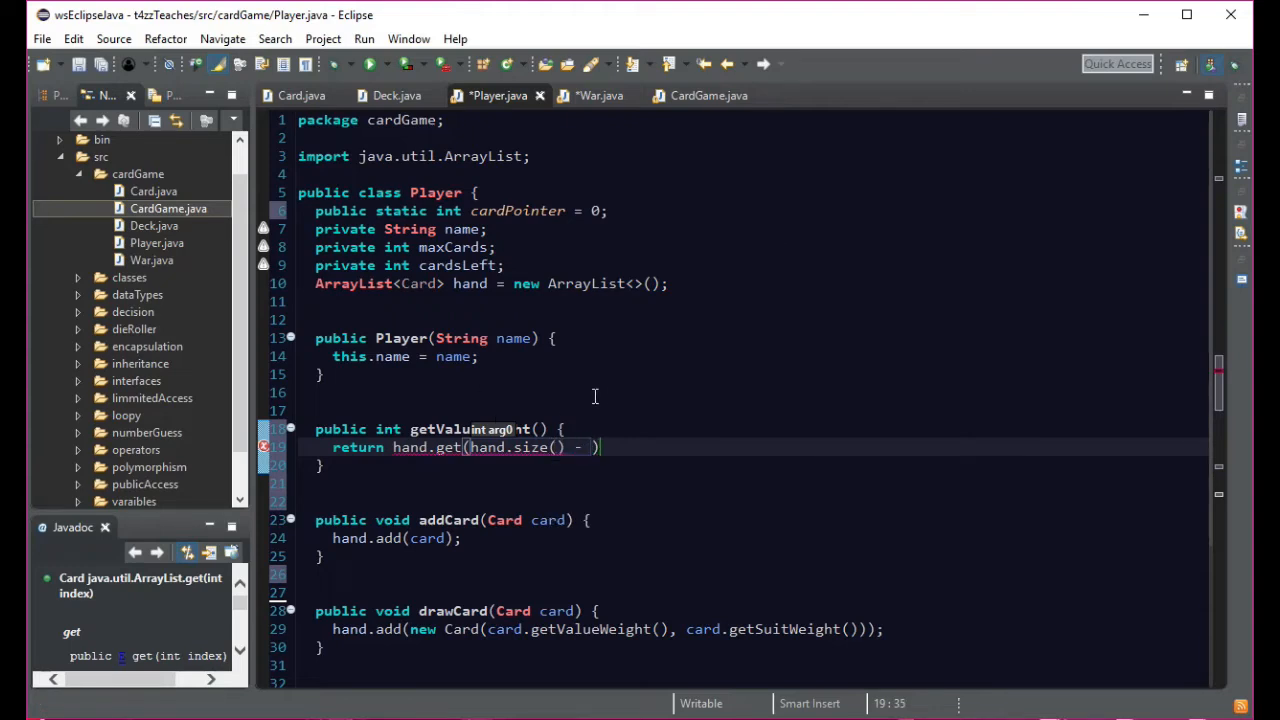
{"action": "type", "text": "1"}
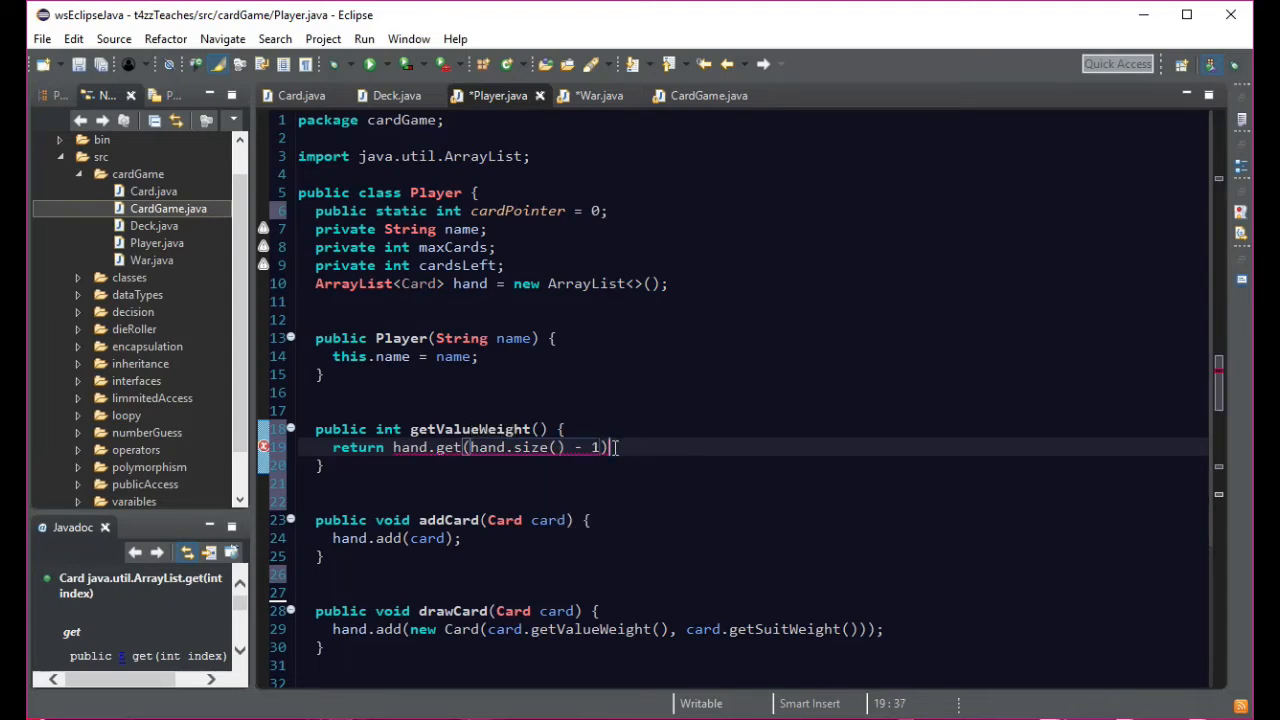
{"action": "type", "text": "."}
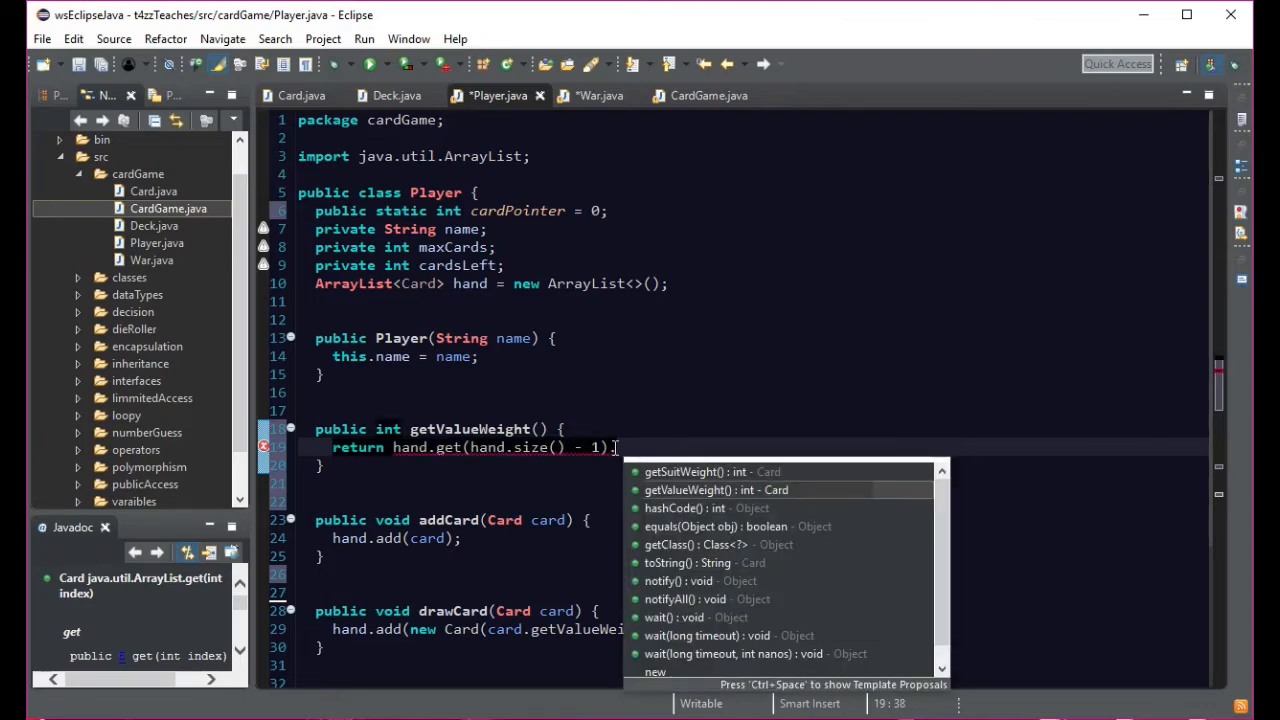
- Finish the call with getValueWeight() and give the copied overload an 'int loc' parameter
{"action": "left_click", "coordinate": [716, 488]}
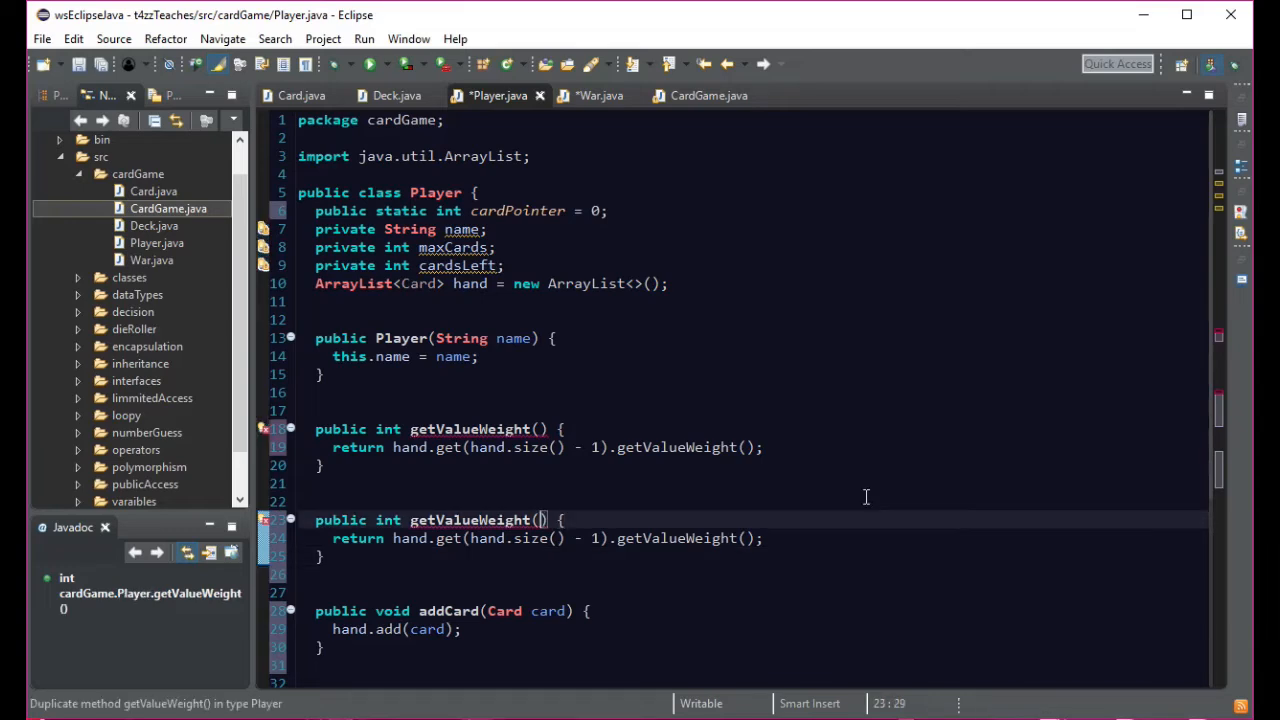
{"action": "type", "text": "int"}
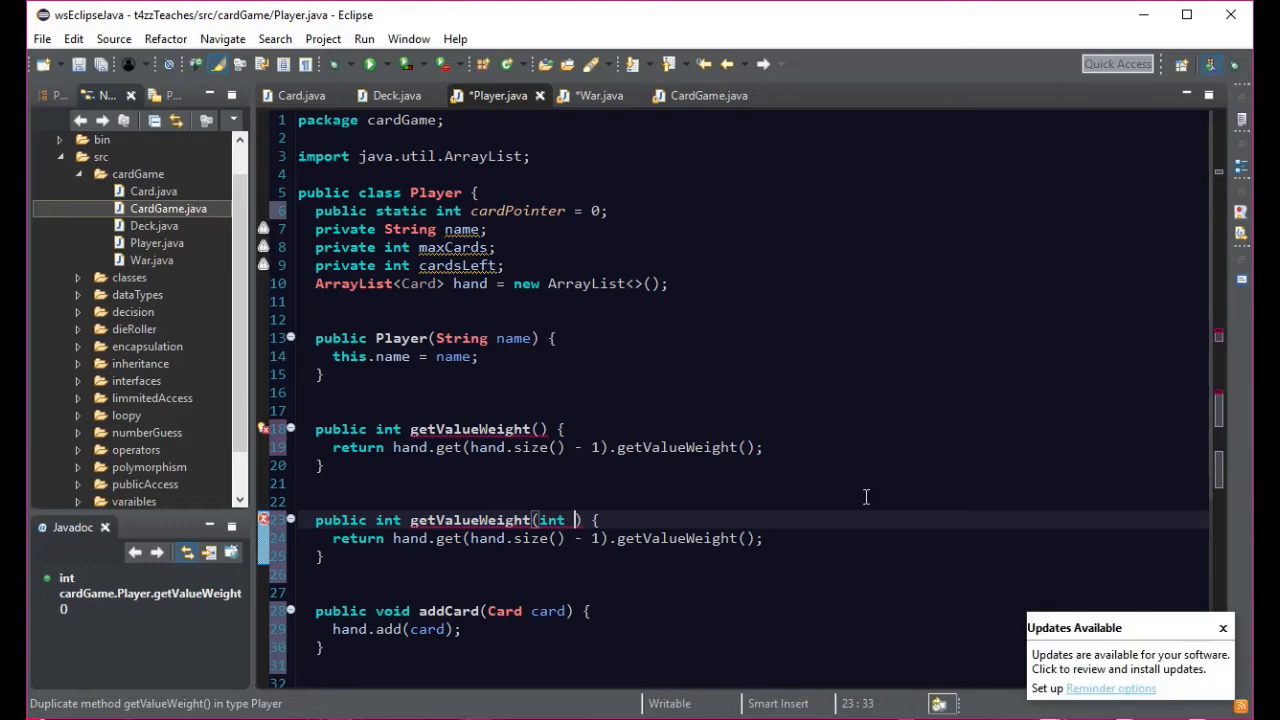
{"action": "type", "text": "loc"}
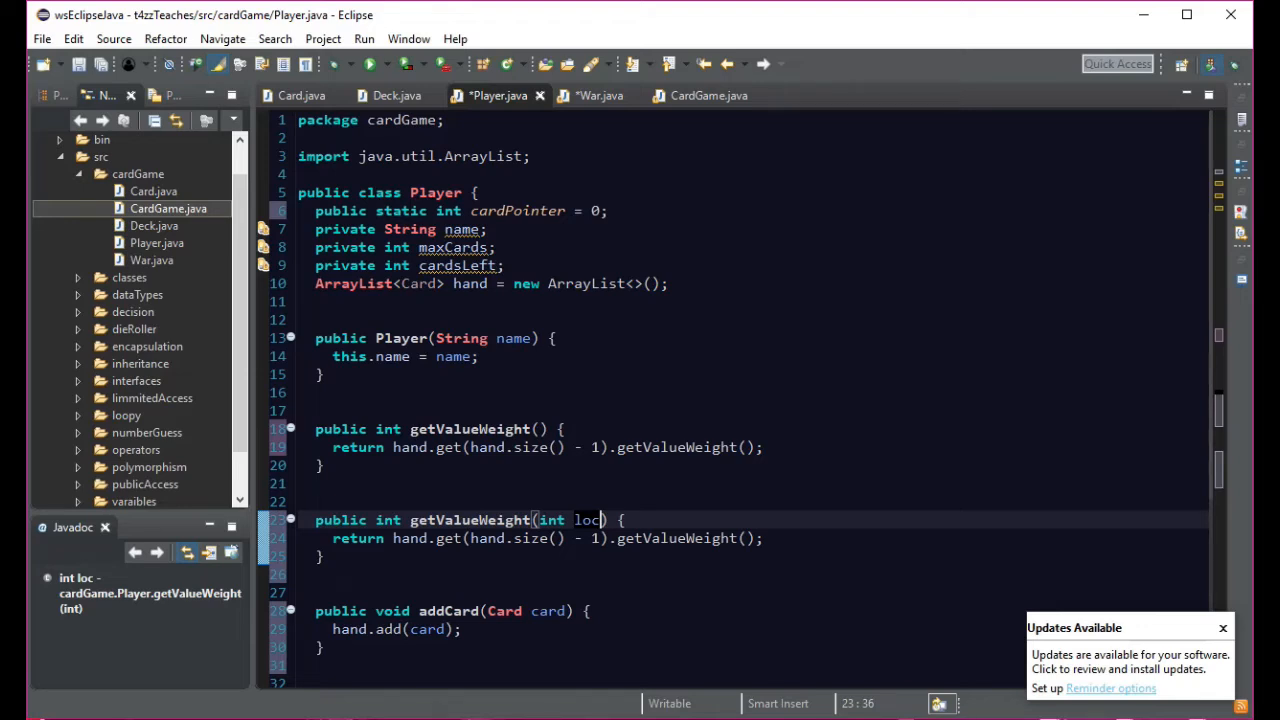
{"action": "mouse_move", "coordinate": [30, 698]}
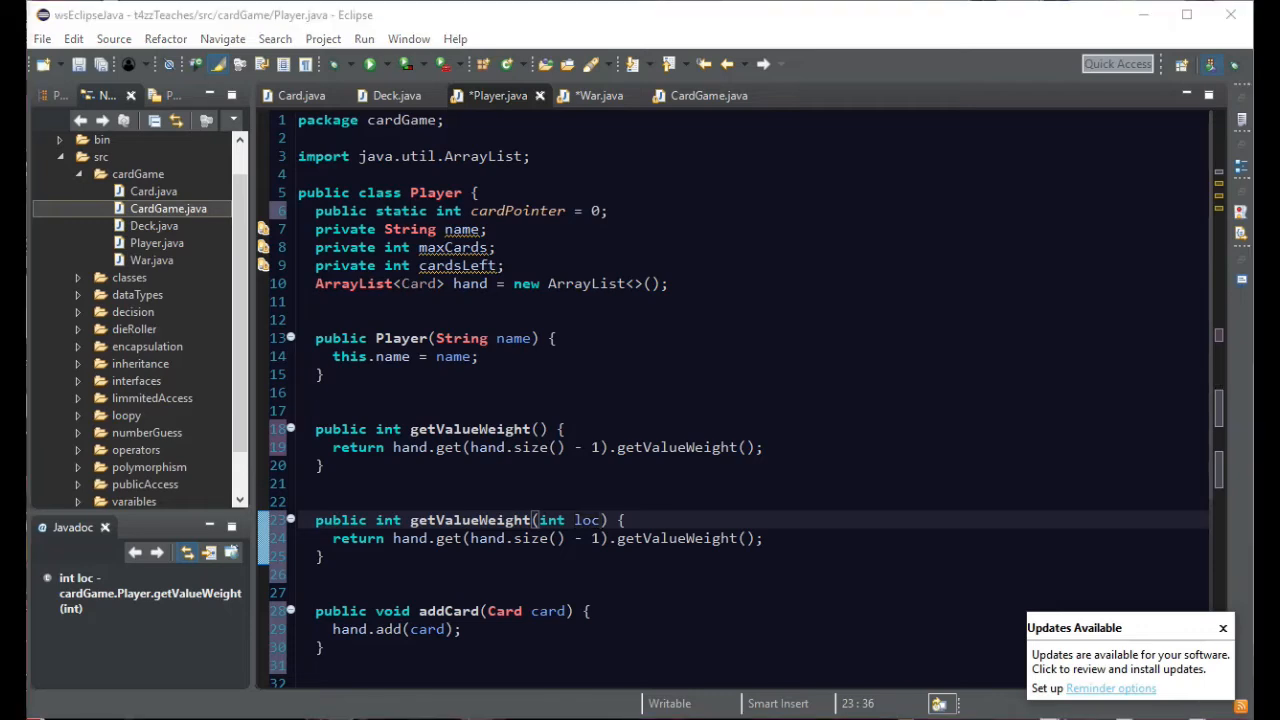
- Change the overload's index to 'hand.size() - (1 + cardPointer)'
{"action": "left_click", "coordinate": [830, 428]}
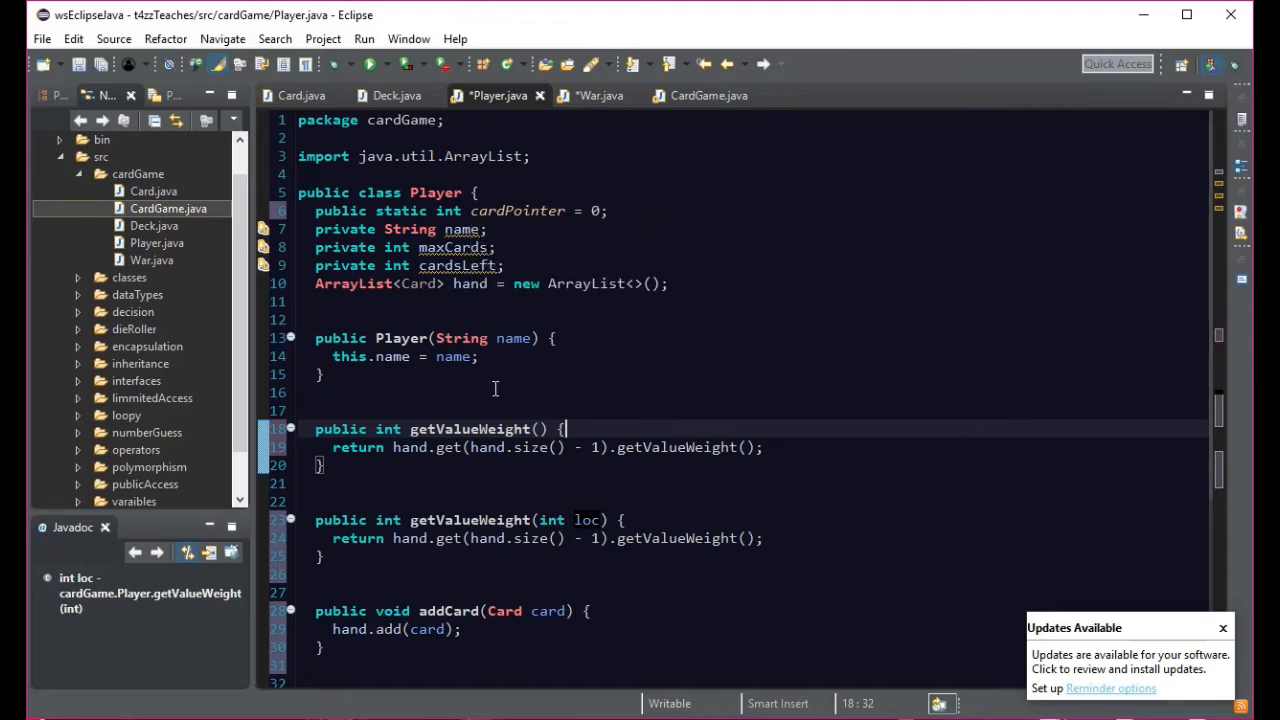
{"action": "mouse_move", "coordinate": [624, 500]}
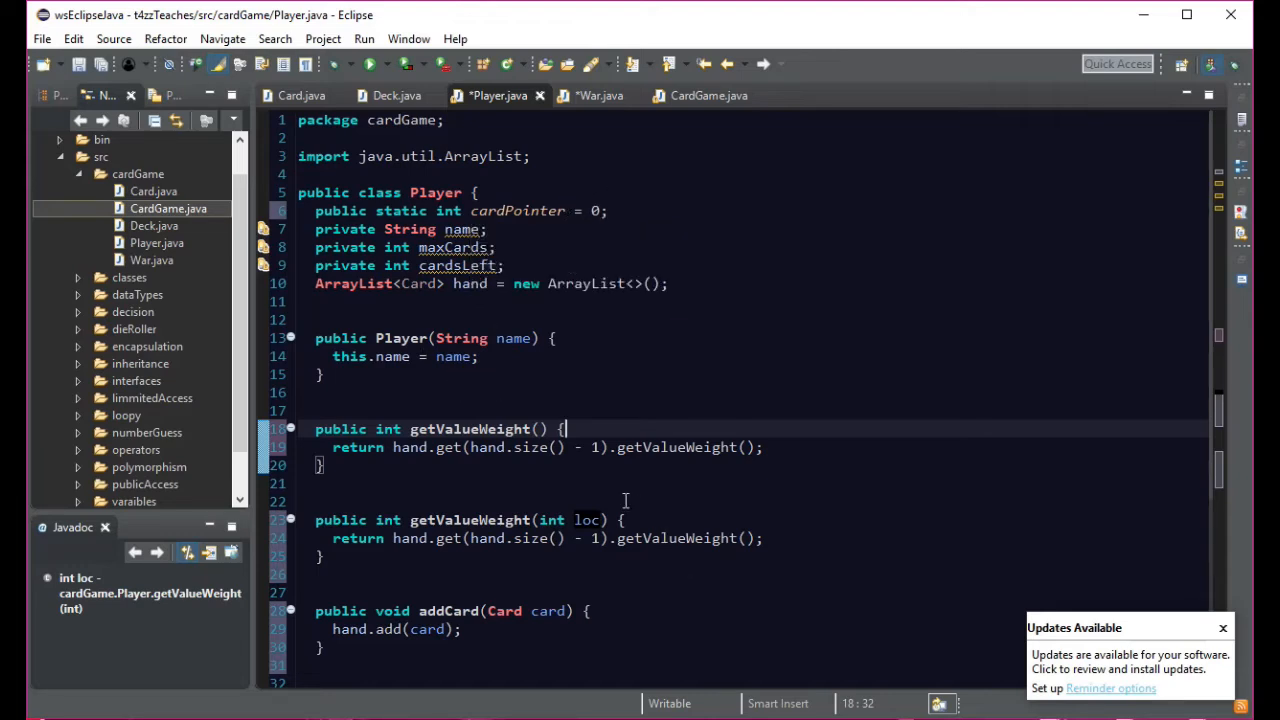
{"action": "mouse_move", "coordinate": [544, 538]}
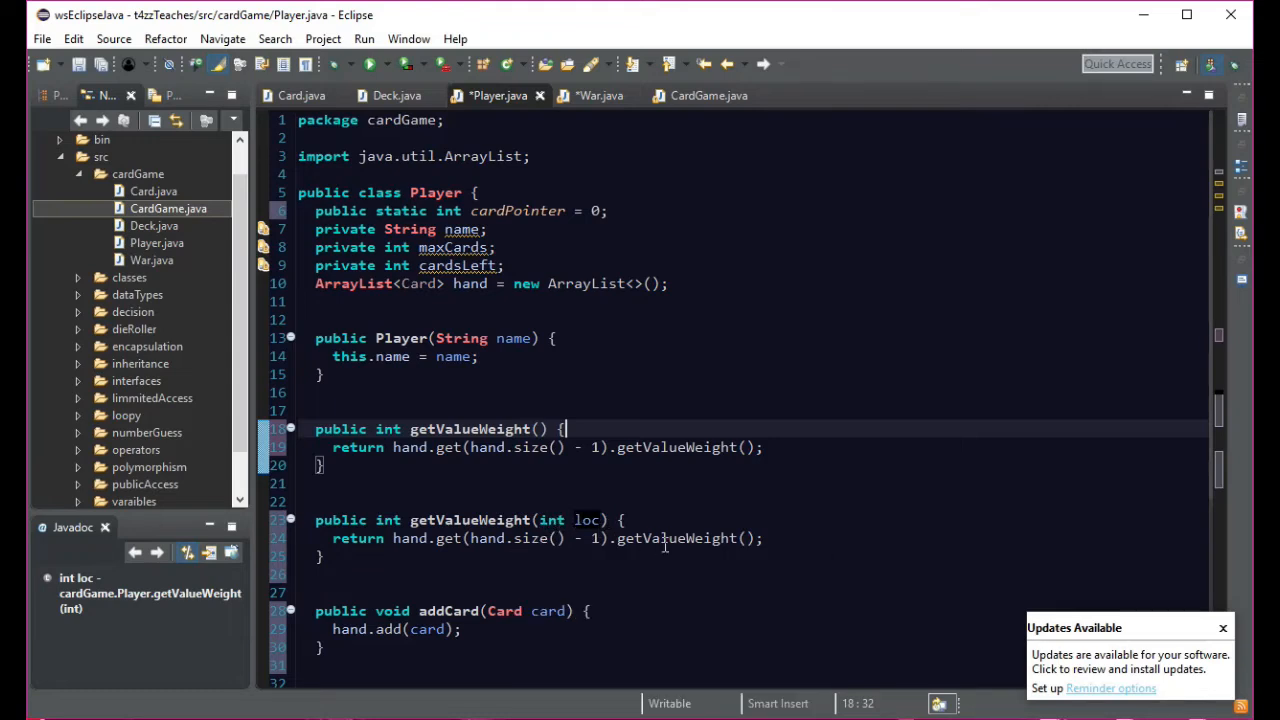
{"action": "mouse_move", "coordinate": [620, 532]}
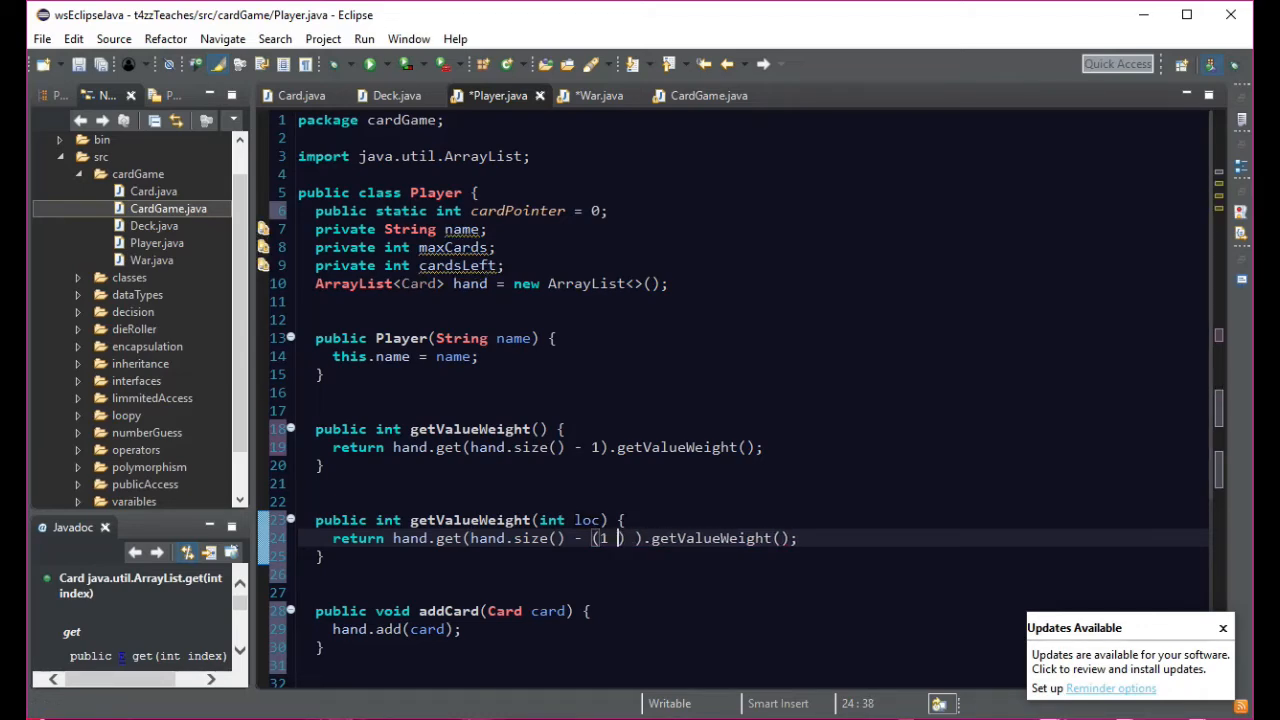
{"action": "type", "text": "+ ca"}
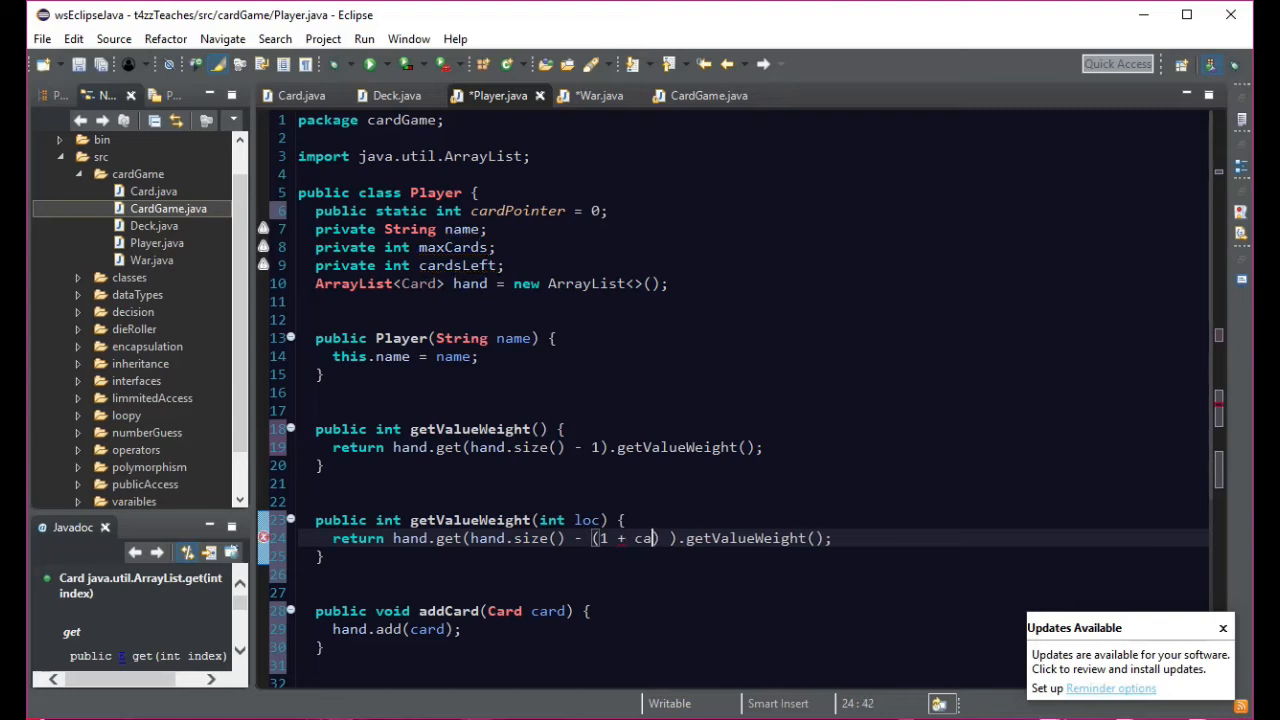
{"action": "type", "text": "rd"}
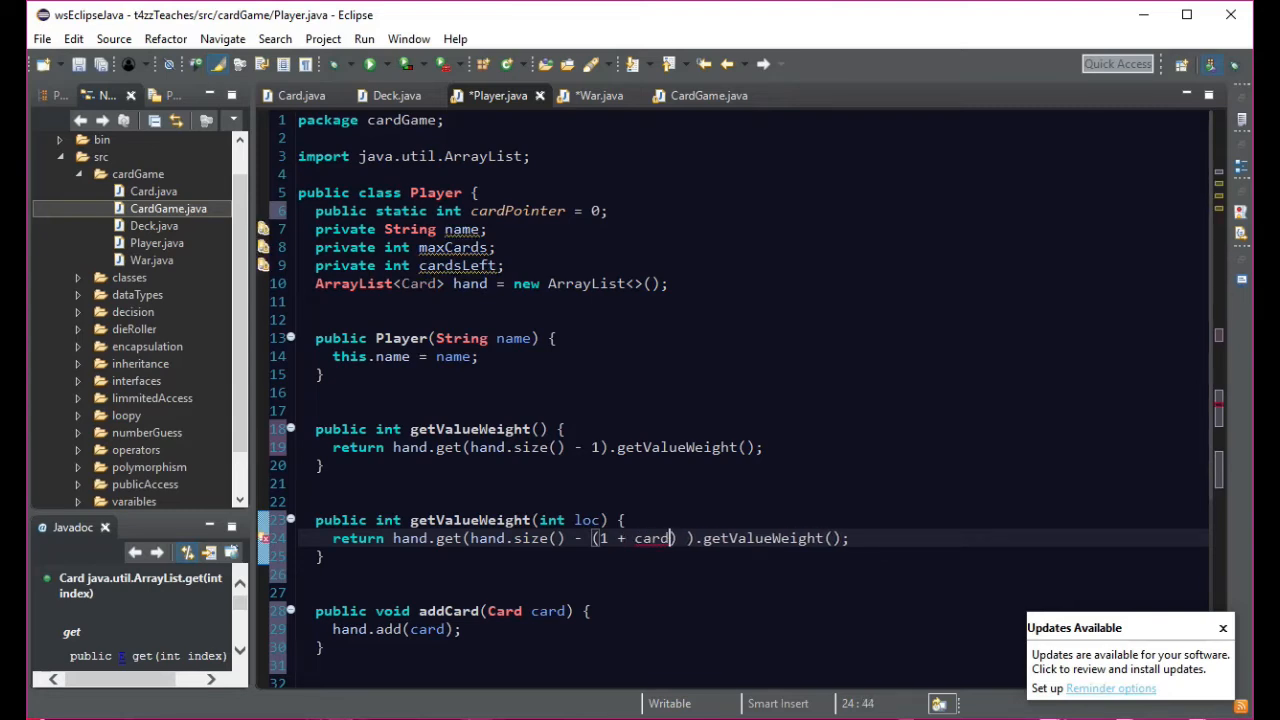
{"action": "type", "text": "P"}
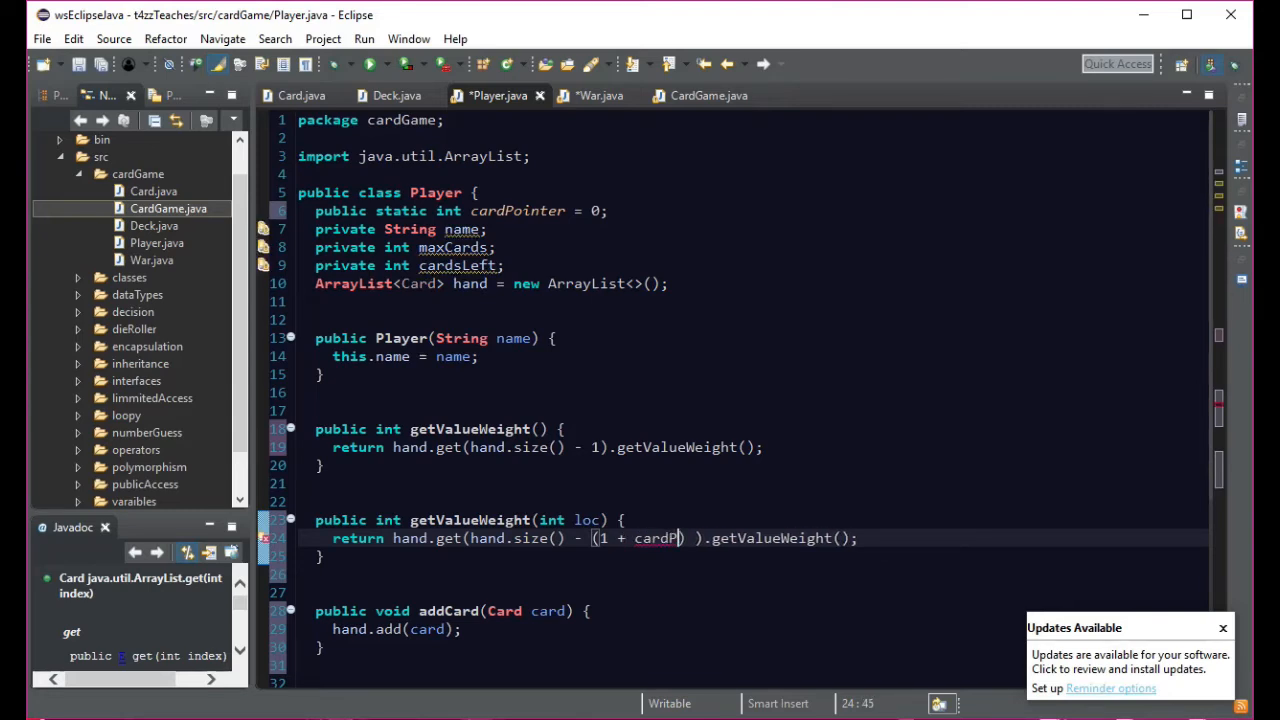
{"action": "type", "text": "ointer"}
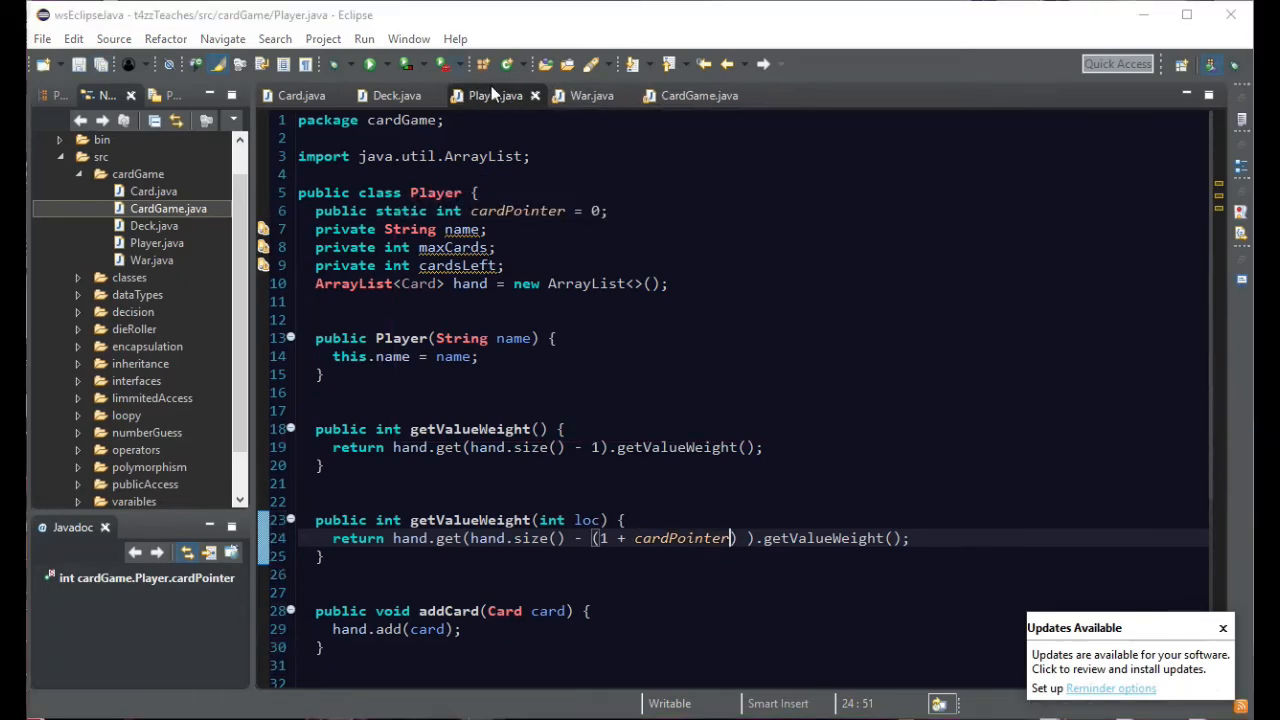
- In War.java's checkCards, assign p1 = players[0].getValueWeight() and p2 = players[1].getValueWeight()
{"action": "left_click", "coordinate": [592, 96]}
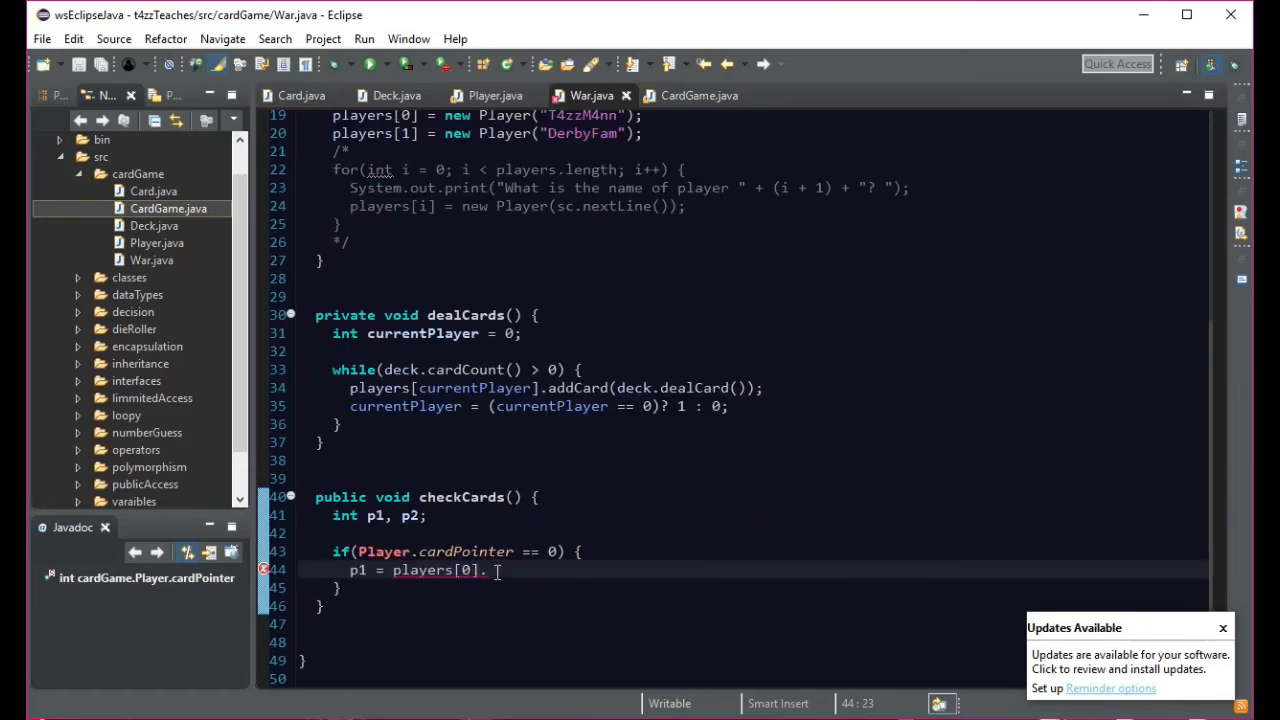
{"action": "key", "text": "BackSpace"}
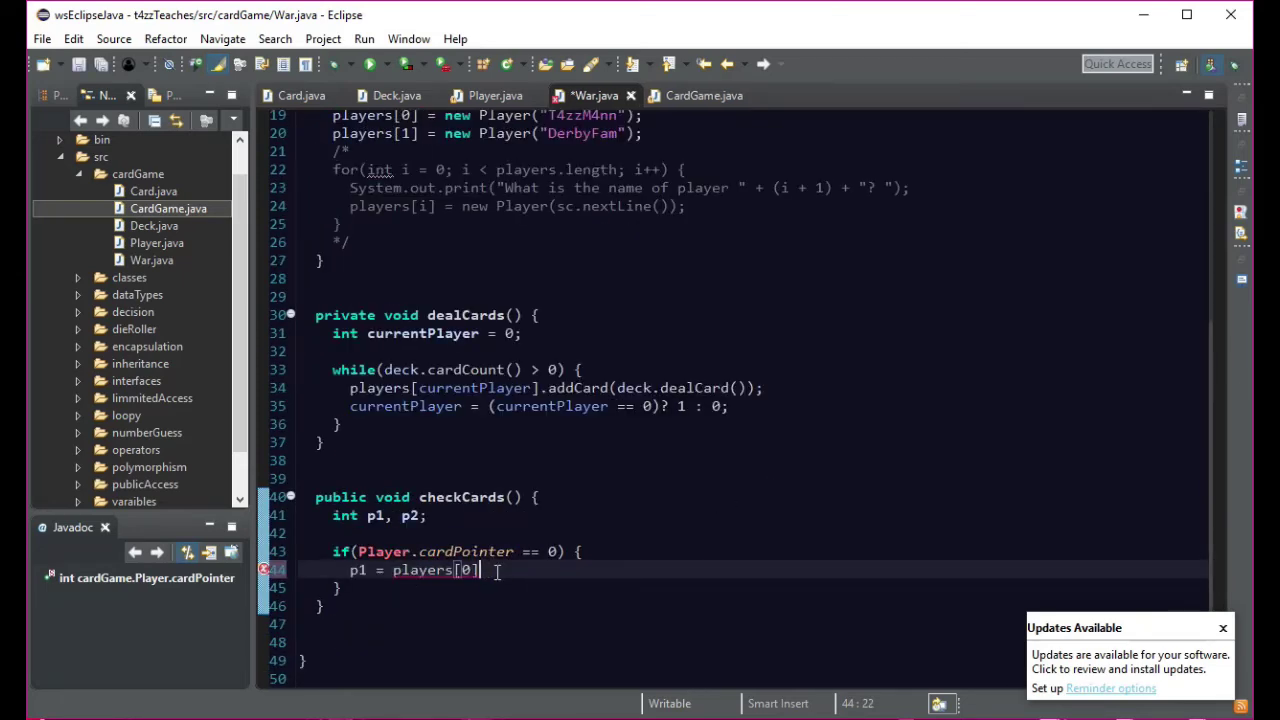
{"action": "type", "text": ".getValueWeight();"}
{"action": "type", "text": "p2"}
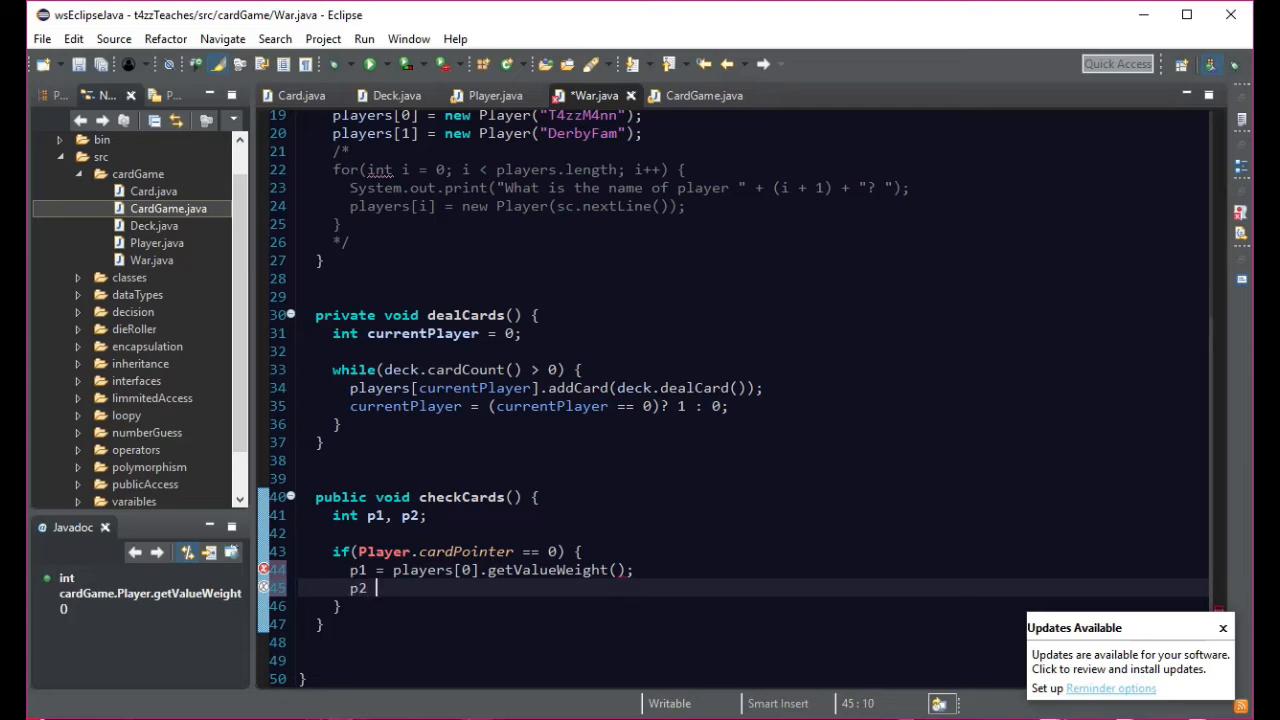
{"action": "type", "text": "= pal"}
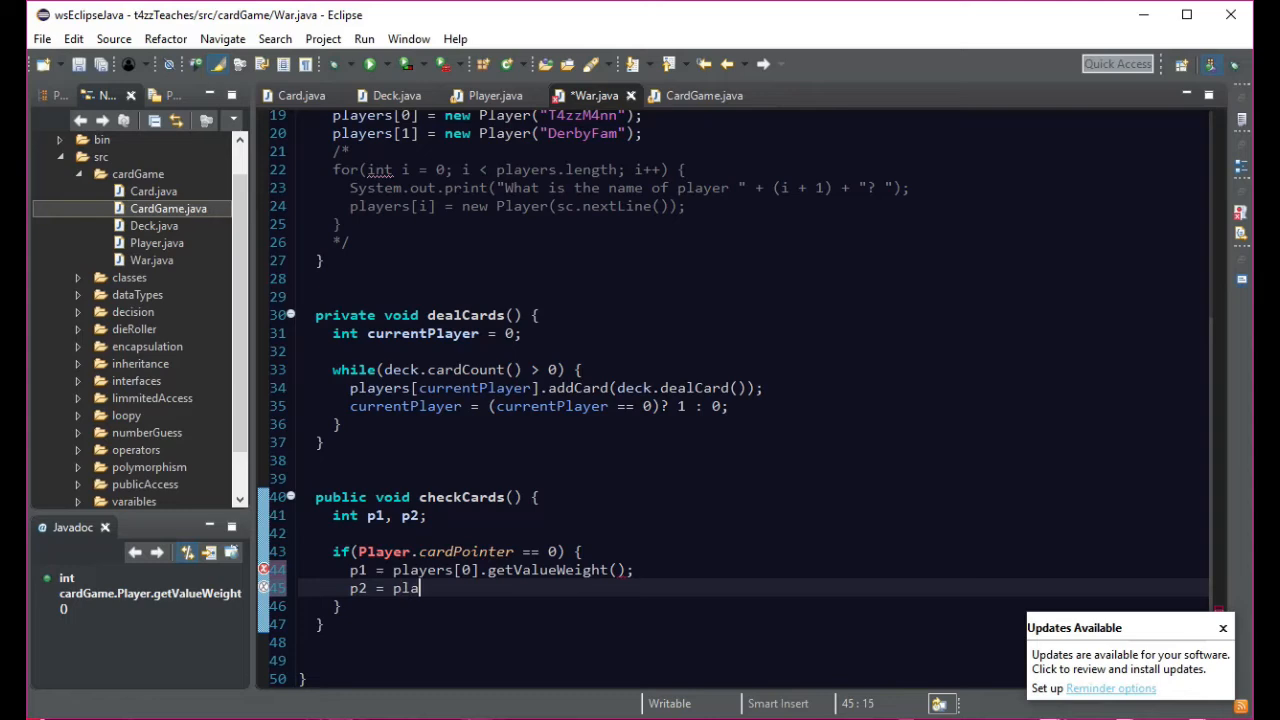
{"action": "type", "text": "yers"}
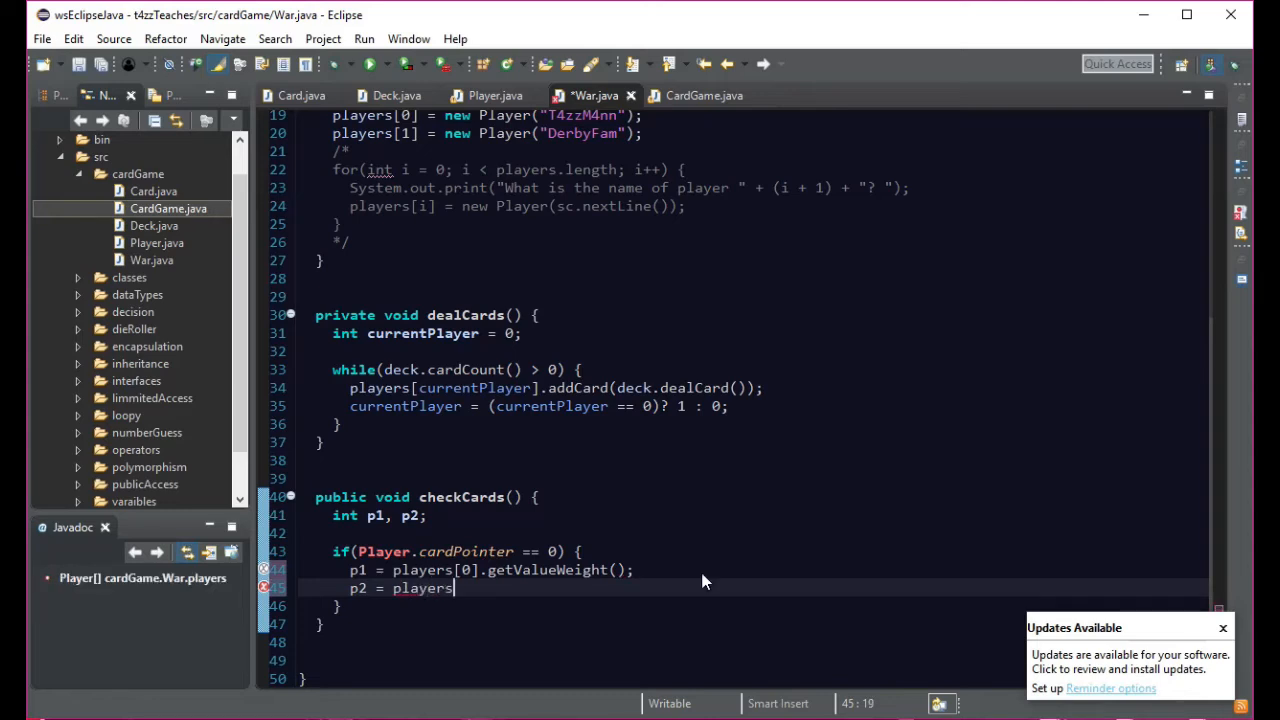
{"action": "type", "text": "[1]"}
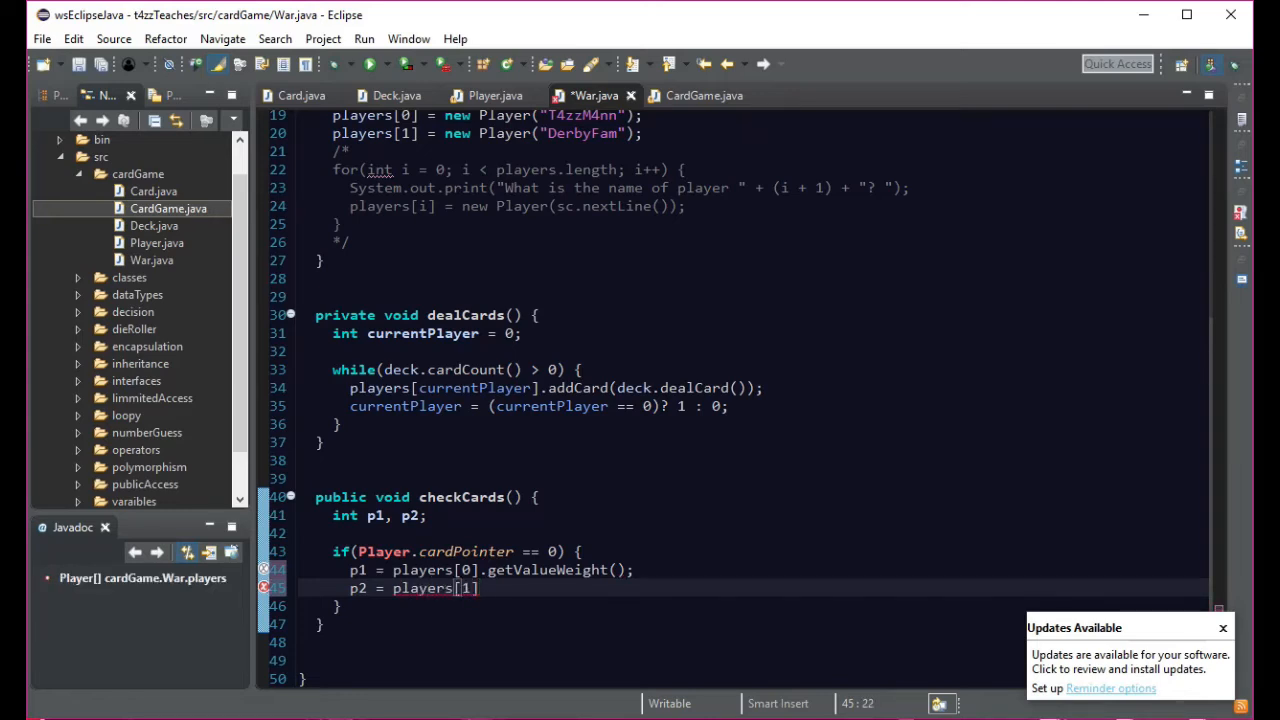
{"action": "type", "text": "."}
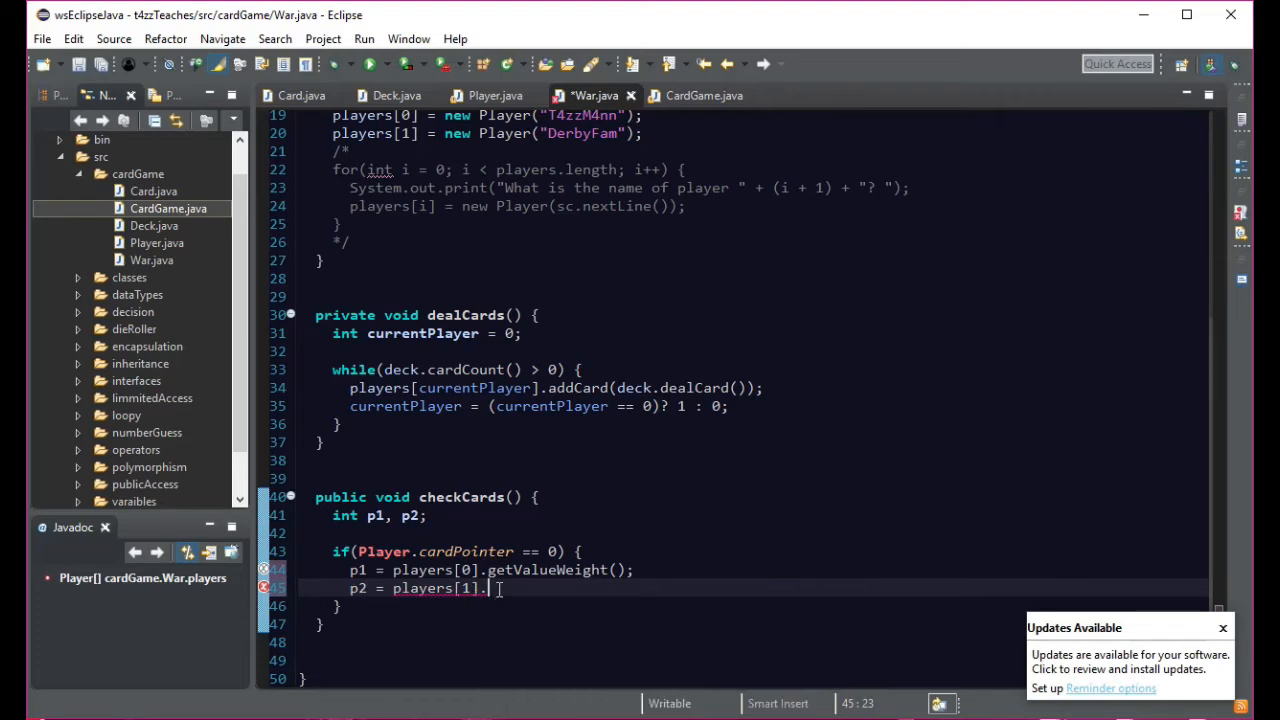
{"action": "type", "text": "getValueWeight();"}
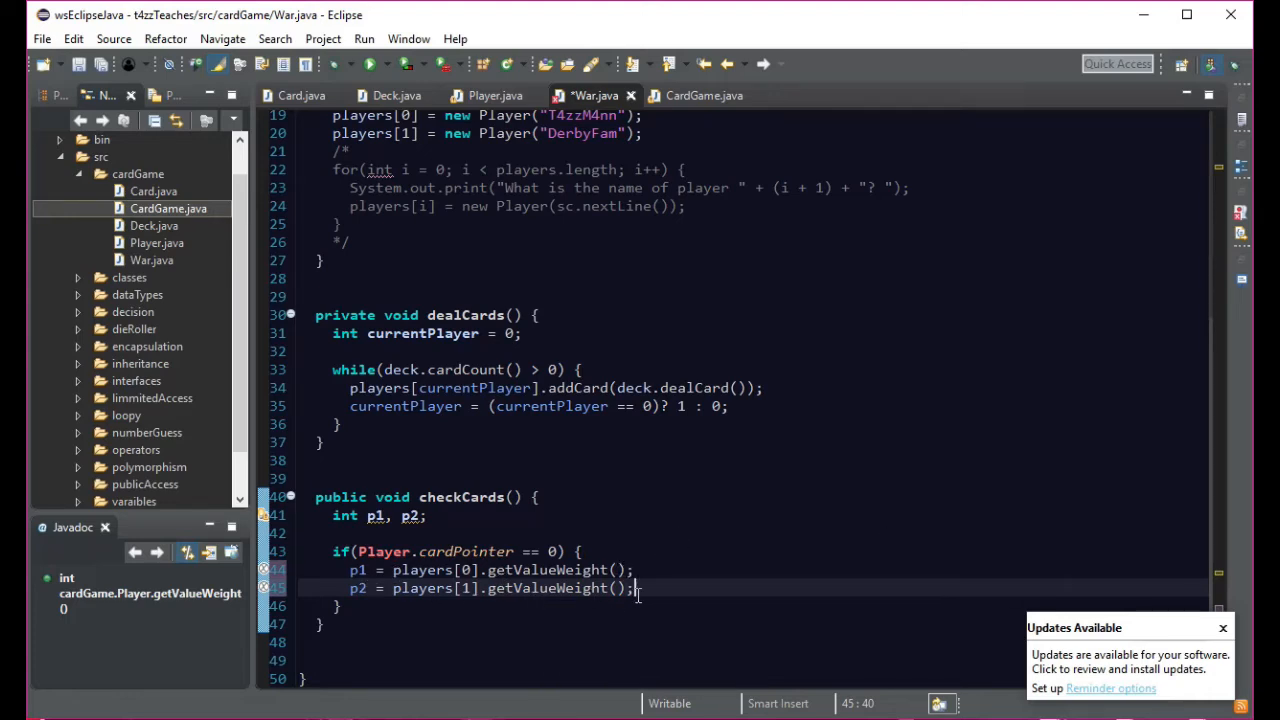
{"action": "mouse_move", "coordinate": [656, 588]}
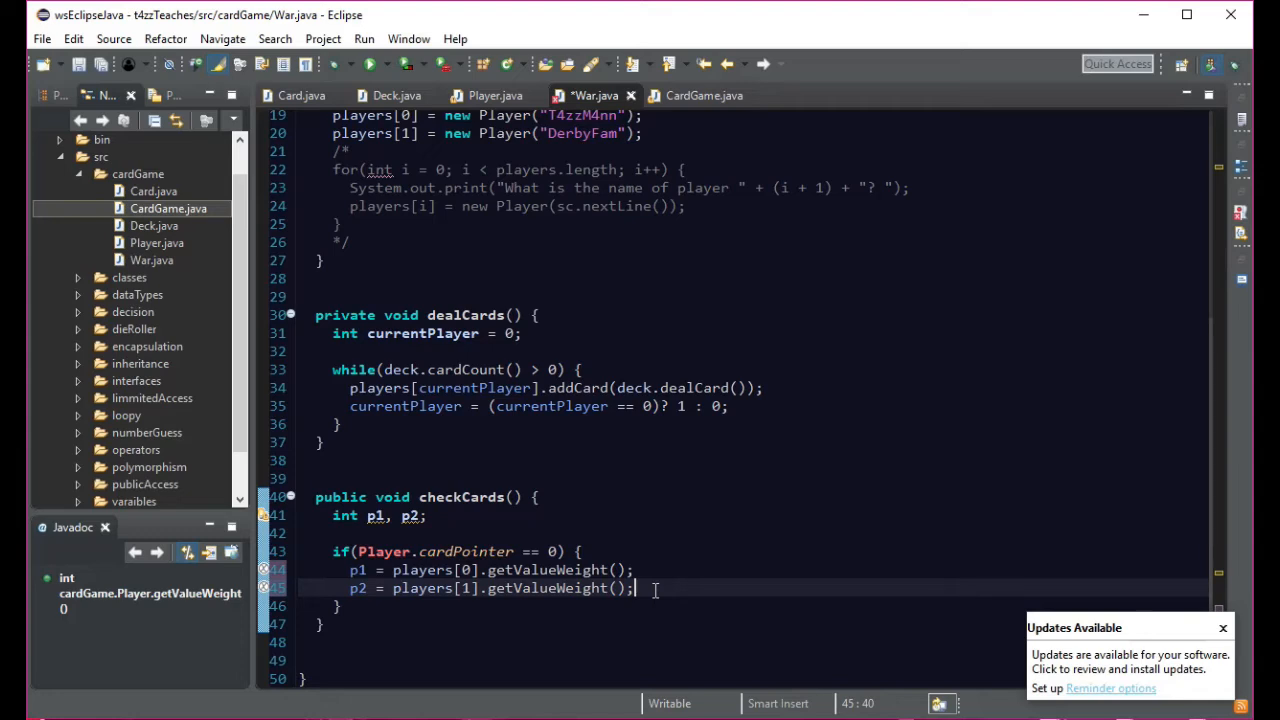
{"action": "mouse_move", "coordinate": [496, 96]}
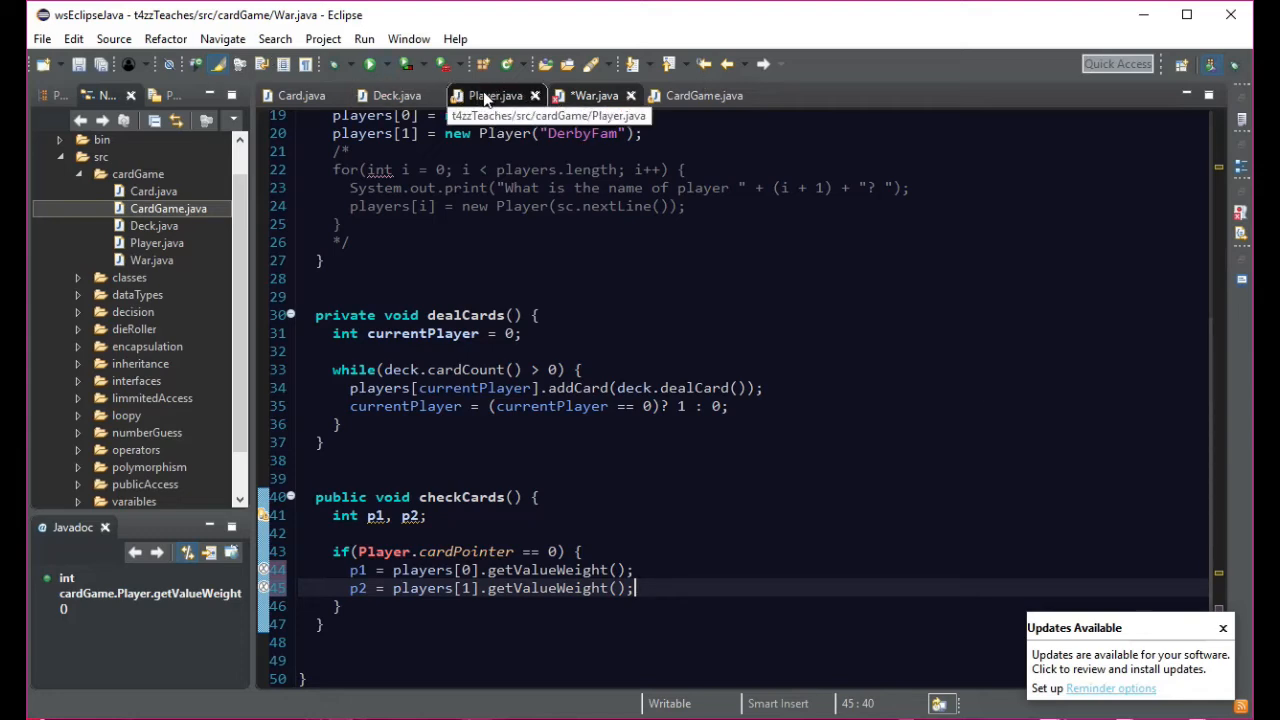
- In Player.java's getValueWeight(int loc), replace cardPointer with loc, then return to War.java
{"action": "left_click", "coordinate": [496, 96]}
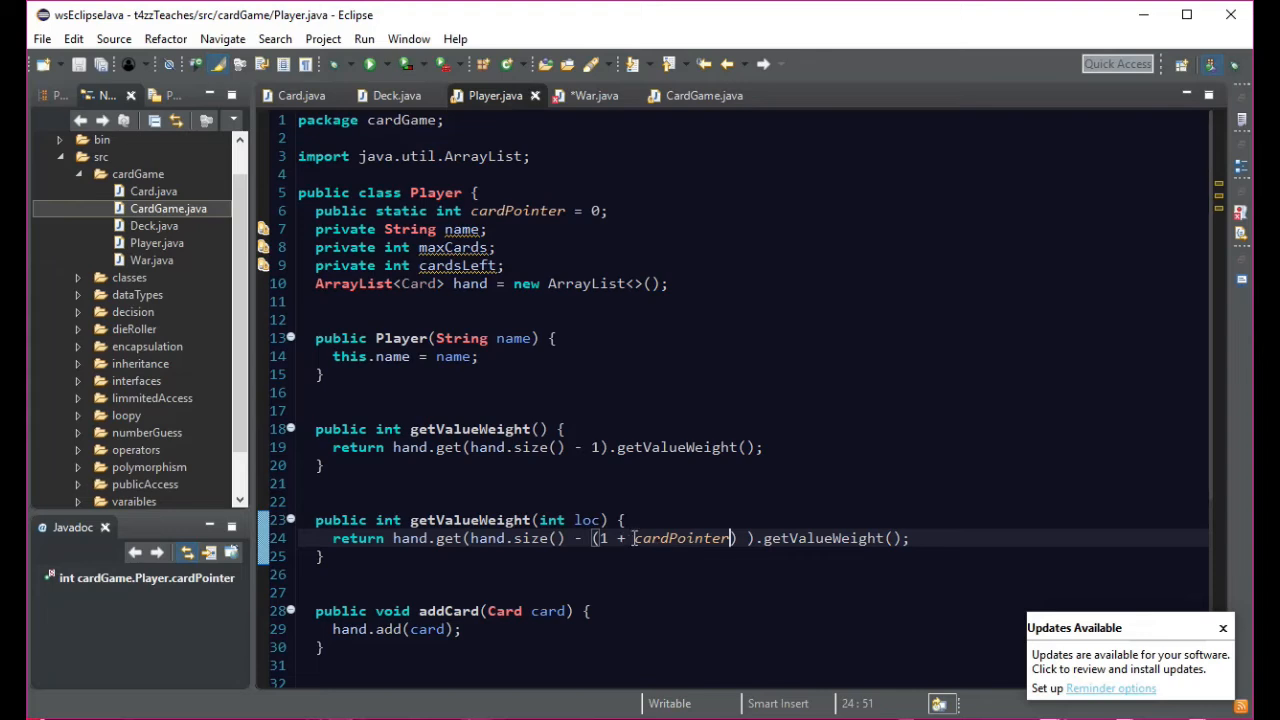
{"action": "double_click", "coordinate": [682, 538]}
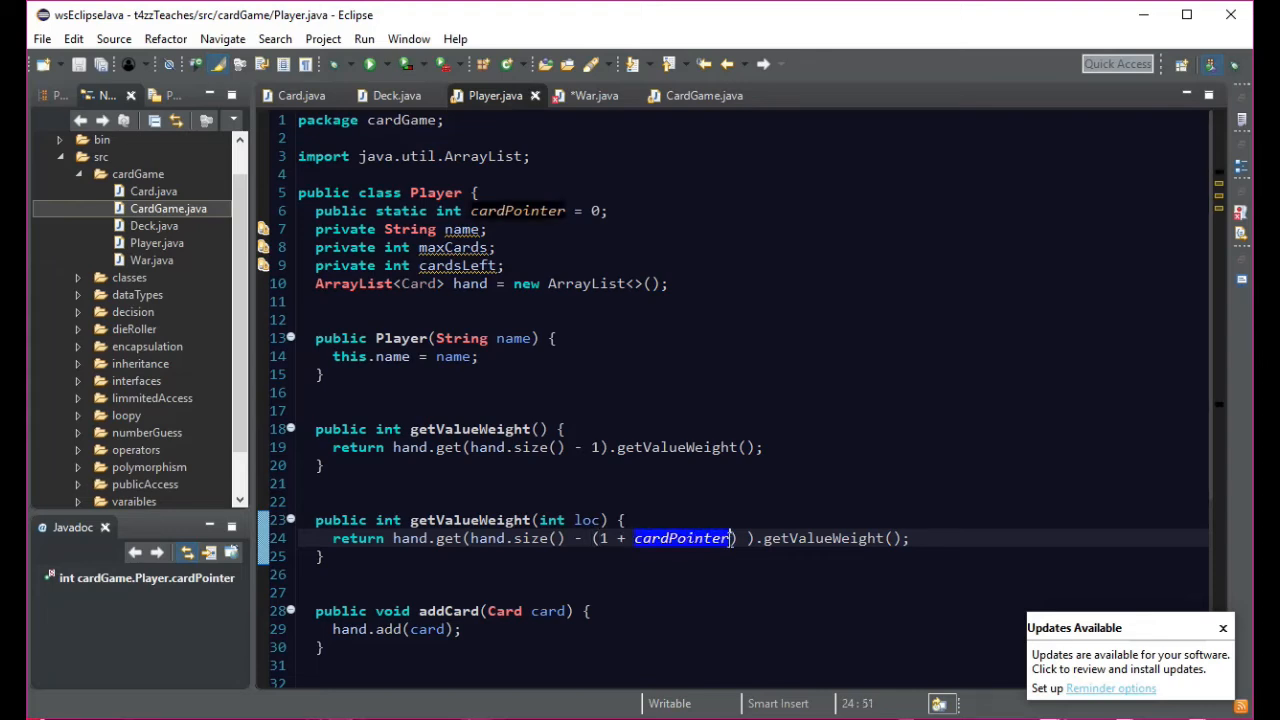
{"action": "type", "text": "loc"}
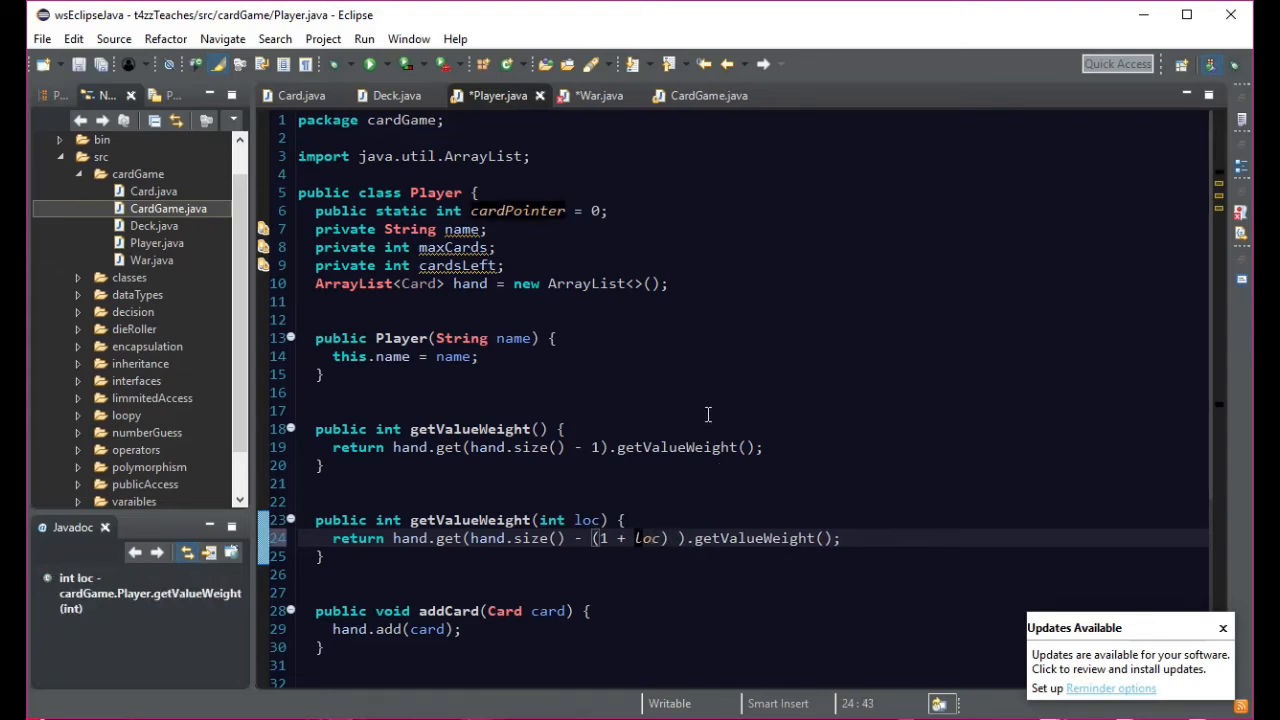
{"action": "mouse_move", "coordinate": [650, 538]}
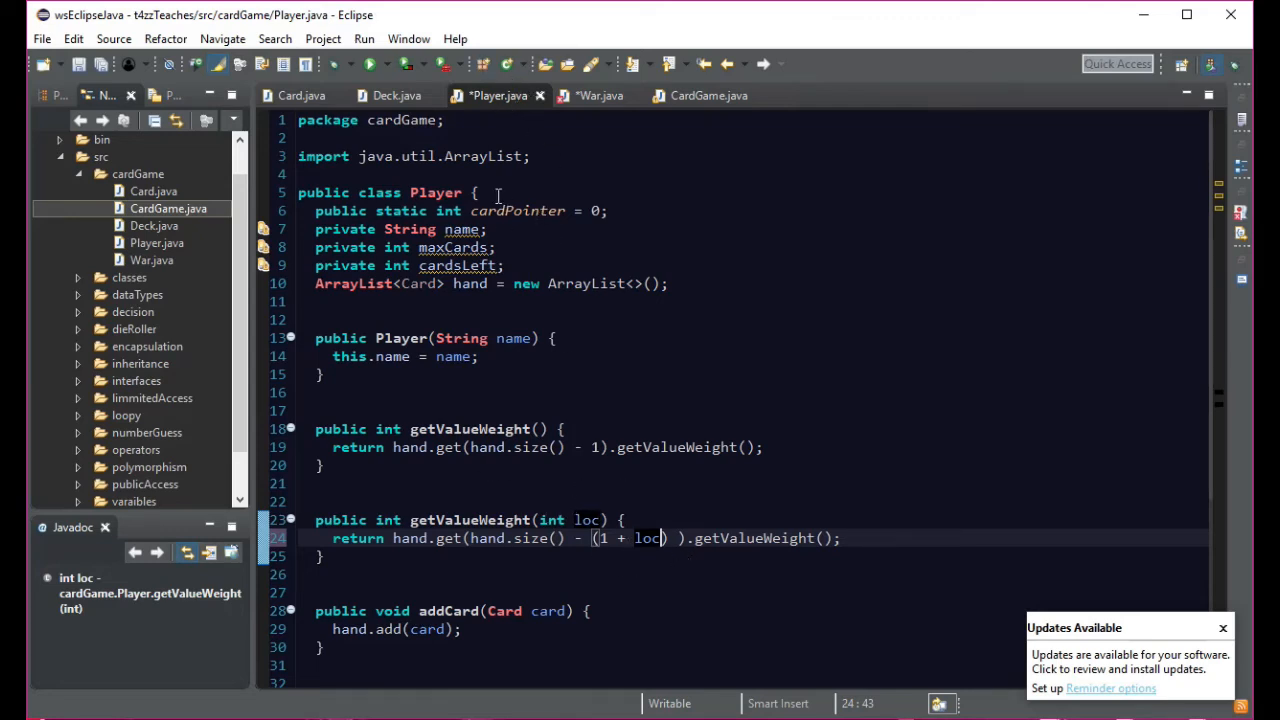
{"action": "left_click", "coordinate": [600, 96]}
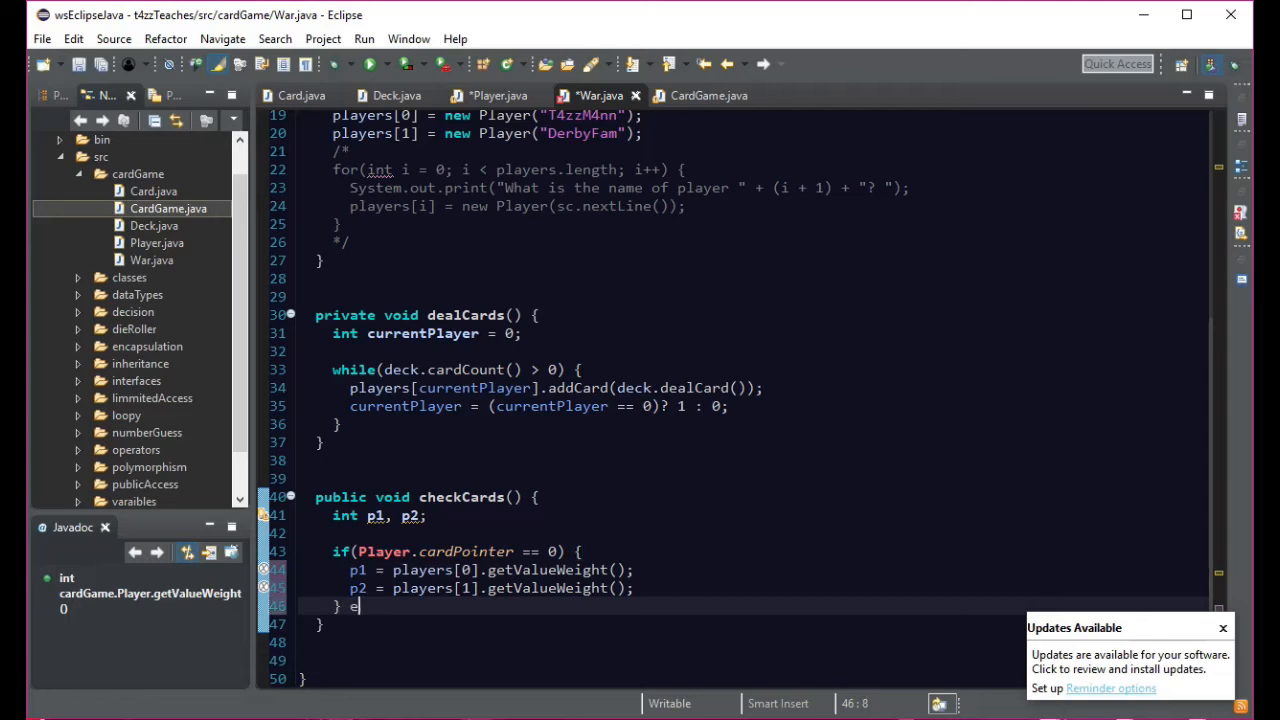
- Add the else branch assigning p1 and p2 via getValueWeight(Player.cardPointer) for both players
{"action": "type", "text": "lse {"}
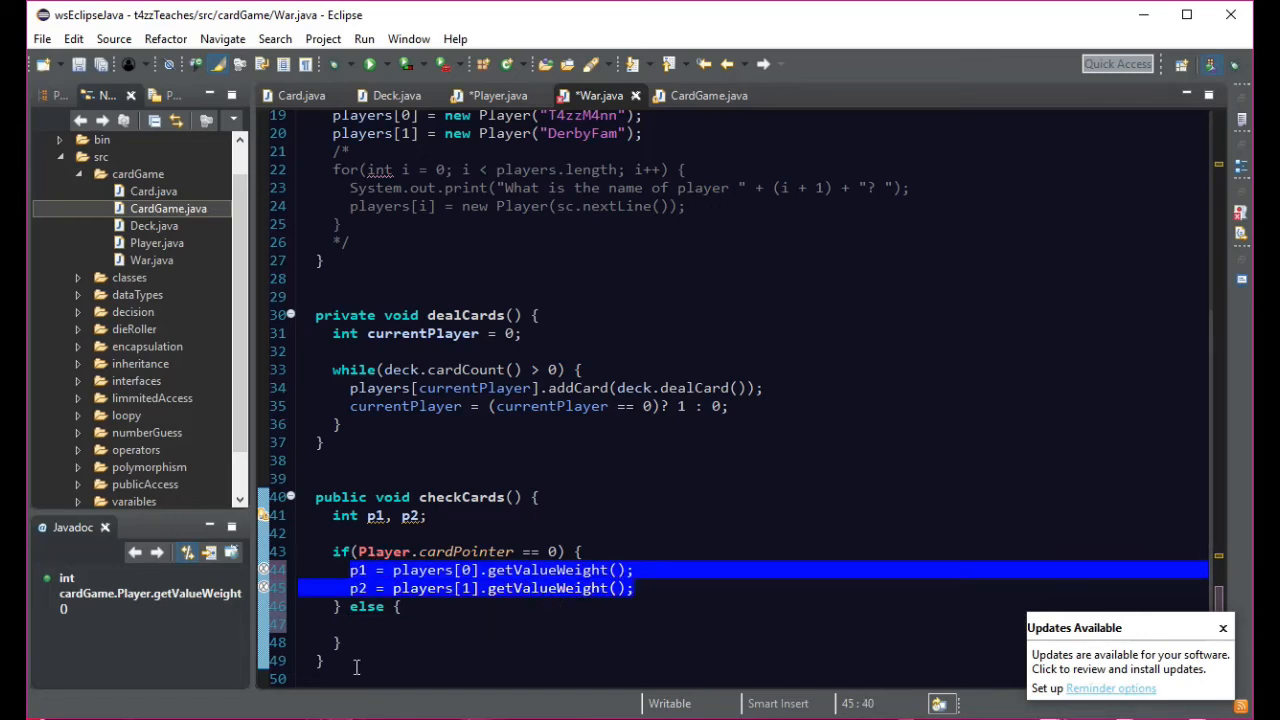
{"action": "key", "text": "ctrl+v"}
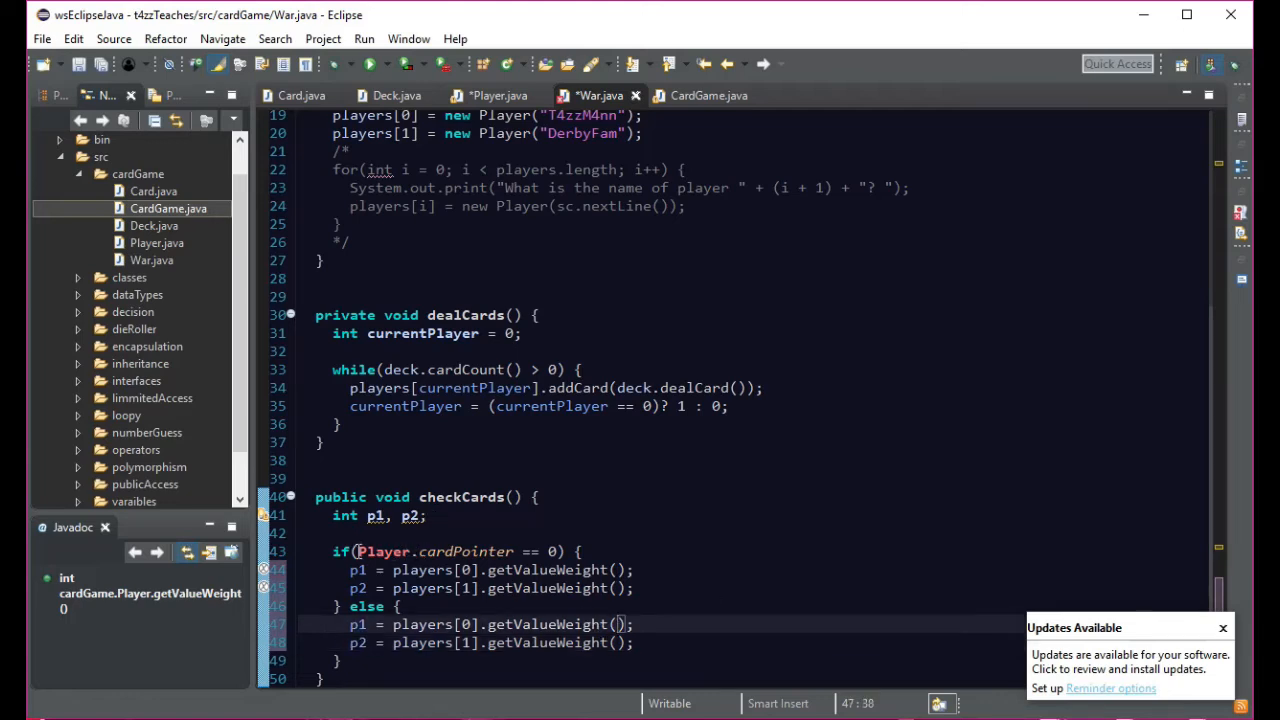
{"action": "double_click", "coordinate": [436, 552]}
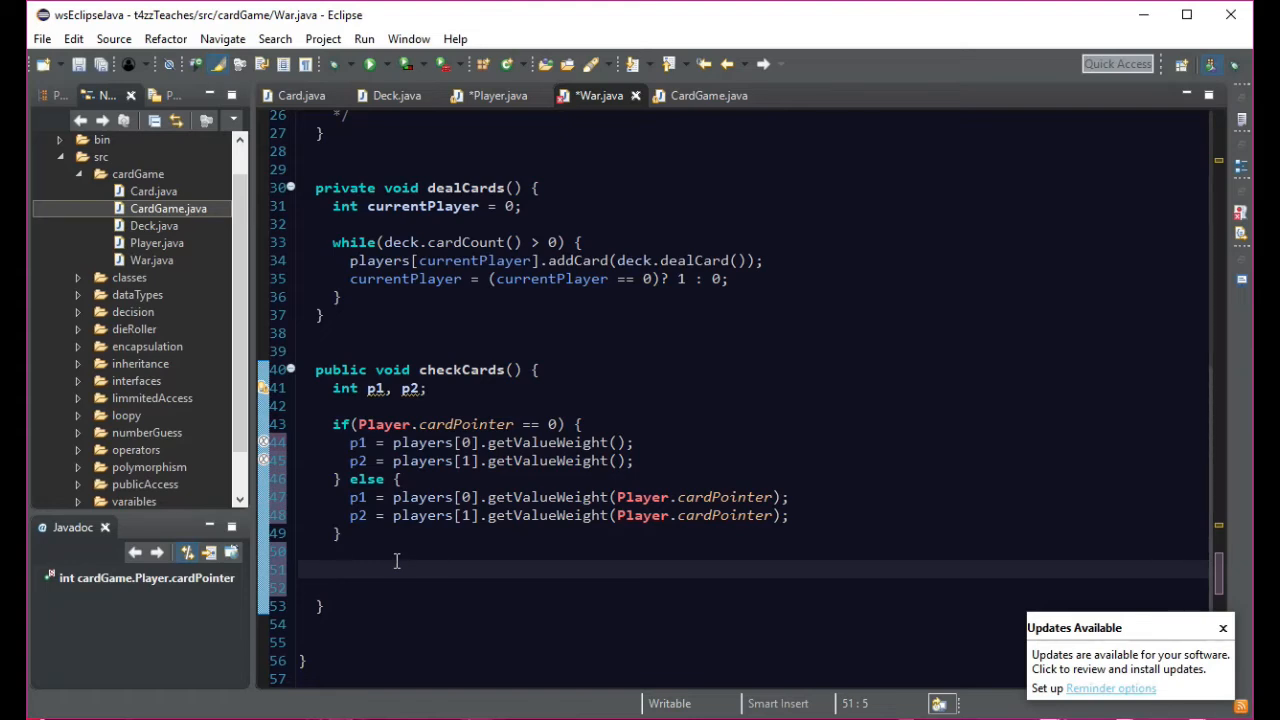
- Start an if (p1 > p2) block in checkCards
{"action": "type", "text": "if"}
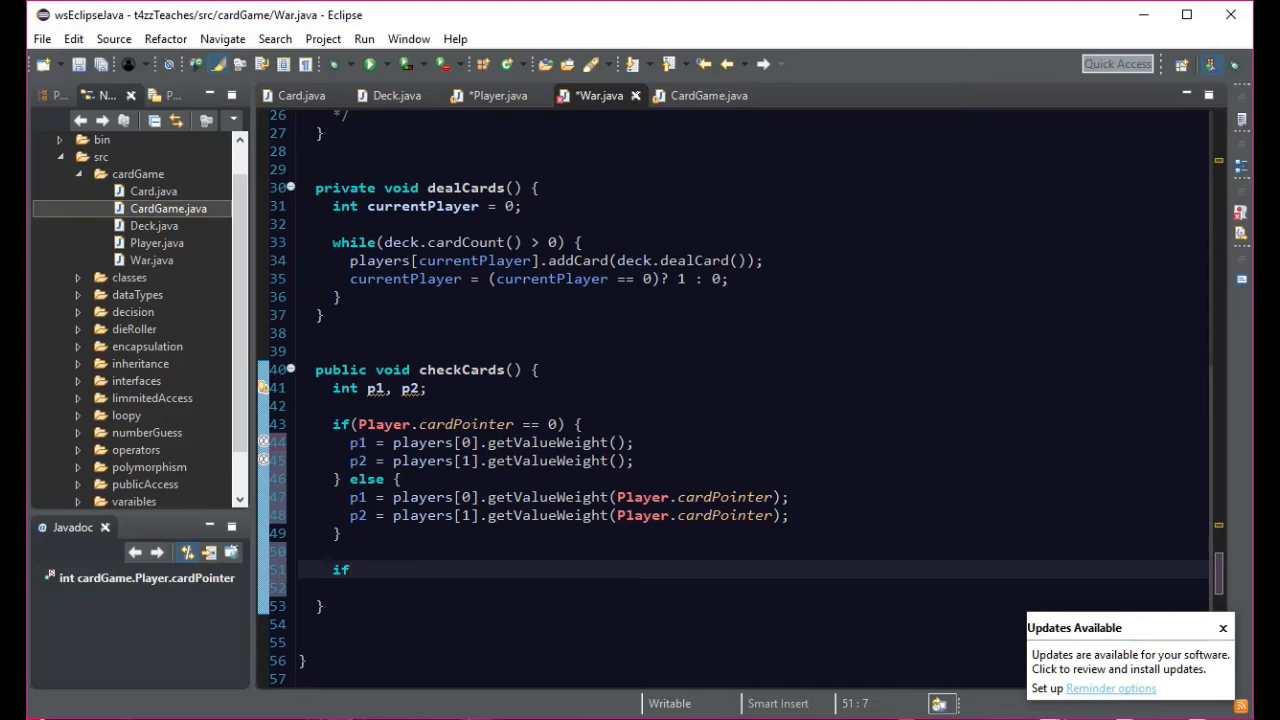
{"action": "type", "text": "()"}
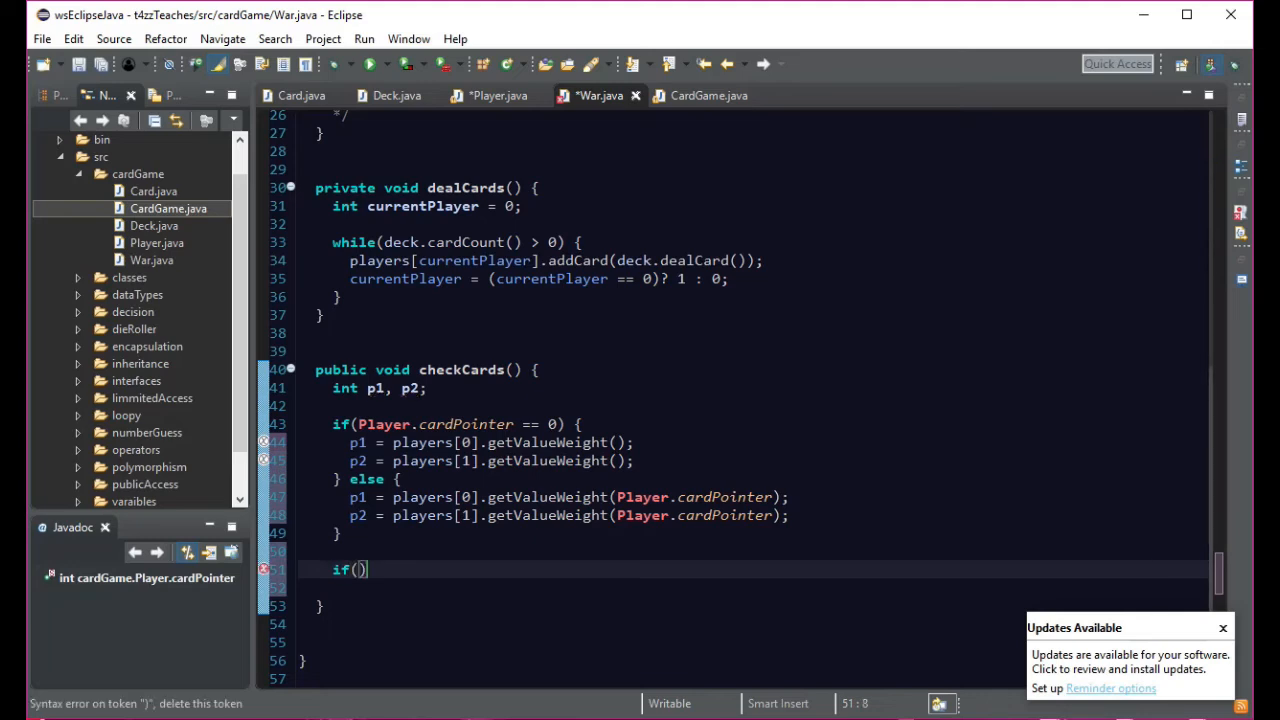
{"action": "type", "text": "p1 >"}
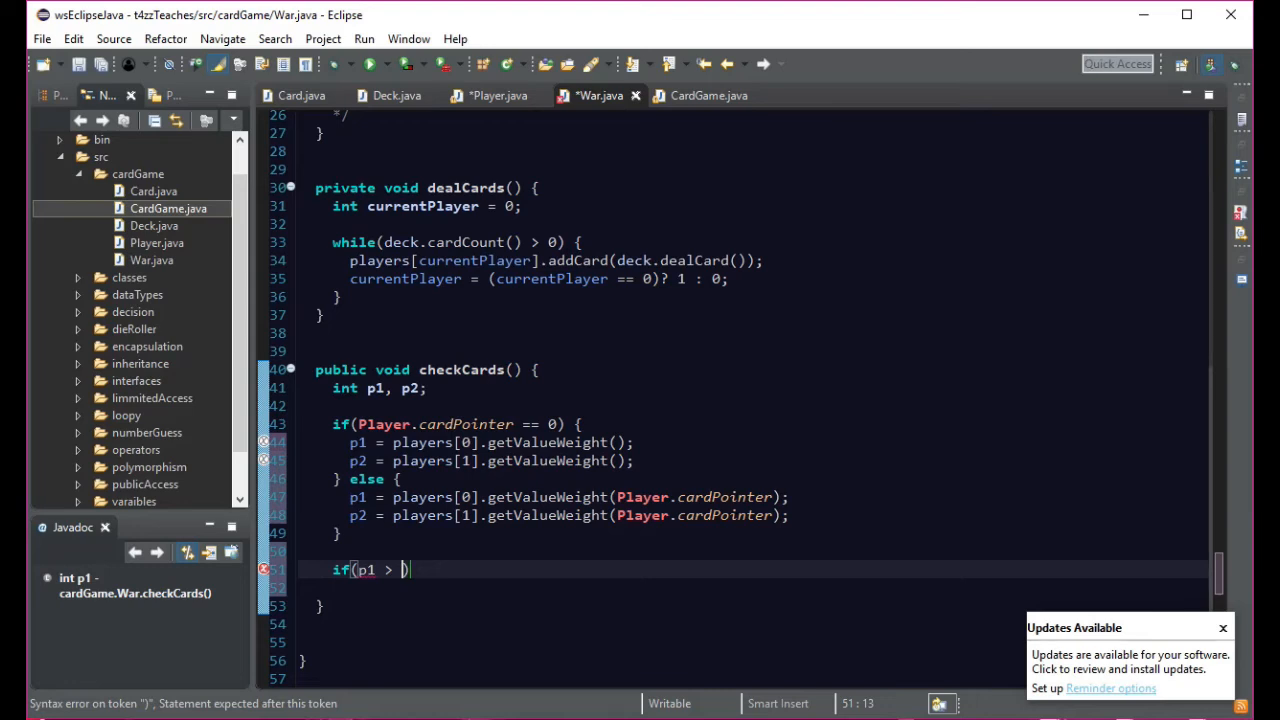
{"action": "type", "text": "p2"}
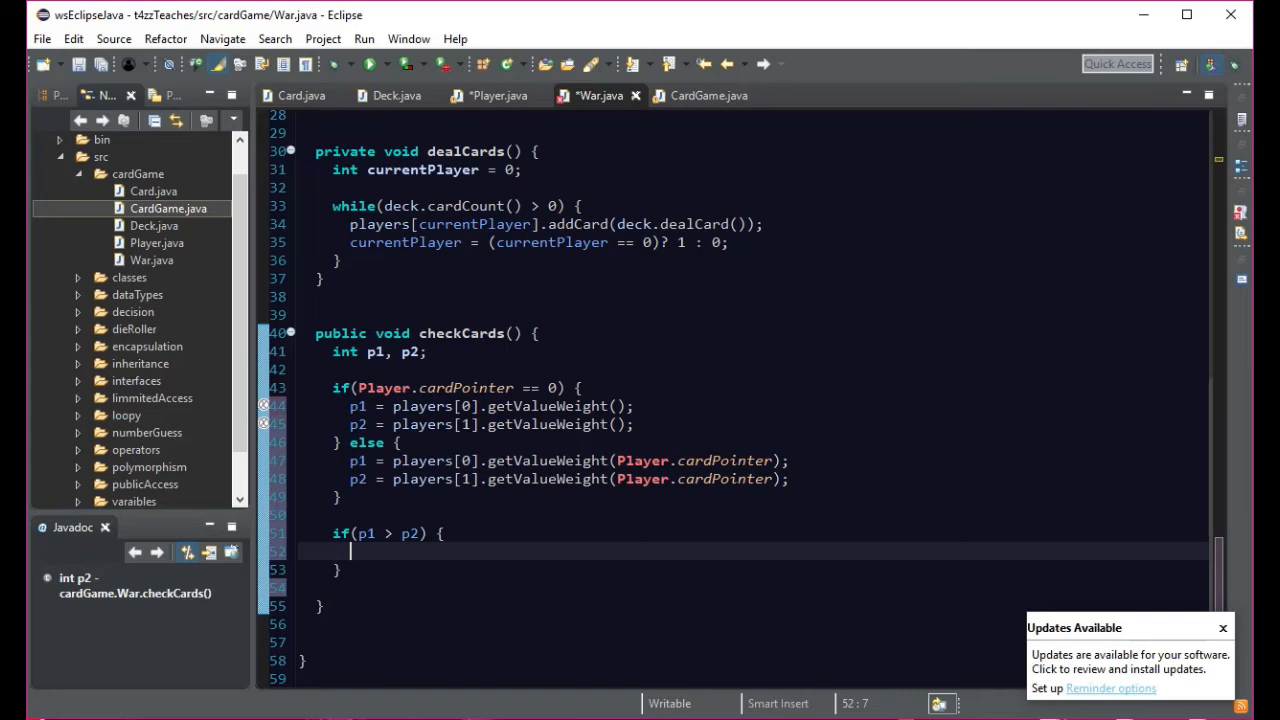
{"action": "scroll", "scroll_direction": "up", "scroll_amount": 3}
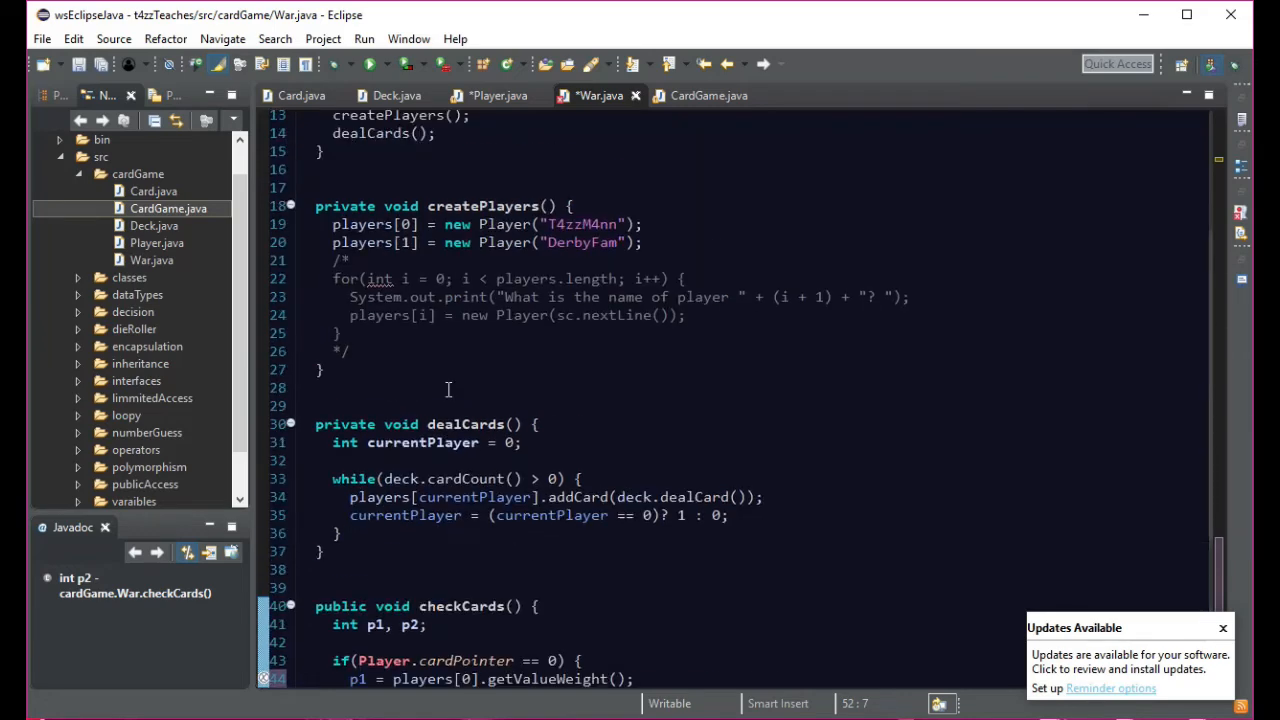
{"action": "scroll", "scroll_direction": "up", "scroll_amount": 3}
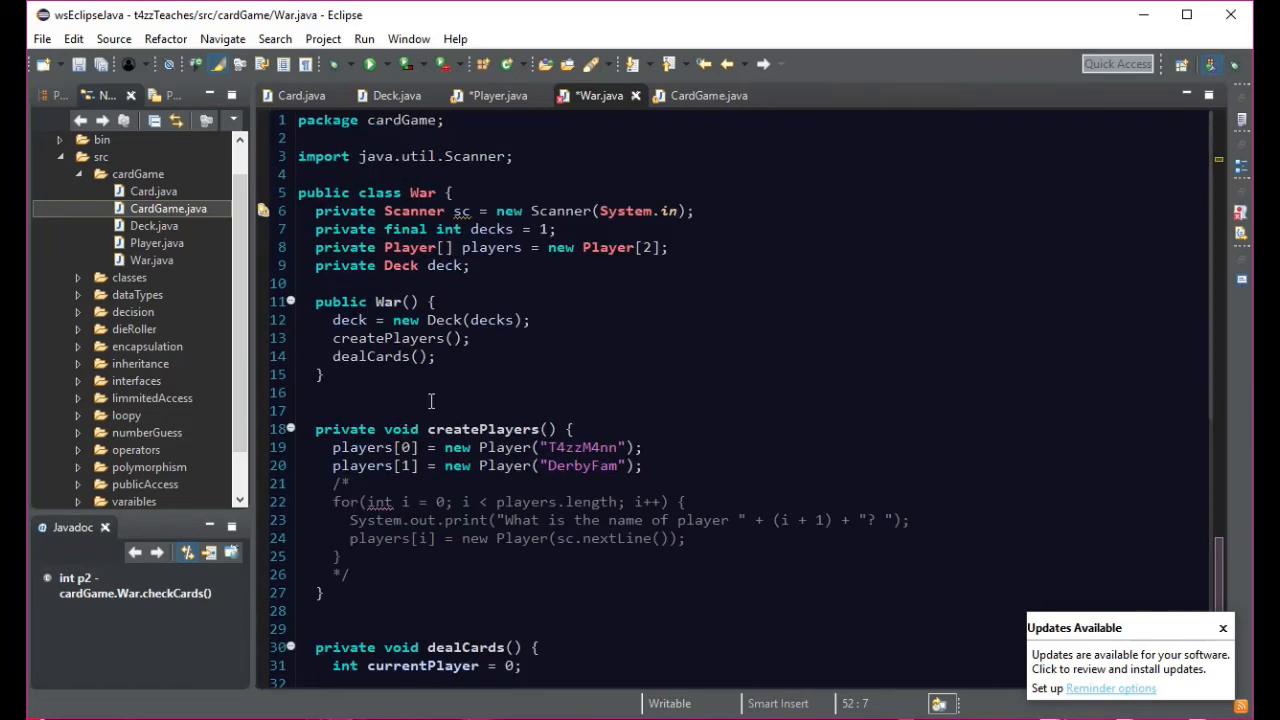
{"action": "scroll", "scroll_direction": "down", "scroll_amount": 3}
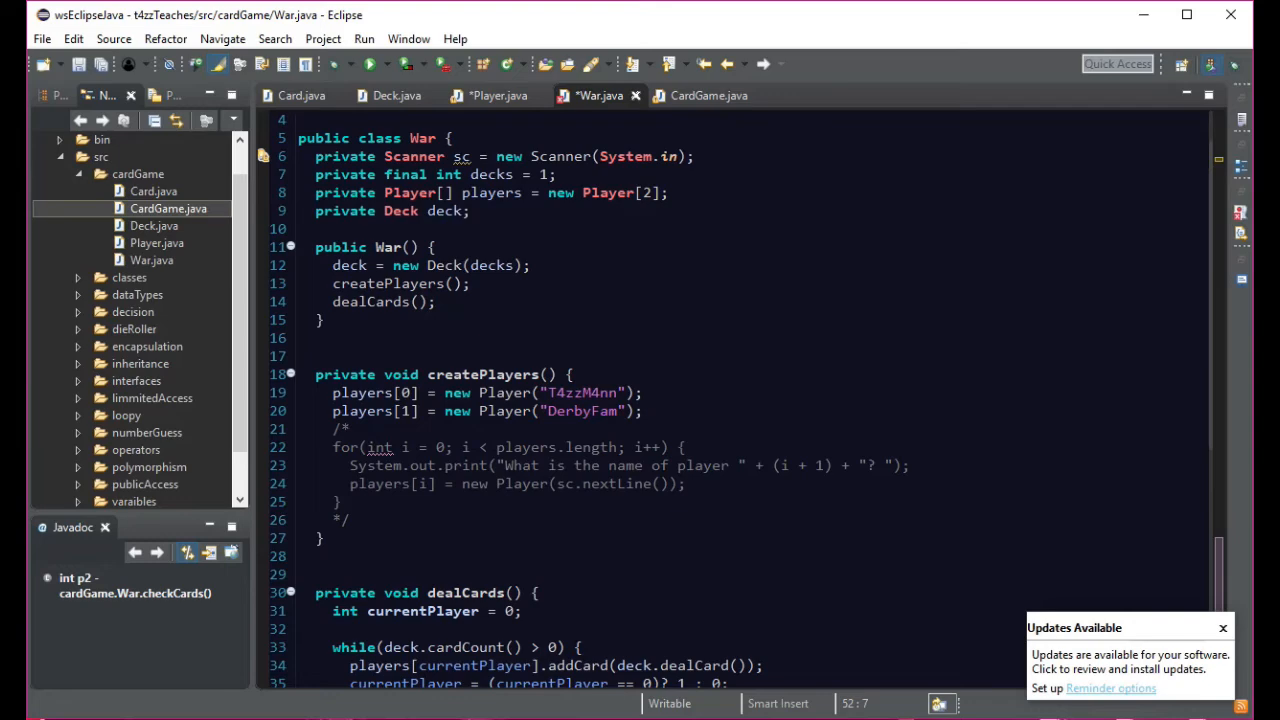
{"action": "scroll", "scroll_direction": "down", "scroll_amount": 3}
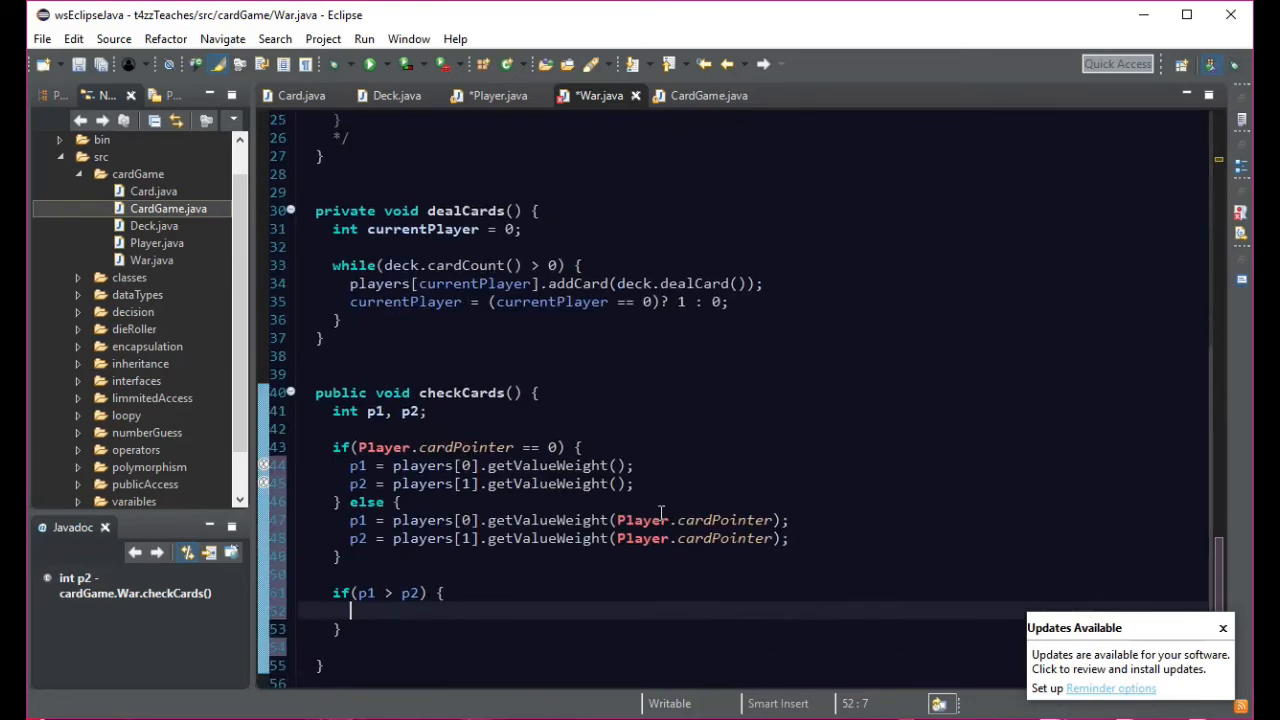
{"action": "scroll", "scroll_direction": "down", "scroll_amount": 3}
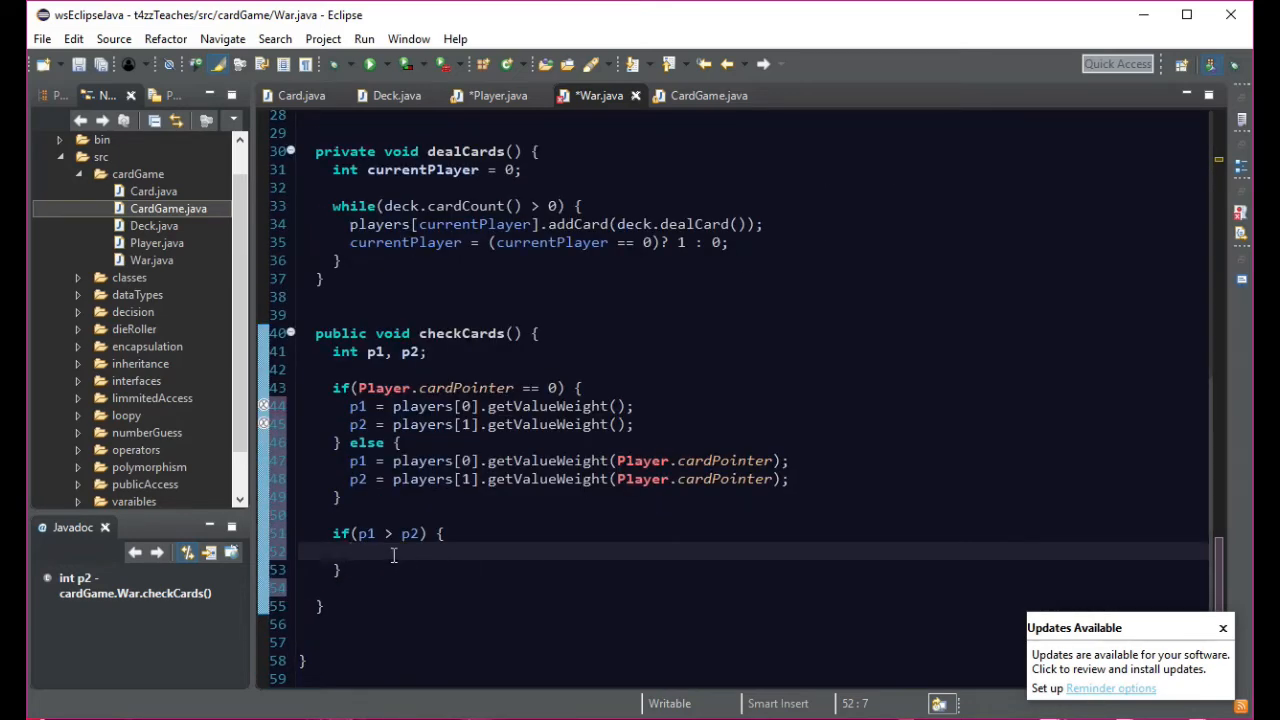
- Inside the block, call displayResults() and rewardWinnre(1, 0) on separate lines
{"action": "type", "text": "dis"}
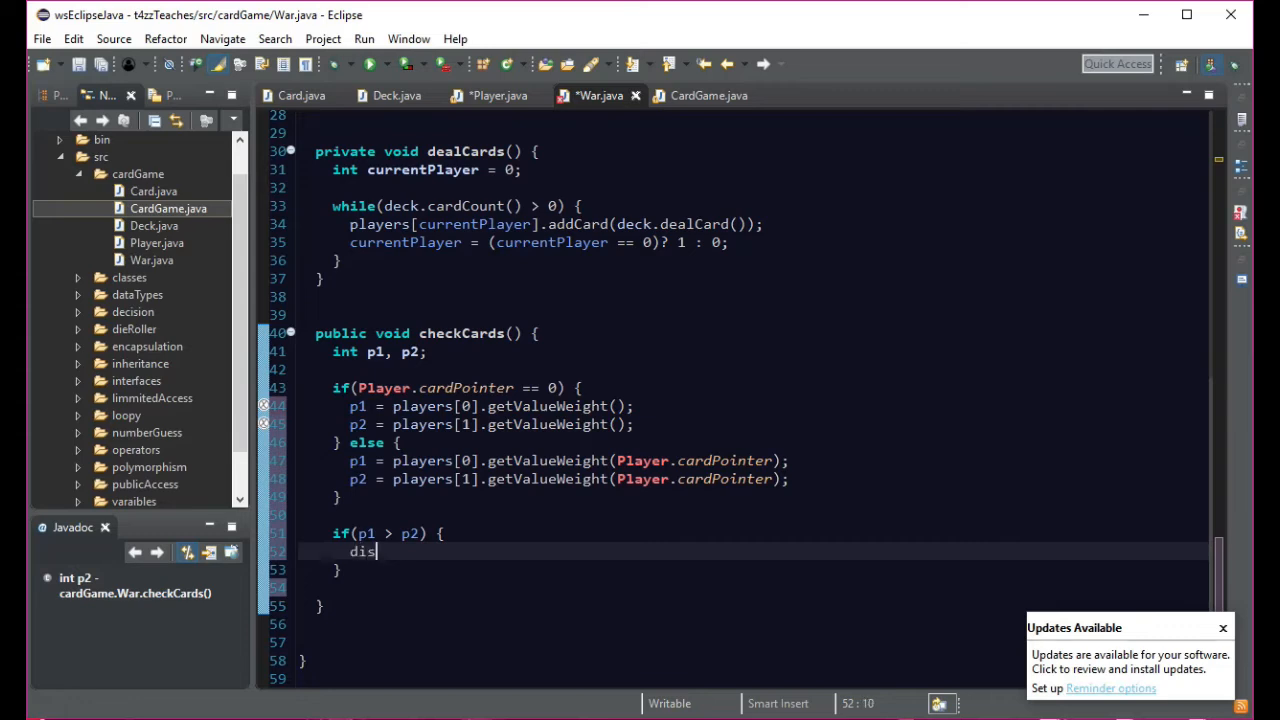
{"action": "type", "text": "playR"}
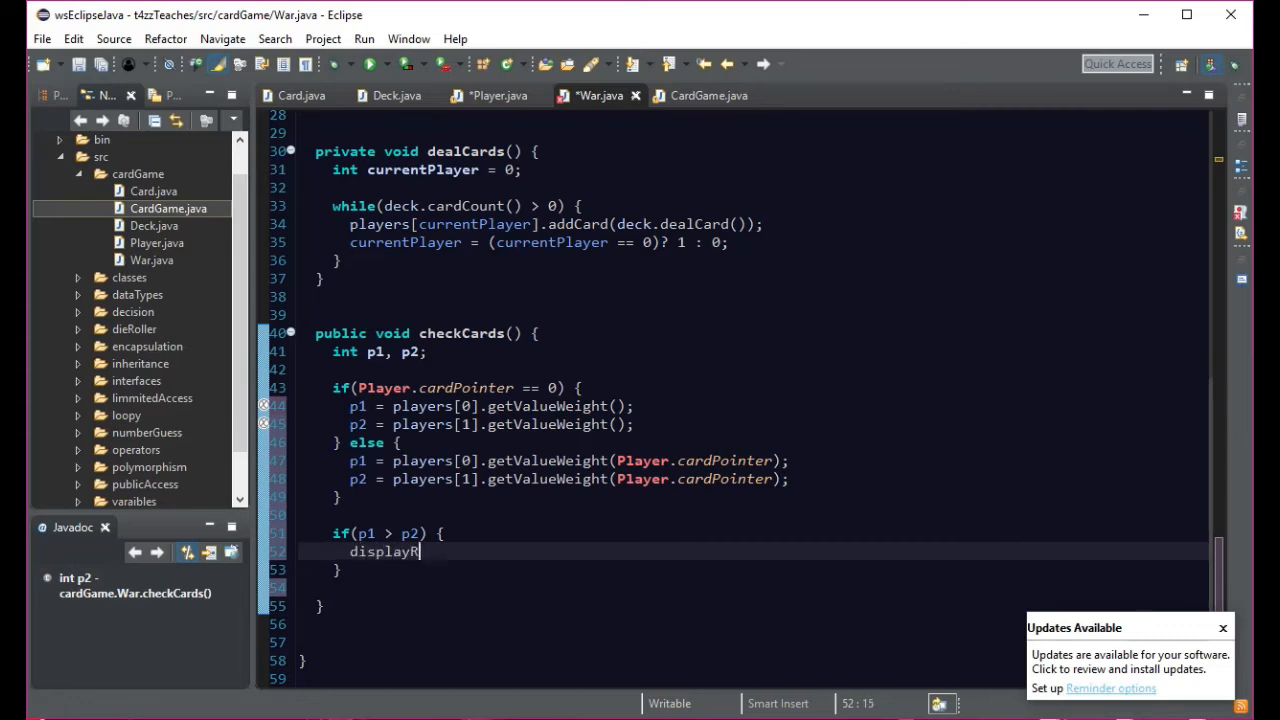
{"action": "type", "text": "esults"}
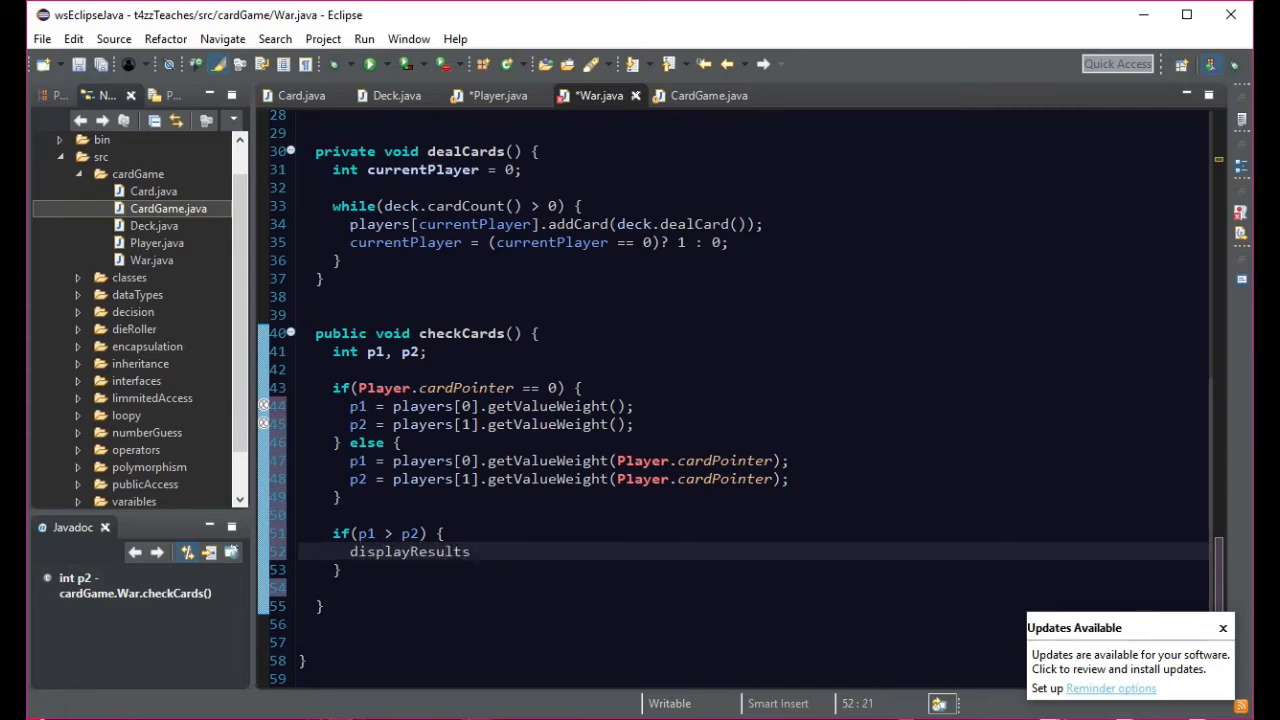
{"action": "type", "text": "();"}
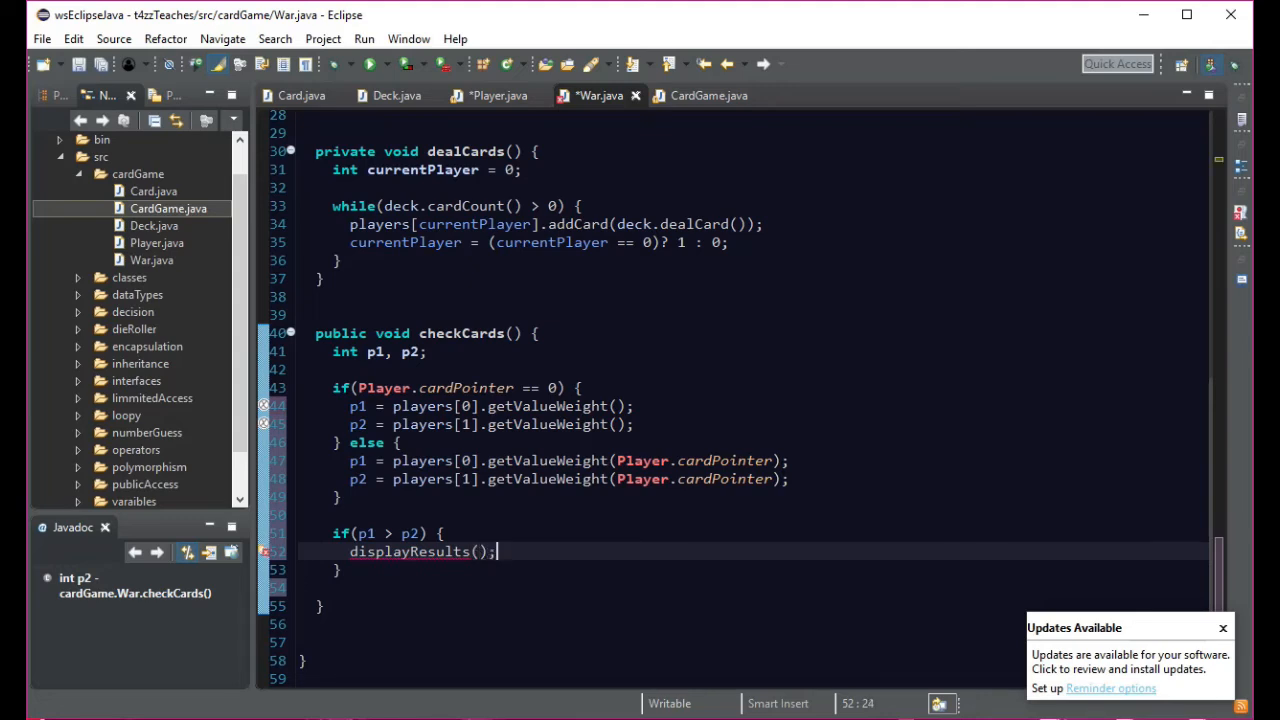
{"action": "key", "text": "Return"}
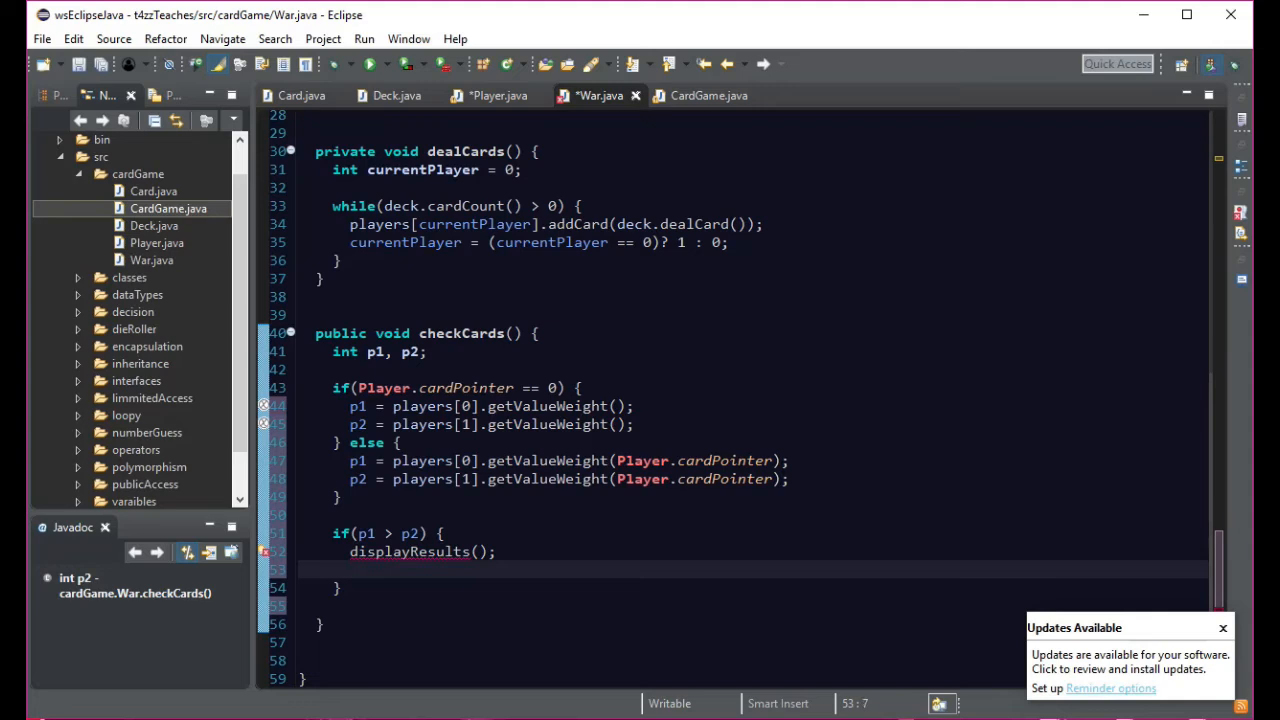
{"action": "type", "text": "re"}
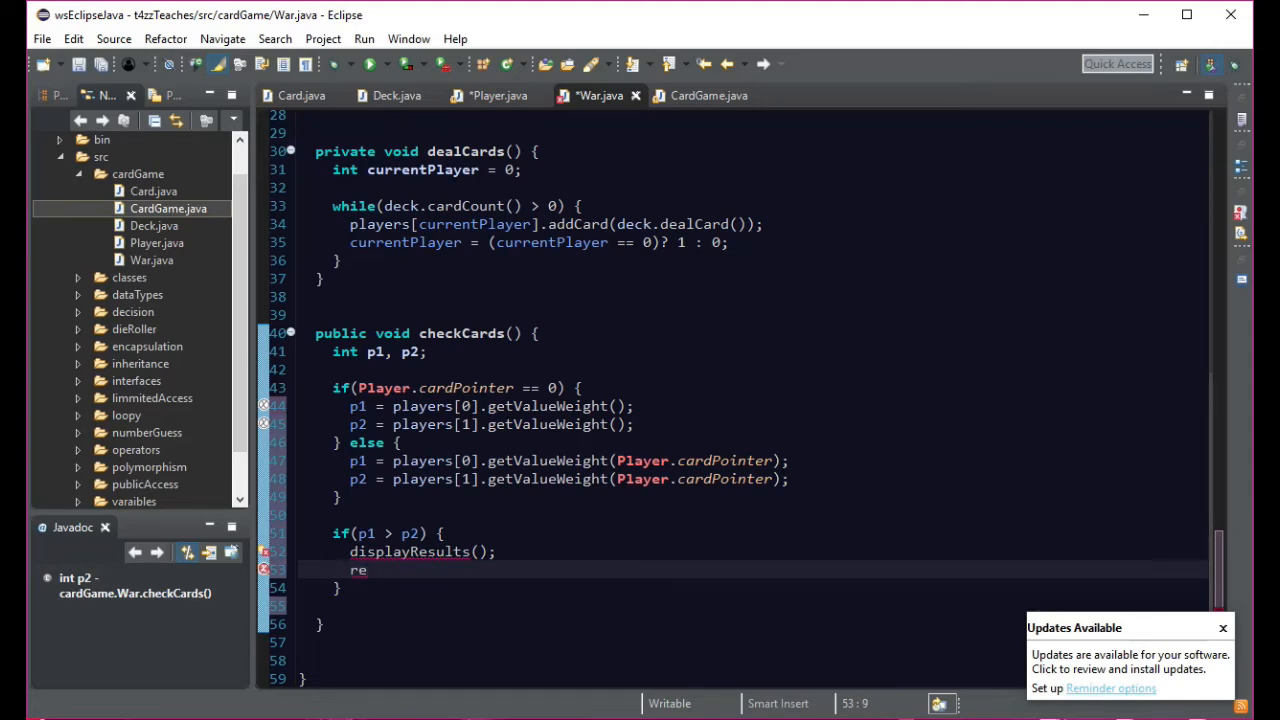
{"action": "type", "text": "war"}
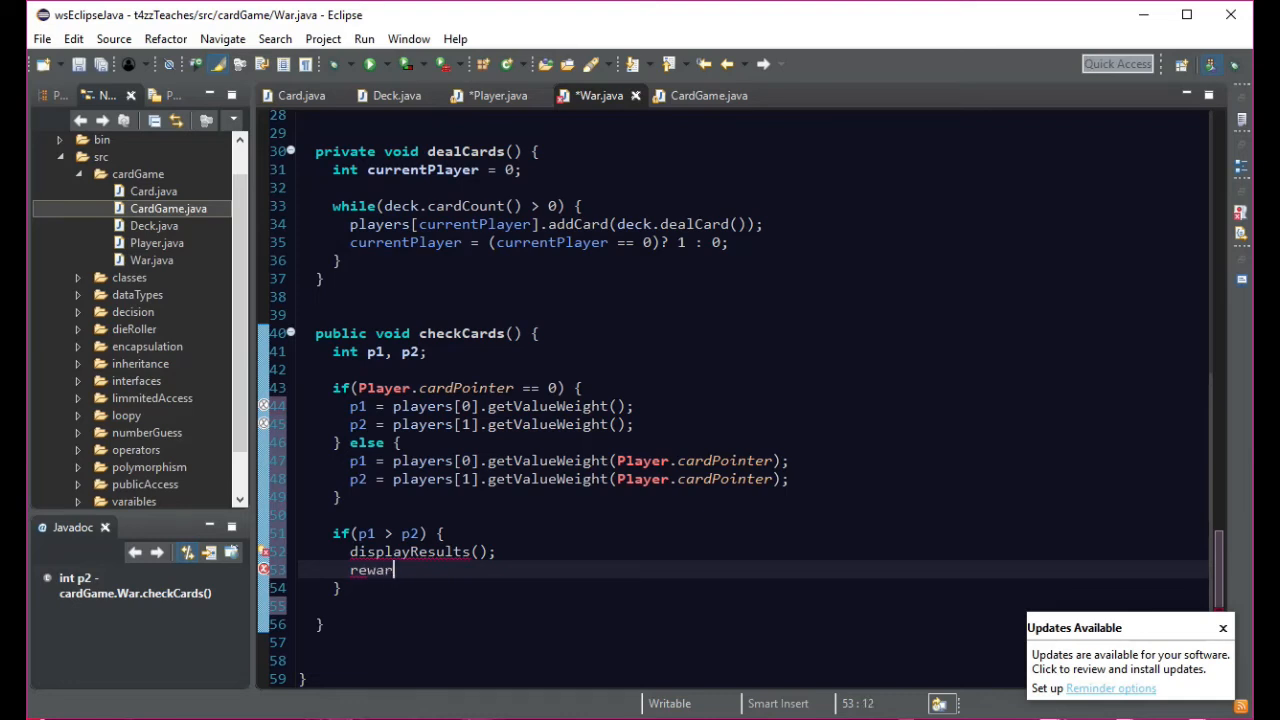
{"action": "type", "text": "d"}
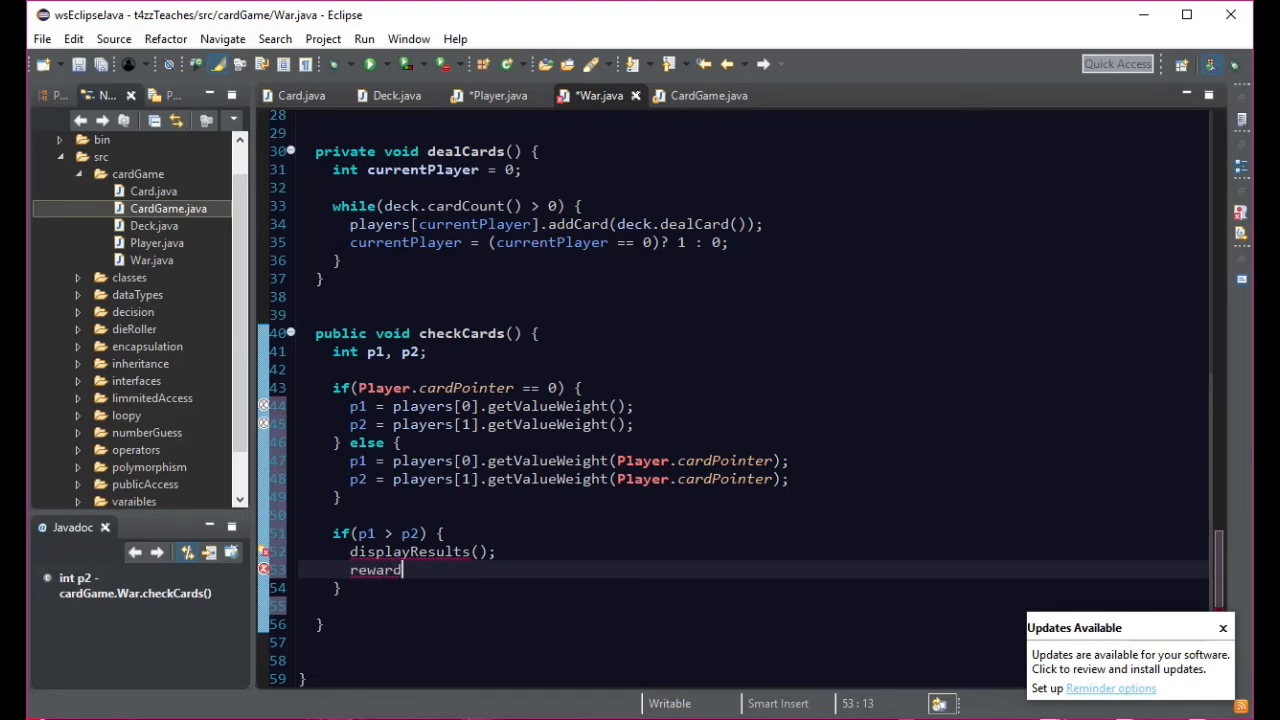
{"action": "type", "text": "Winnre"}
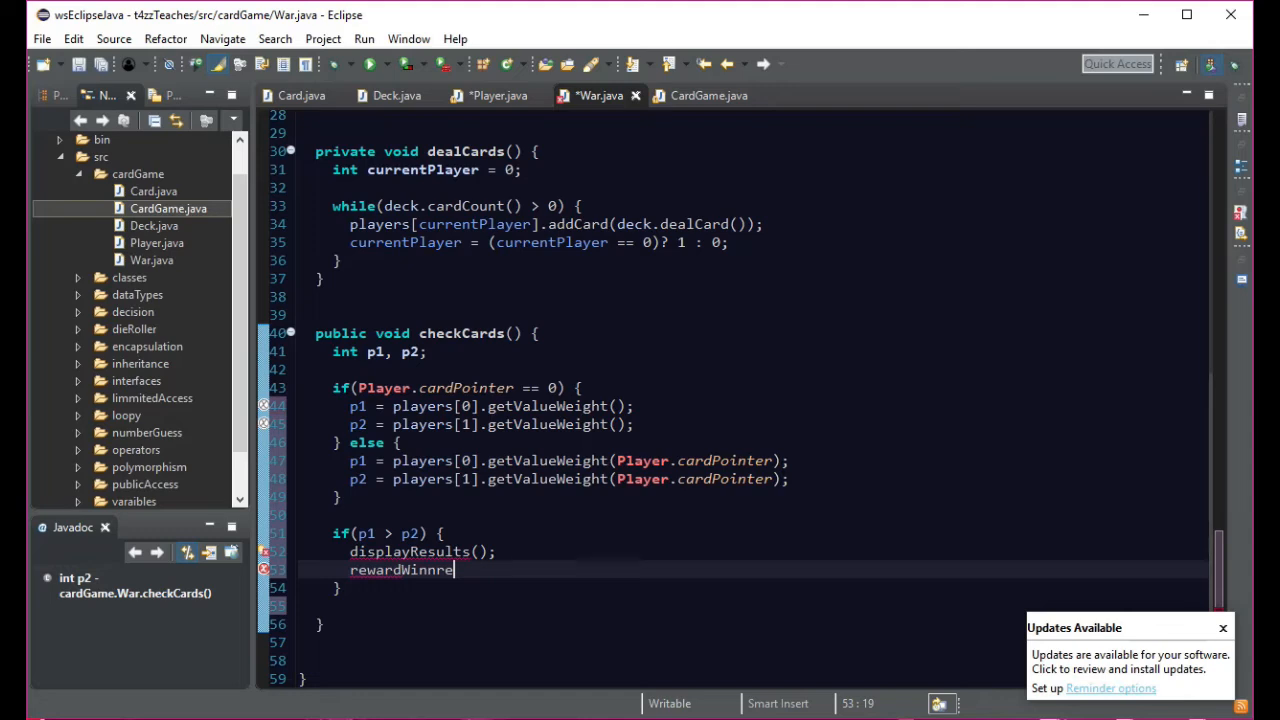
{"action": "type", "text": "()"}
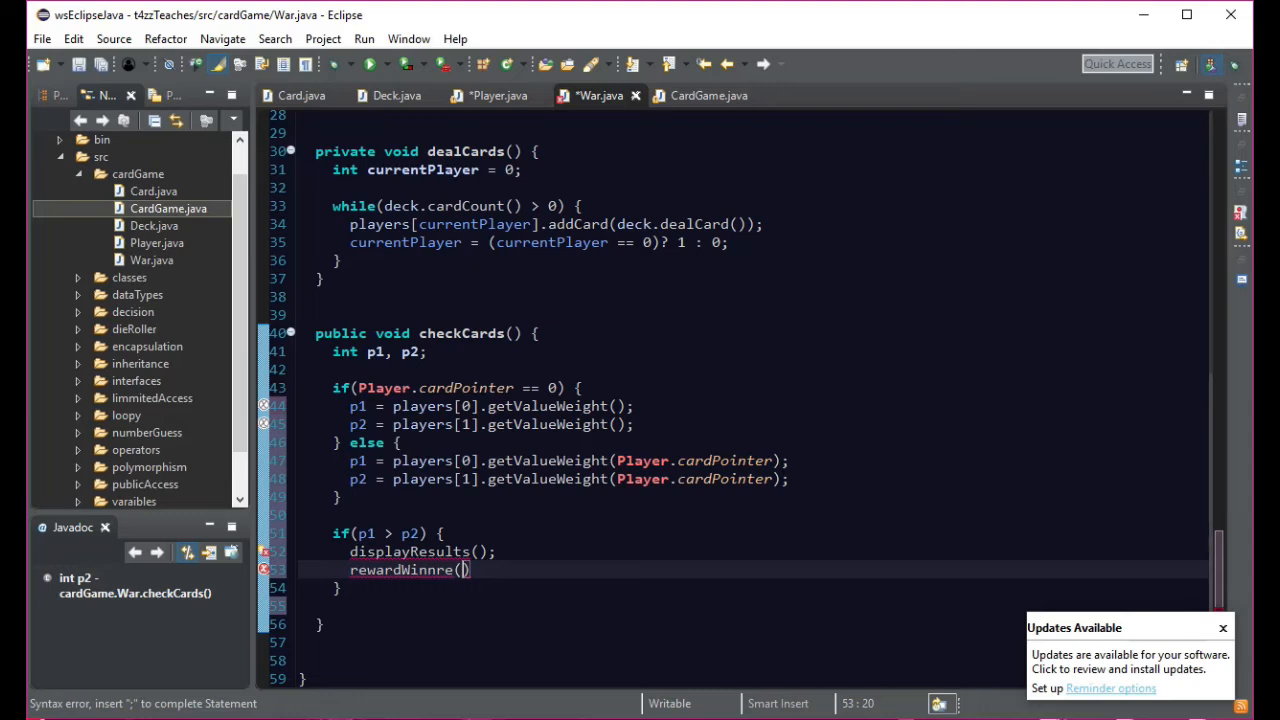
{"action": "type", "text": "1"}
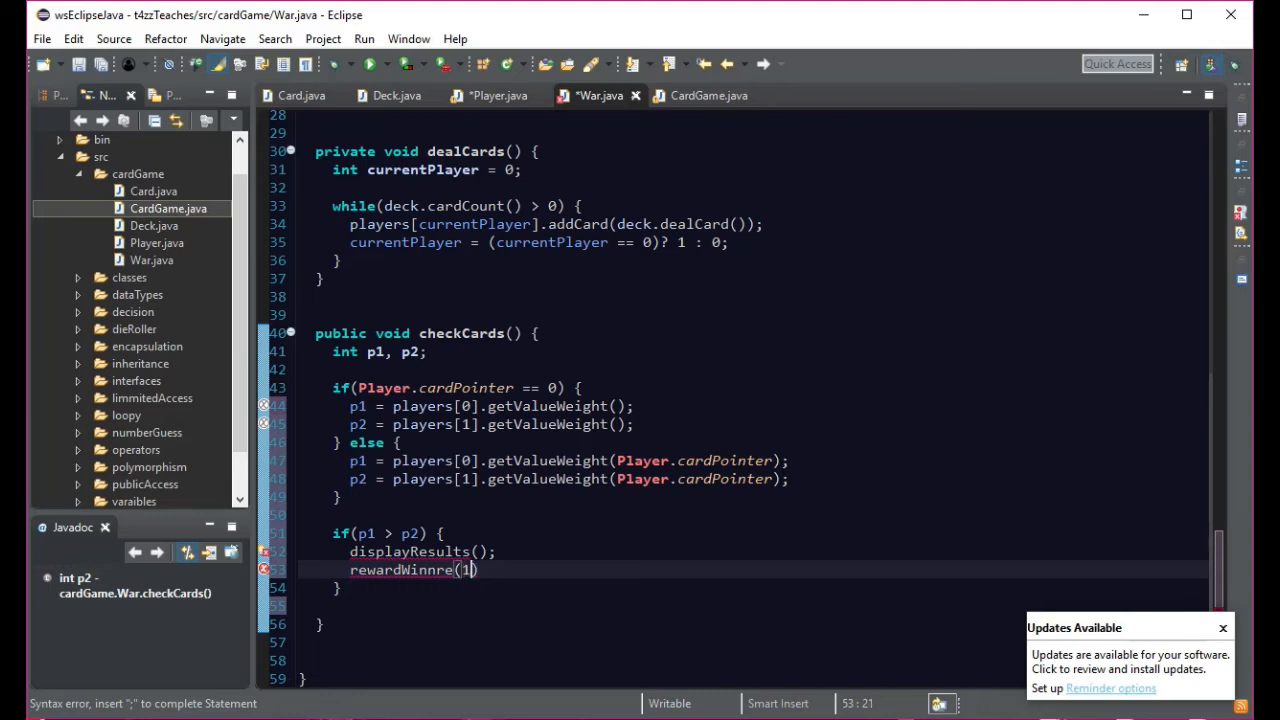
{"action": "type", "text": ","}
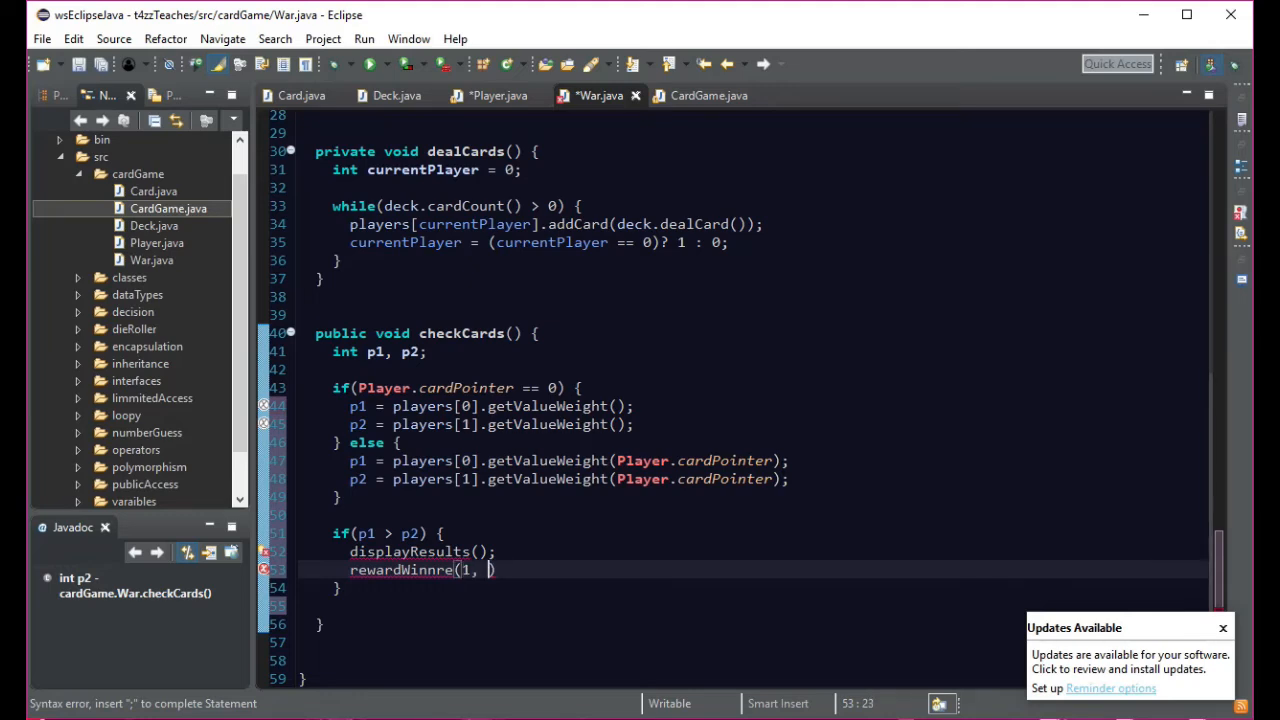
{"action": "type", "text": "0"}
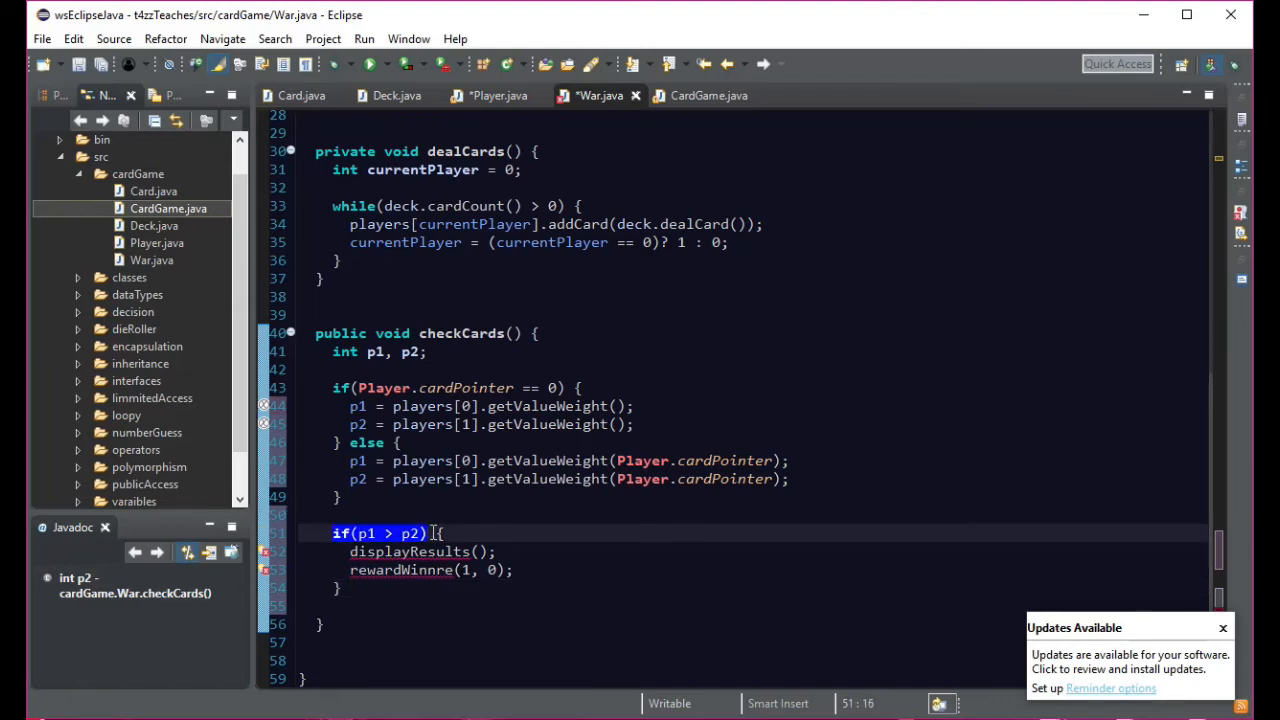
- Add an else if (p1 < p2) branch calling displayResults() and rewardWinnre(0, 1), then begin another else
{"action": "type", "text": "el"}
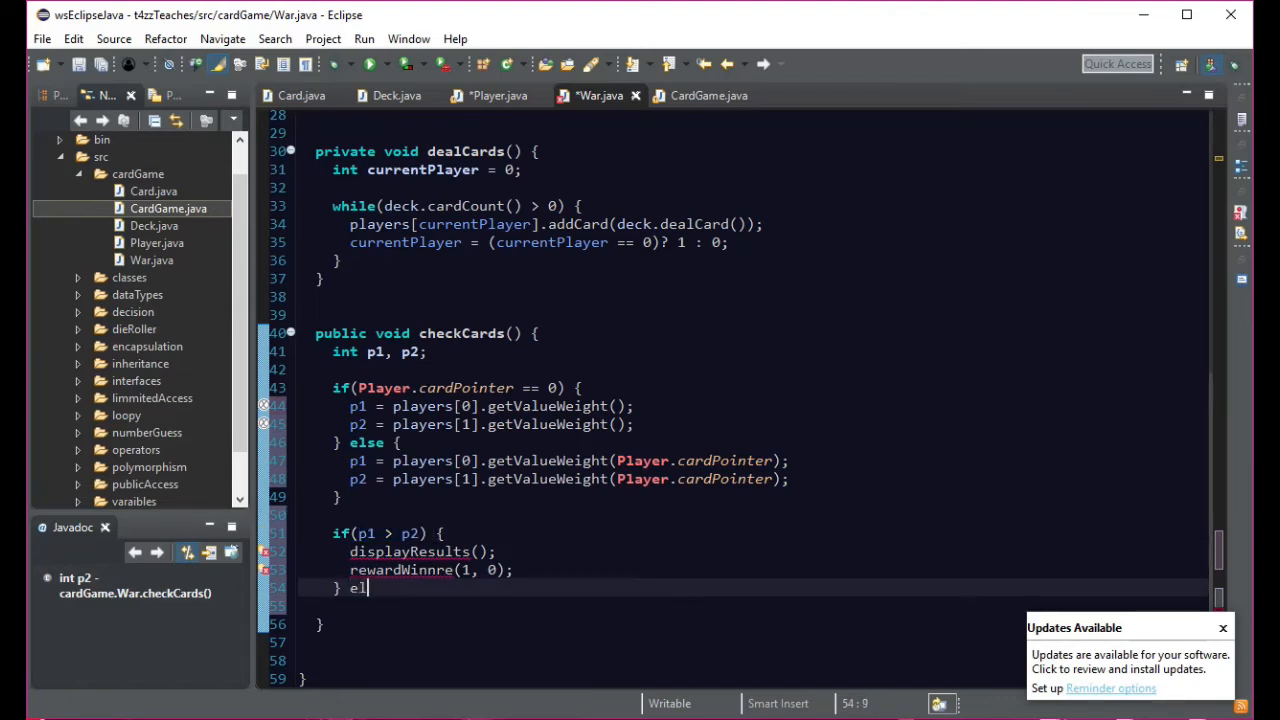
{"action": "type", "text": "se"}
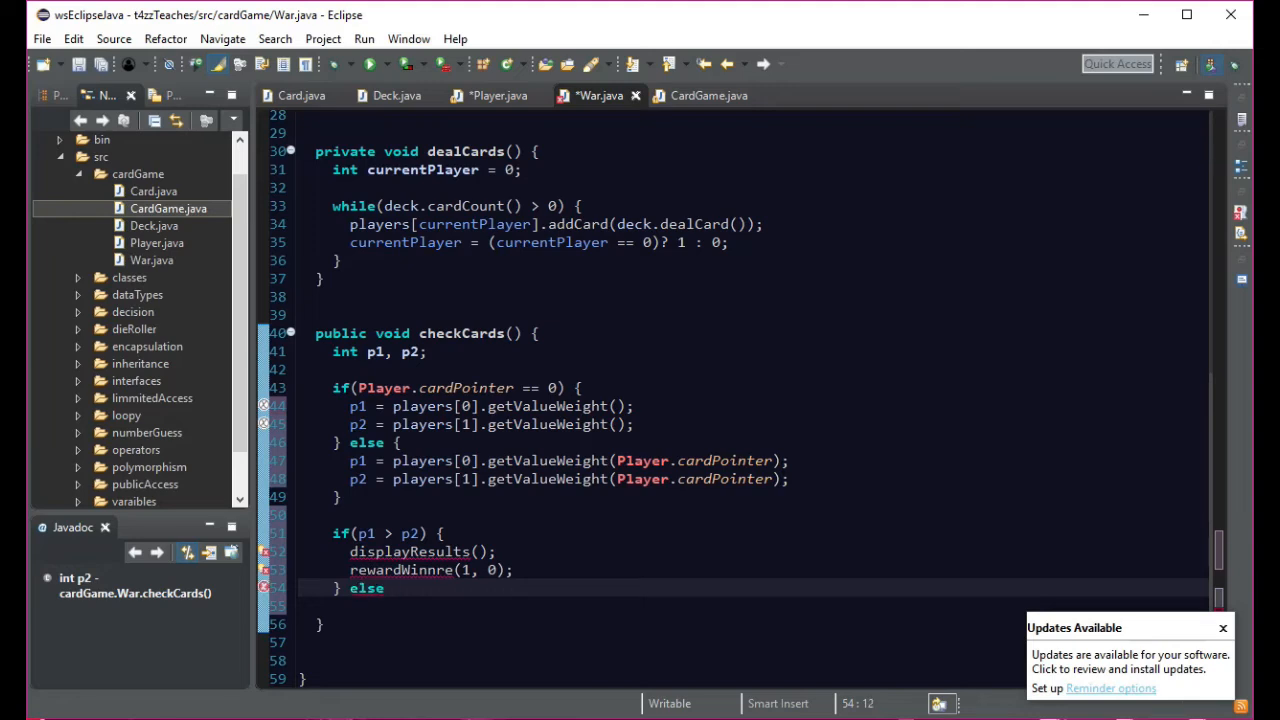
{"action": "type", "text": "if(p1 > p2)"}
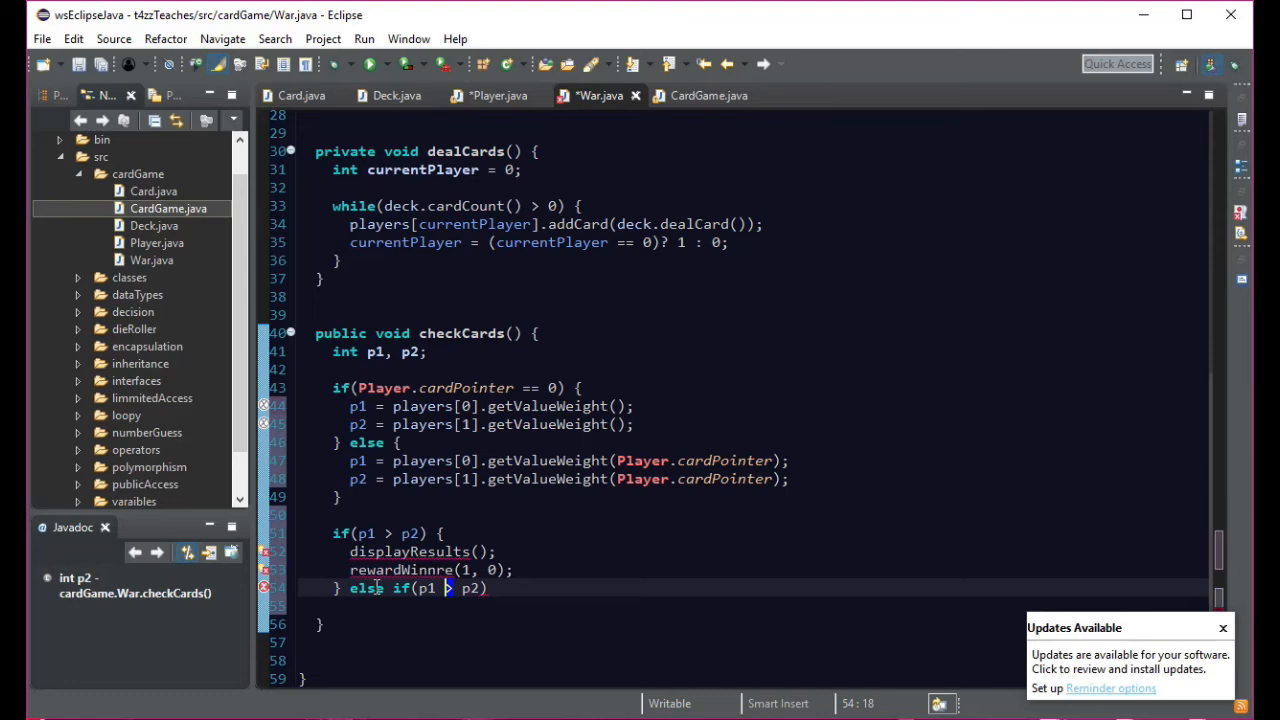
{"action": "type", "text": "<"}
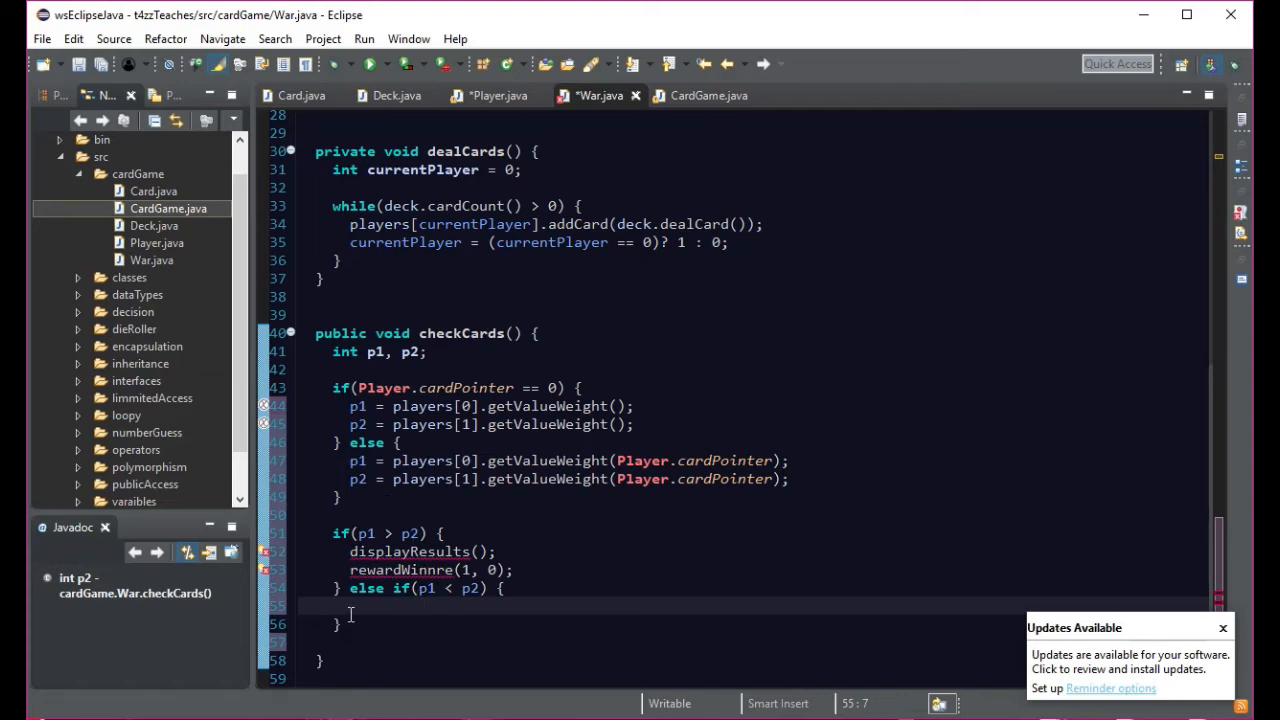
{"action": "mouse_move", "coordinate": [394, 572]}
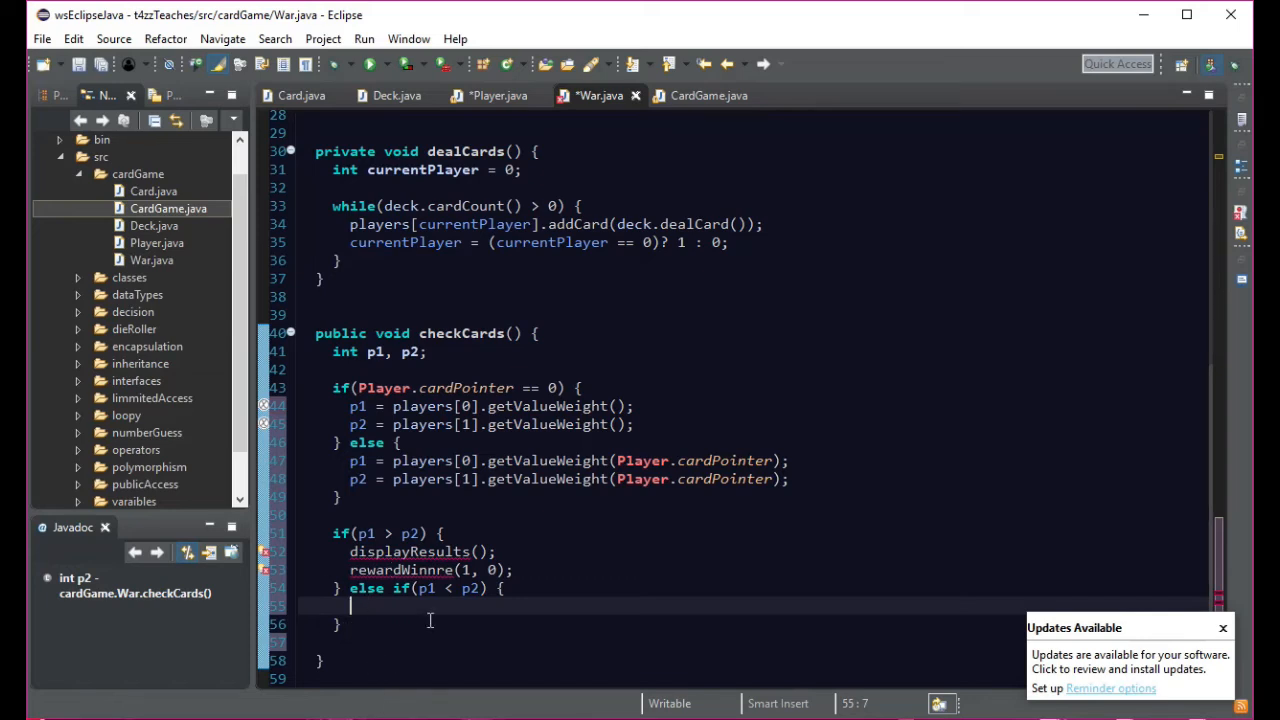
{"action": "mouse_move", "coordinate": [356, 646]}
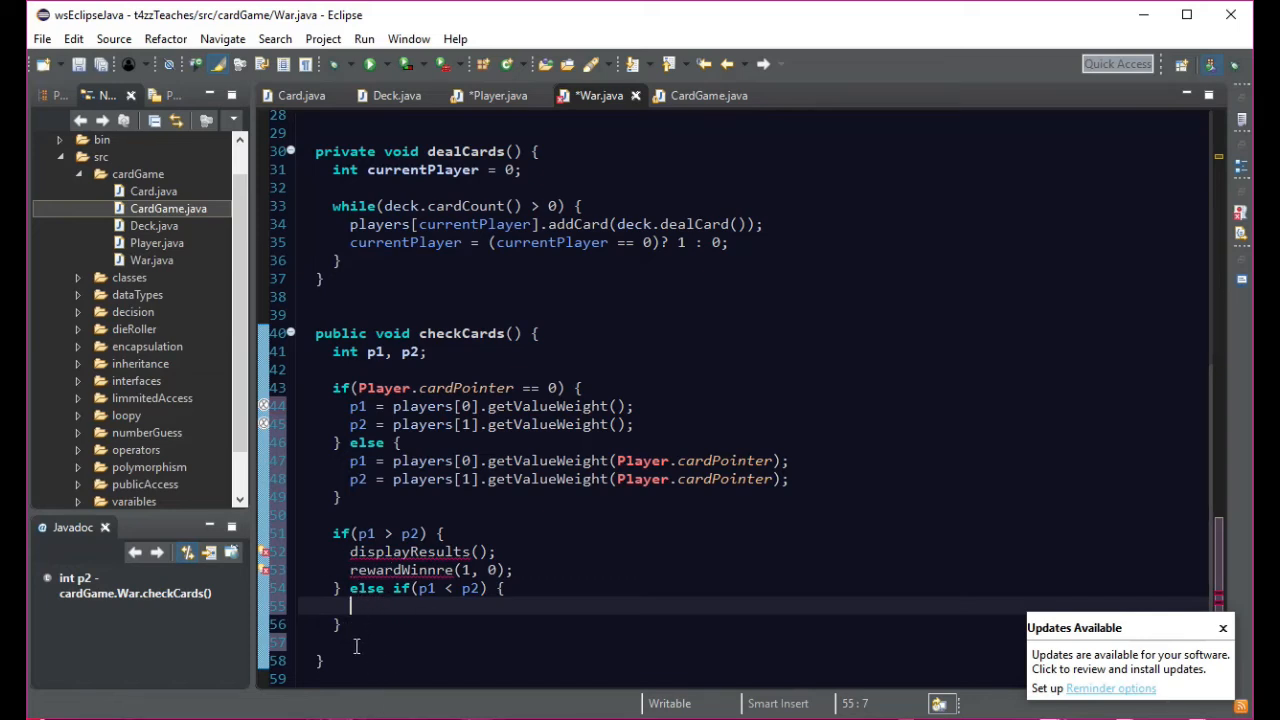
{"action": "mouse_move", "coordinate": [392, 608]}
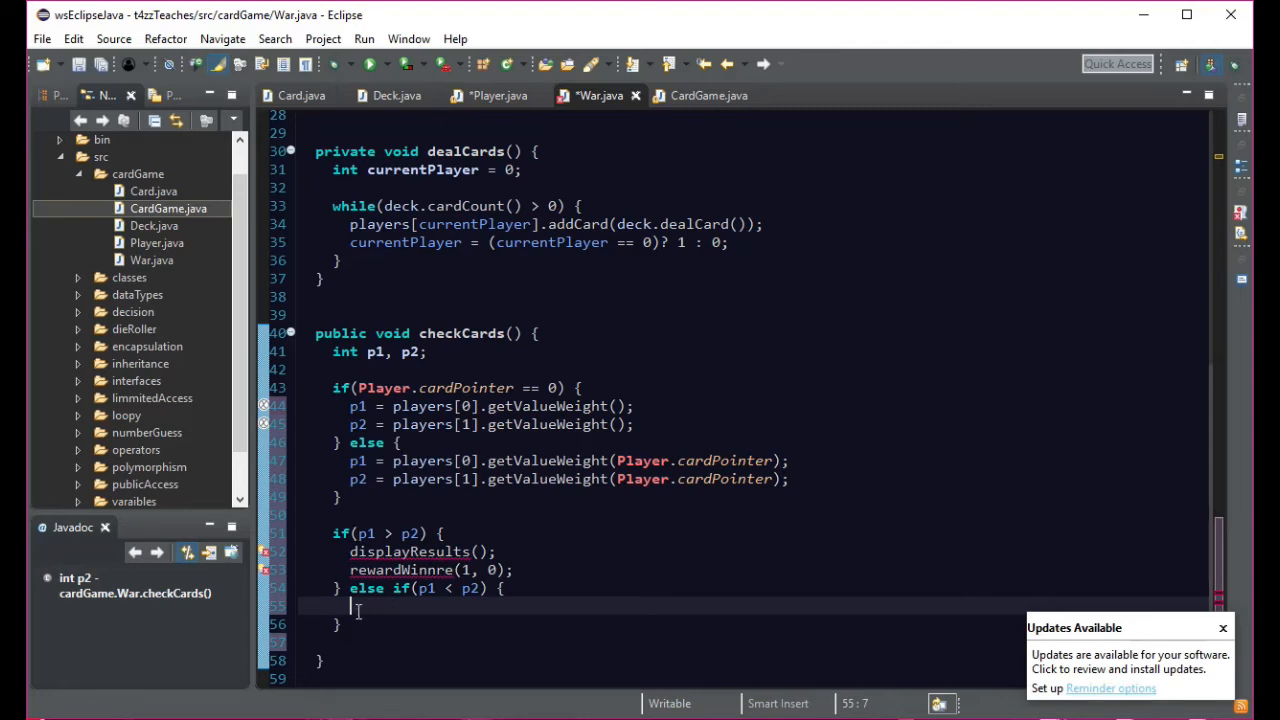
{"action": "left_click_drag", "start_coordinate": [358, 604], "coordinate": [512, 568]}
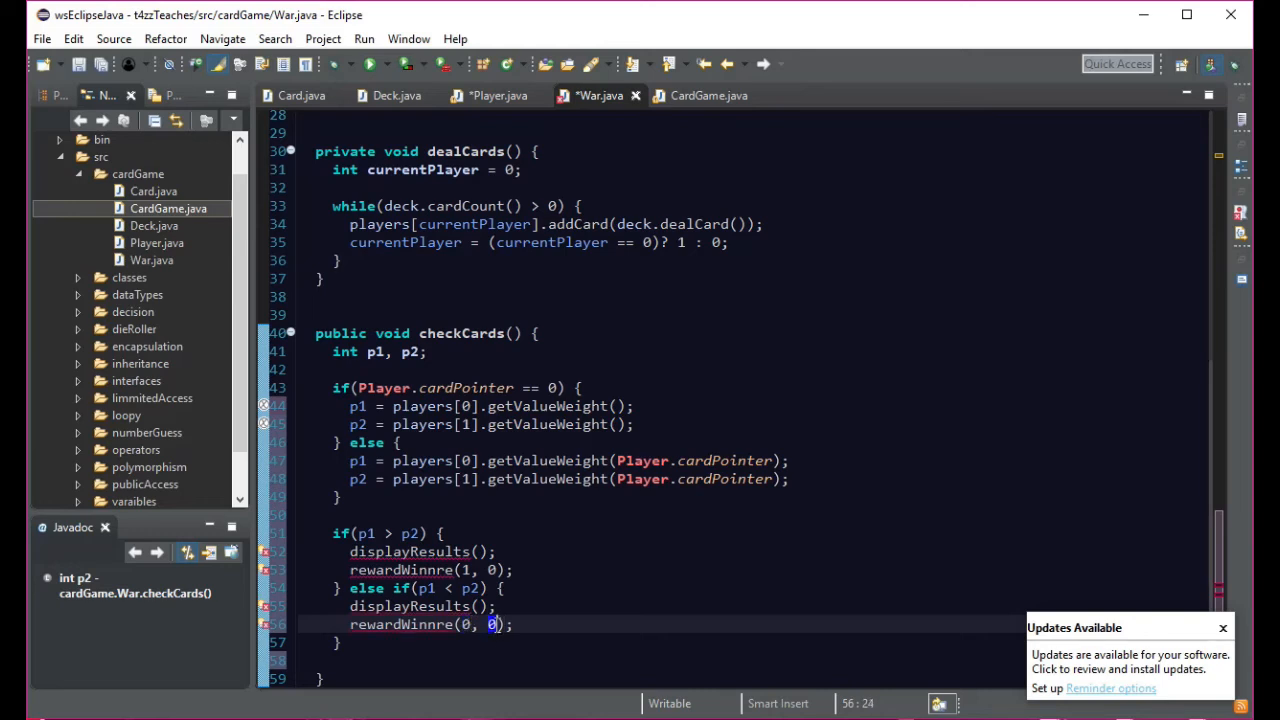
{"action": "type", "text": "1"}
{"action": "left_click", "coordinate": [668, 642]}
{"action": "type", "text": " el"}
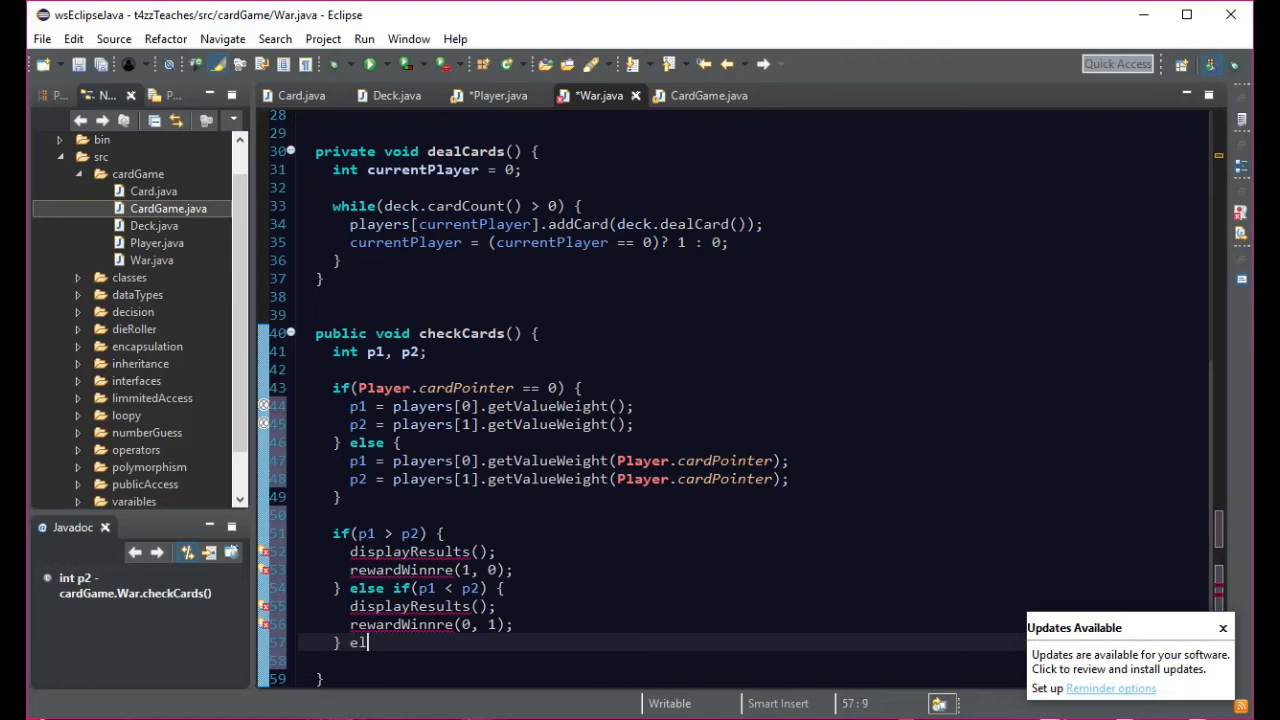
{"action": "type", "text": "se"}
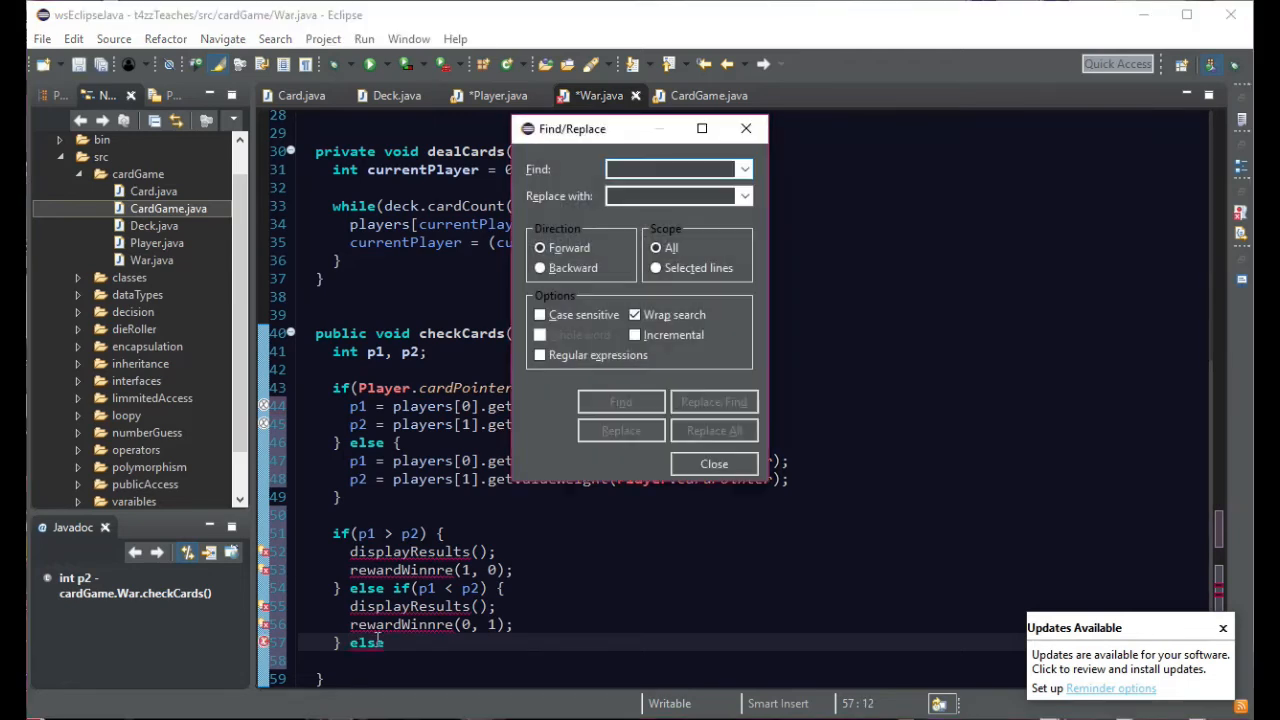
- Dismiss the Find/Replace dialog and add an empty else if (p1 == p2) branch
{"action": "left_click", "coordinate": [712, 464]}
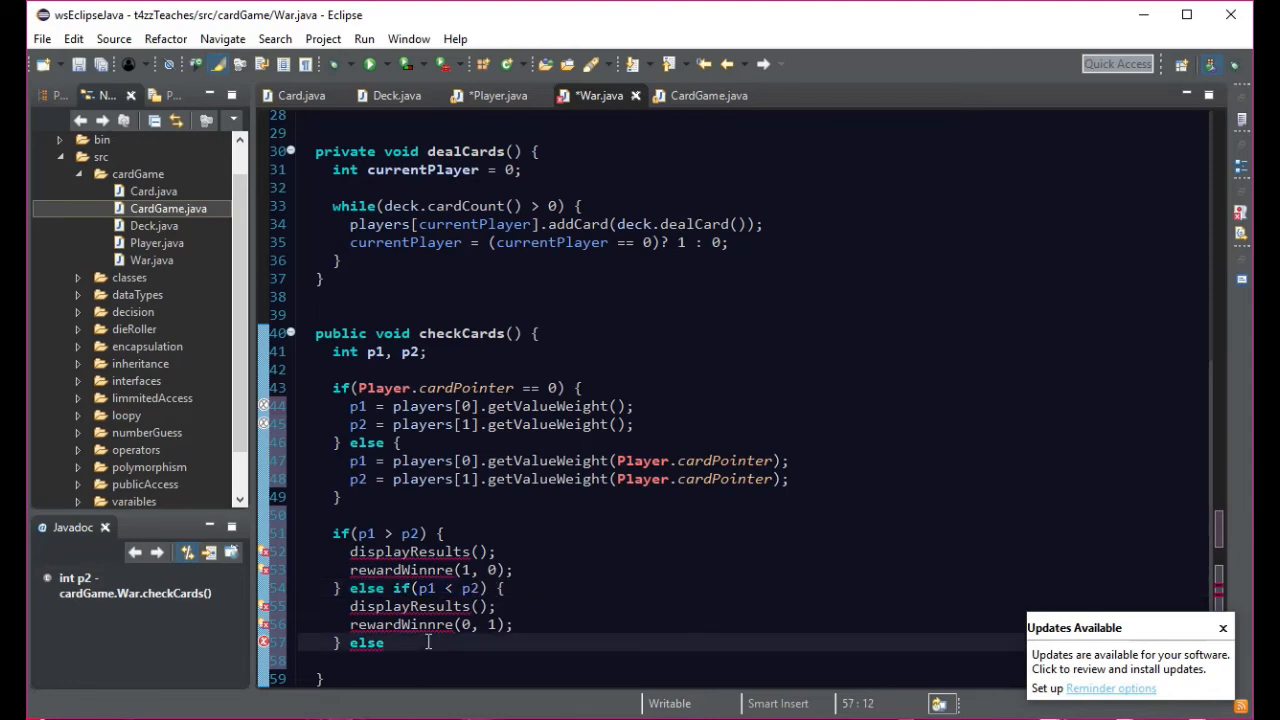
{"action": "type", "text": "if(p1 < p2) {"}
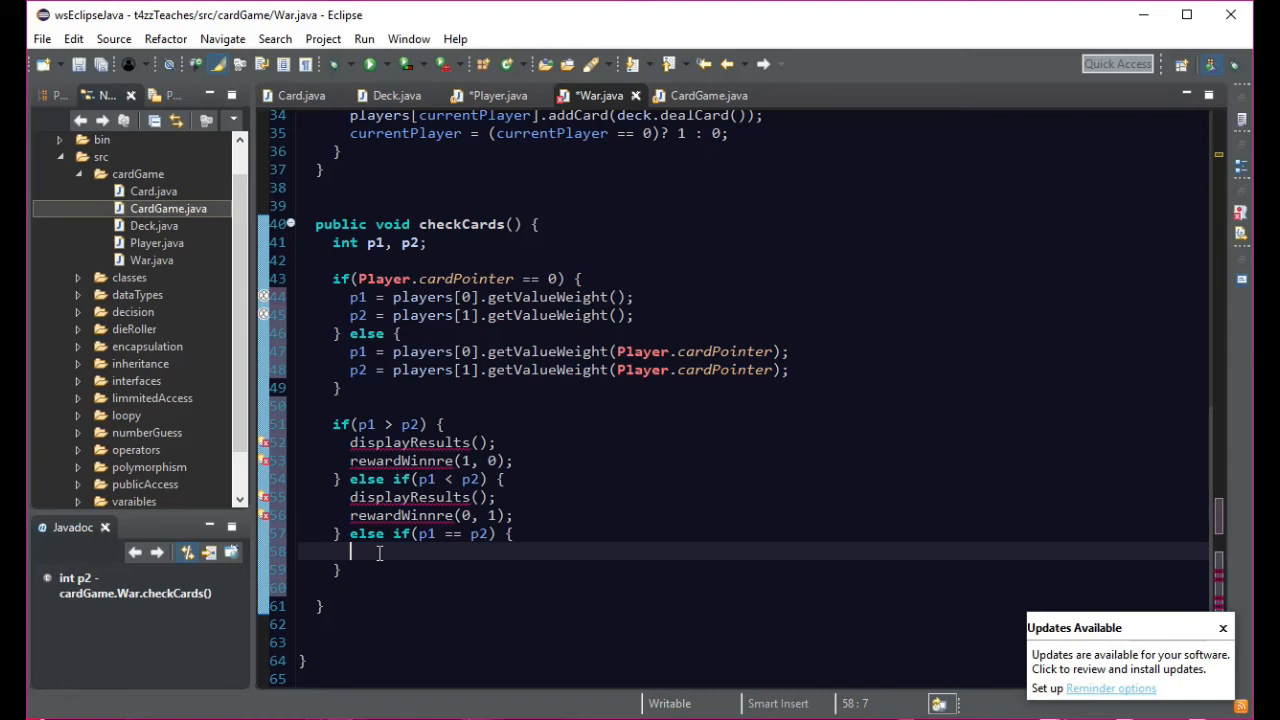
{"action": "mouse_move", "coordinate": [452, 388]}
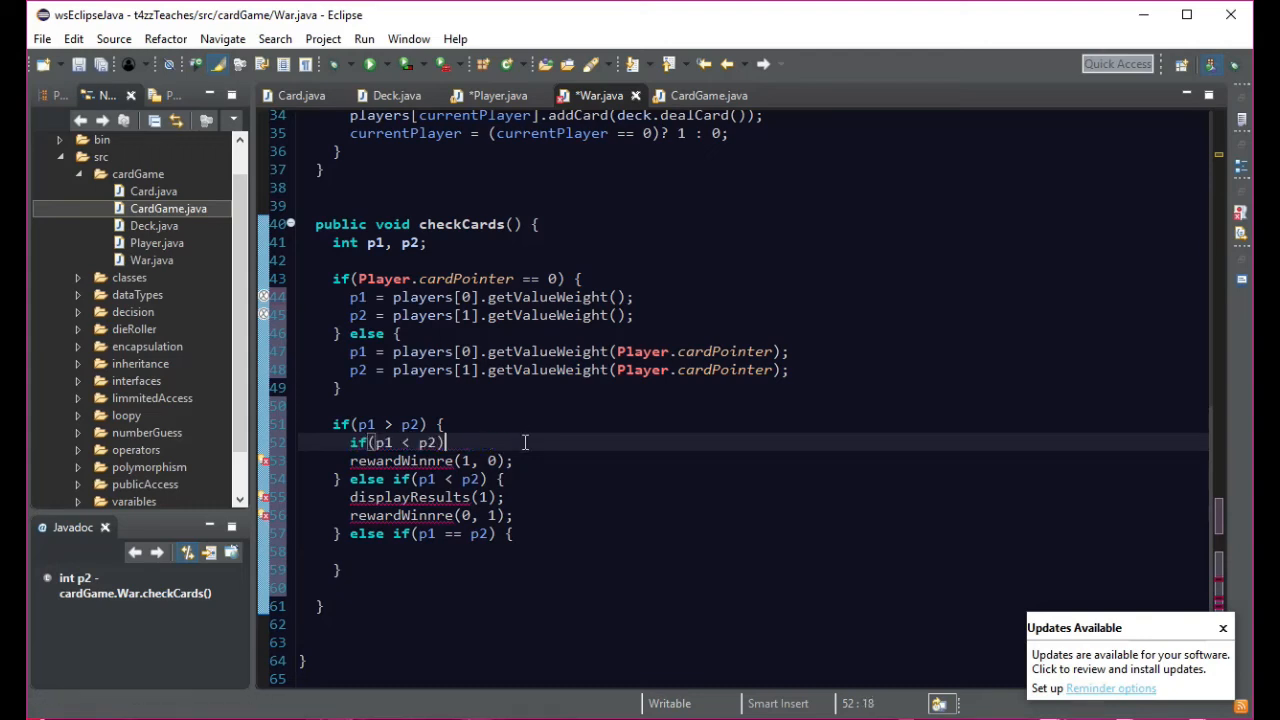
- Make the first two branches call displayResults(0) and displayResults(1)
{"action": "left_click", "coordinate": [388, 552]}
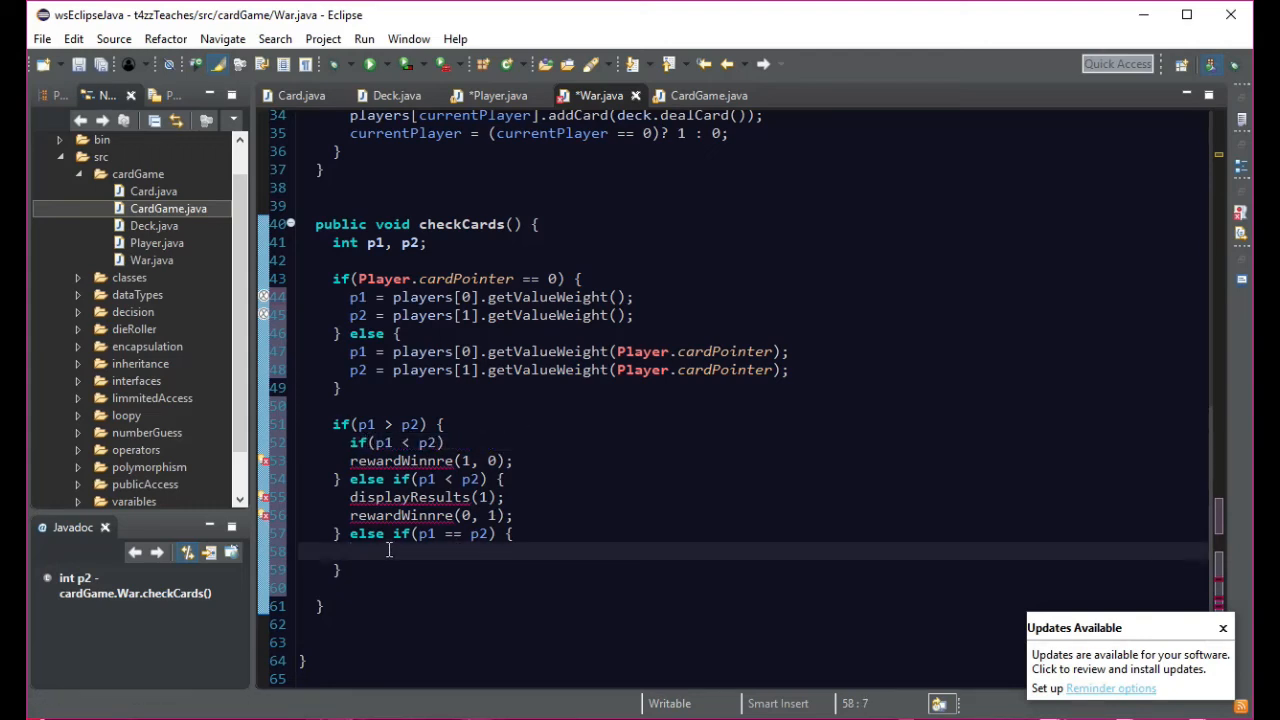
{"action": "type", "text": "if(p1 < p2)"}
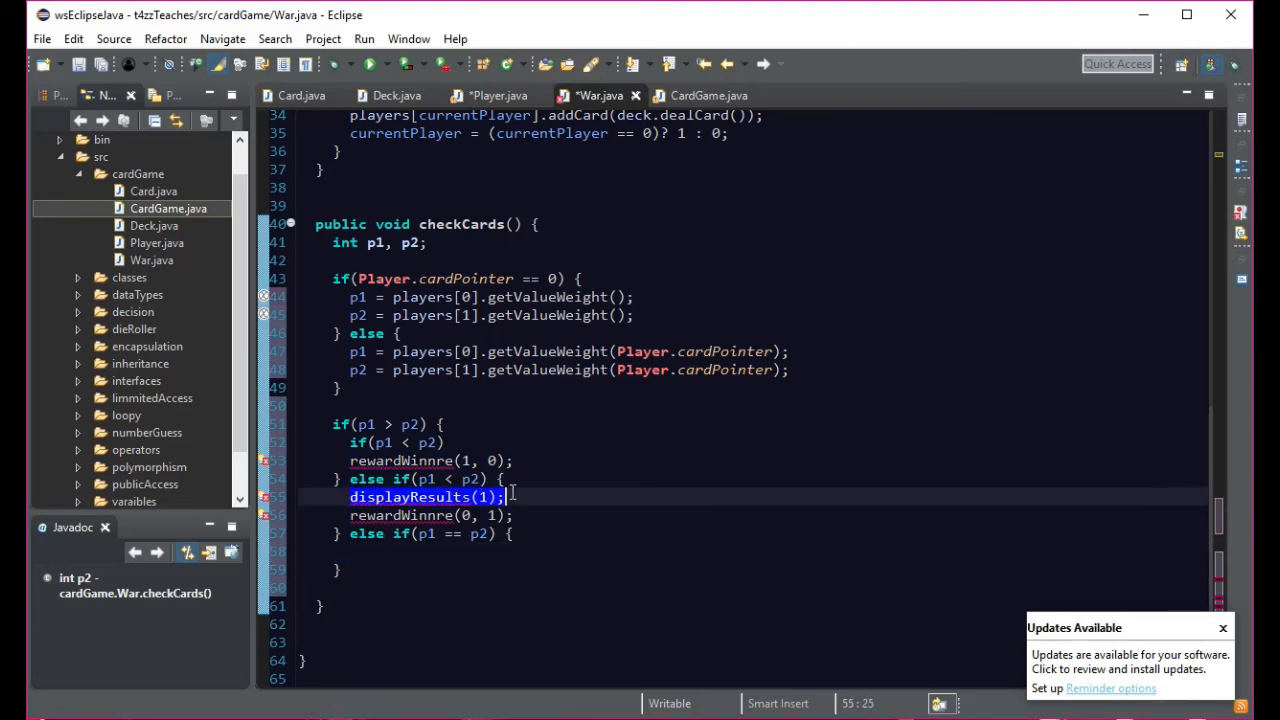
{"action": "left_click", "coordinate": [450, 442]}
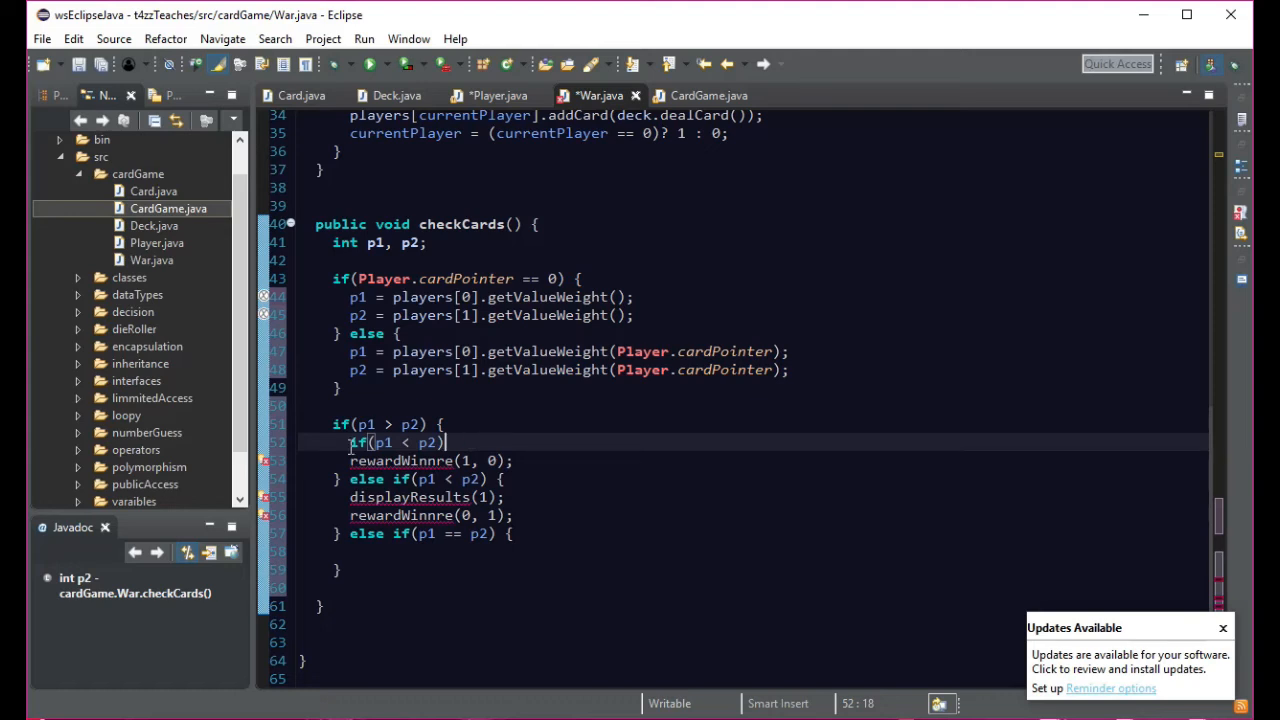
{"action": "double_click", "coordinate": [396, 442]}
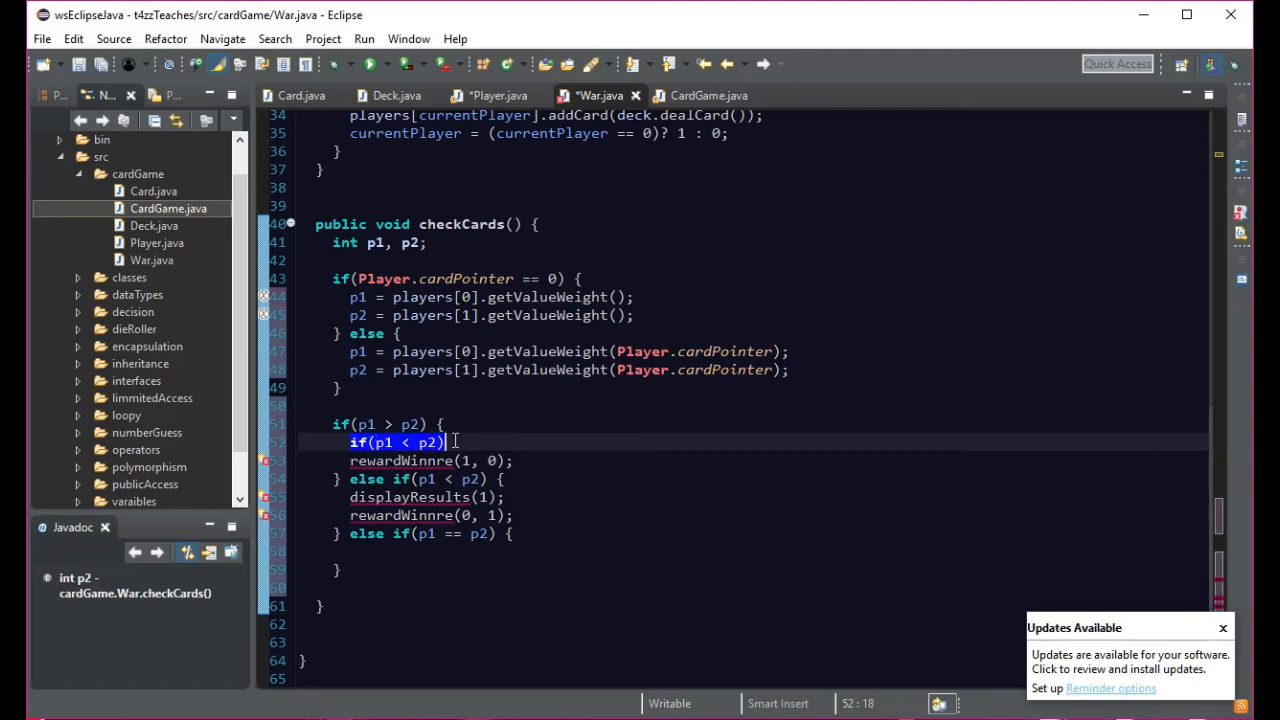
{"action": "type", "text": "displayResults(0);"}
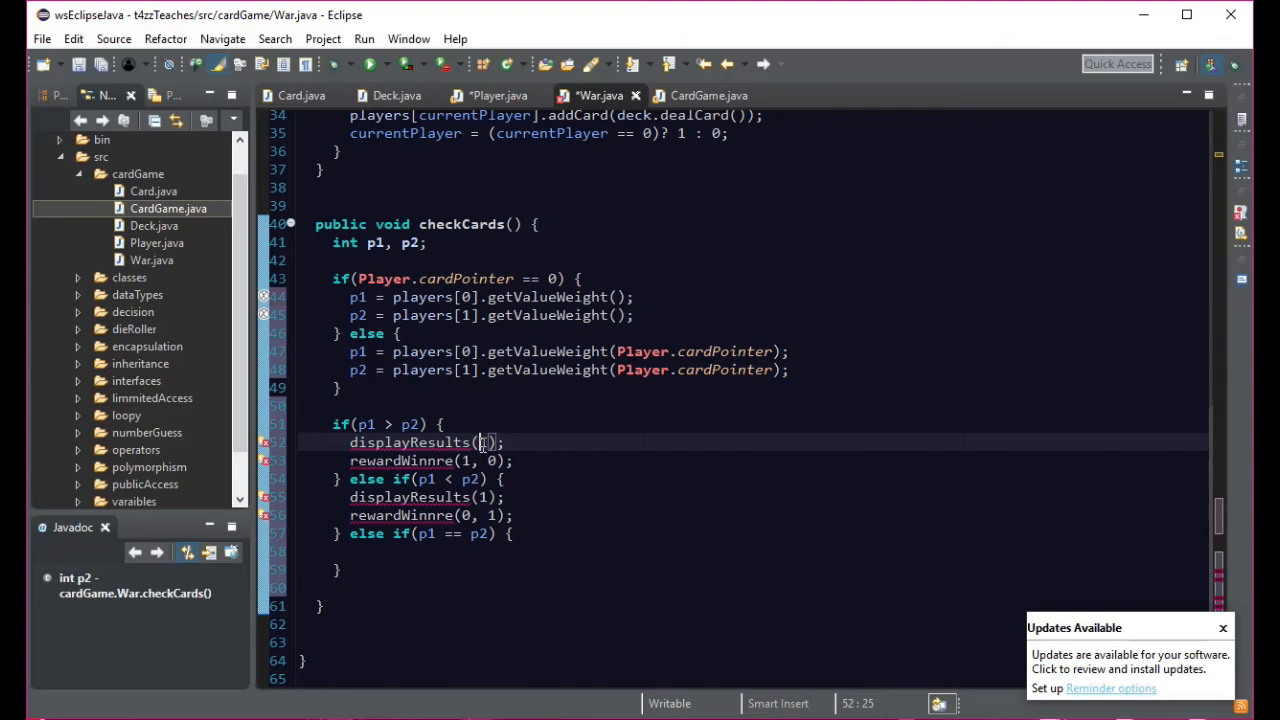
{"action": "type", "text": "0"}
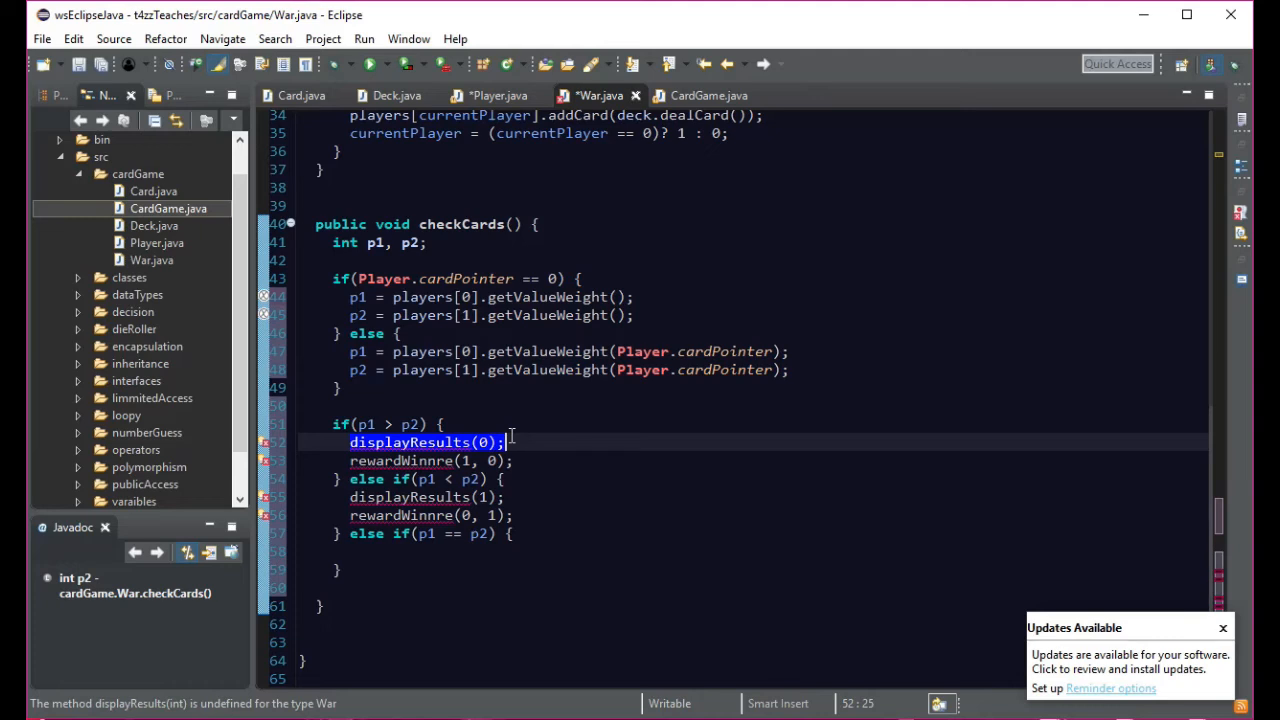
- Add a displayResults(2) call in the p1 == p2 tie branch
{"action": "left_click", "coordinate": [398, 552]}
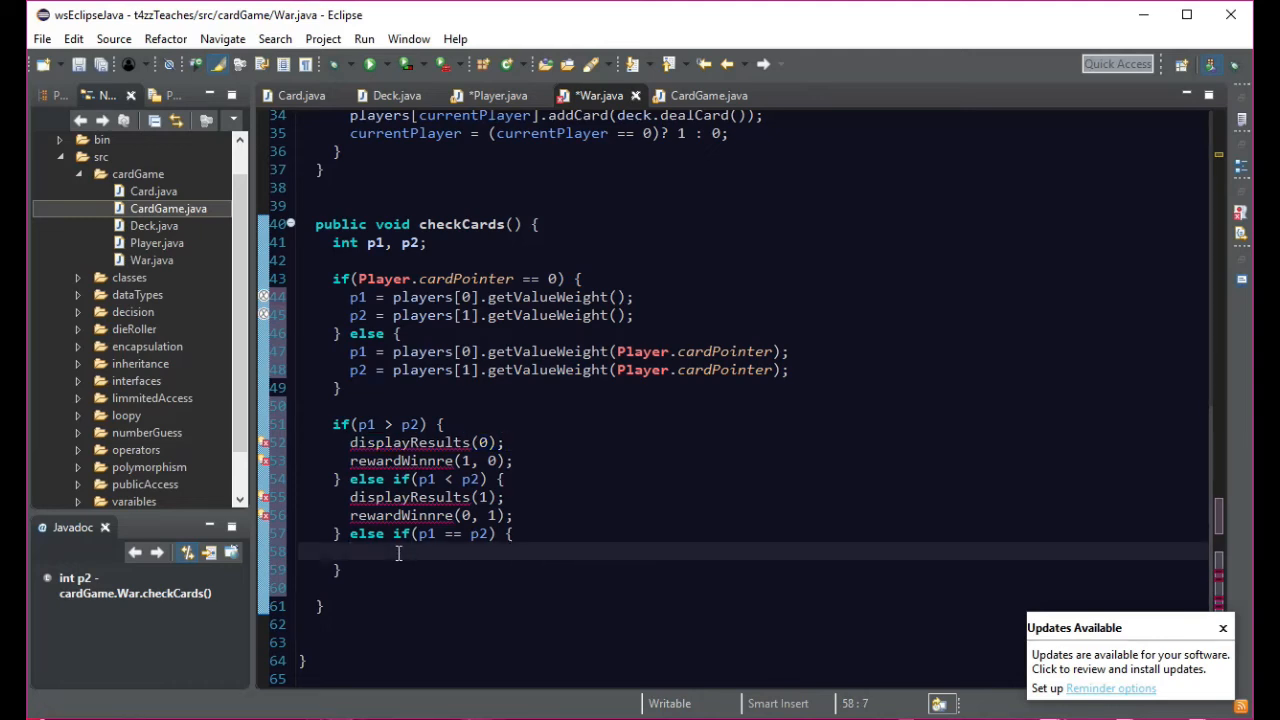
{"action": "type", "text": "displayResults(0);"}
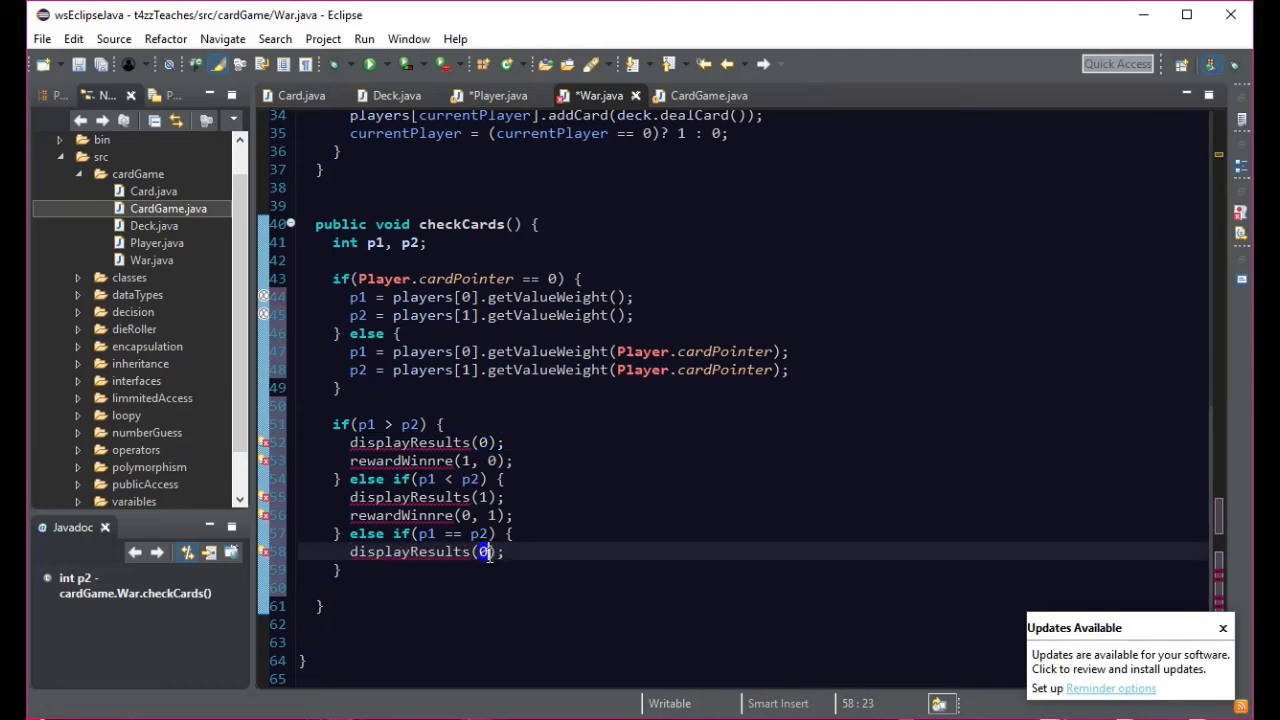
{"action": "type", "text": "3"}
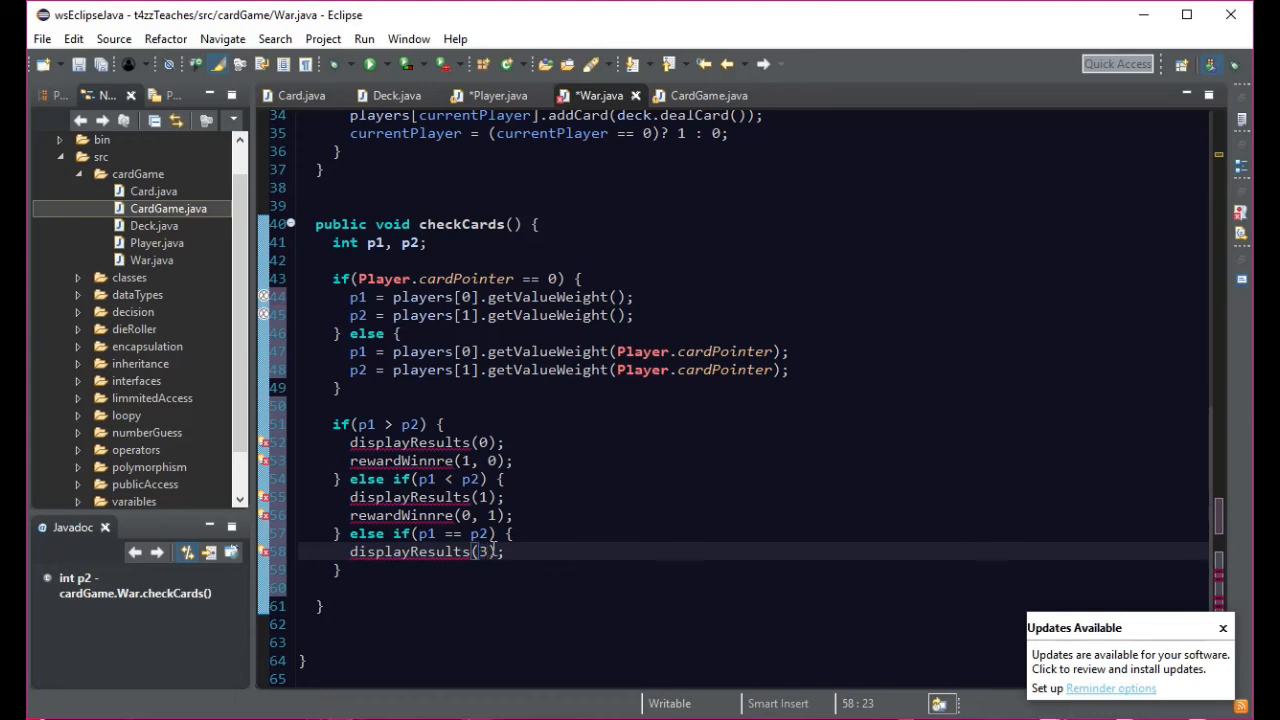
{"action": "mouse_move", "coordinate": [518, 552]}
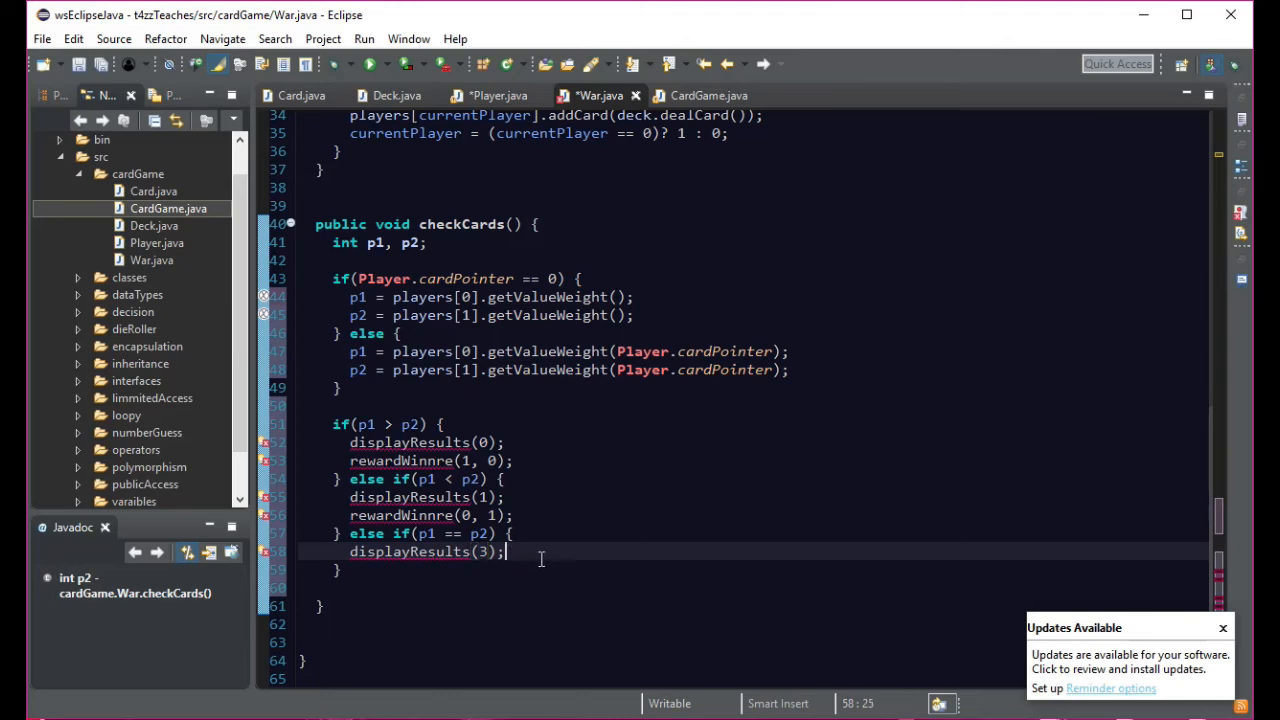
{"action": "mouse_move", "coordinate": [558, 556]}
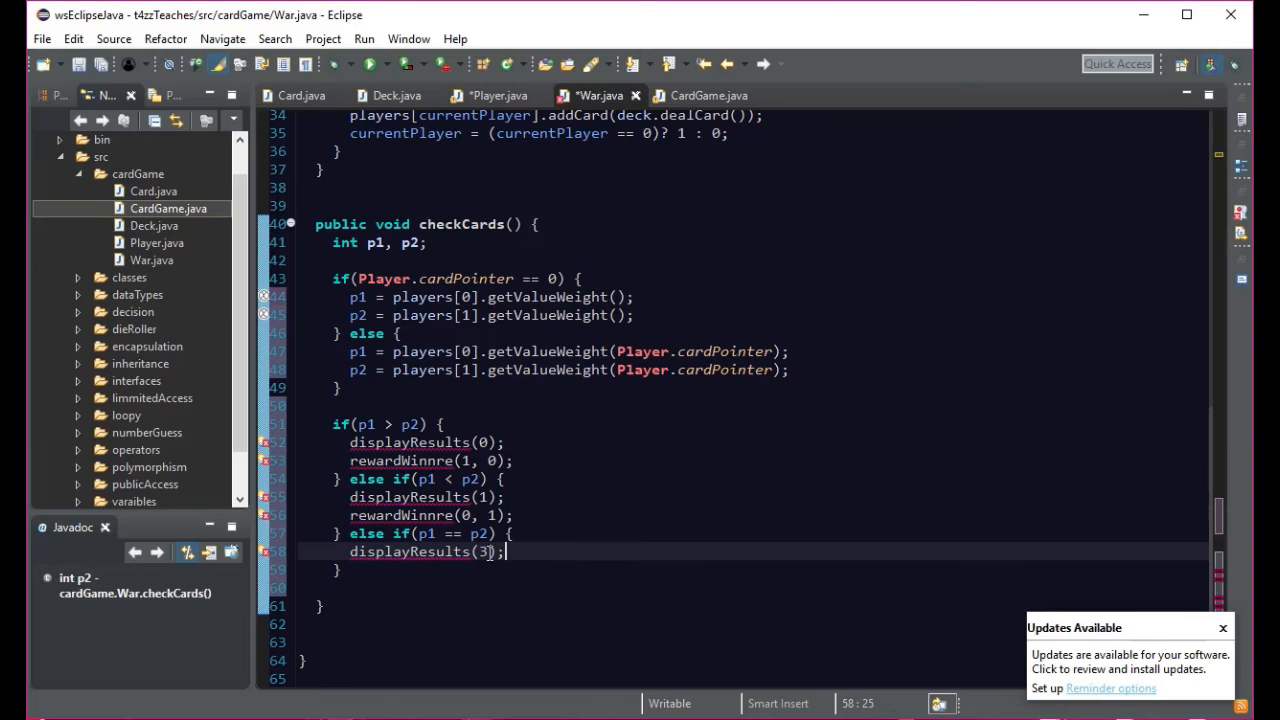
{"action": "key", "text": "BackSpace"}
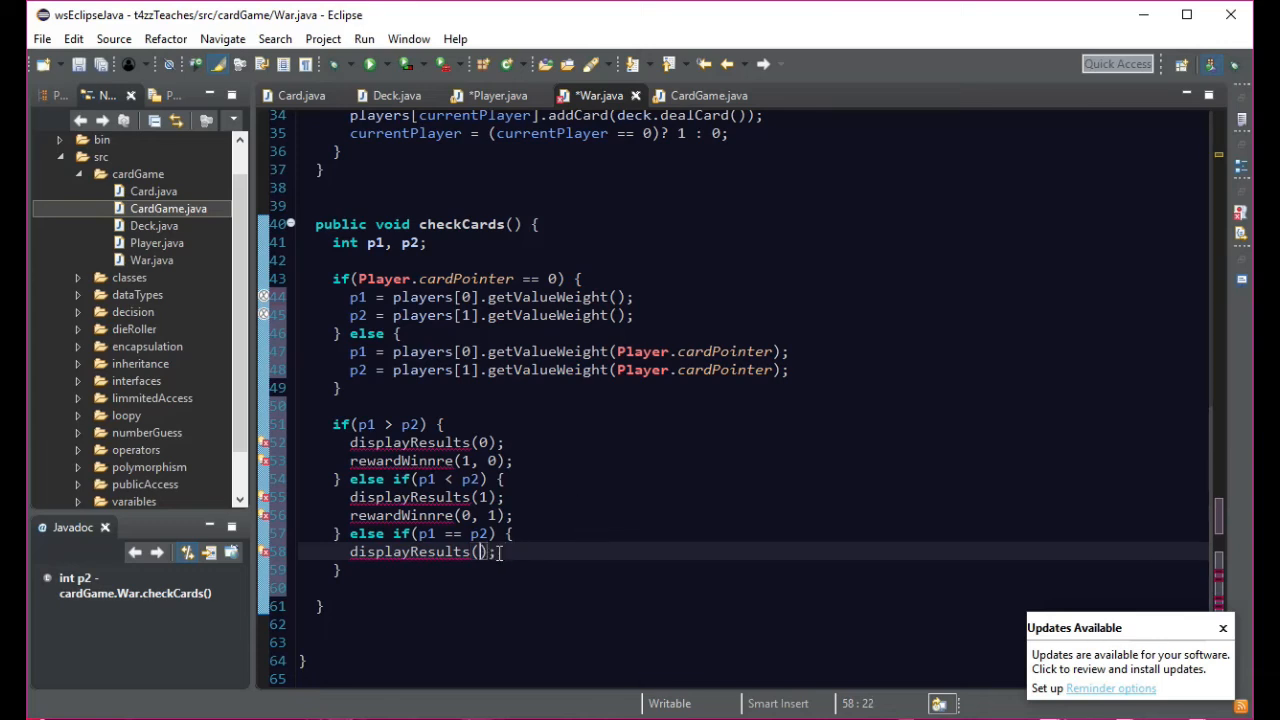
{"action": "type", "text": "2"}
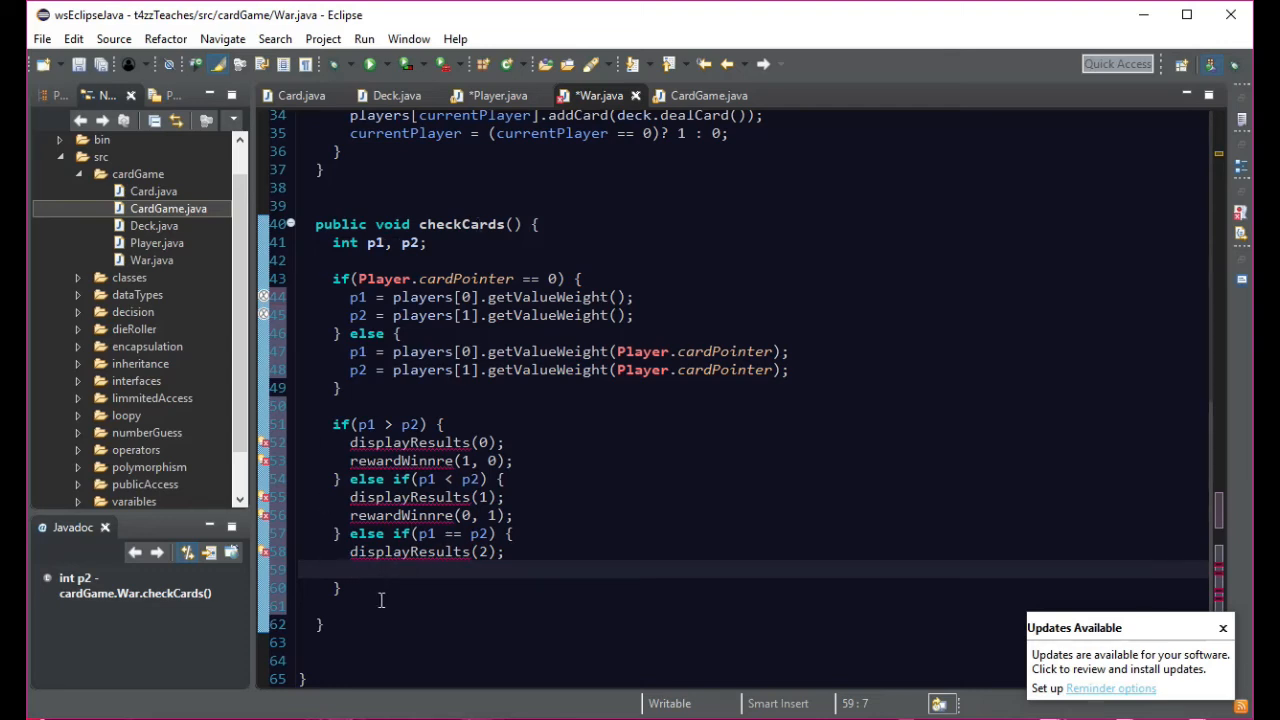
- Call checkCards() recursively in the tie branch and start a Player.cardPointer line above it
{"action": "type", "text": "check"}
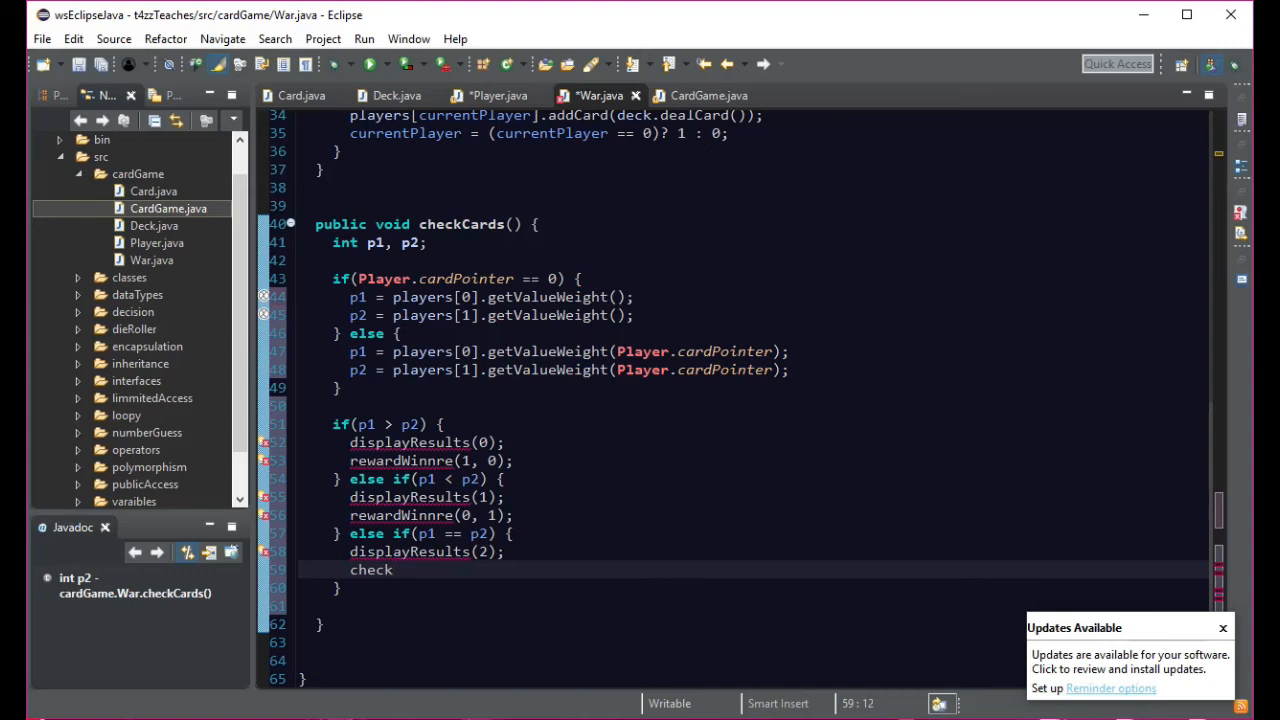
{"action": "type", "text": "Cards"}
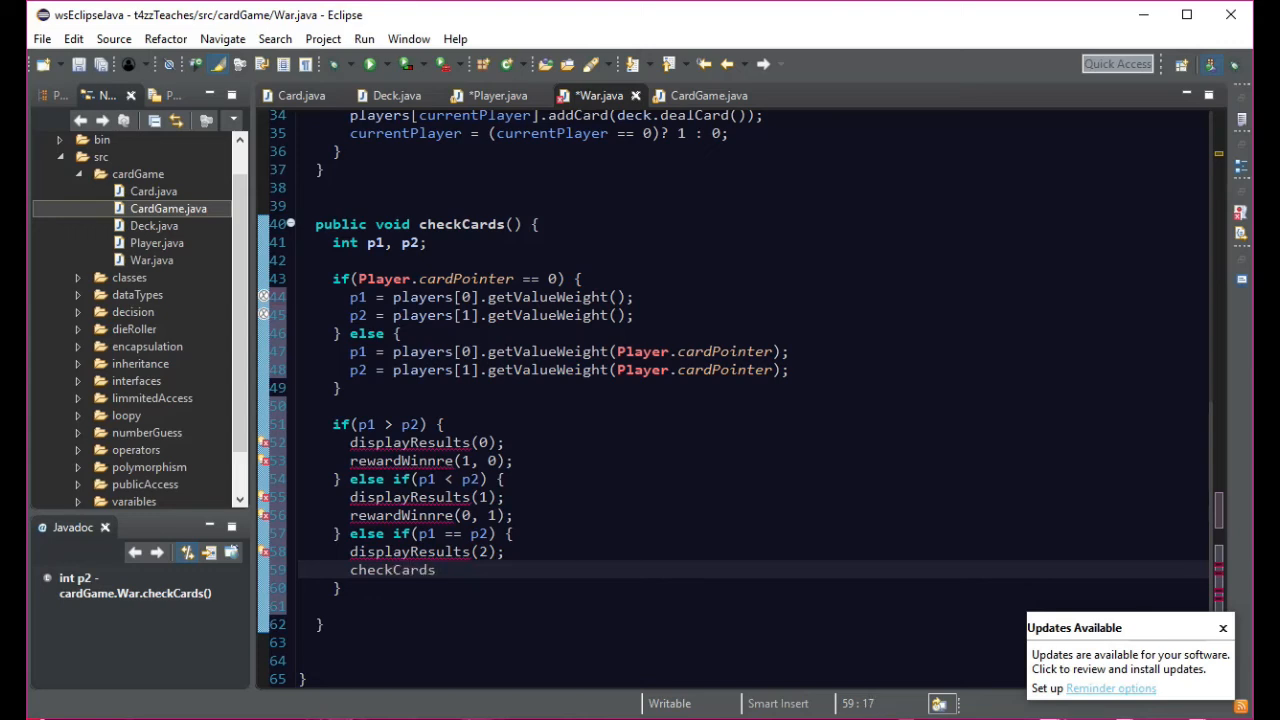
{"action": "type", "text": "()"}
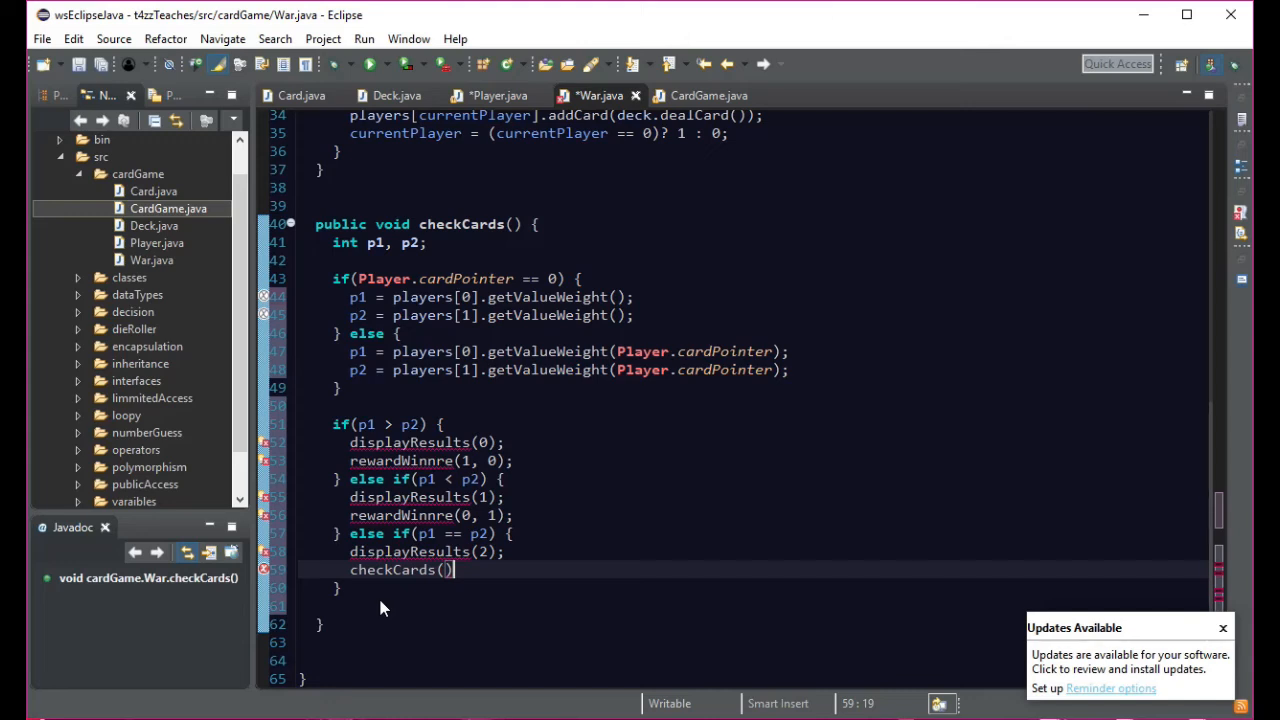
{"action": "type", "text": ";"}
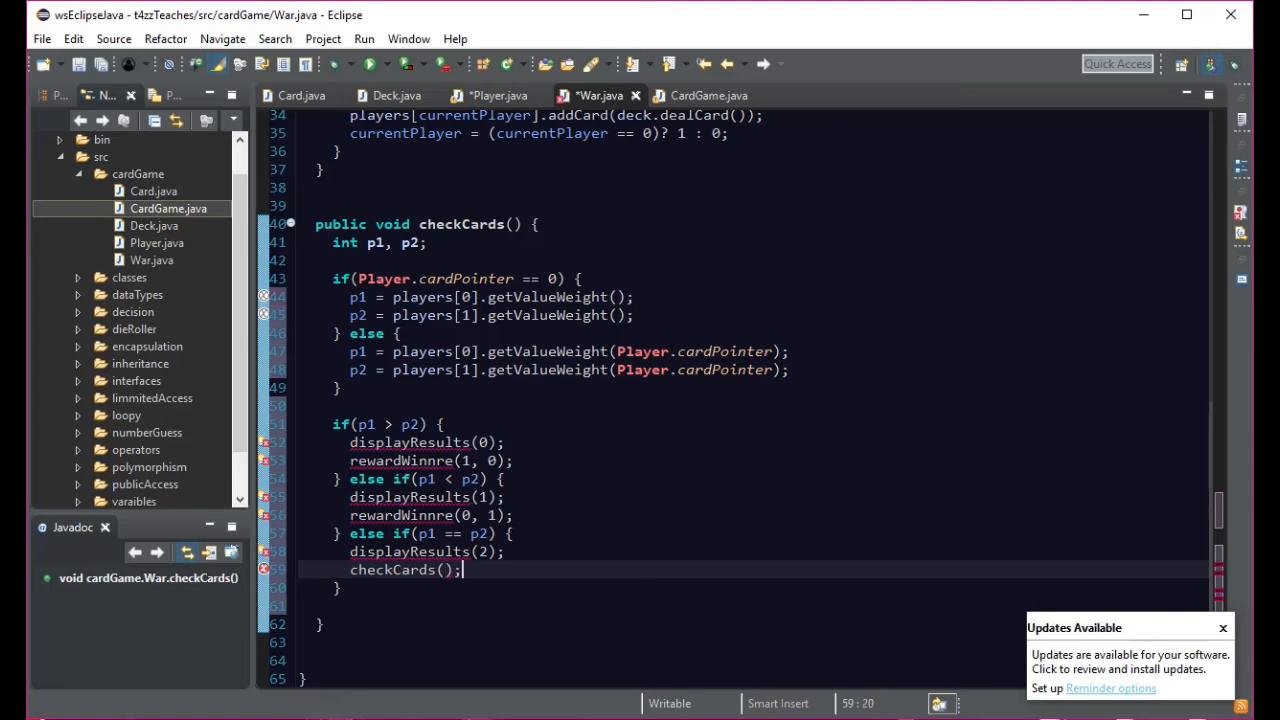
{"action": "key", "text": "Return"}
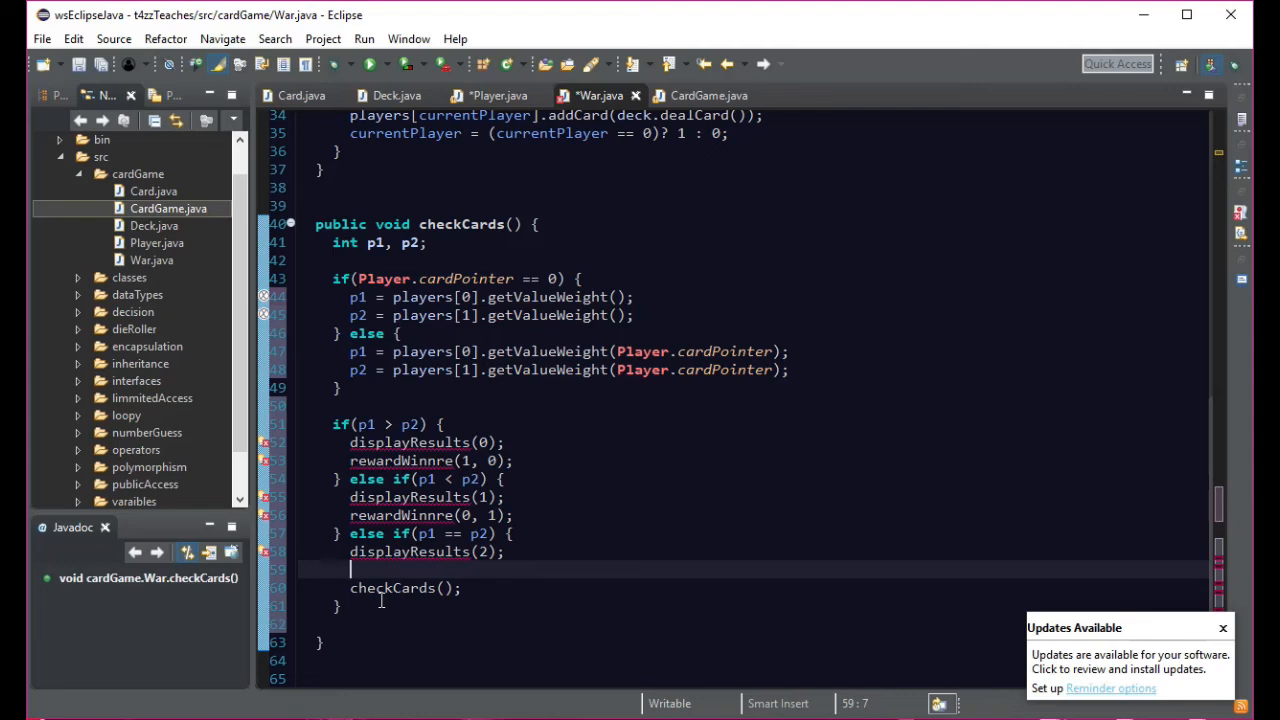
{"action": "type", "text": "P1"}
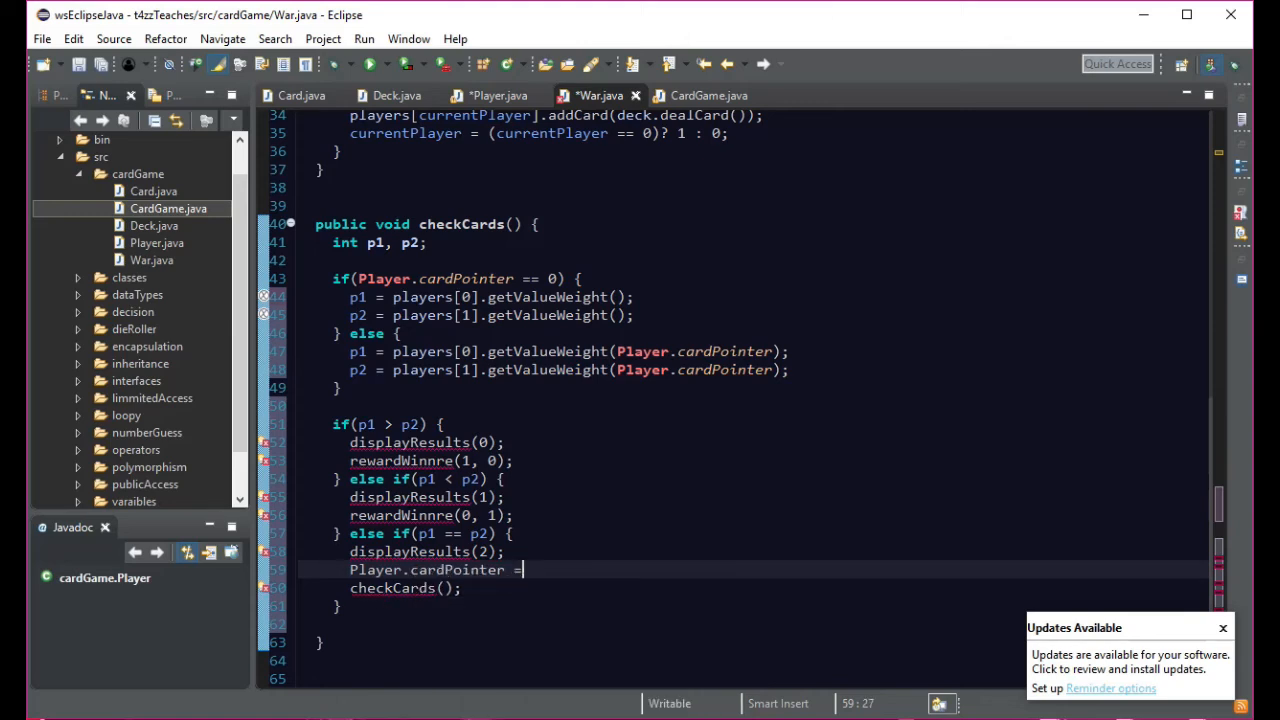
- Make the tie branch do Player.cardPointer += 2; and edit the checkCards call's argument
{"action": "key", "text": "Backspace"}
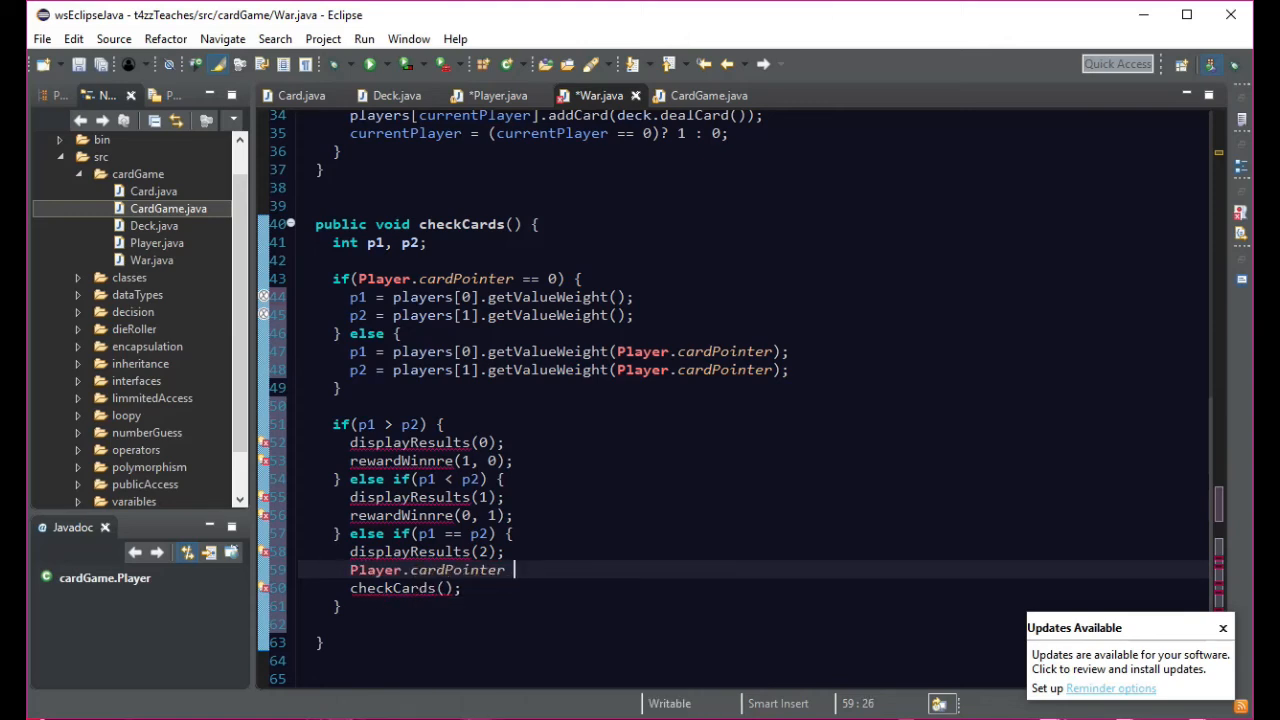
{"action": "type", "text": "+= 2"}
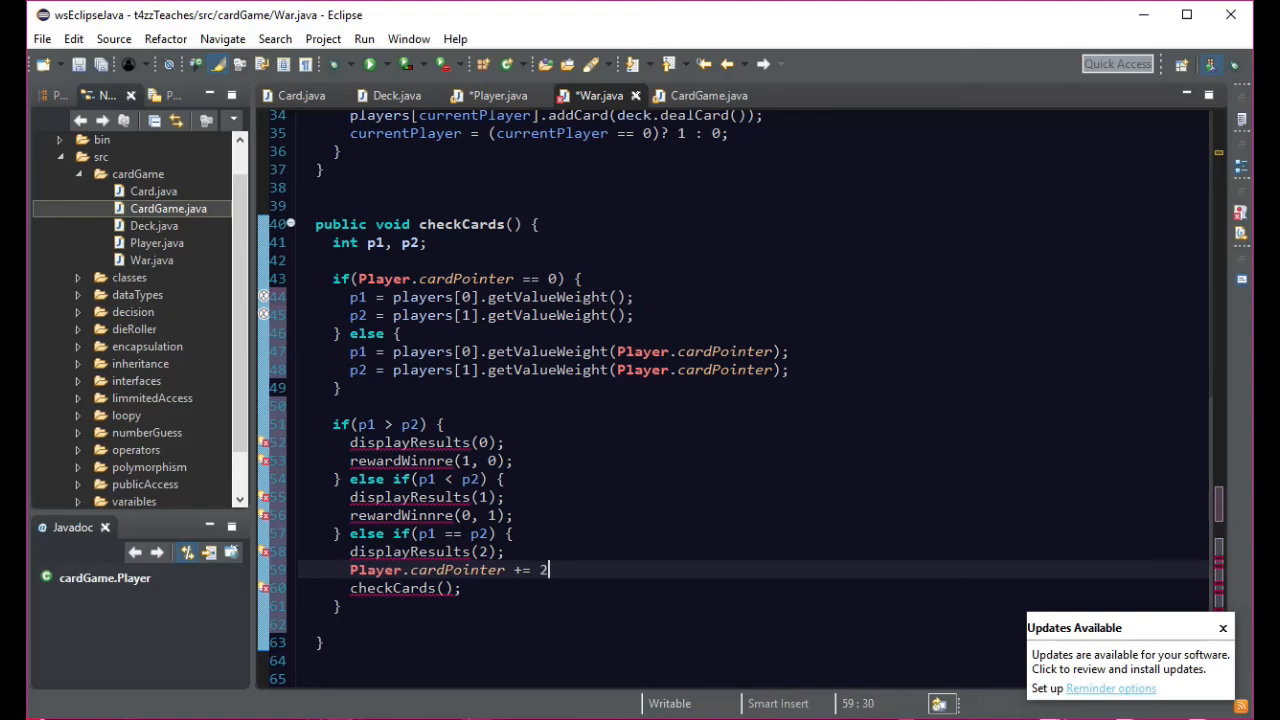
{"action": "type", "text": ";"}
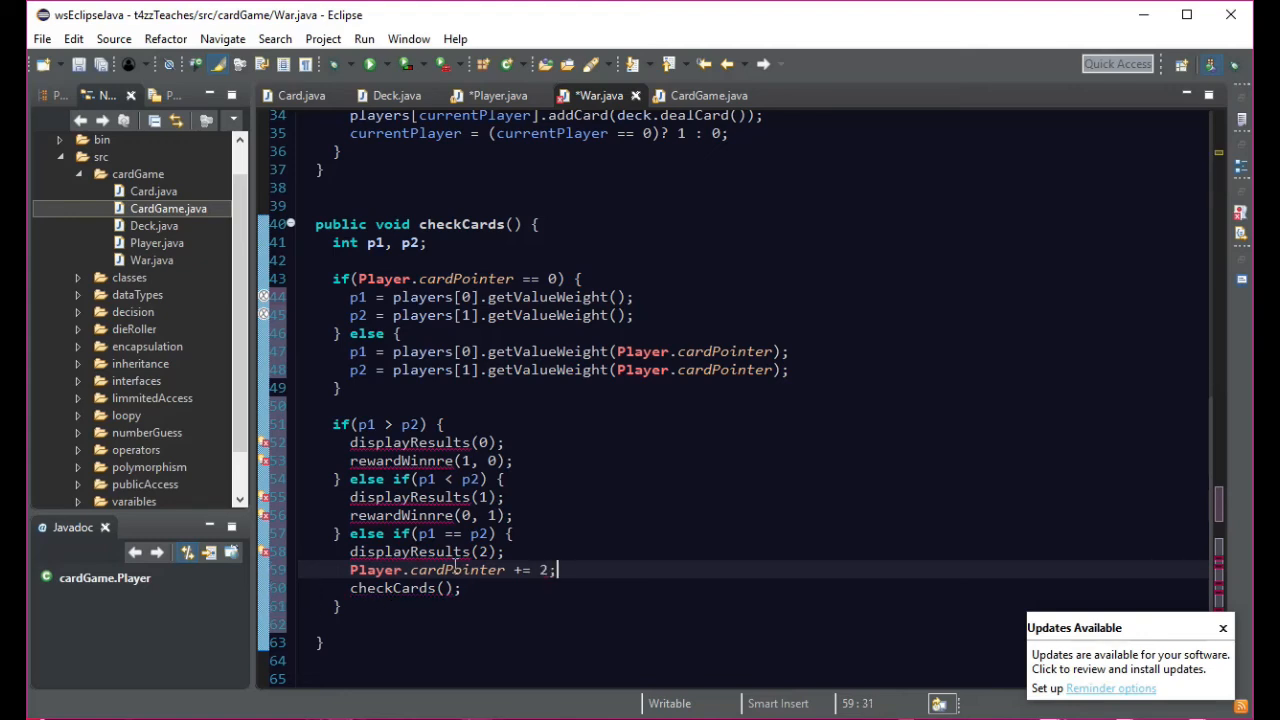
{"action": "left_click", "coordinate": [448, 588]}
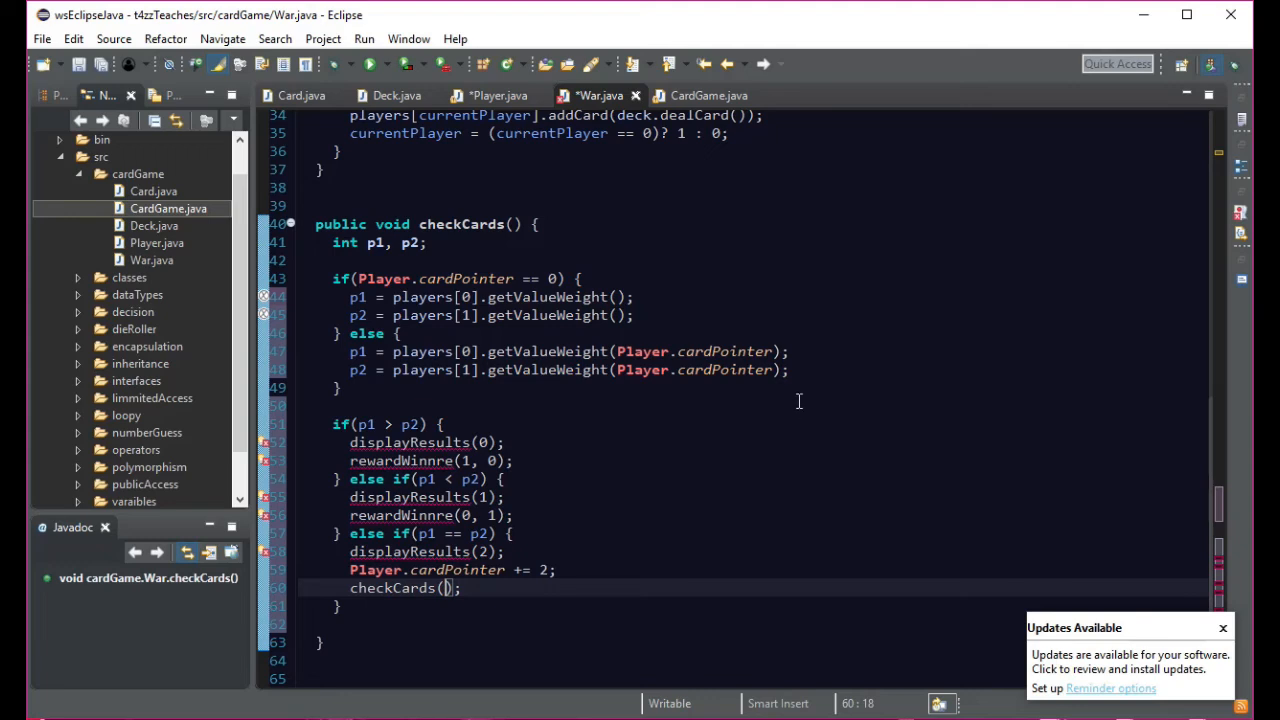
{"action": "type", "text": "Pla"}
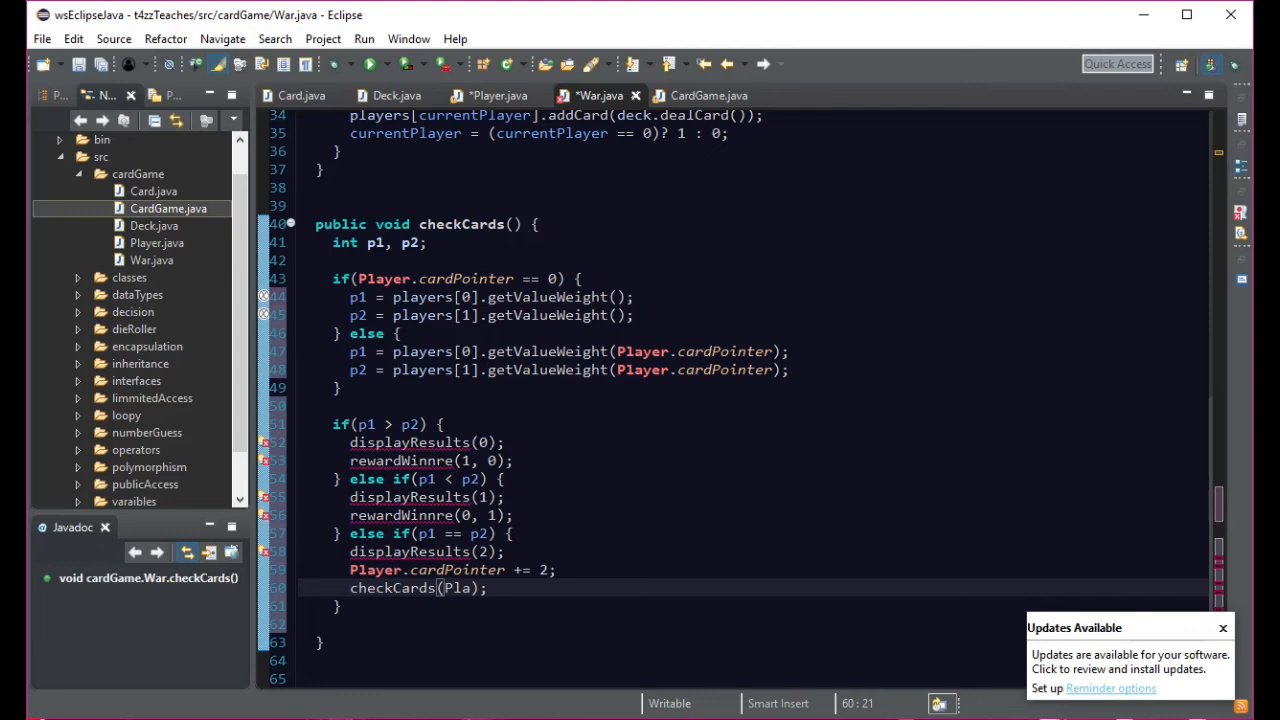
{"action": "type", "text": "yers"}
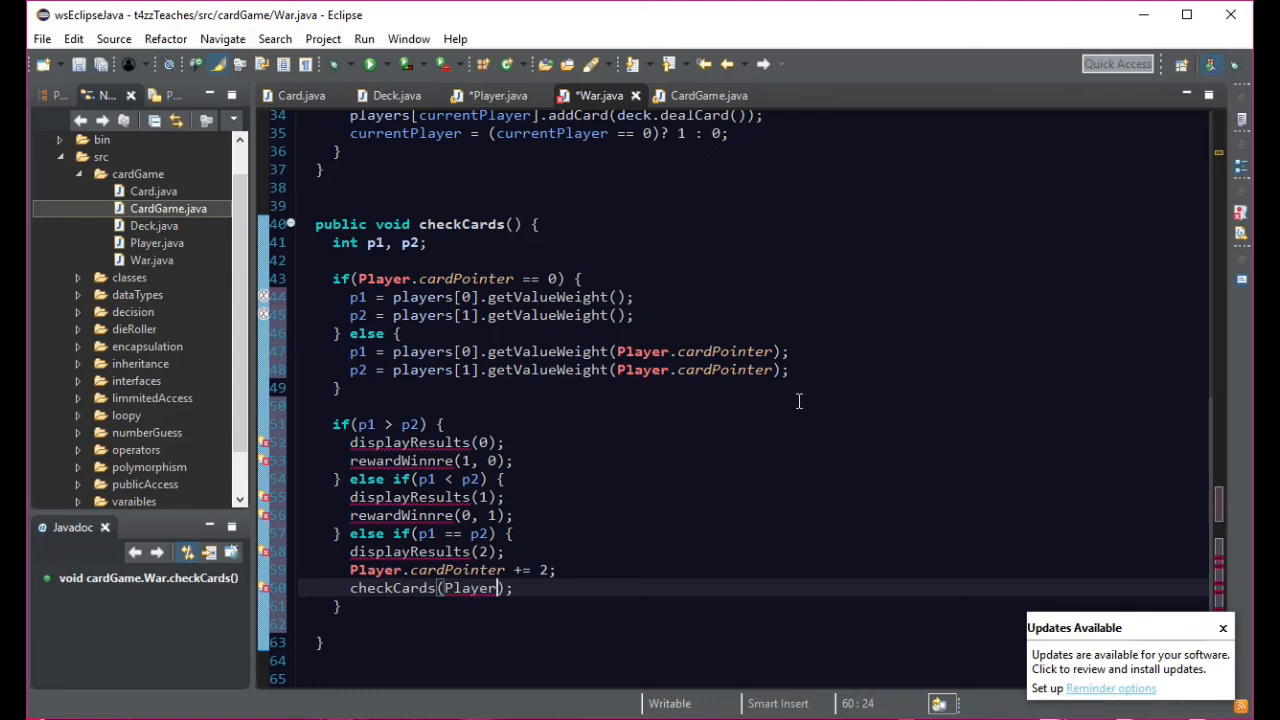
{"action": "type", "text": ".cardPointer"}
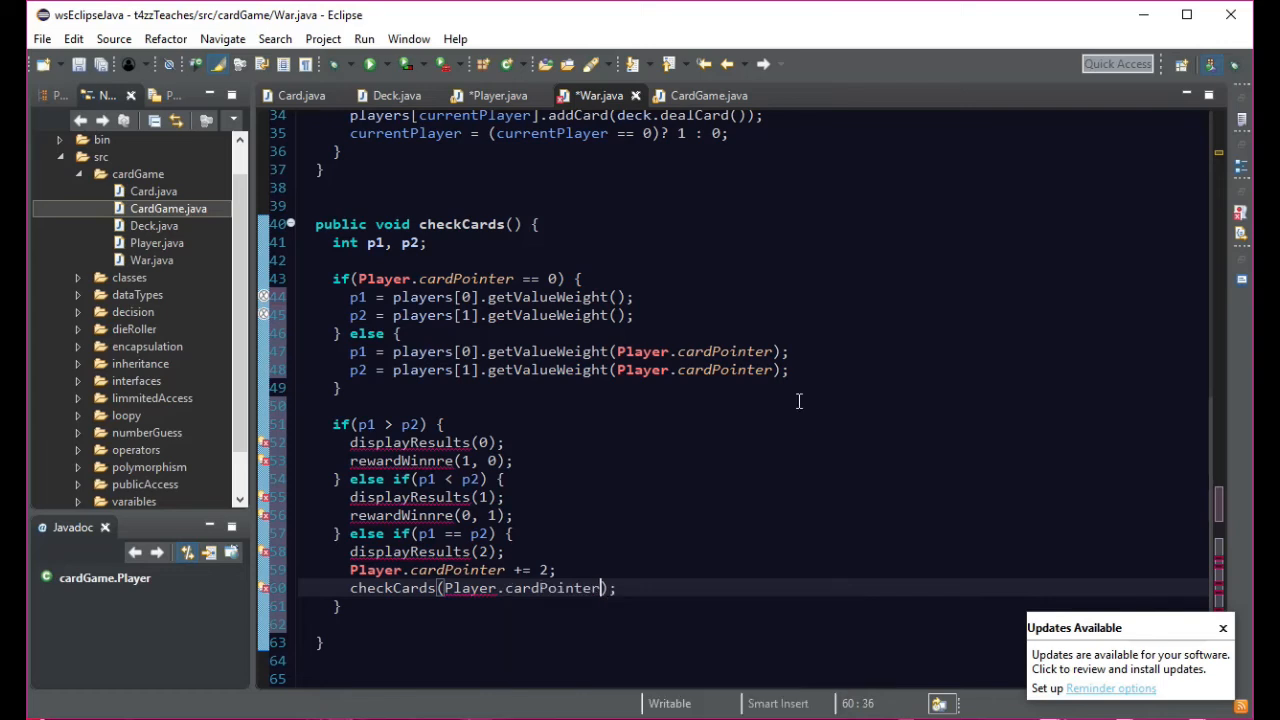
{"action": "scroll", "scroll_direction": "up", "scroll_amount": 3}
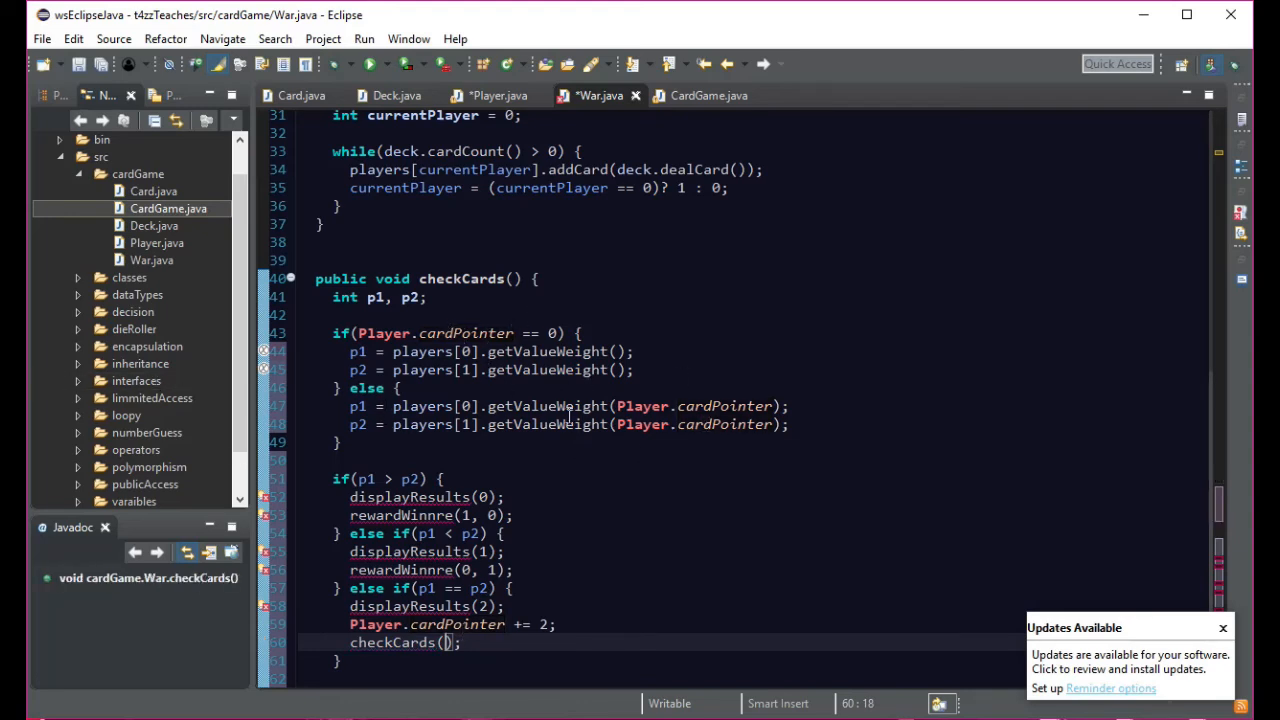
{"action": "scroll", "scroll_direction": "down", "scroll_amount": 3}
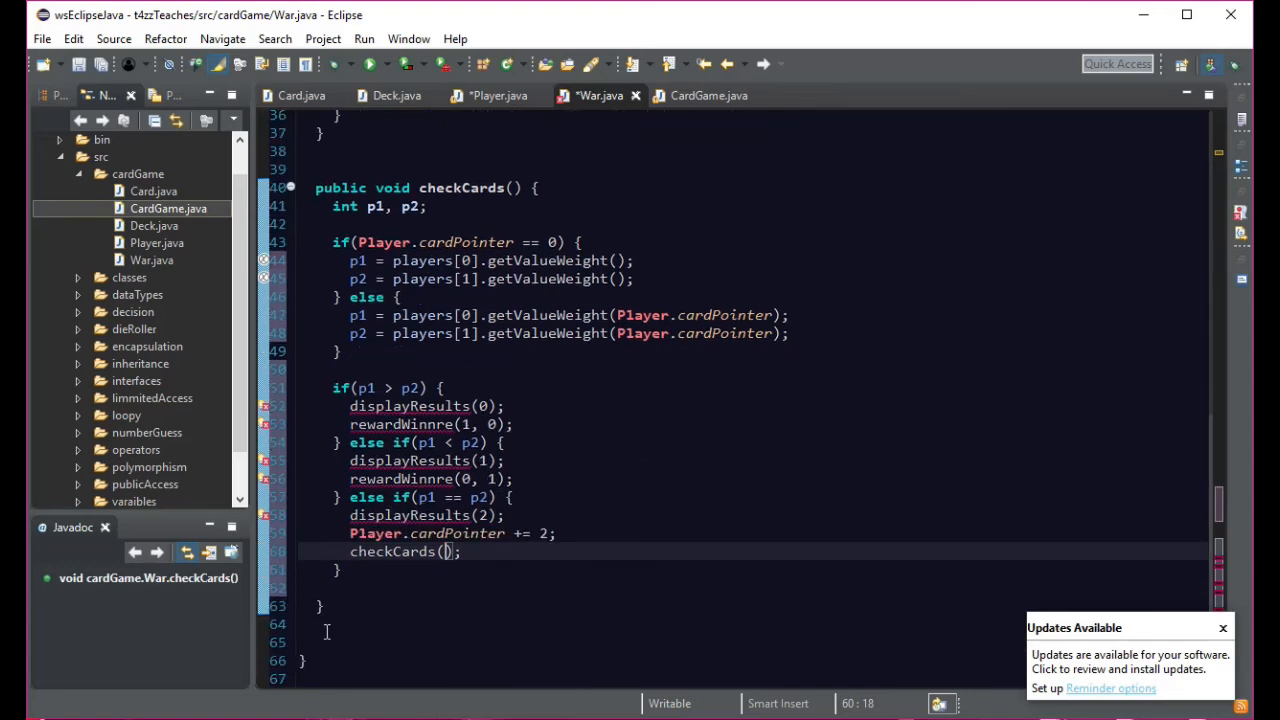
- Add blank lines below the checkCards method for a new method
{"action": "left_click", "coordinate": [336, 642]}
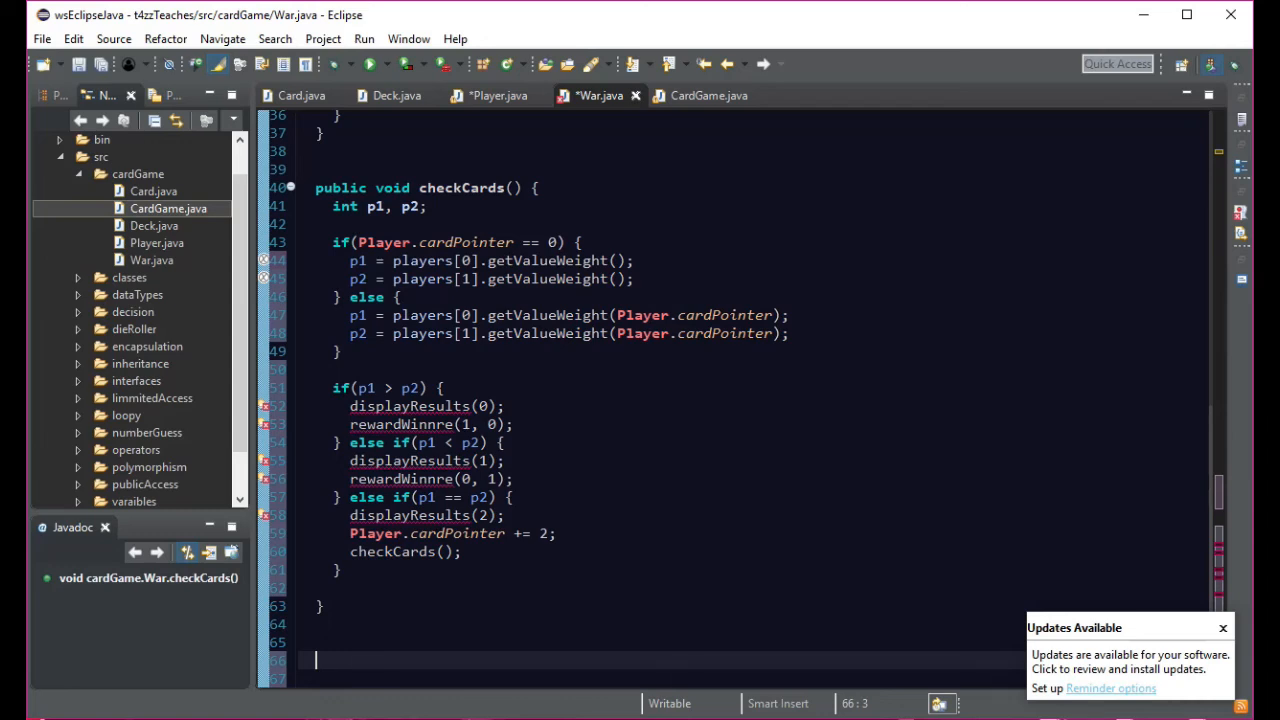
{"action": "mouse_move", "coordinate": [408, 576]}
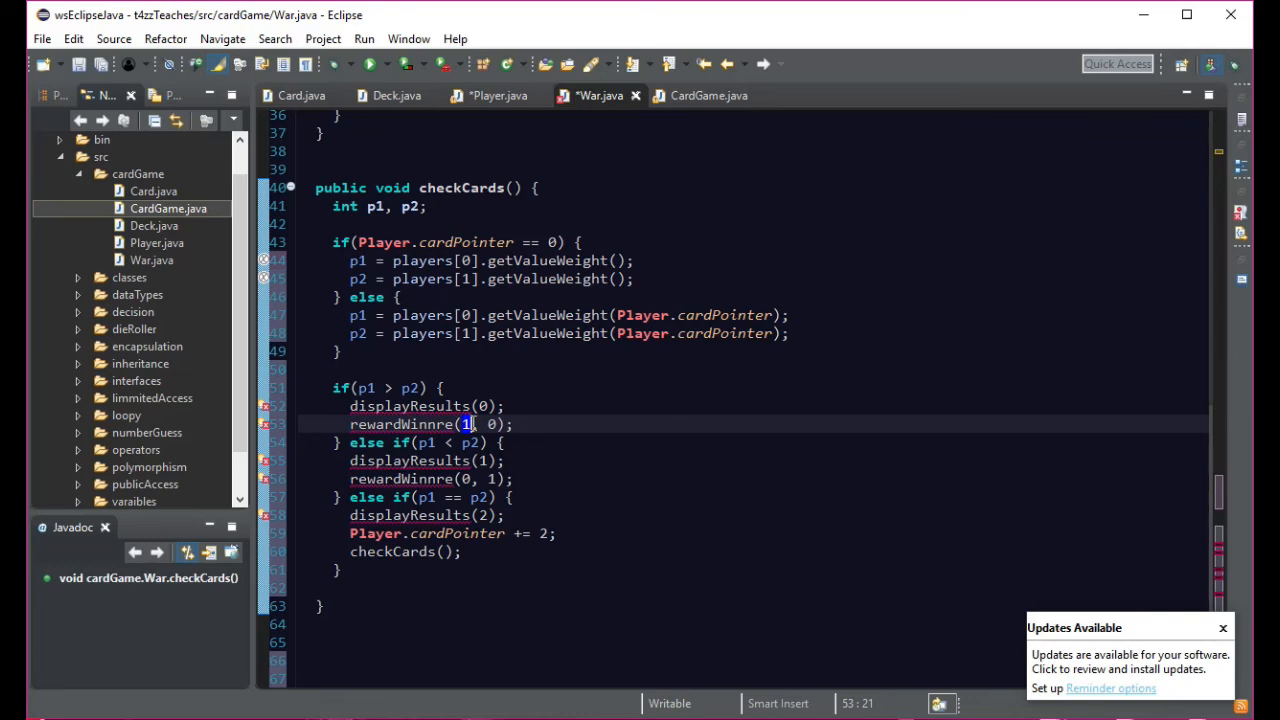
{"action": "mouse_move", "coordinate": [964, 620]}
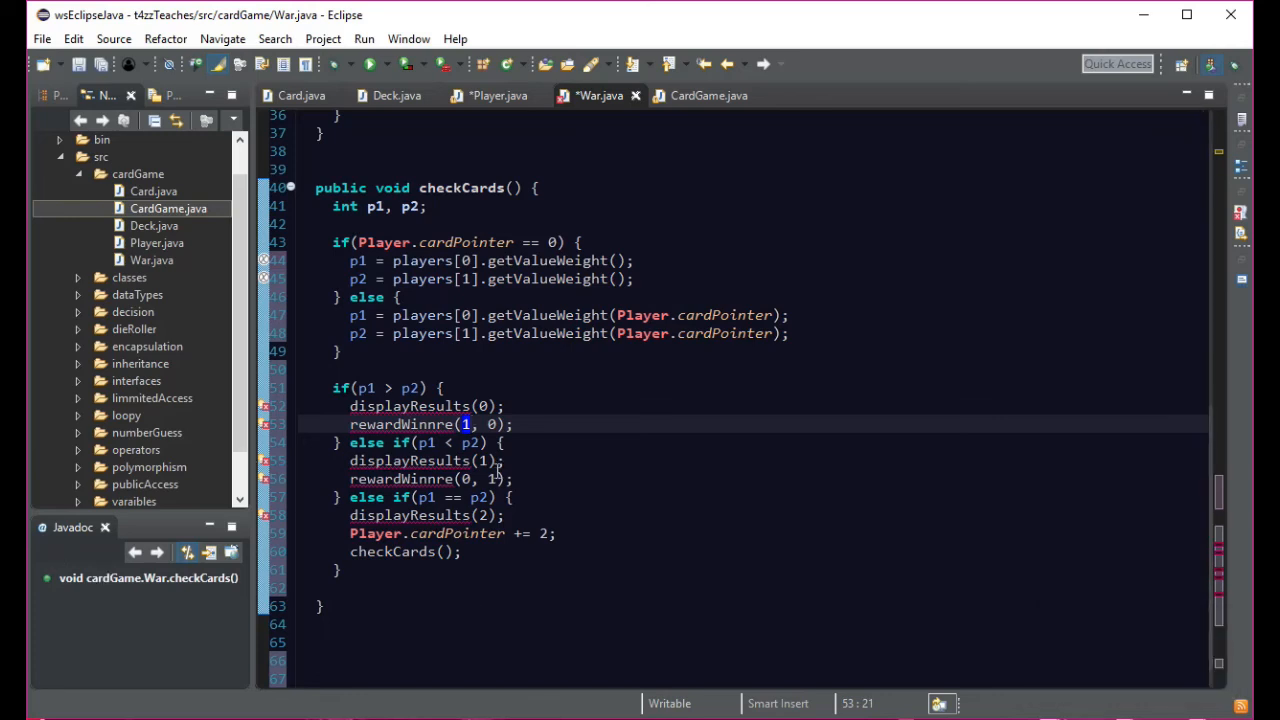
{"action": "left_click", "coordinate": [352, 588]}
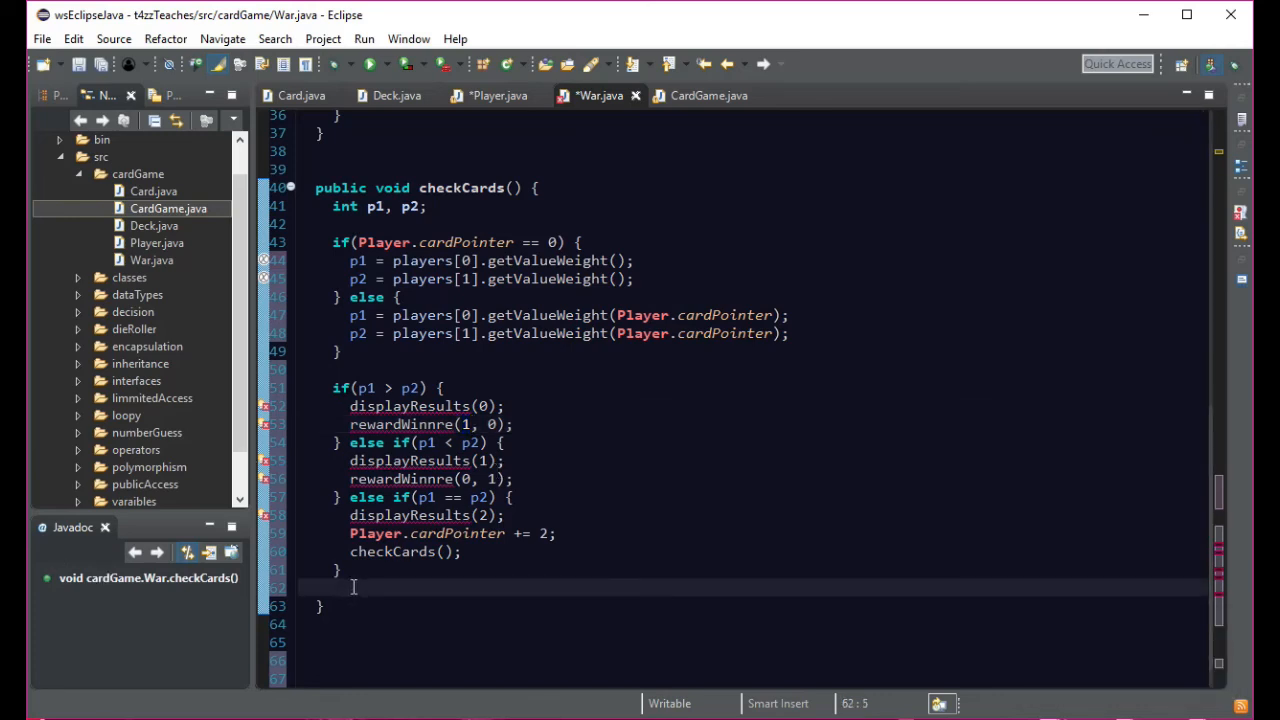
{"action": "left_click", "coordinate": [384, 606]}
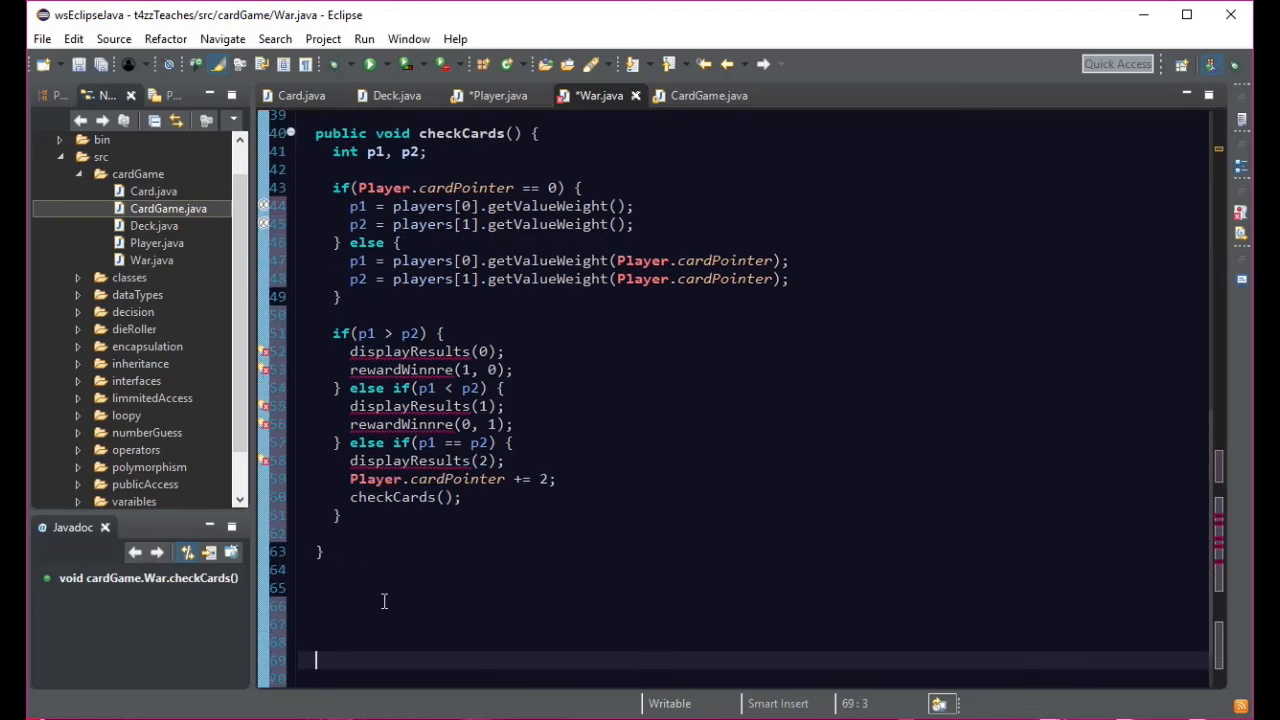
- Declare an empty private void displayResults(int winner) method with braces
{"action": "left_click", "coordinate": [384, 600]}
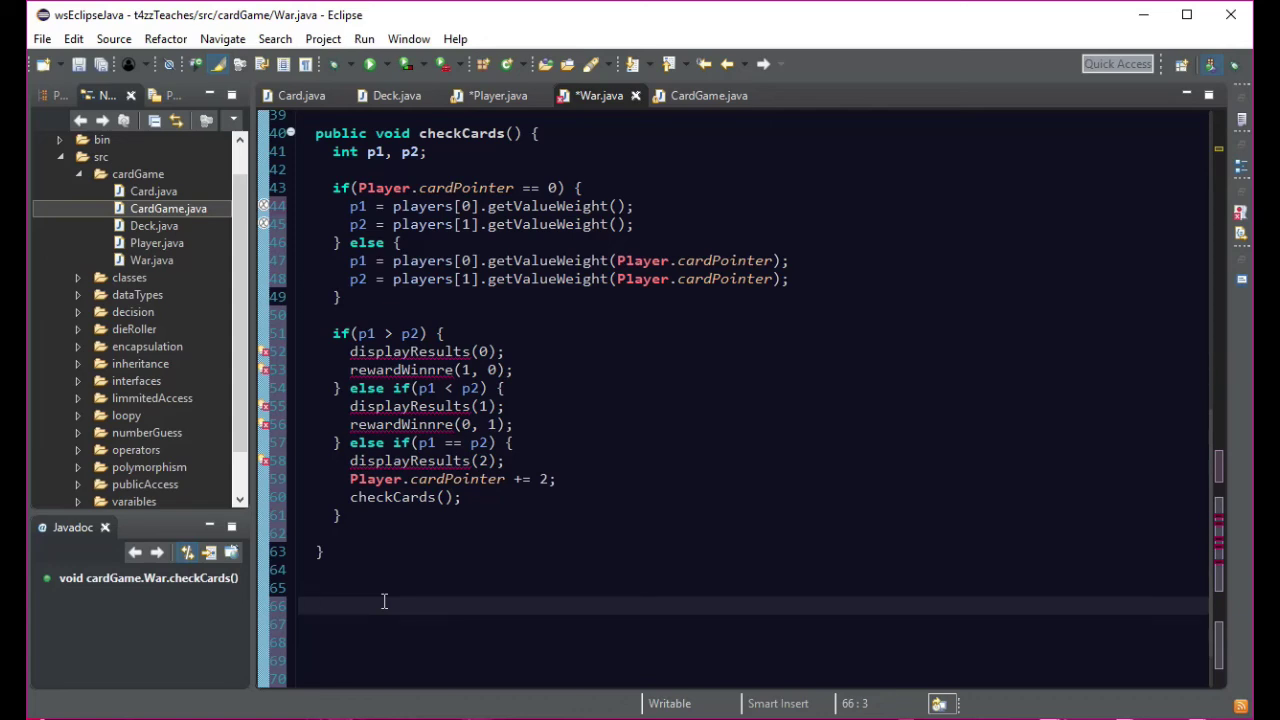
{"action": "type", "text": "pu"}
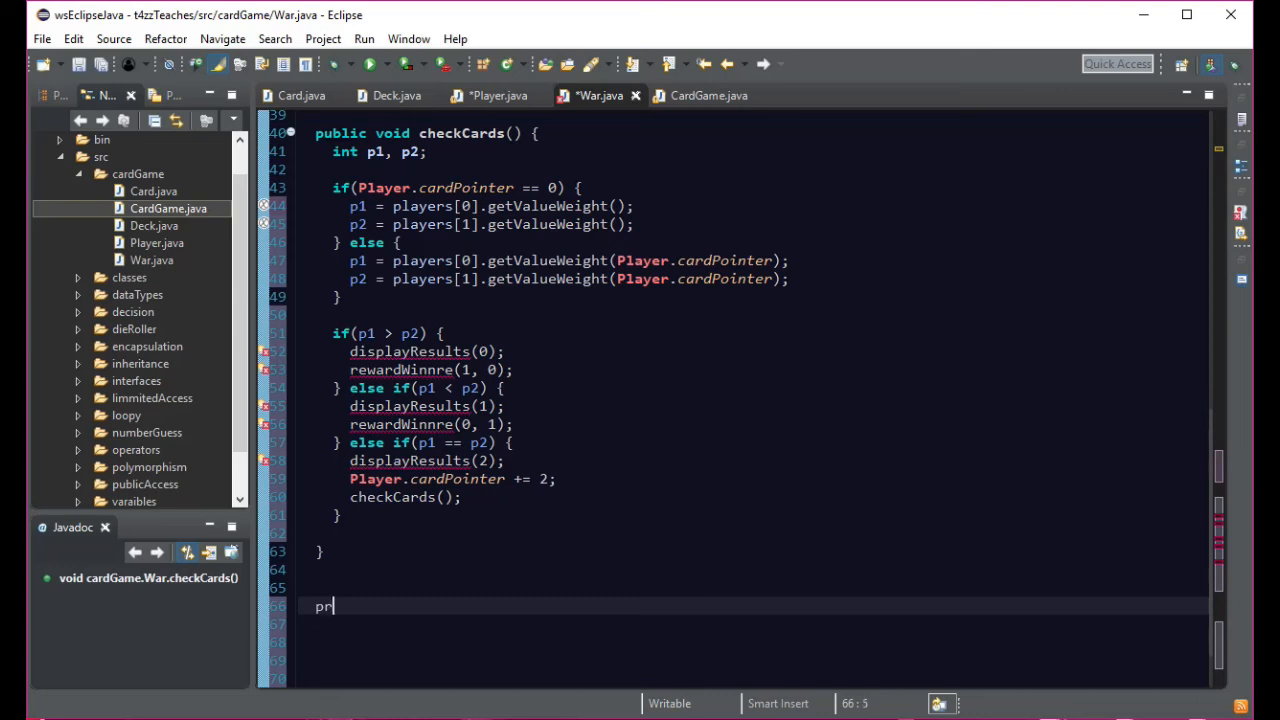
{"action": "type", "text": "ivate"}
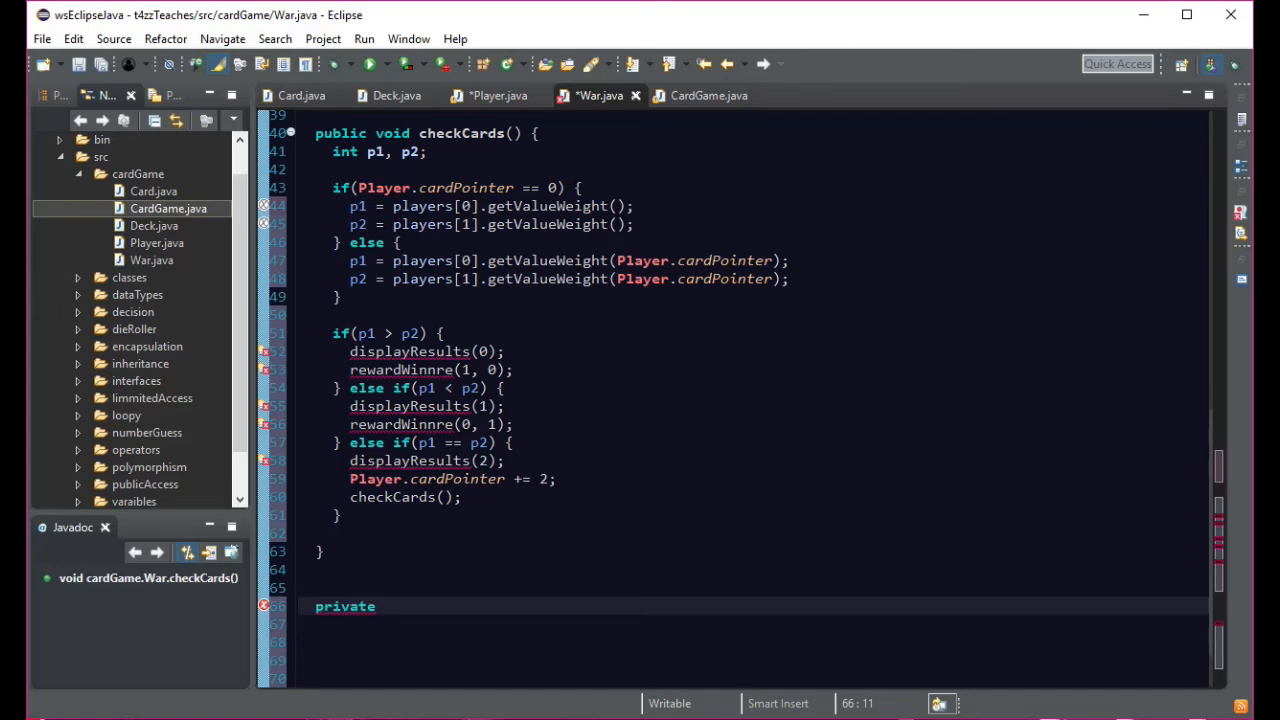
{"action": "type", "text": "void"}
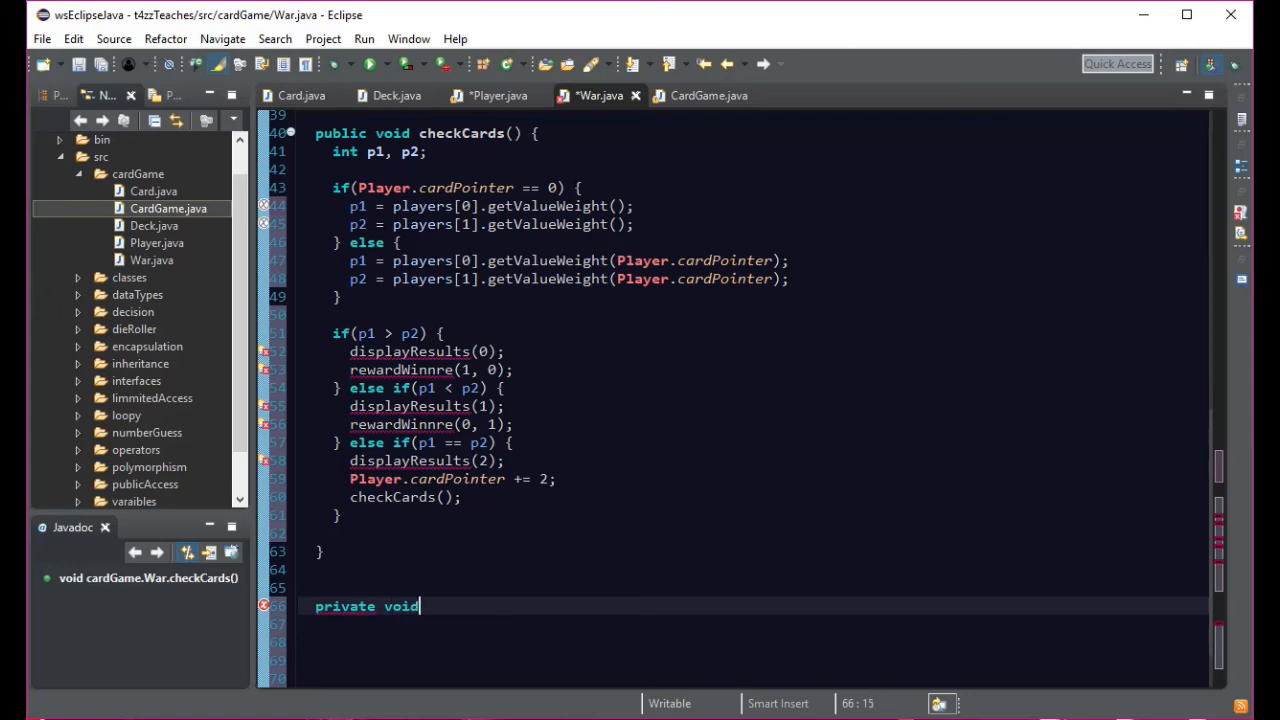
{"action": "type", "text": "dis"}
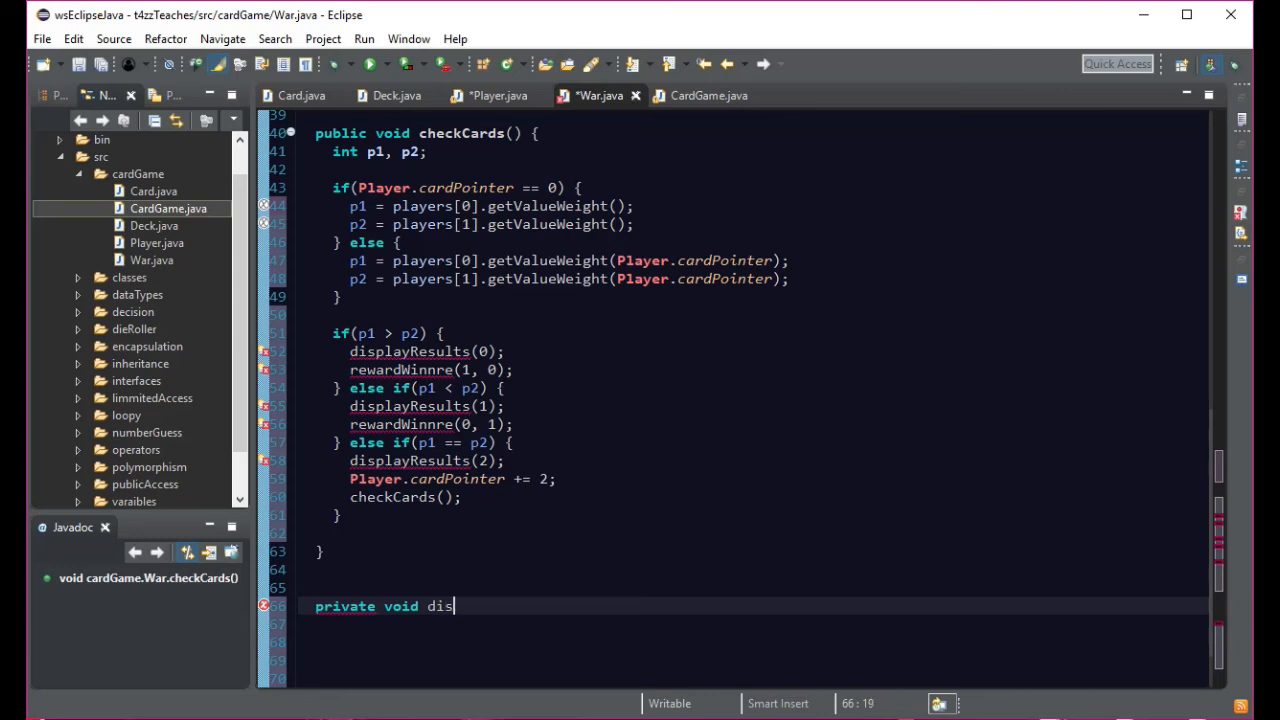
{"action": "type", "text": "playR"}
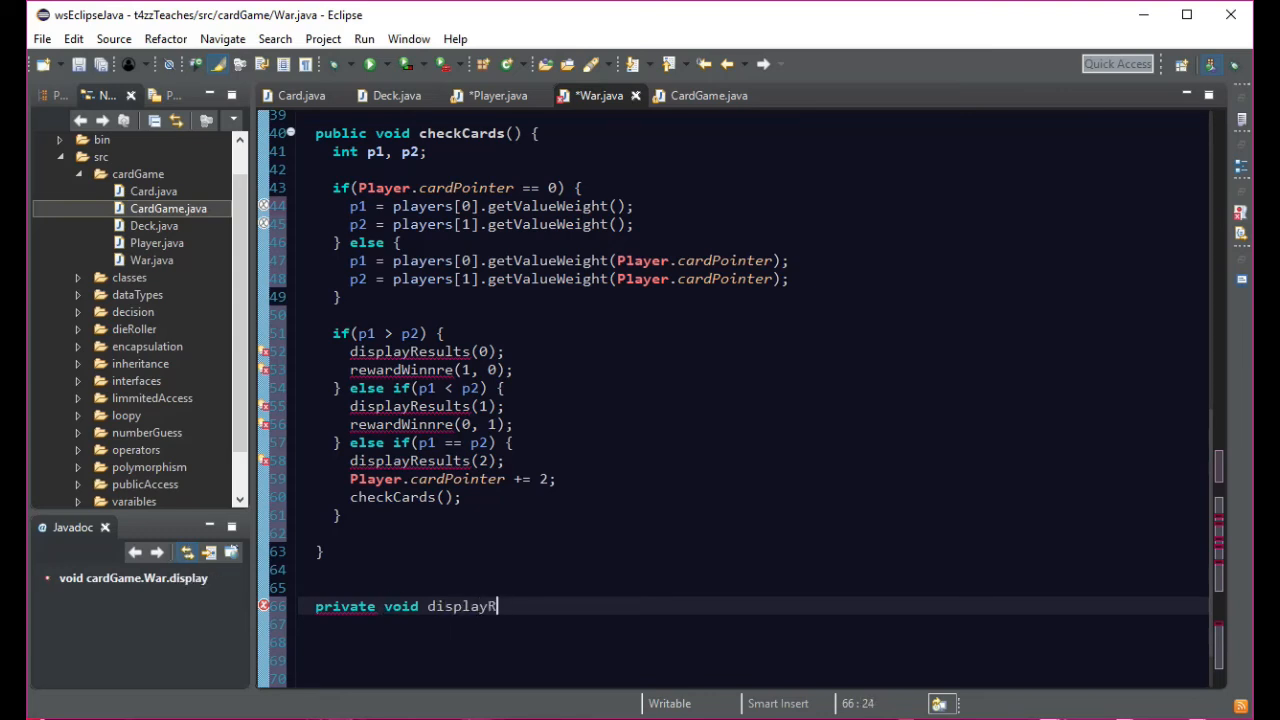
{"action": "type", "text": "esults"}
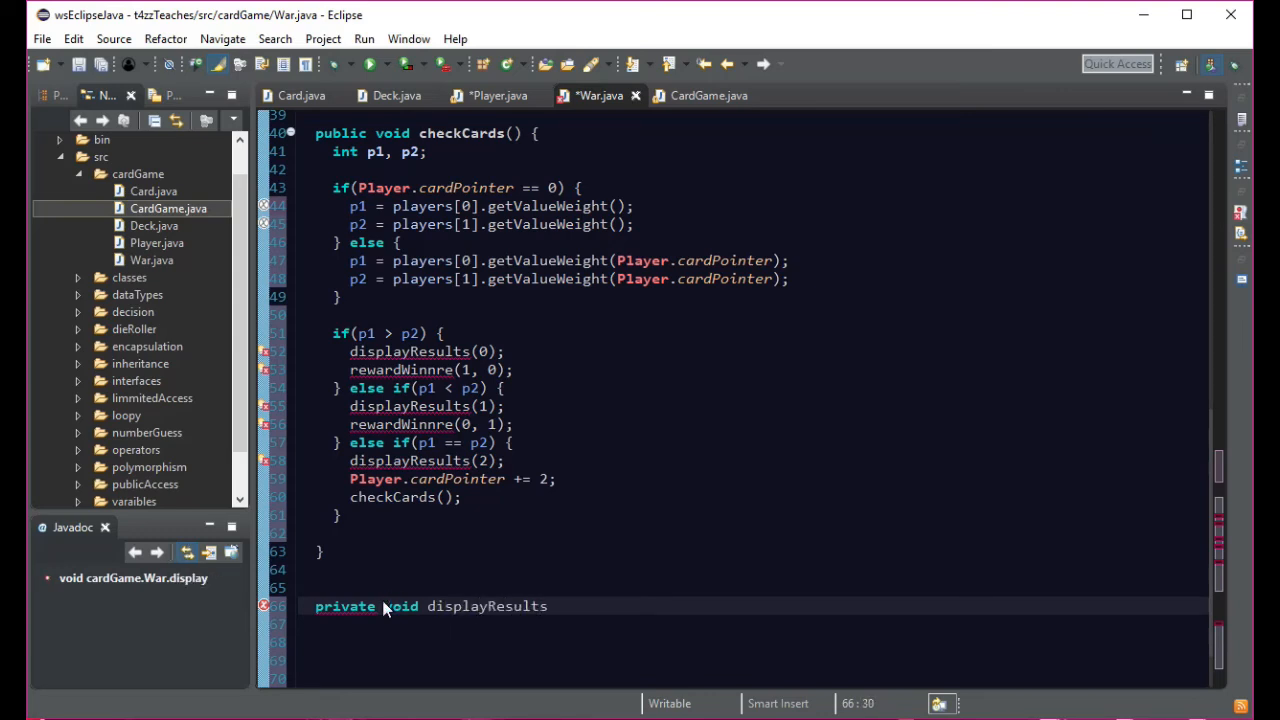
{"action": "type", "text": "()"}
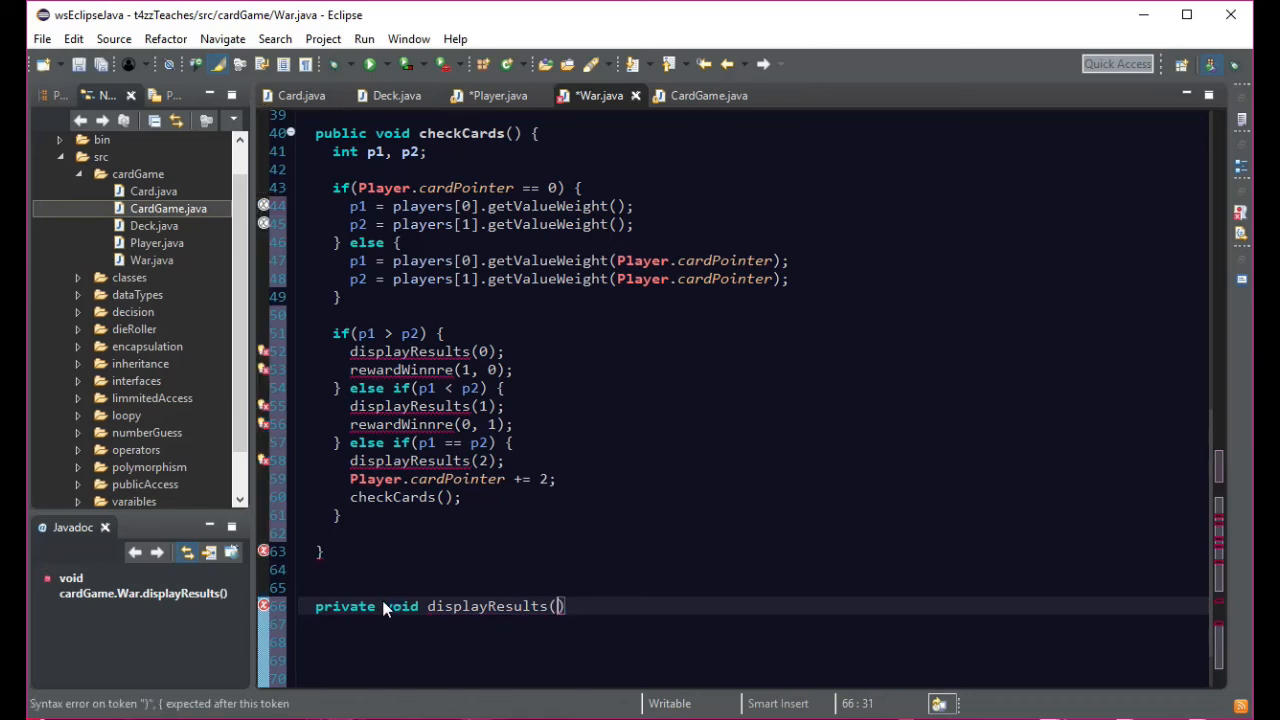
{"action": "type", "text": "i"}
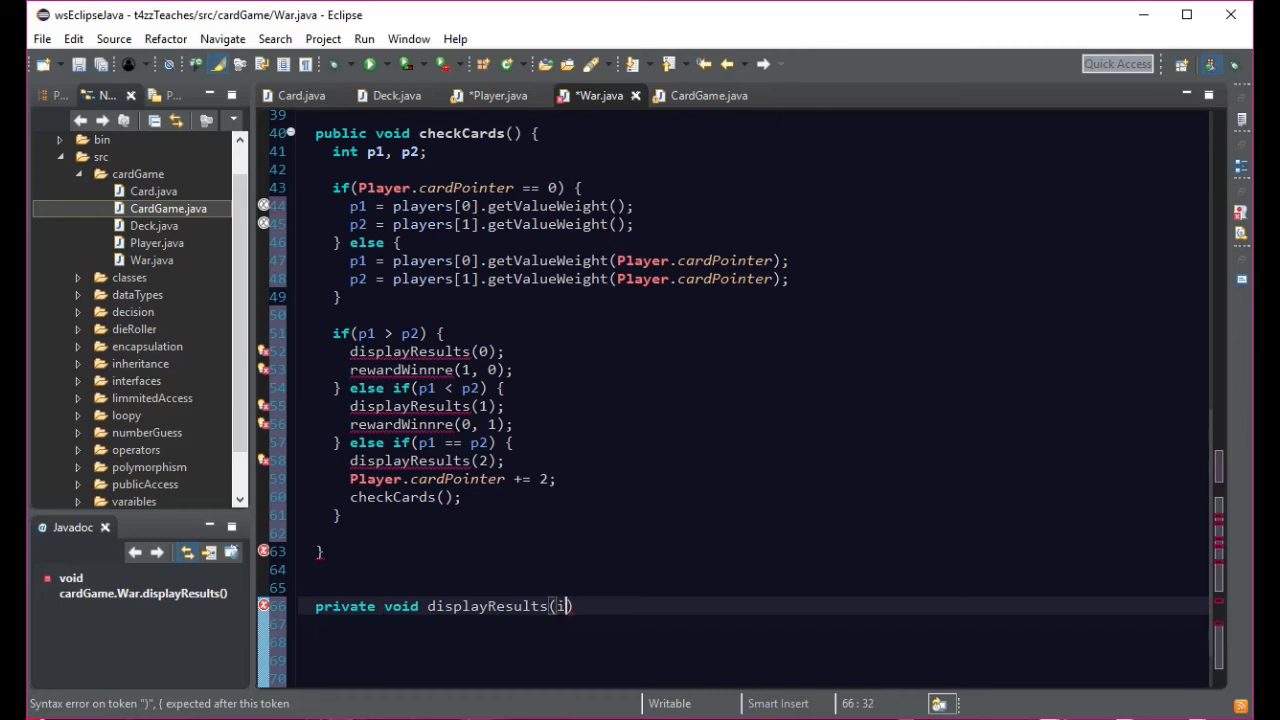
{"action": "type", "text": "nt win"}
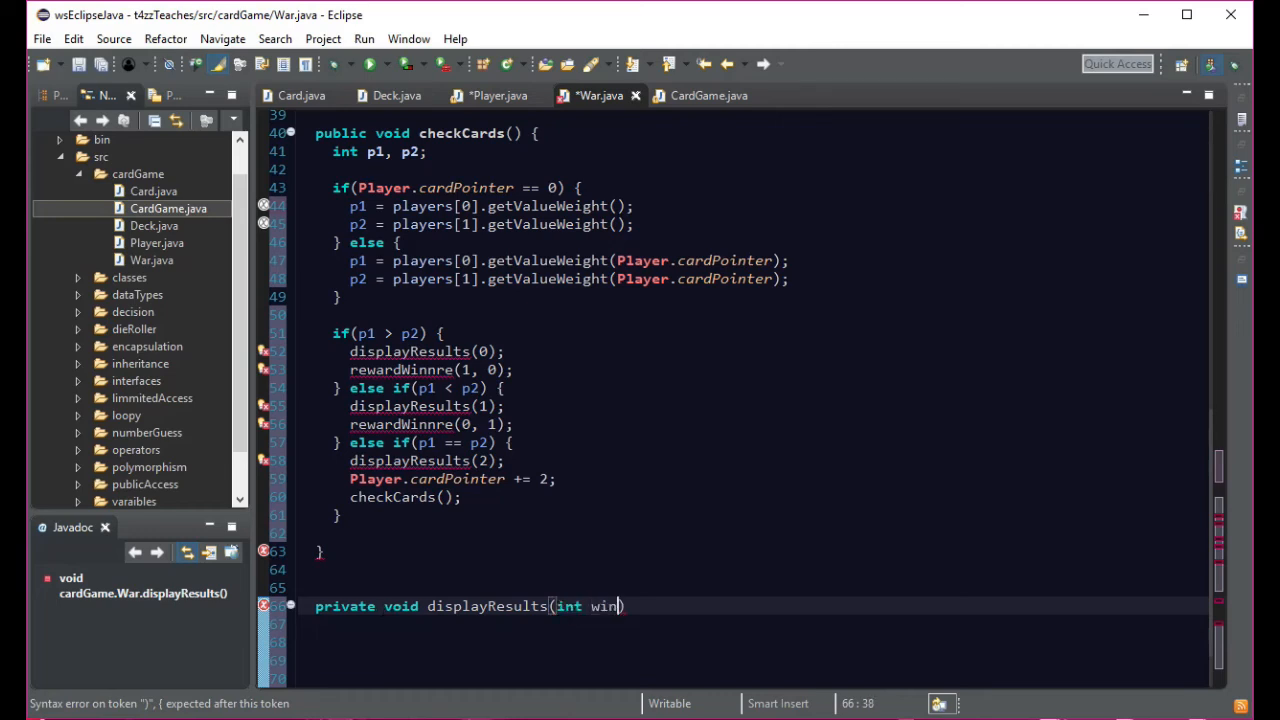
{"action": "type", "text": "n"}
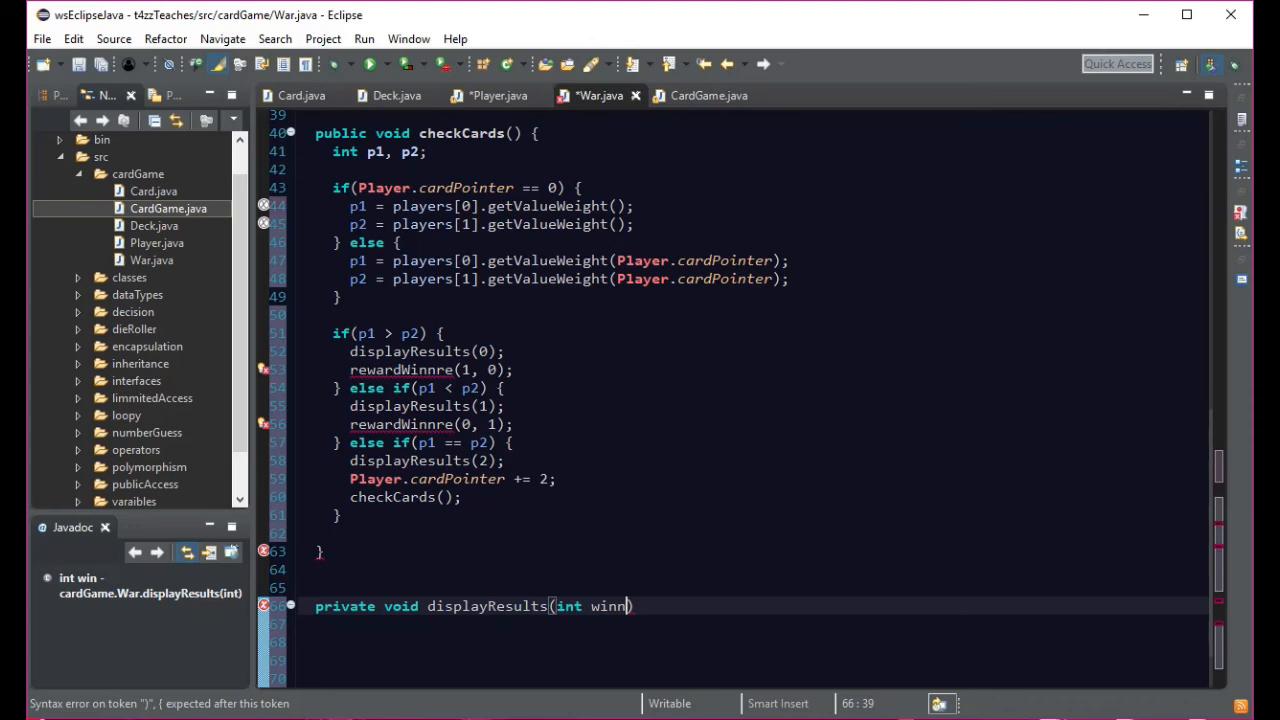
{"action": "type", "text": "er) {"}
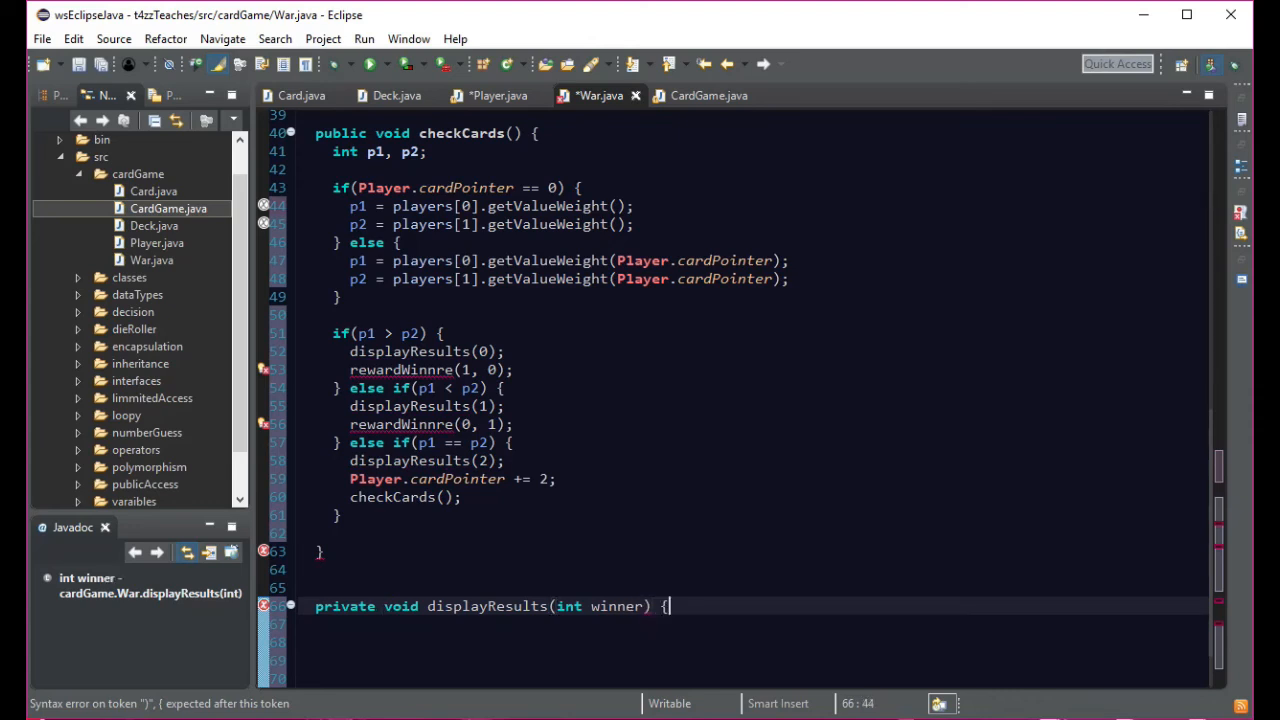
{"action": "key", "text": "Return"}
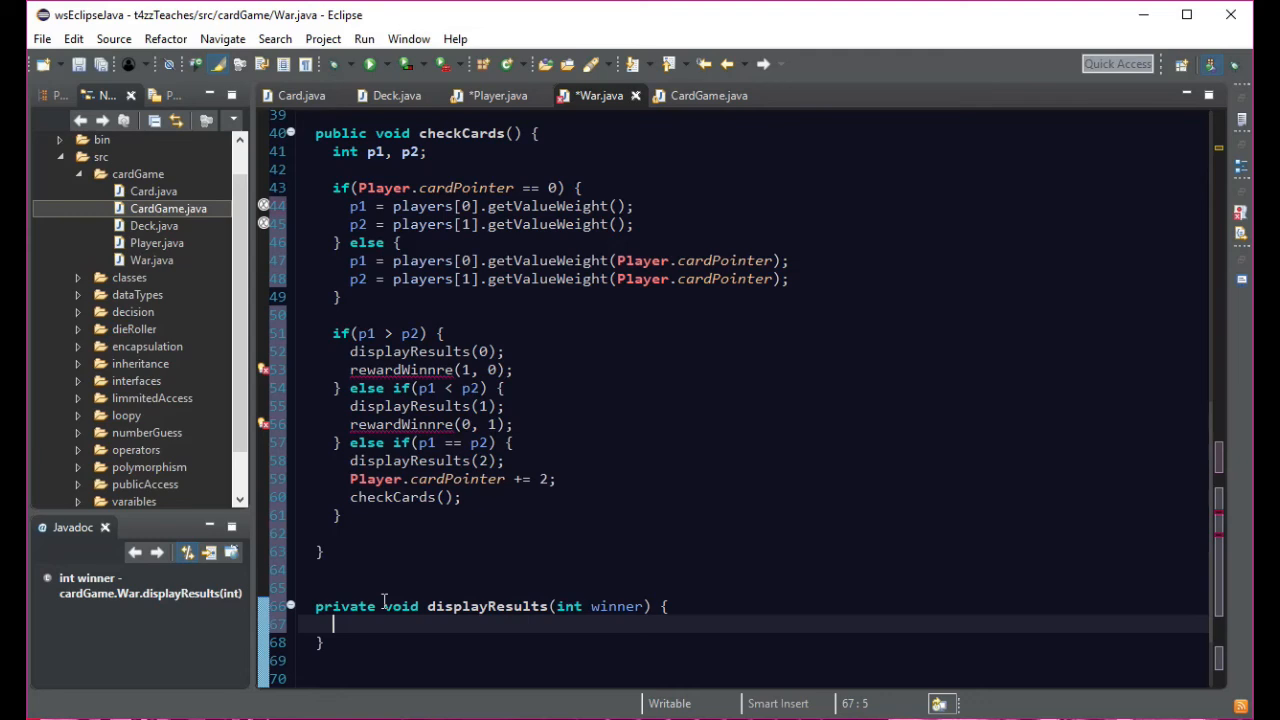
{"action": "mouse_move", "coordinate": [136, 294]}
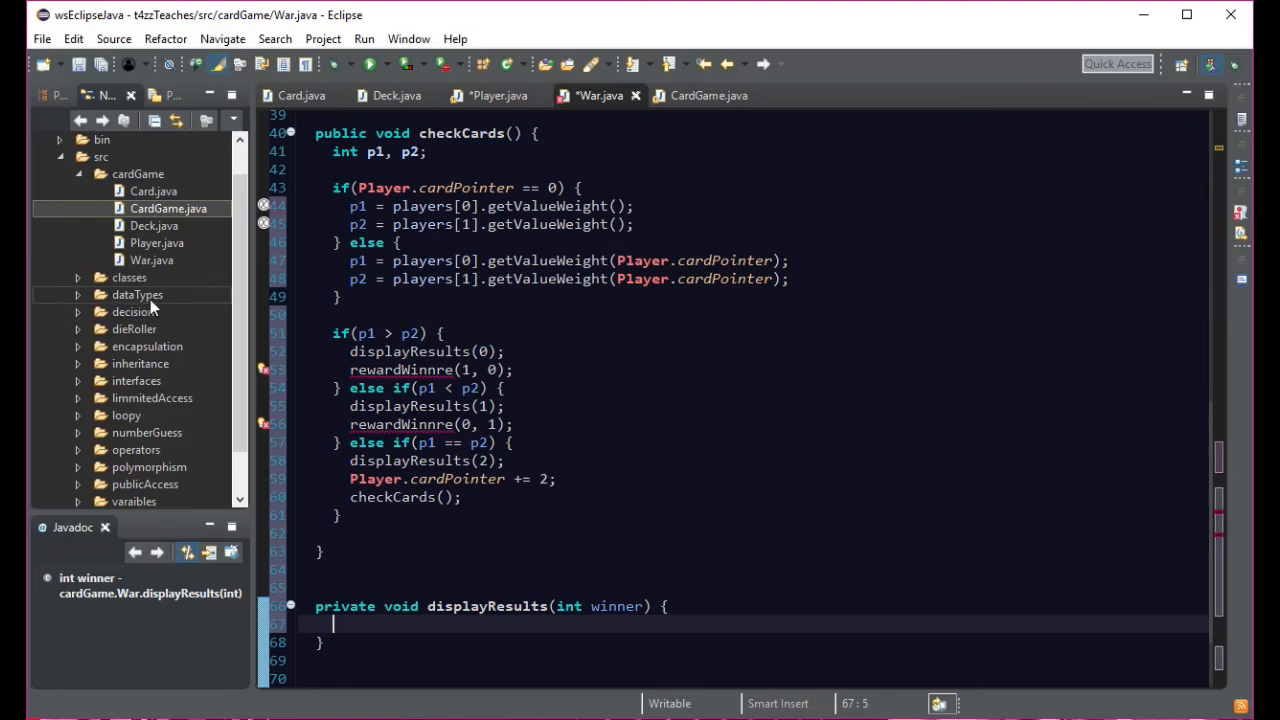
{"action": "mouse_move", "coordinate": [592, 558]}
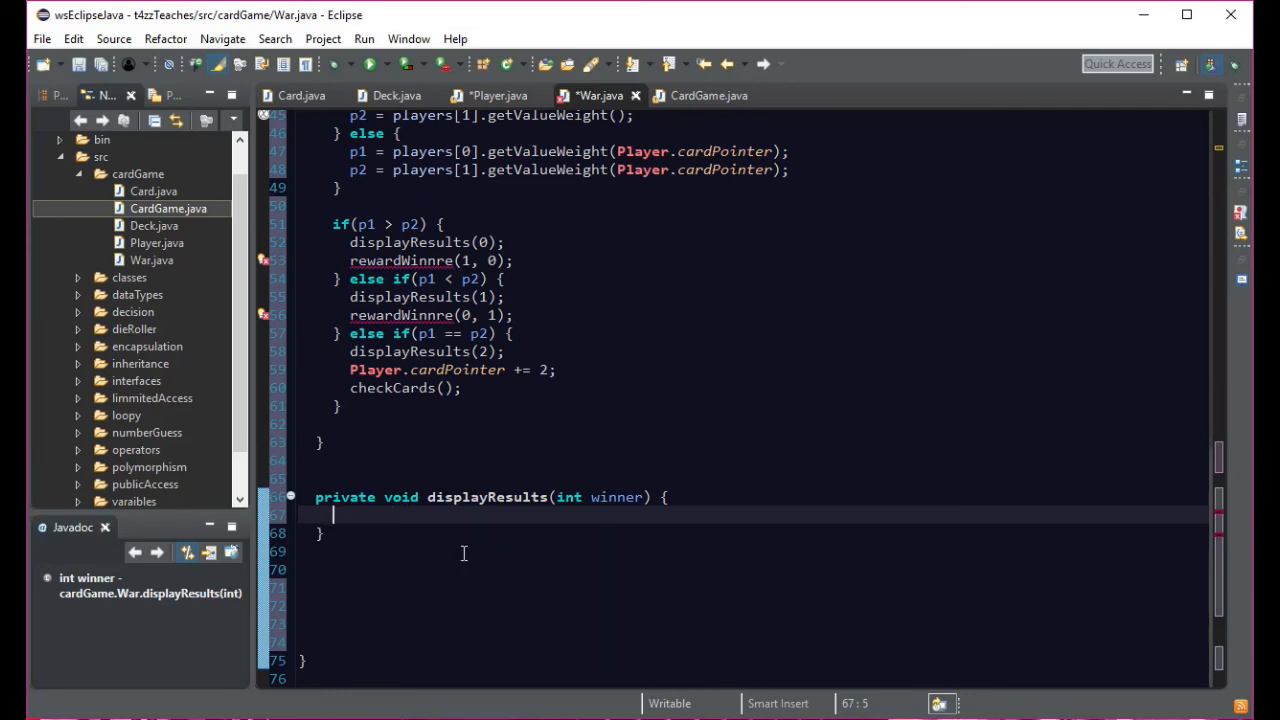
{"action": "mouse_move", "coordinate": [326, 576]}
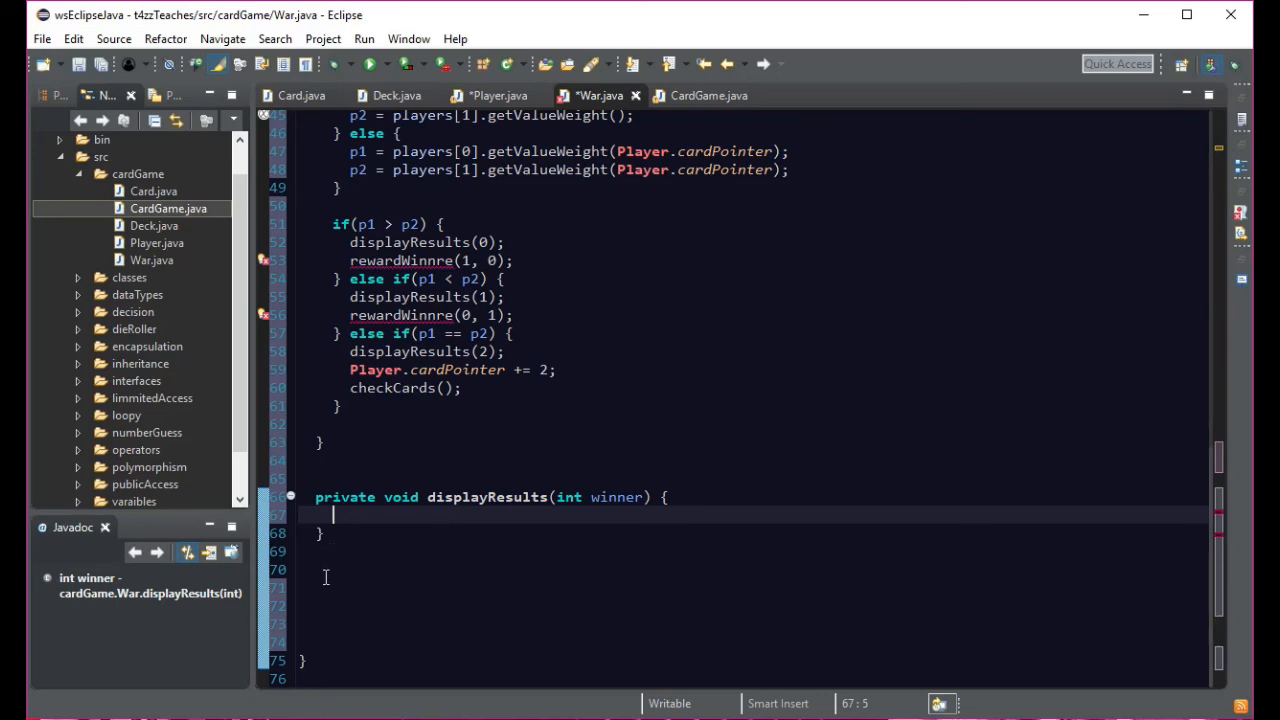
- Place the insertion point below displayResults where the pasted copy will go
{"action": "left_click", "coordinate": [316, 588]}
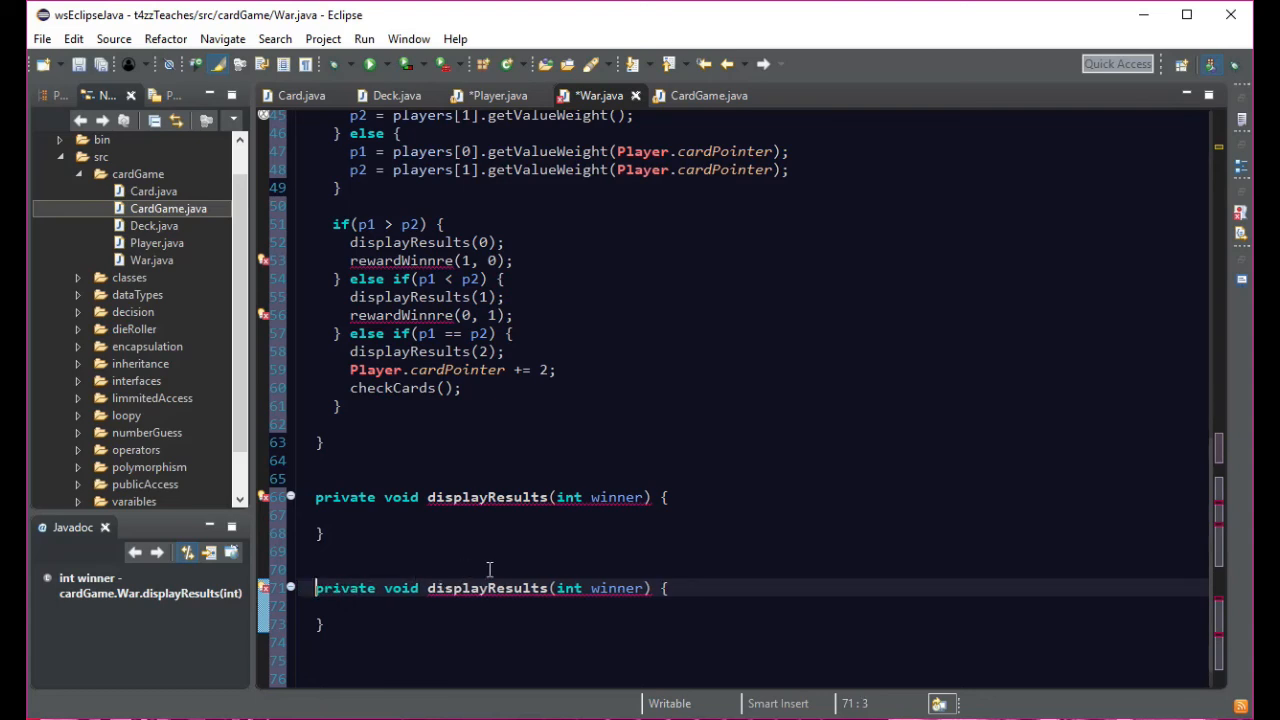
{"action": "mouse_move", "coordinate": [536, 344]}
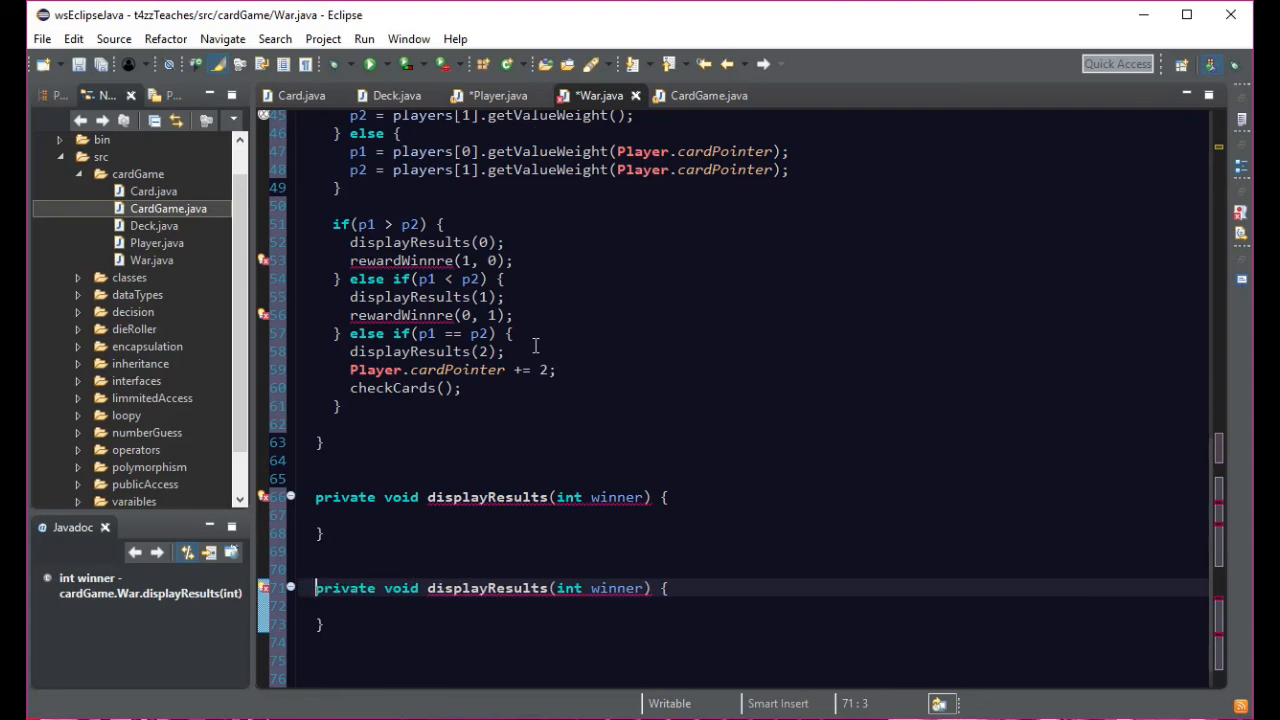
{"action": "mouse_move", "coordinate": [548, 314]}
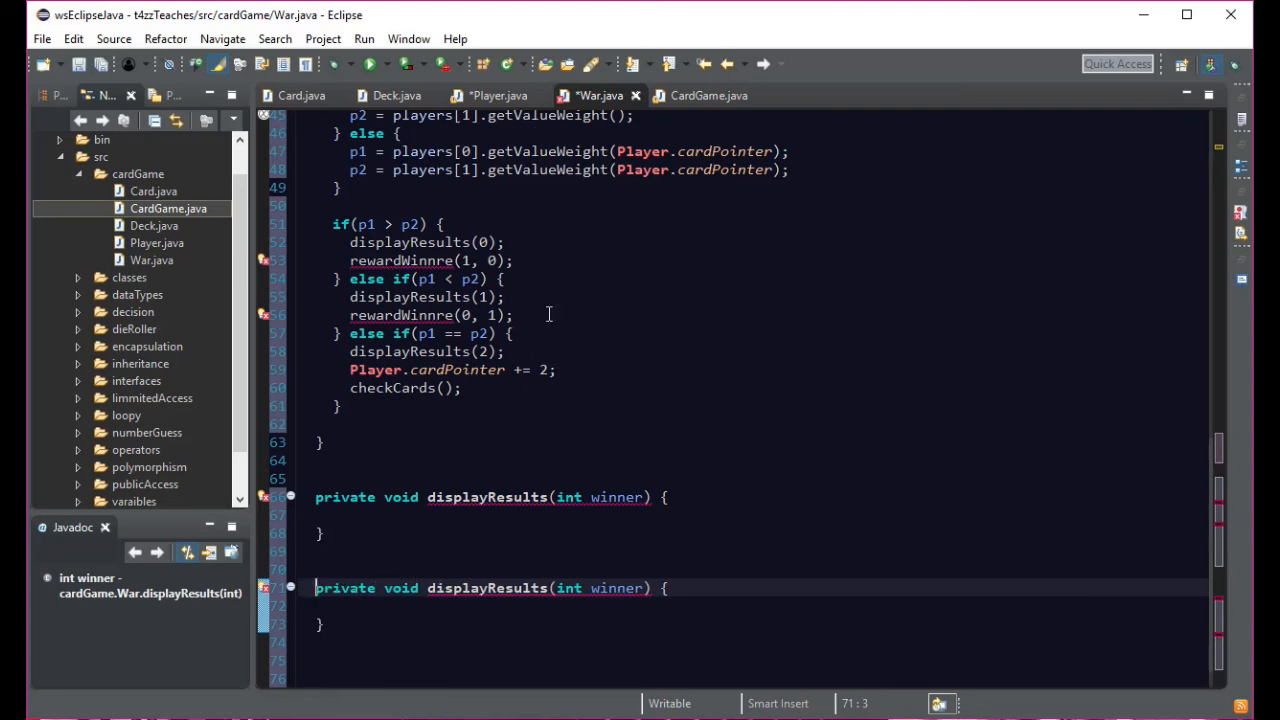
{"action": "mouse_move", "coordinate": [384, 608]}
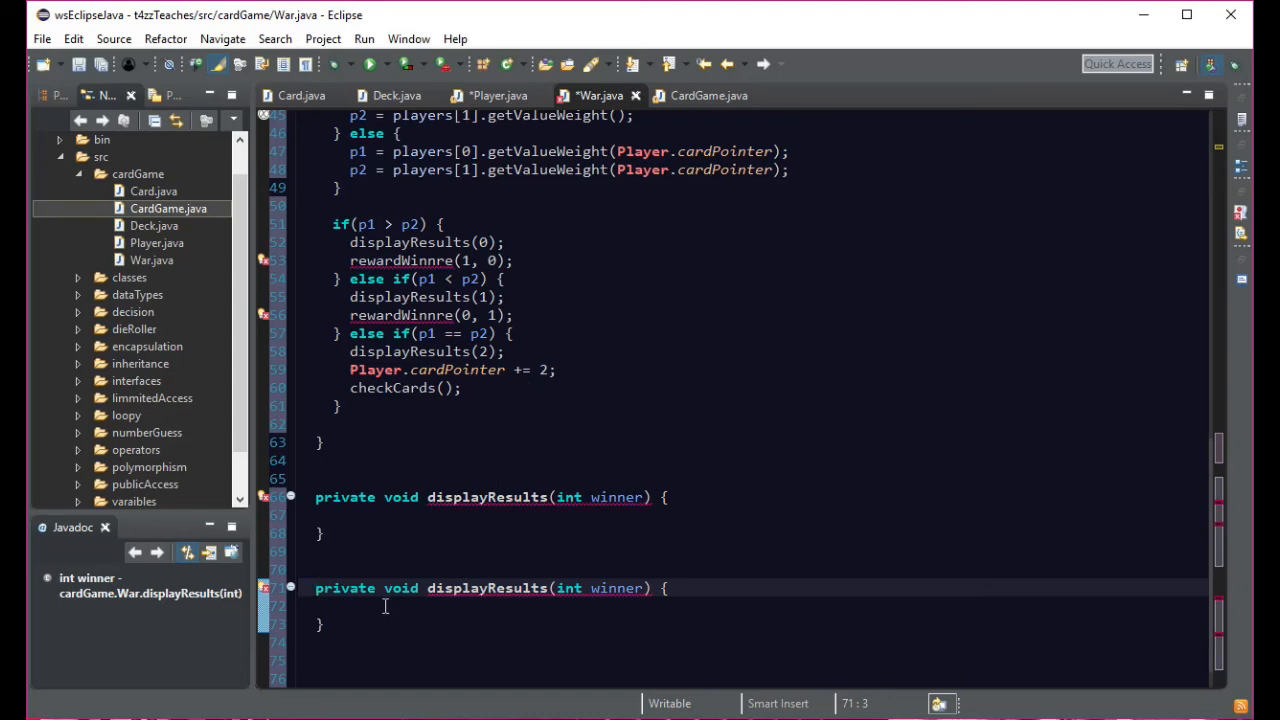
{"action": "scroll", "scroll_direction": "up", "scroll_amount": 3}
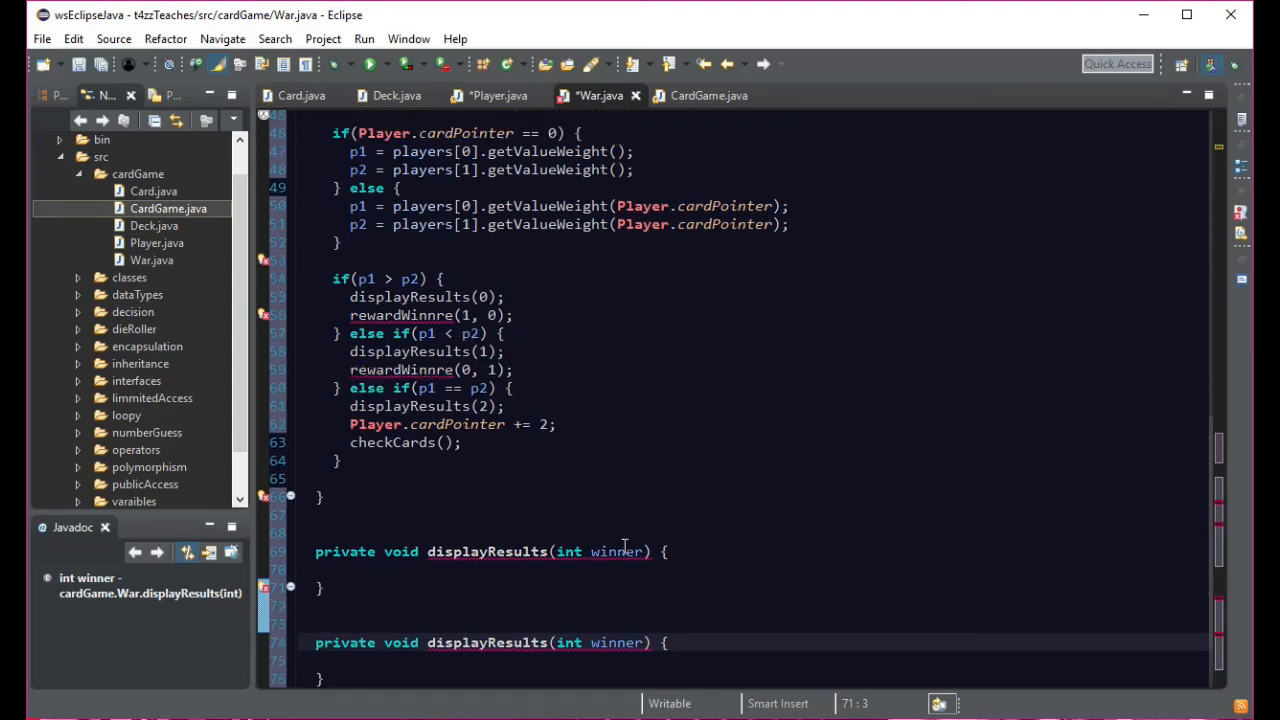
- Rename the duplicate method from displayResults to rewardWinner
{"action": "double_click", "coordinate": [488, 552]}
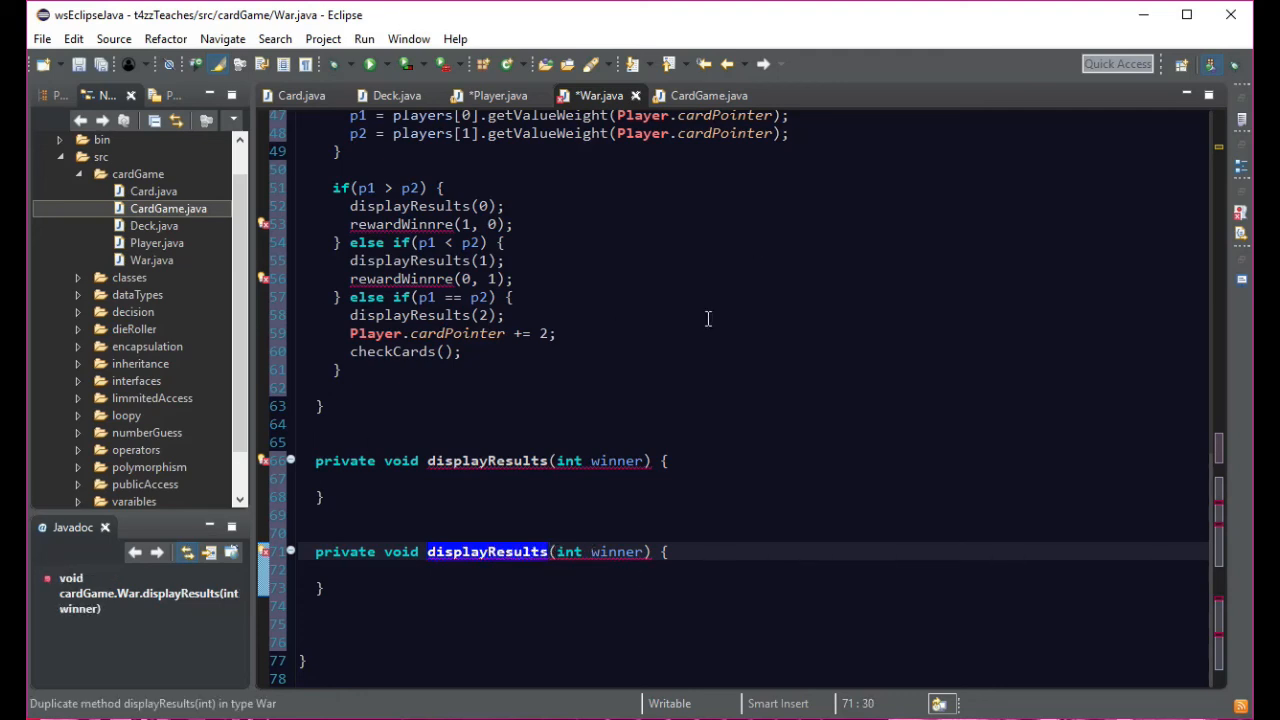
{"action": "type", "text": "re"}
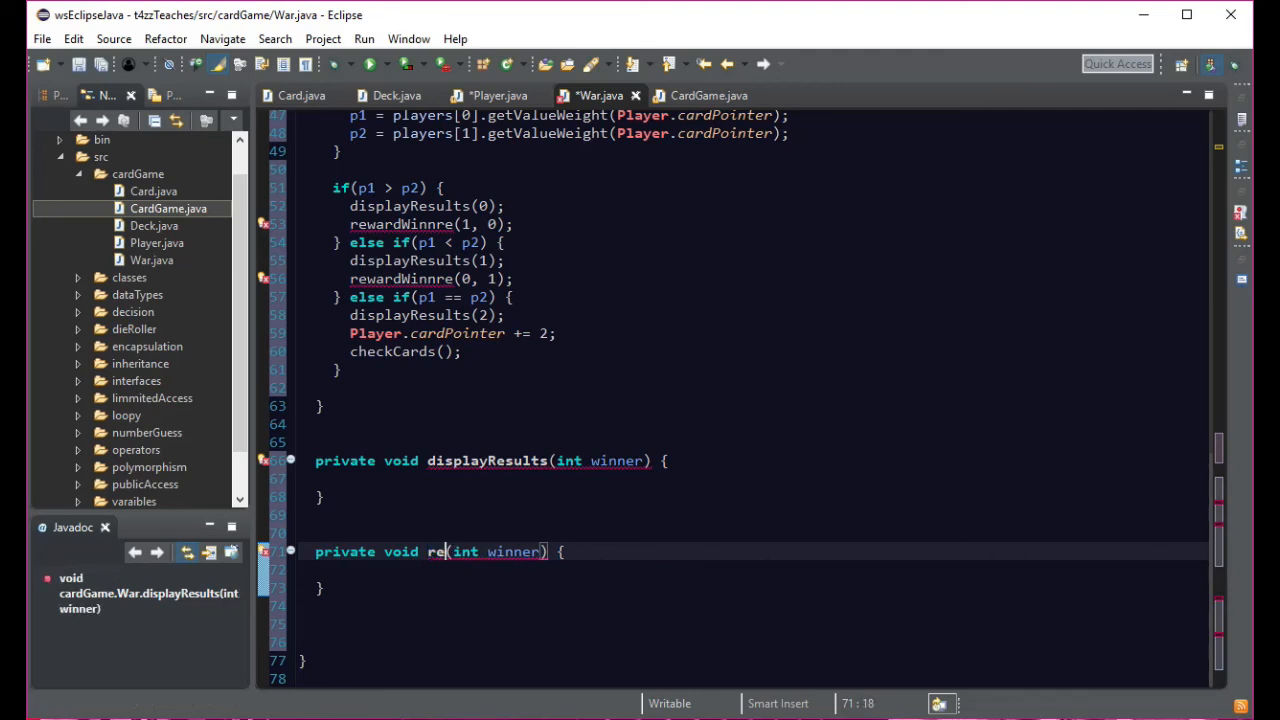
{"action": "type", "text": "wardWinner"}
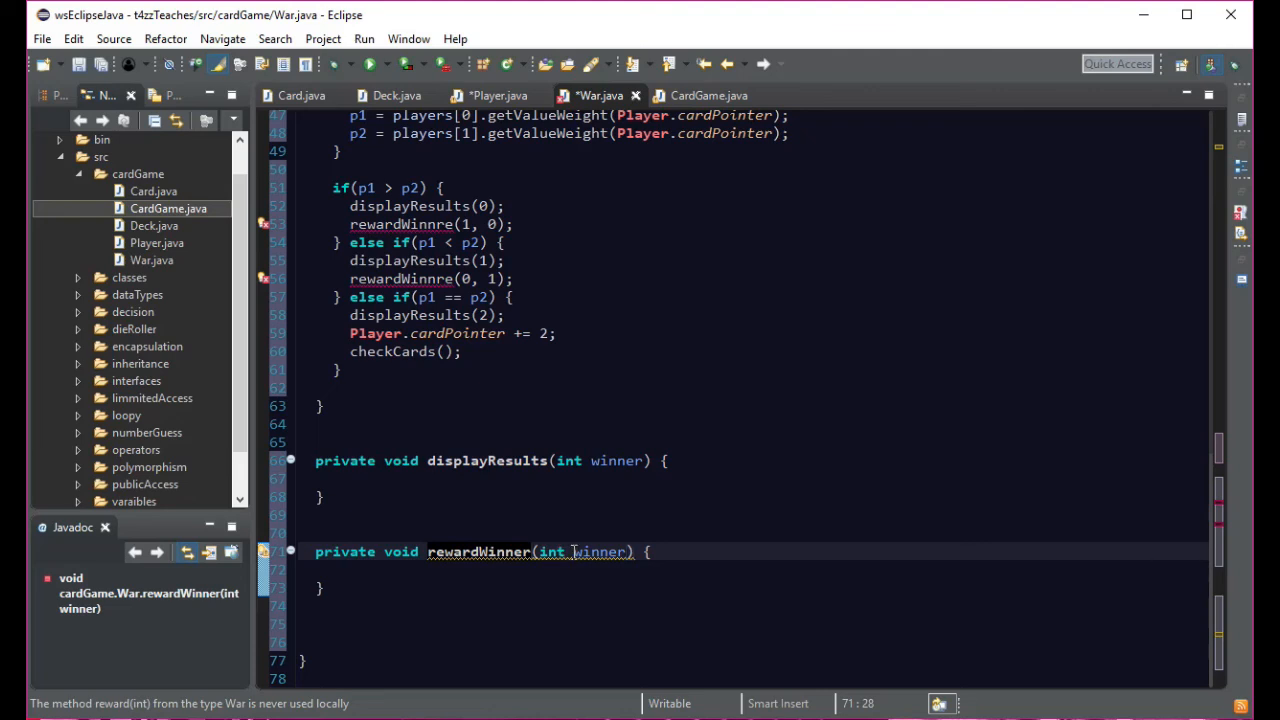
- Change its parameter list from (int winner) to (int src, int dst)
{"action": "double_click", "coordinate": [596, 552]}
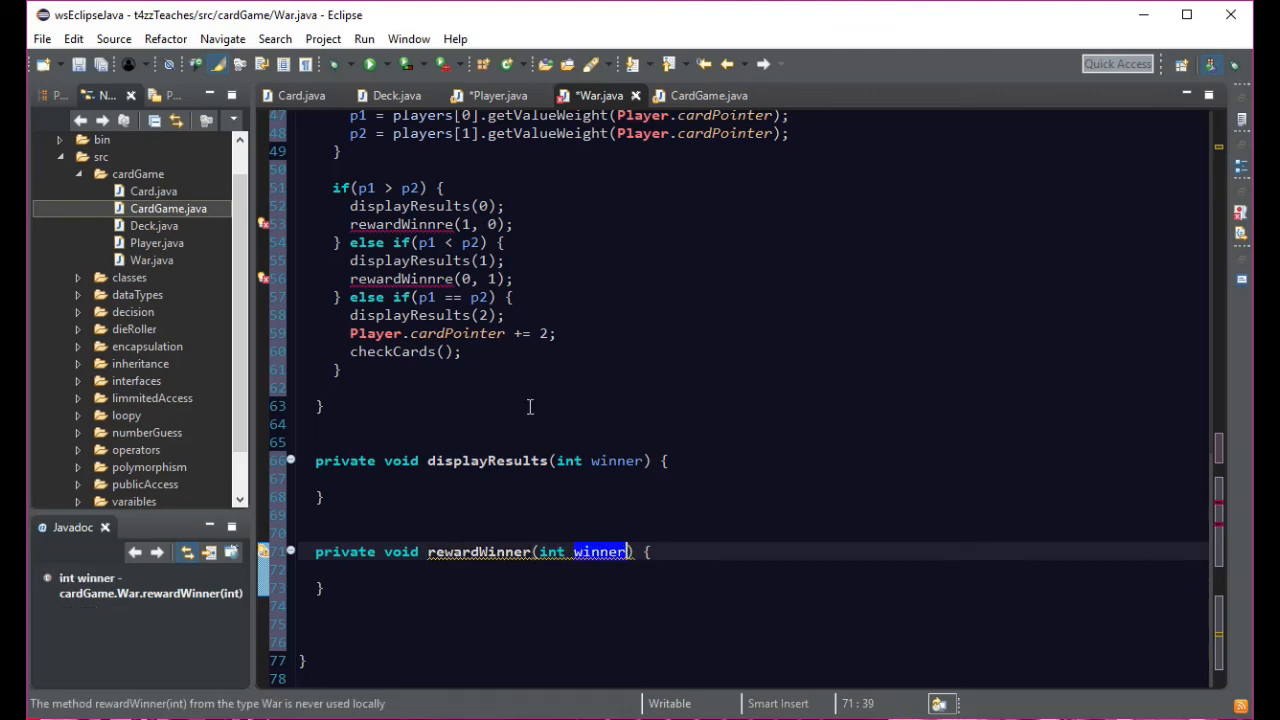
{"action": "mouse_move", "coordinate": [464, 224]}
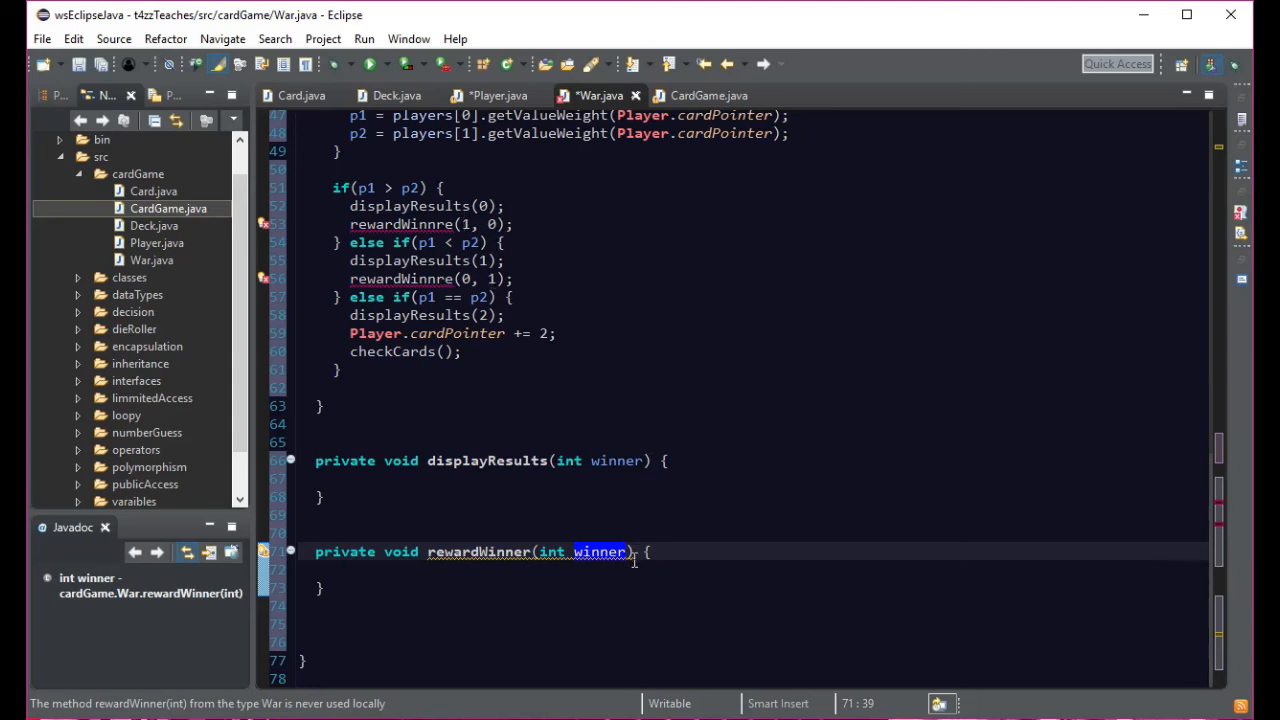
{"action": "type", "text": "src"}
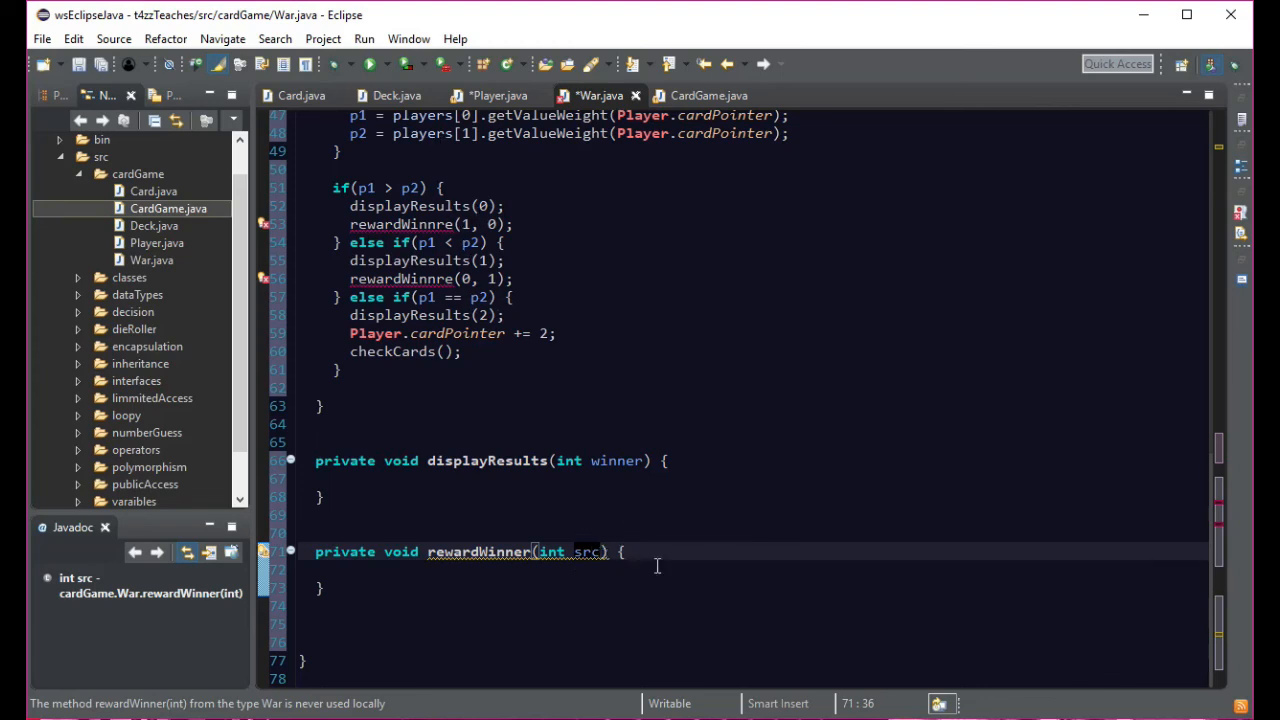
{"action": "type", "text": ","}
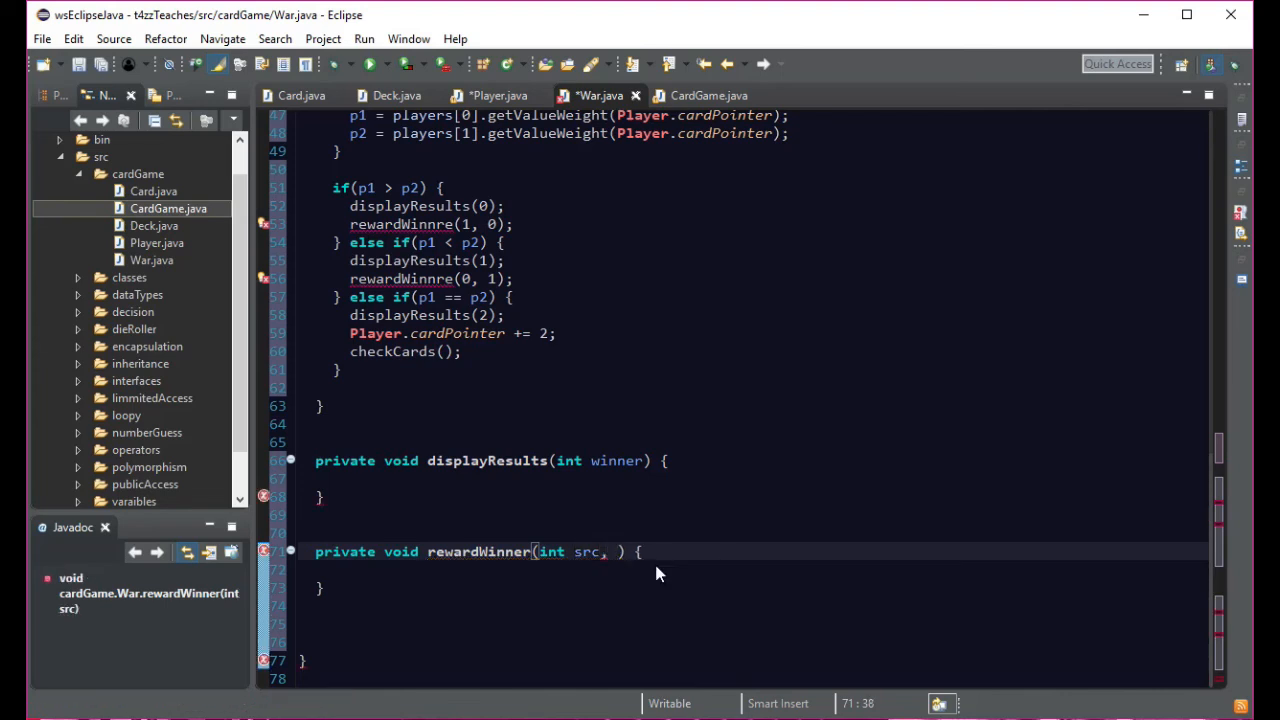
{"action": "type", "text": "int dst"}
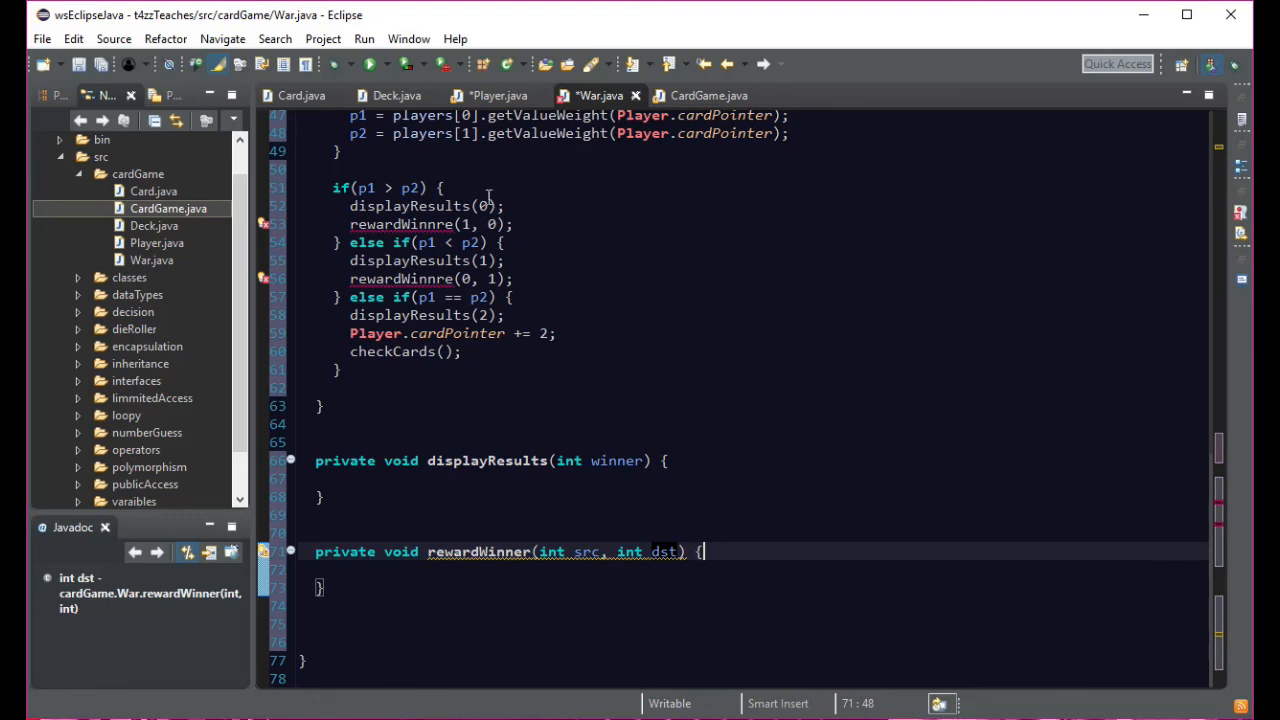
{"action": "mouse_move", "coordinate": [568, 564]}
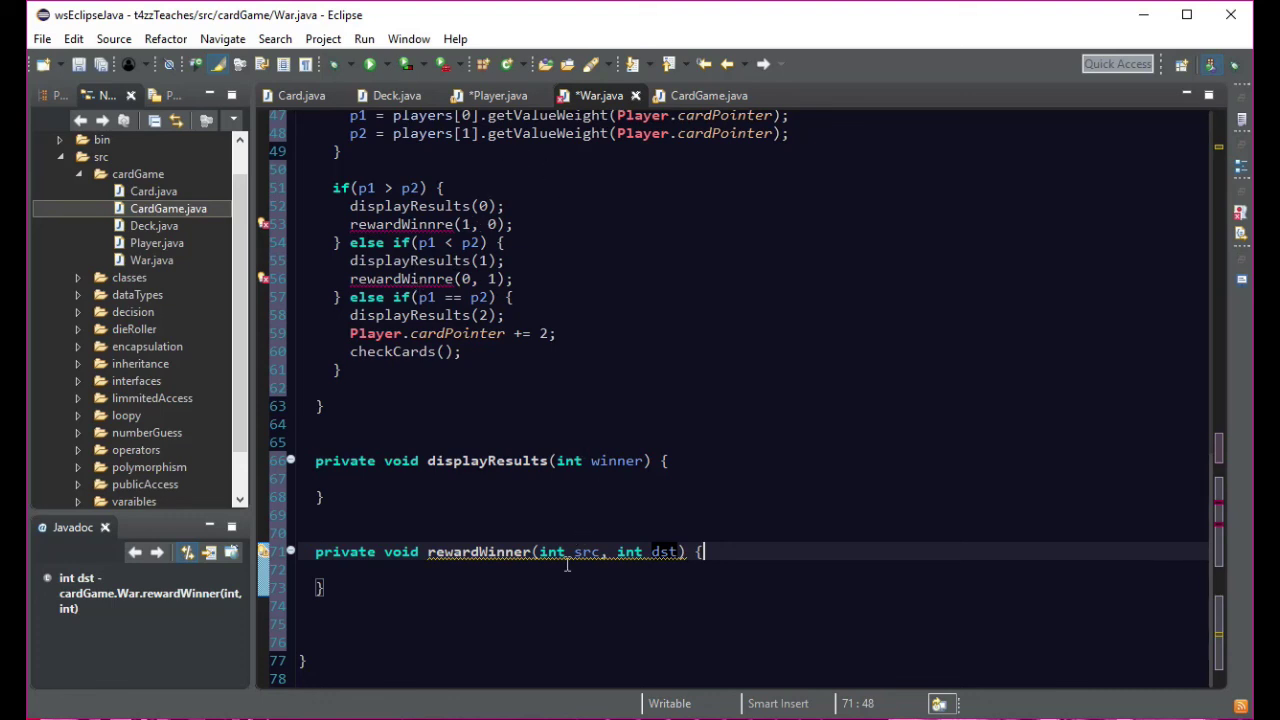
{"action": "mouse_move", "coordinate": [508, 562]}
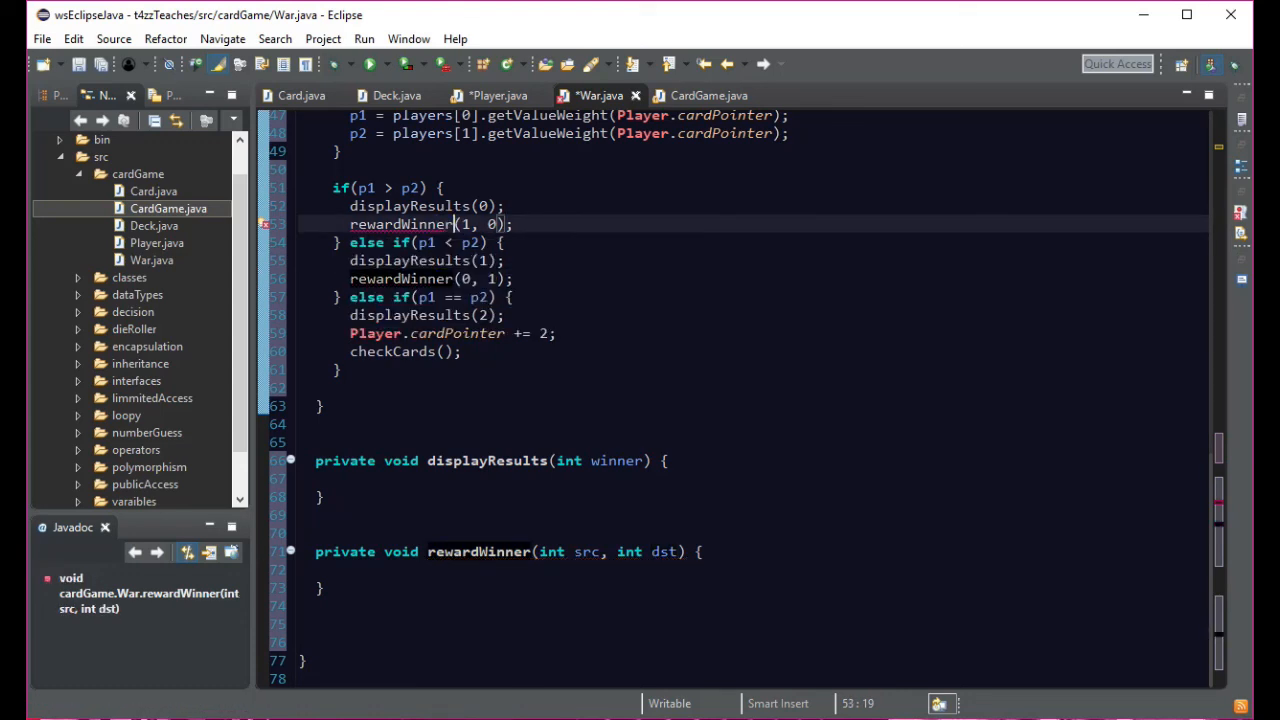
{"action": "left_click", "coordinate": [678, 314]}
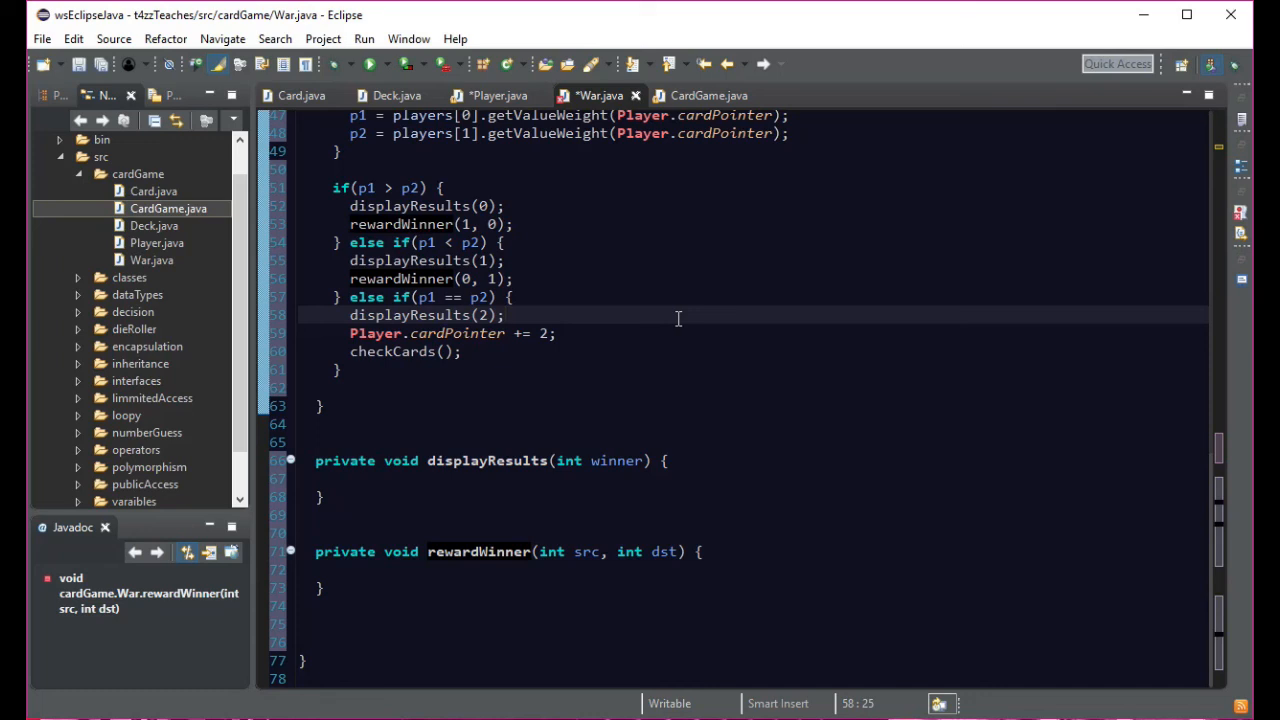
{"action": "left_click", "coordinate": [508, 314]}
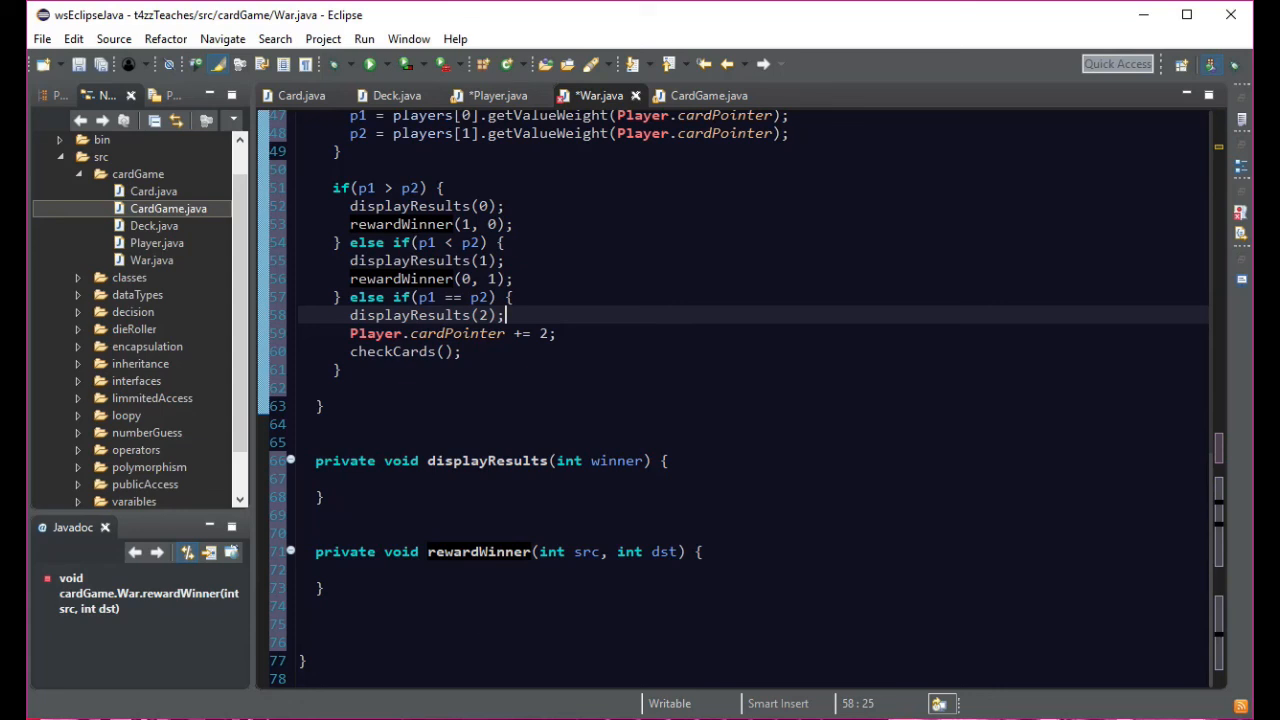
{"action": "mouse_move", "coordinate": [488, 456]}
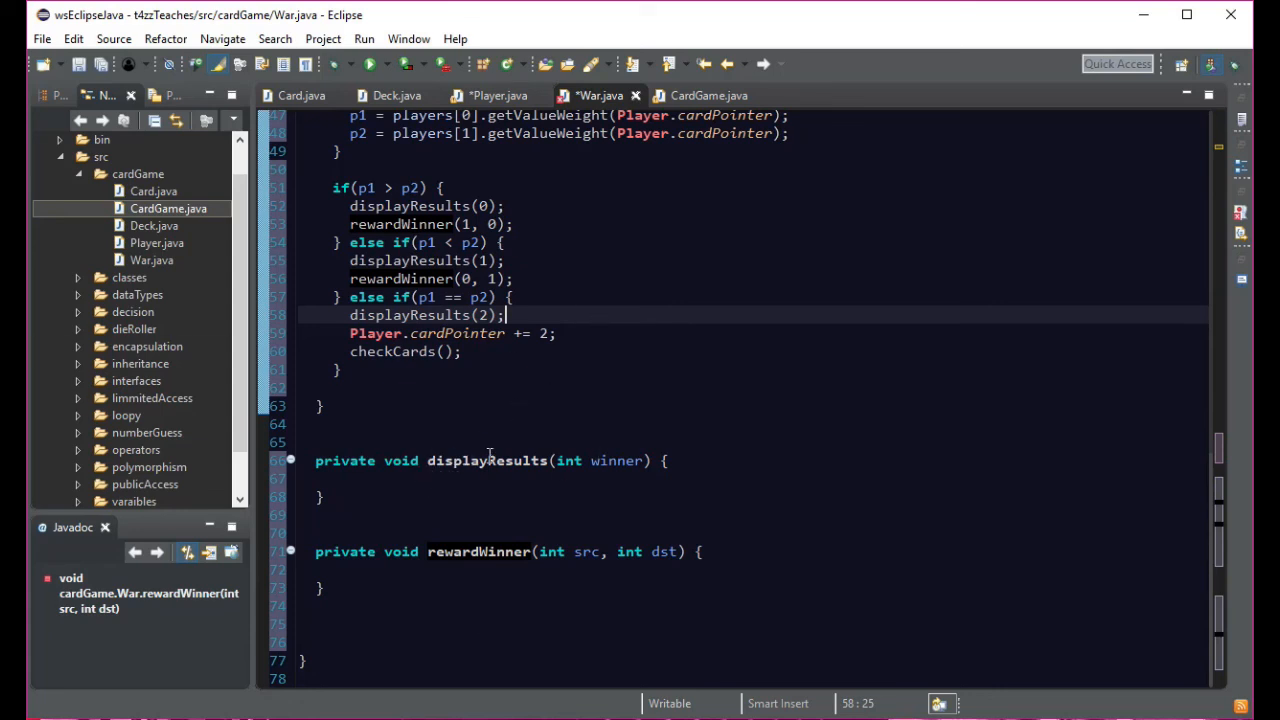
{"action": "mouse_move", "coordinate": [512, 572]}
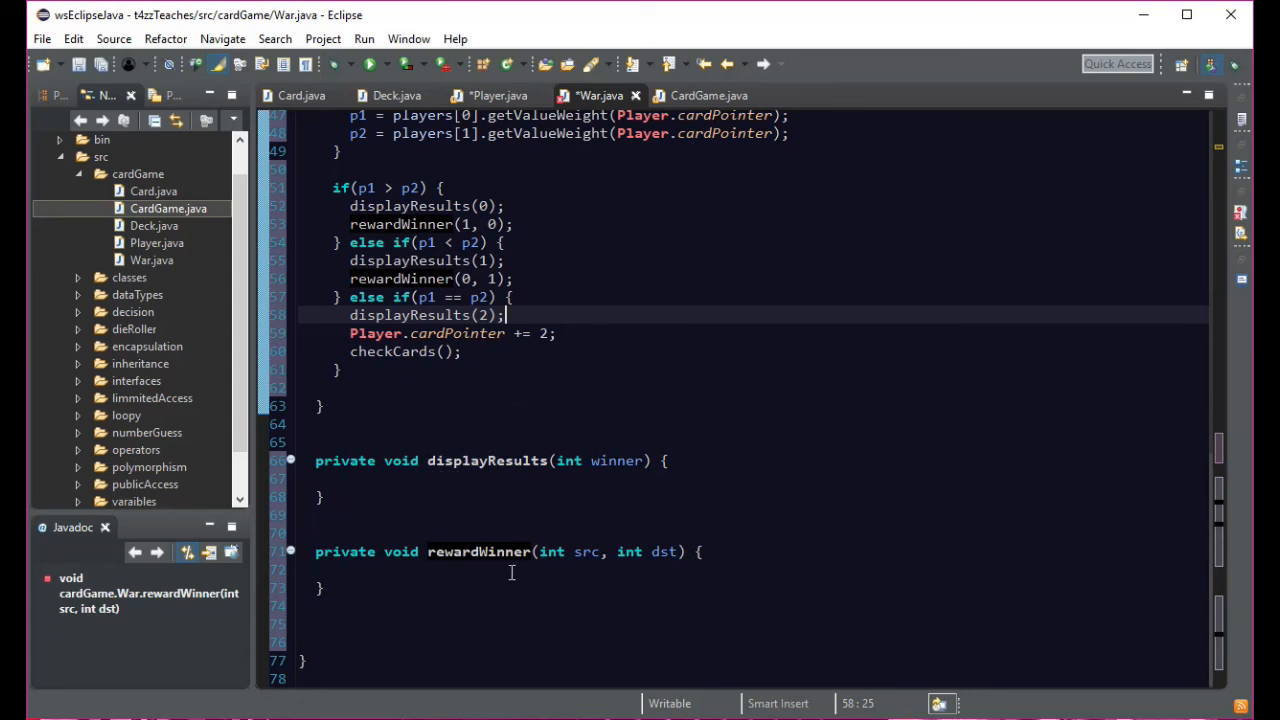
{"action": "mouse_move", "coordinate": [428, 504]}
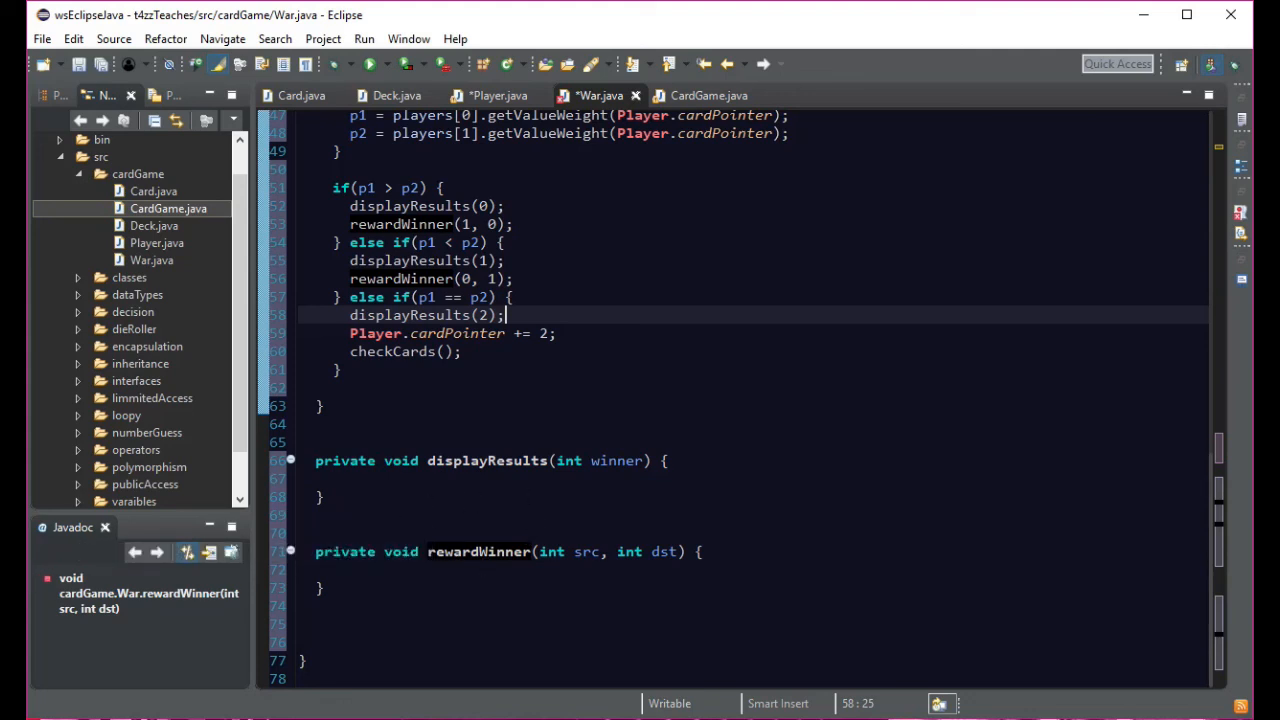
{"action": "scroll", "scroll_direction": "up", "scroll_amount": 3}
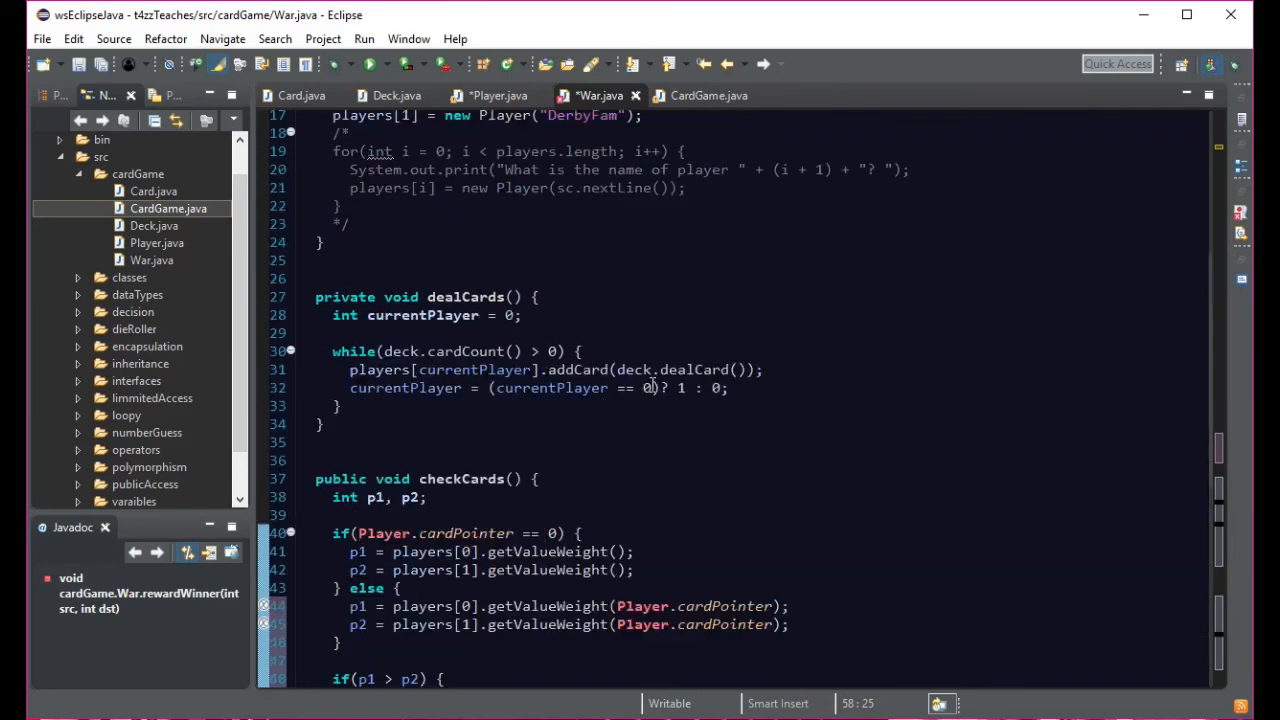
{"action": "scroll", "scroll_direction": "down", "scroll_amount": 3}
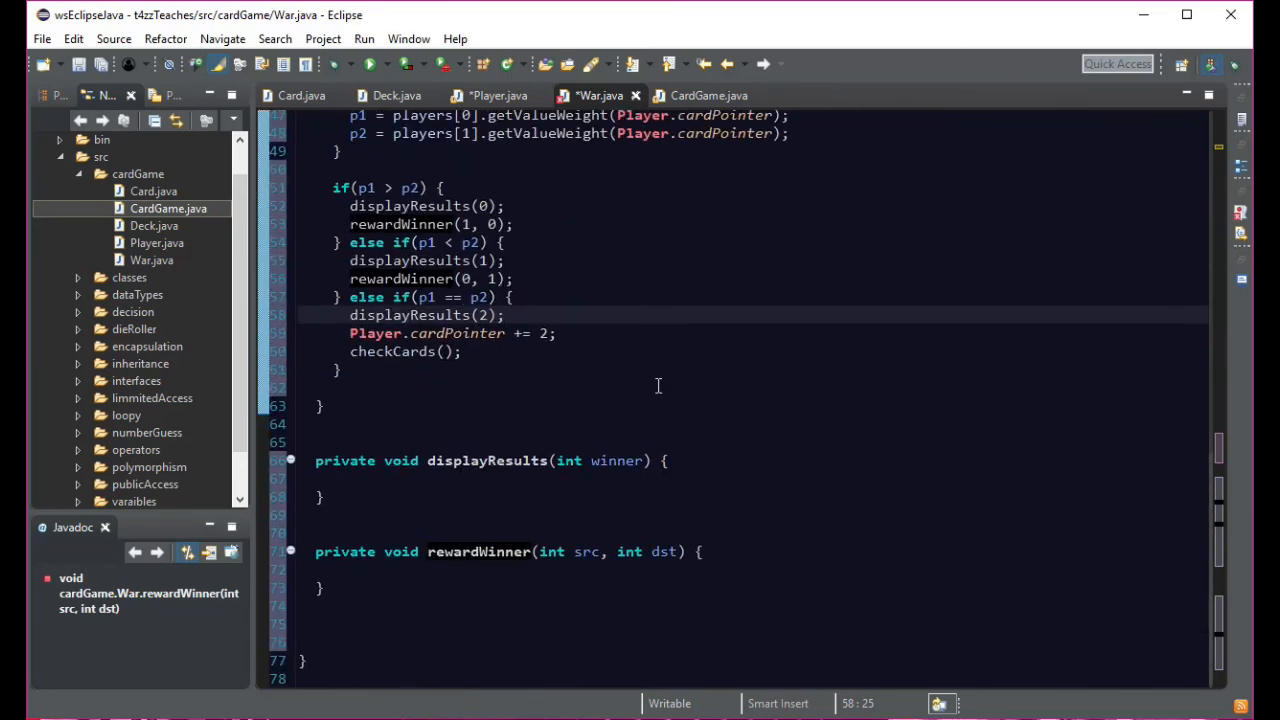
{"action": "mouse_move", "coordinate": [612, 368]}
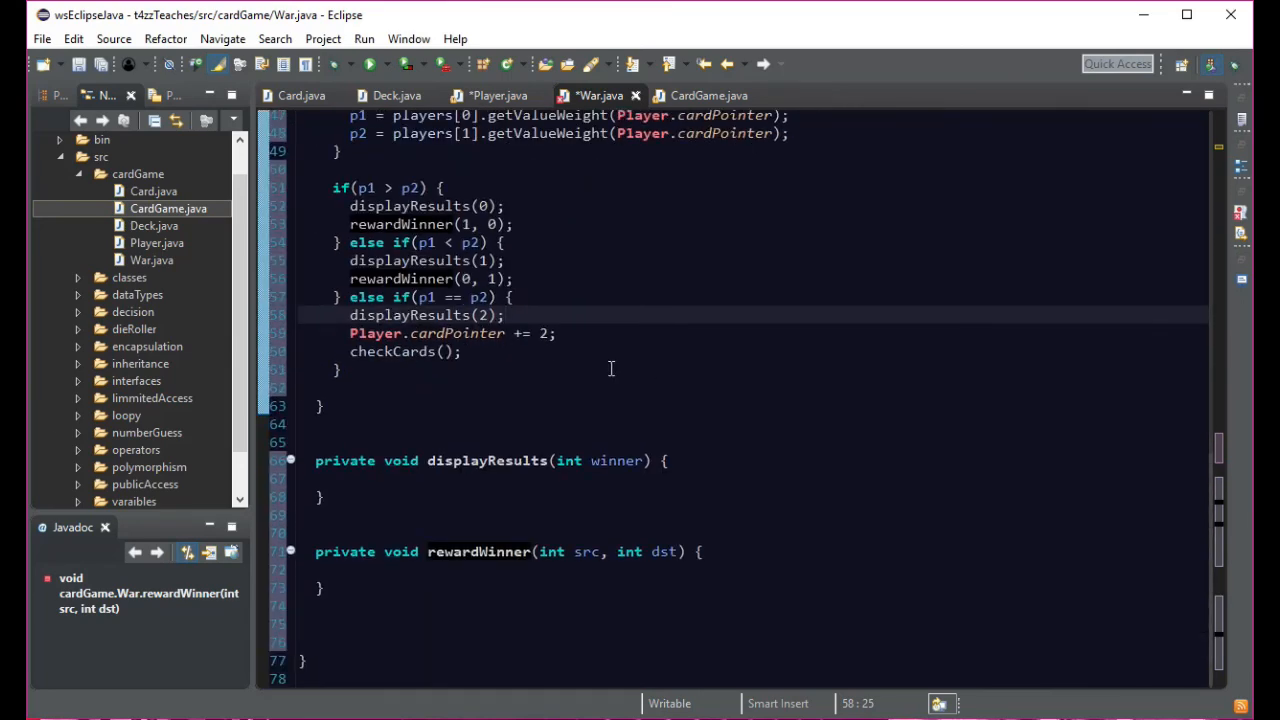
{"action": "scroll", "scroll_direction": "up", "scroll_amount": 3}
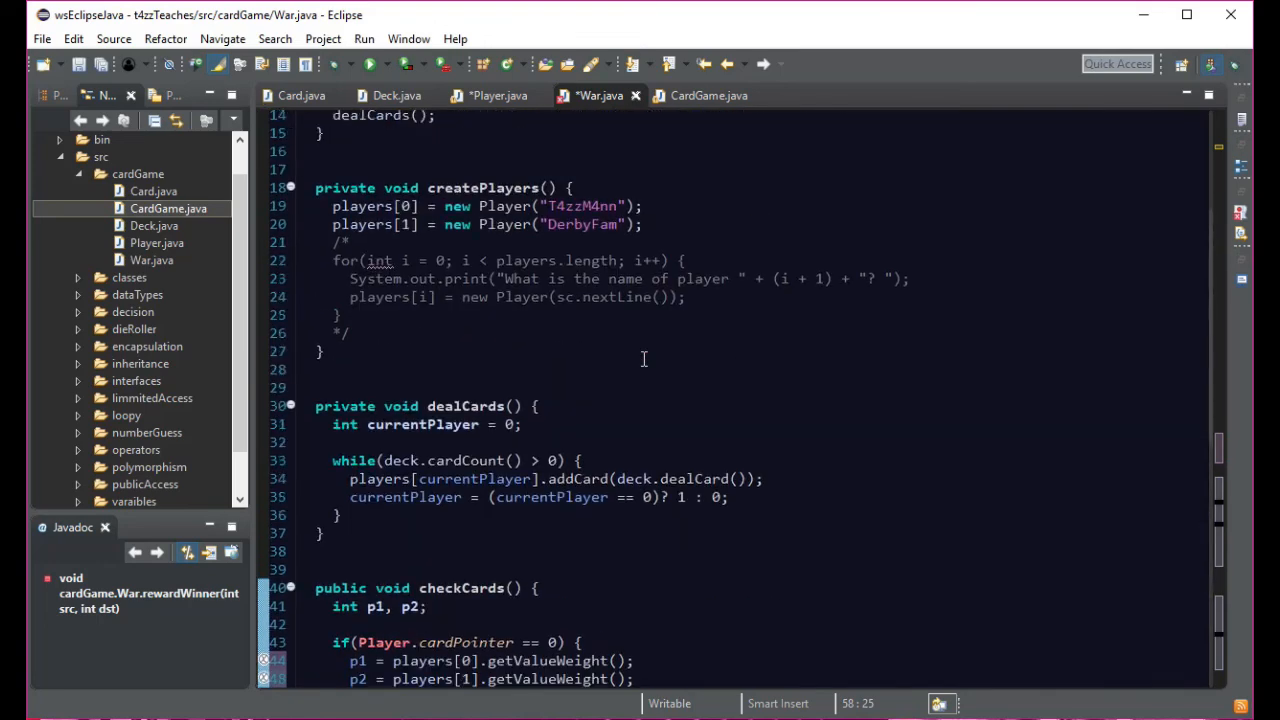
{"action": "scroll", "scroll_direction": "down", "scroll_amount": 3}
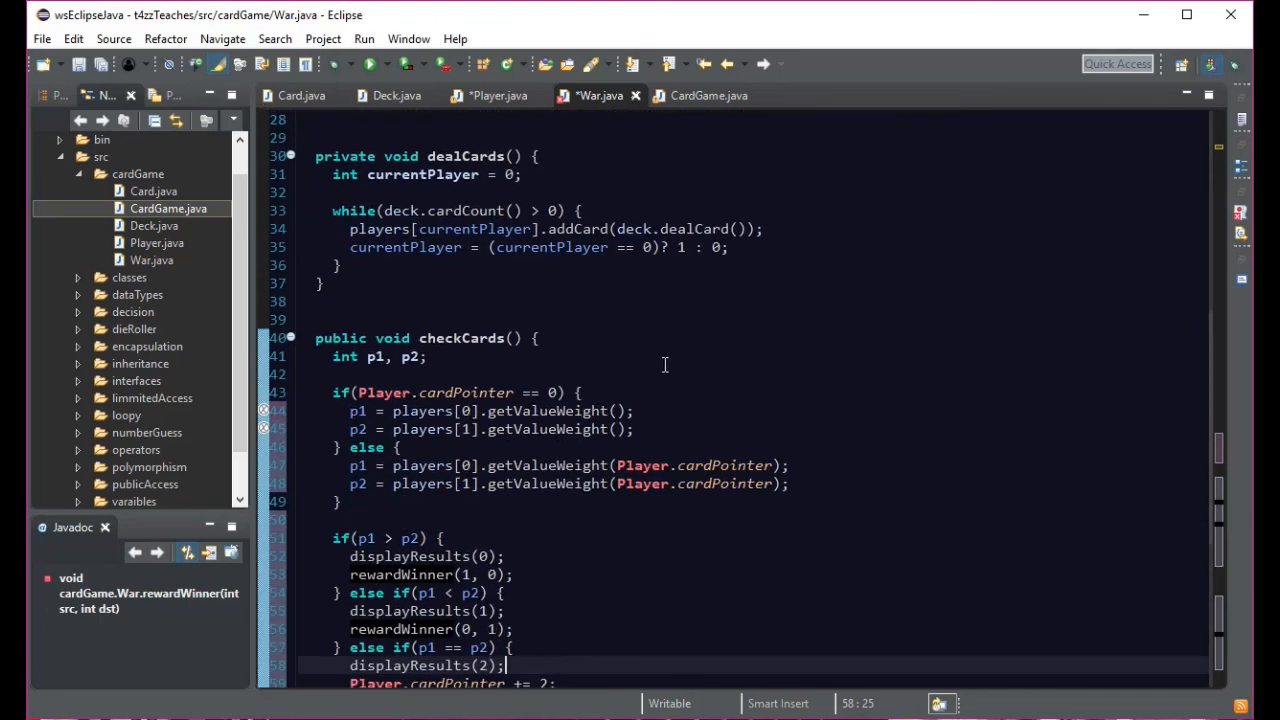
{"action": "scroll", "scroll_direction": "up", "scroll_amount": 3}
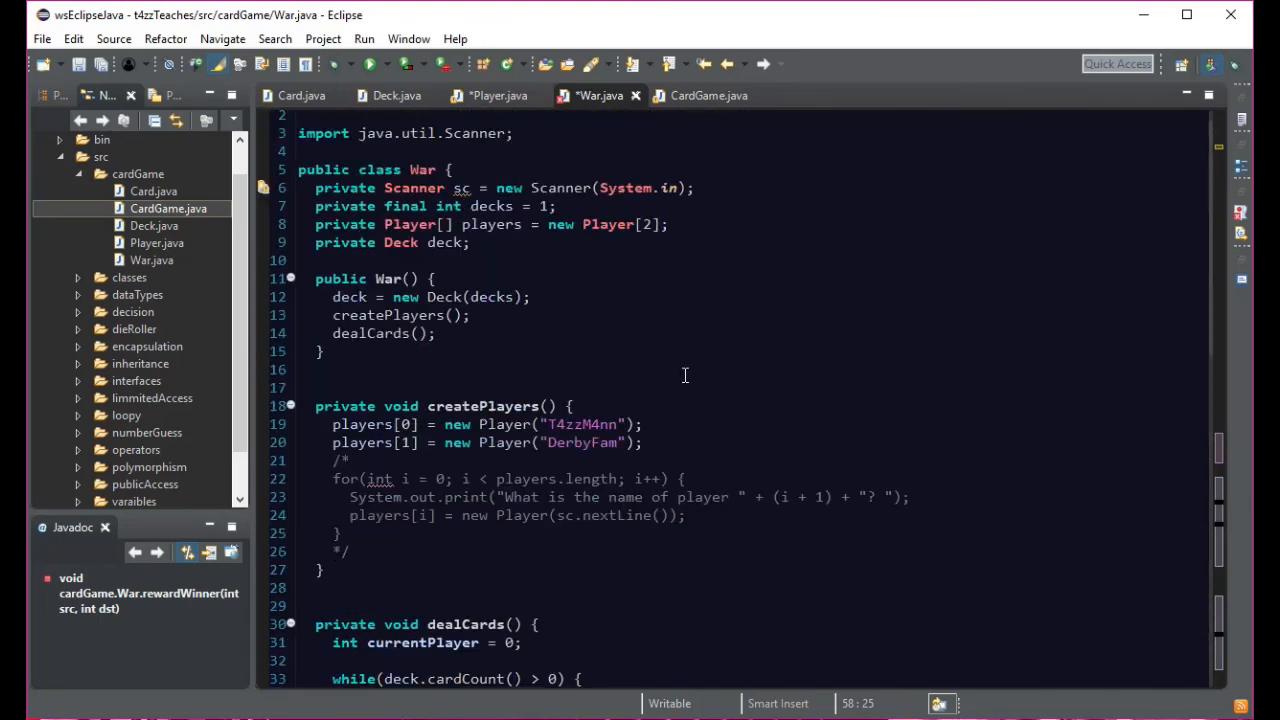
{"action": "scroll", "scroll_direction": "up", "scroll_amount": 3}
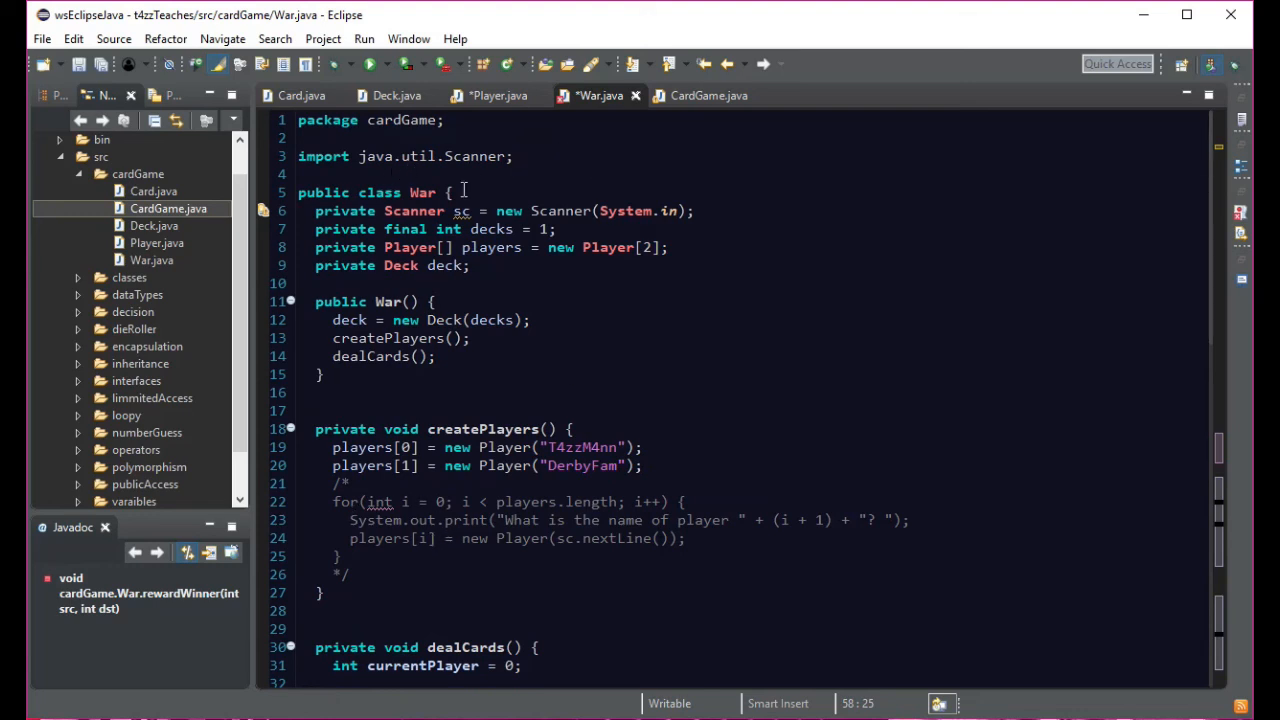
{"action": "scroll", "scroll_direction": "down", "scroll_amount": 3}
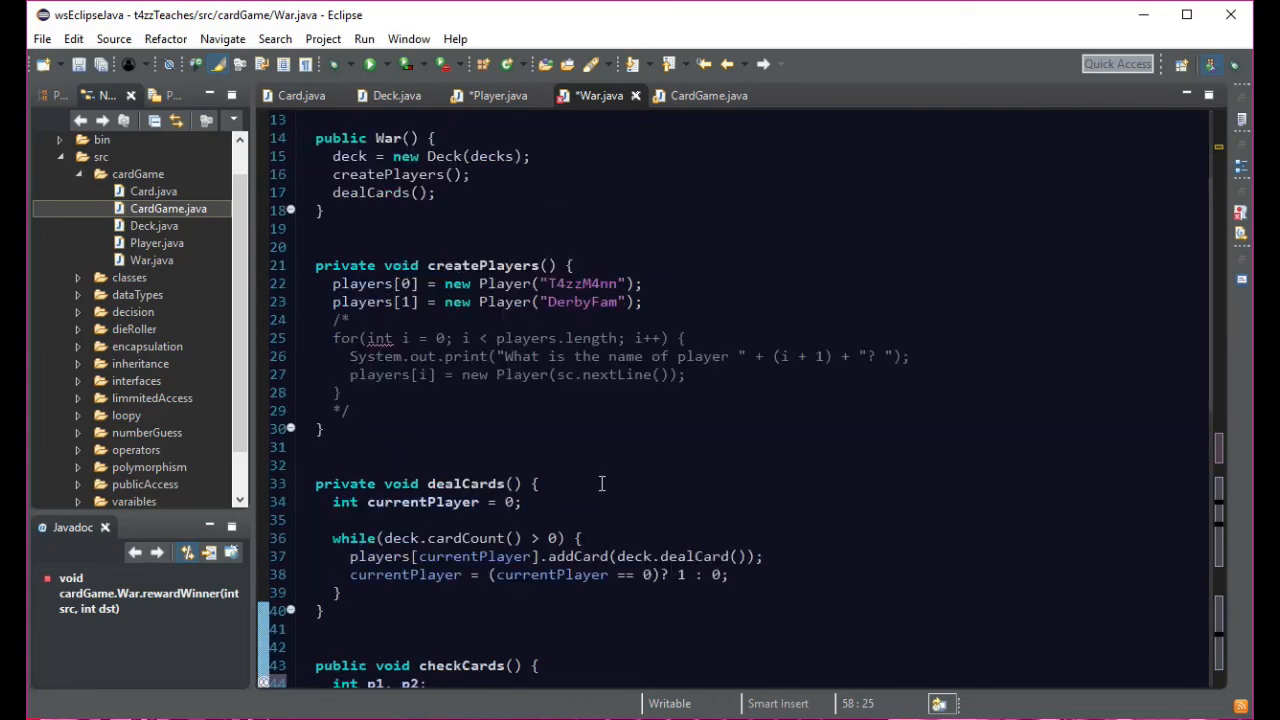
{"action": "scroll", "scroll_direction": "down", "scroll_amount": 3}
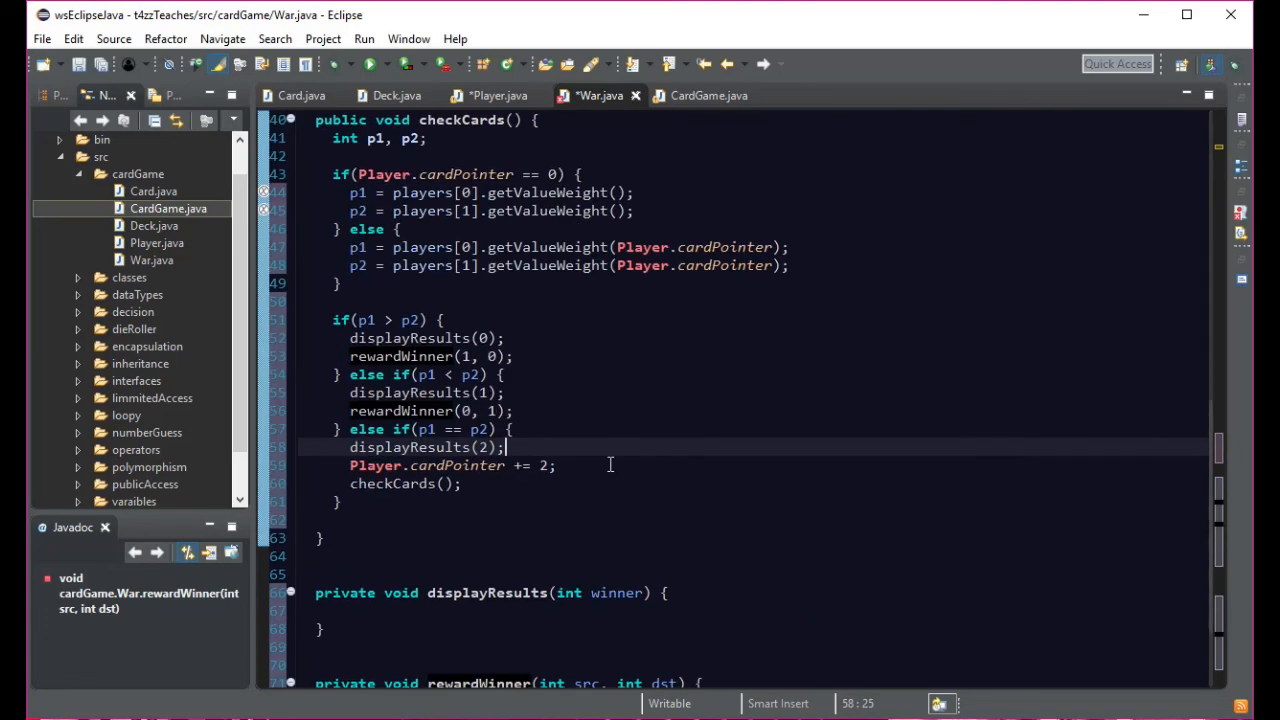
{"action": "scroll", "scroll_direction": "down", "scroll_amount": 3}
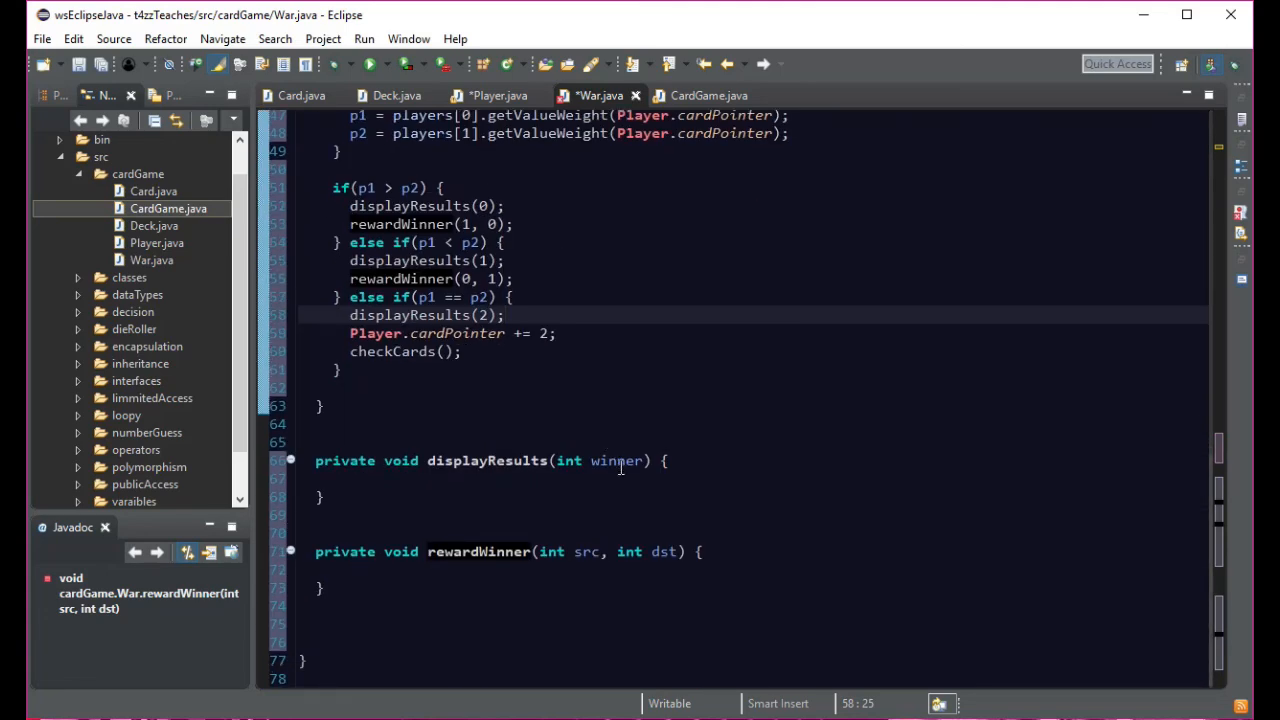
{"action": "mouse_move", "coordinate": [148, 76]}
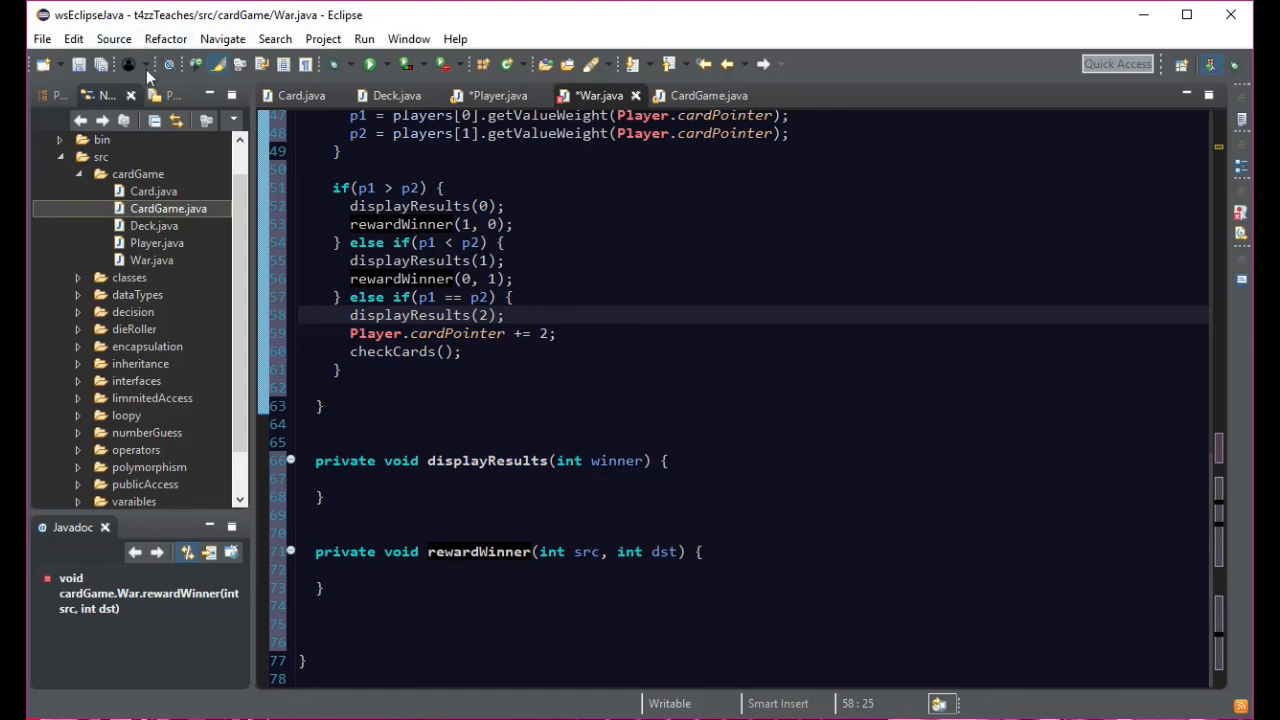
- Save War.java with Ctrl+S and scroll through the file to review it
{"action": "key", "text": "ctrl+s"}
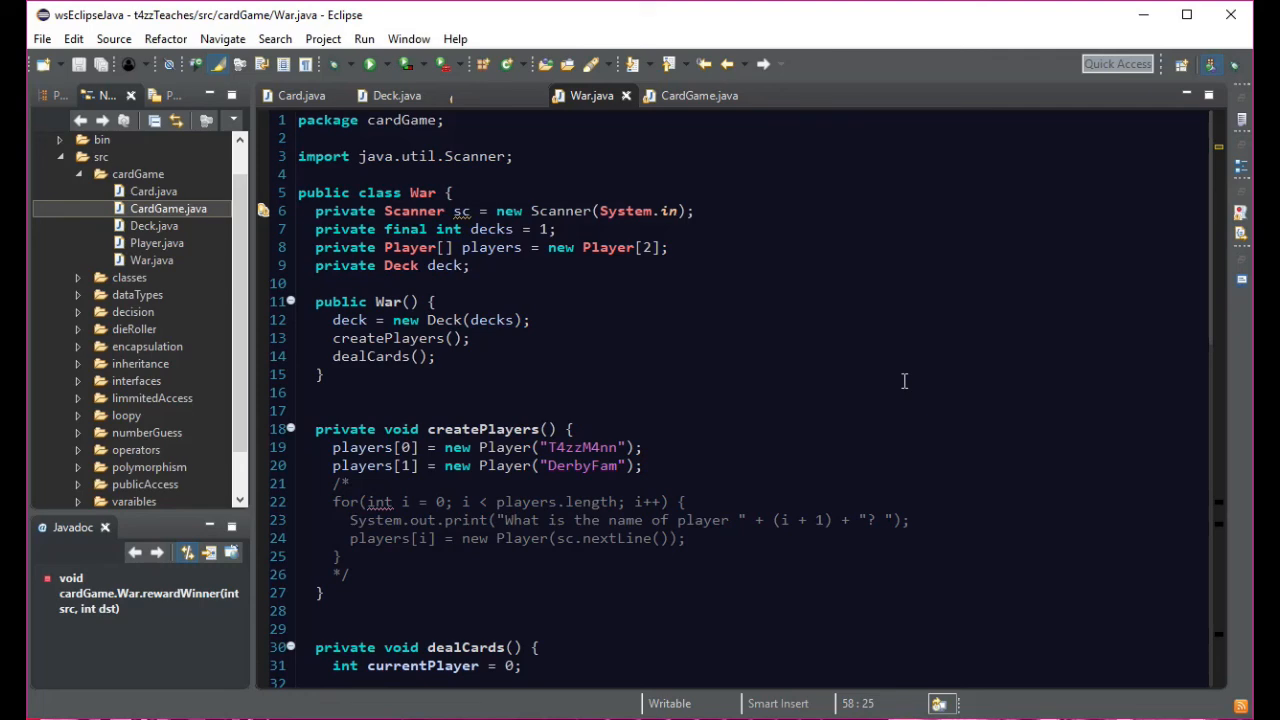
{"action": "mouse_move", "coordinate": [596, 538]}
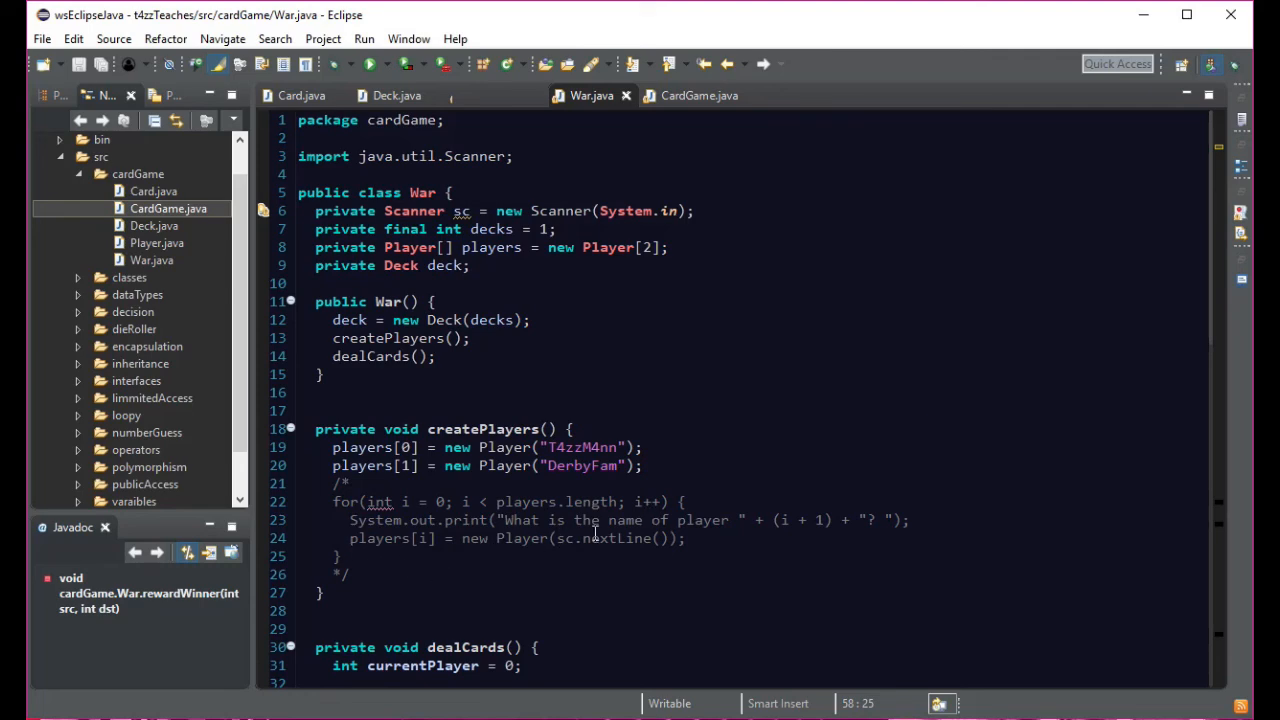
{"action": "scroll", "scroll_direction": "down", "scroll_amount": 3}
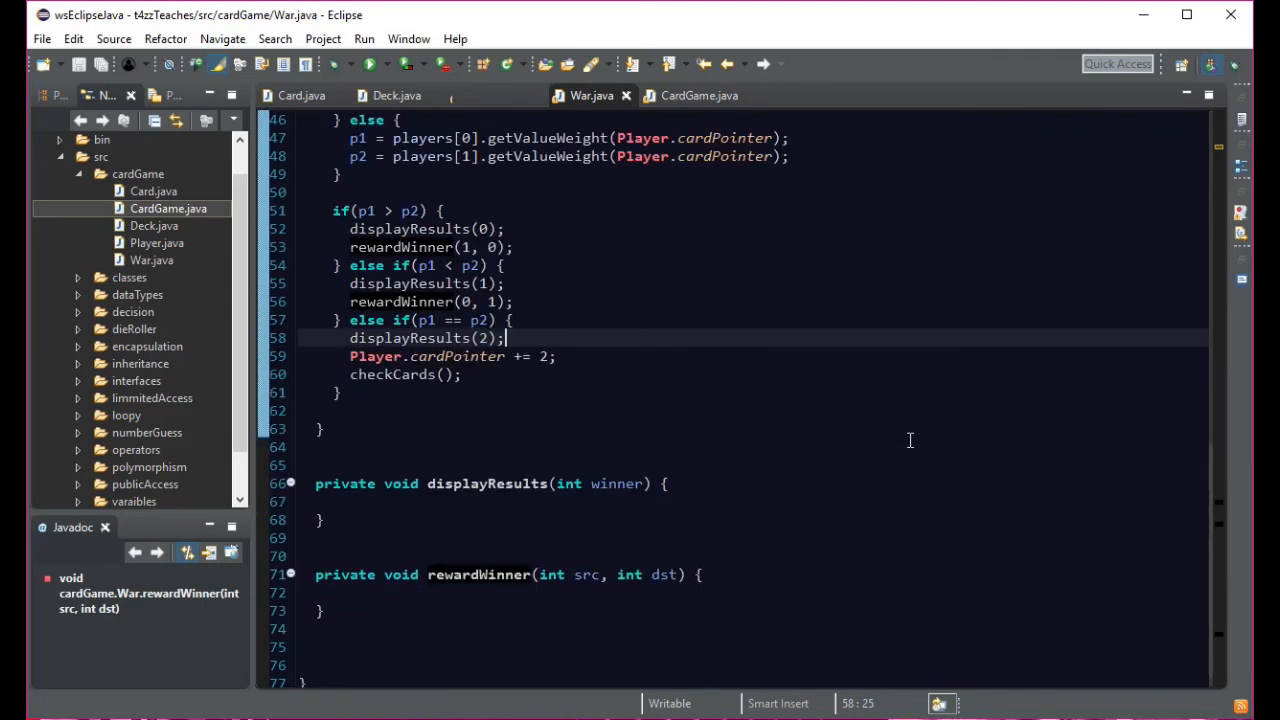
{"action": "scroll", "scroll_direction": "up", "scroll_amount": 3}
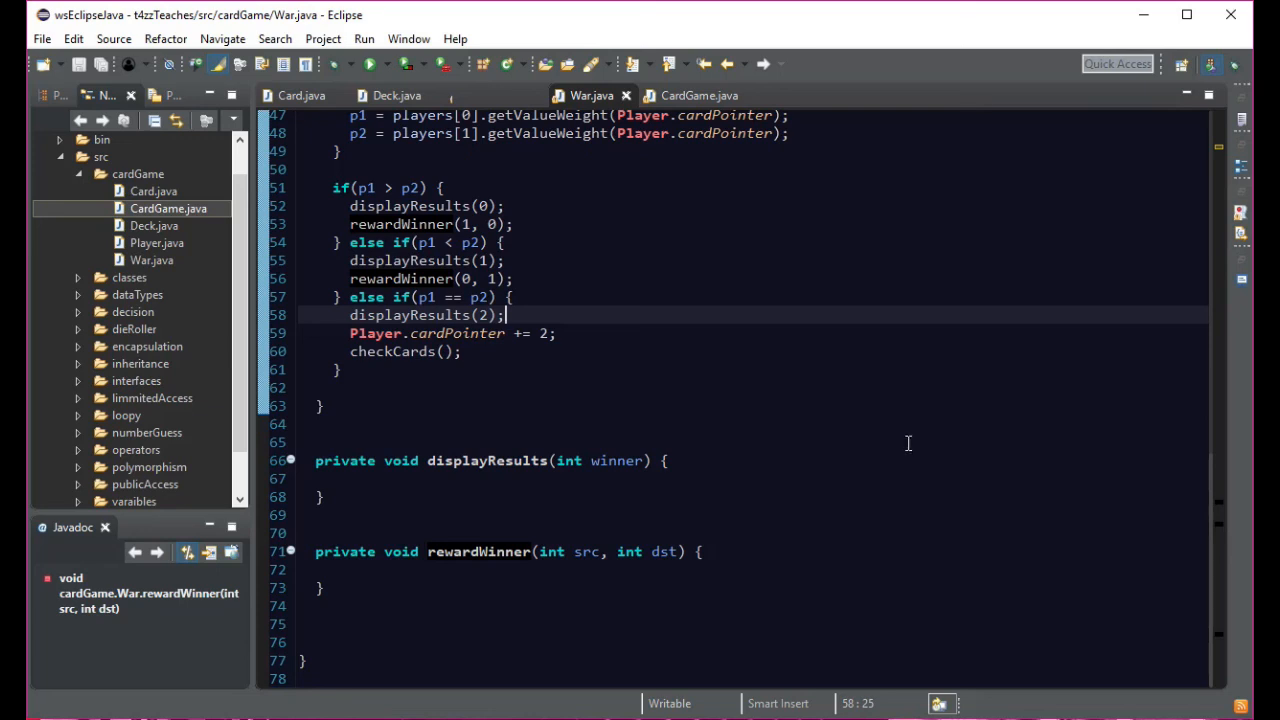
{"action": "mouse_move", "coordinate": [888, 414]}
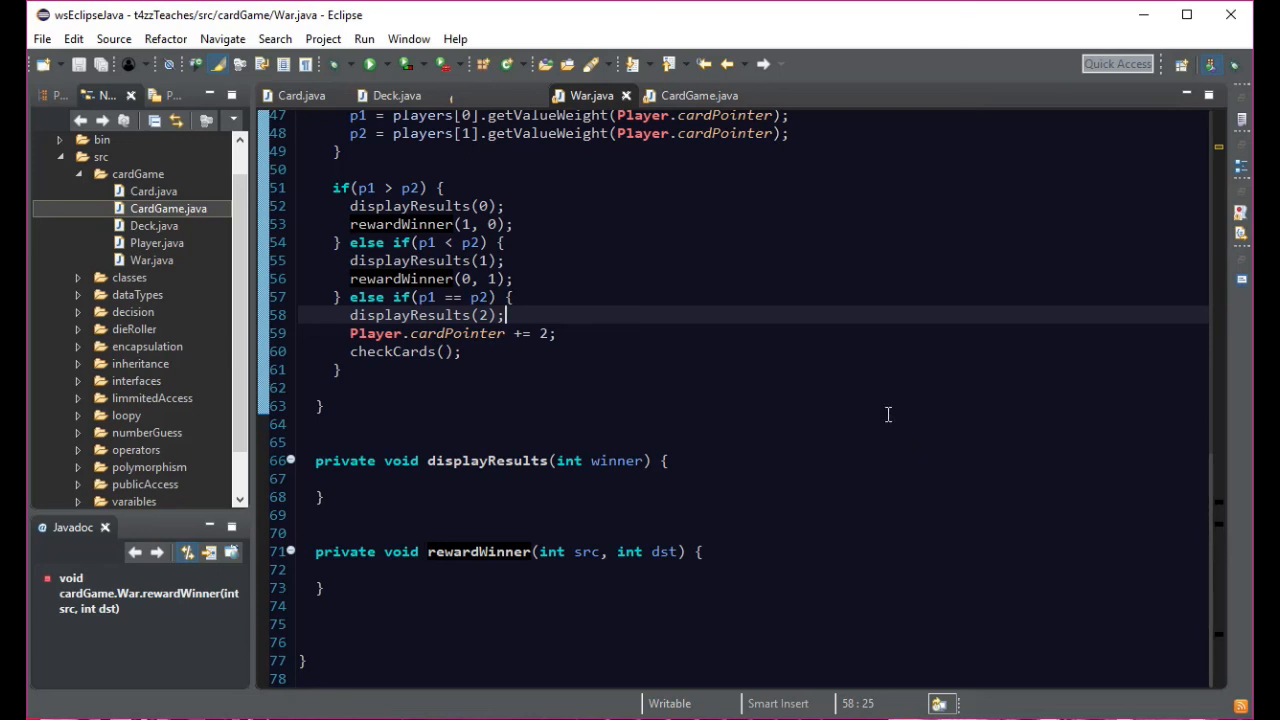